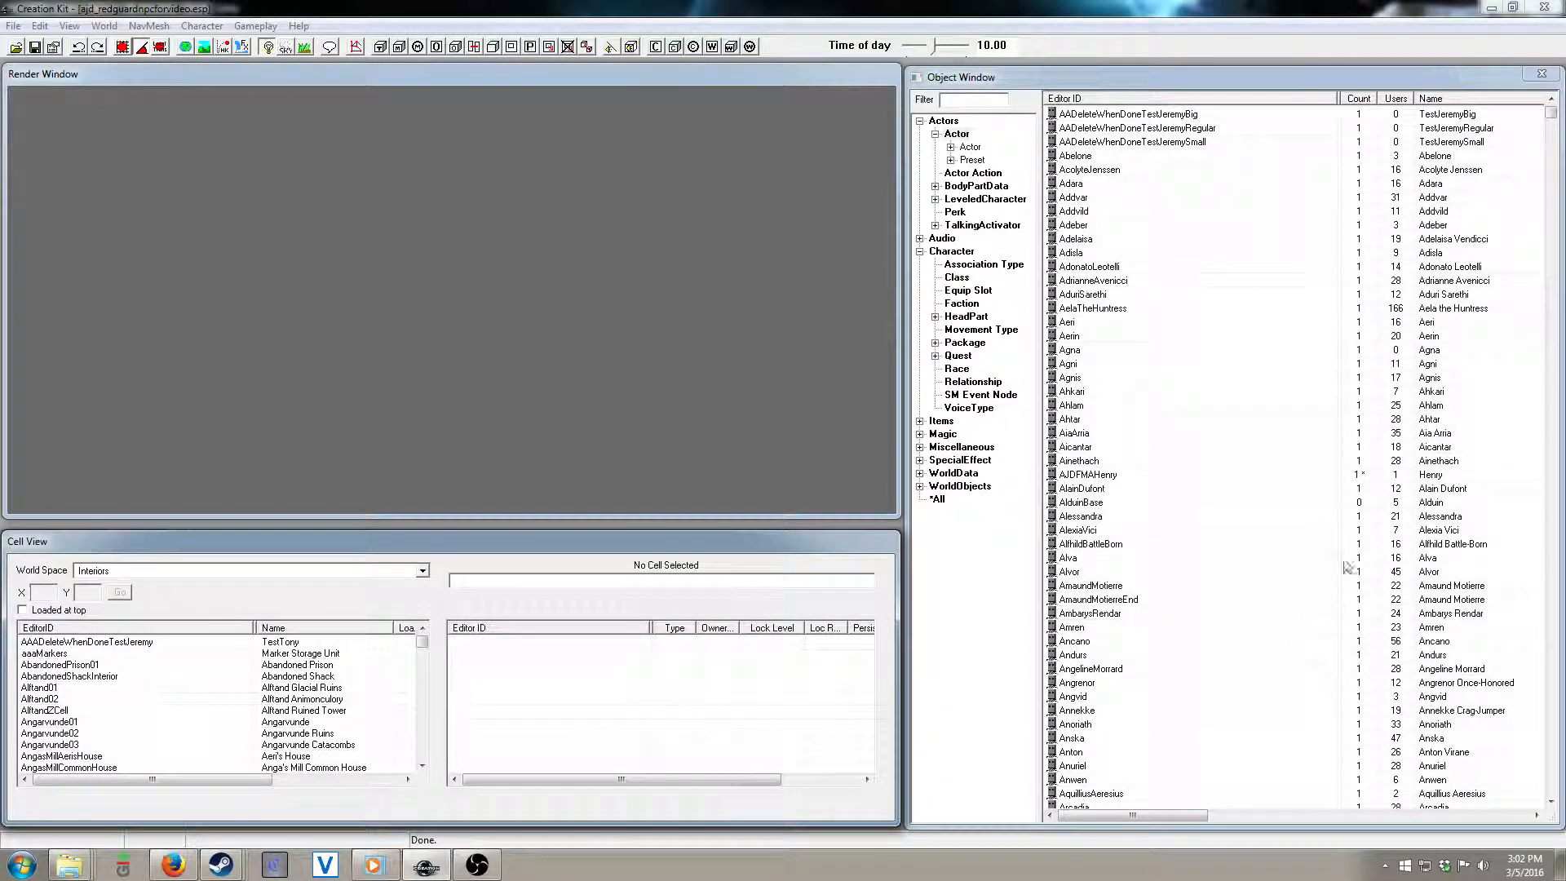
Step: Open Windows Explorer over Creation Kit at the Steam\steamapps\common\Skyrim folder
click(1088, 474)
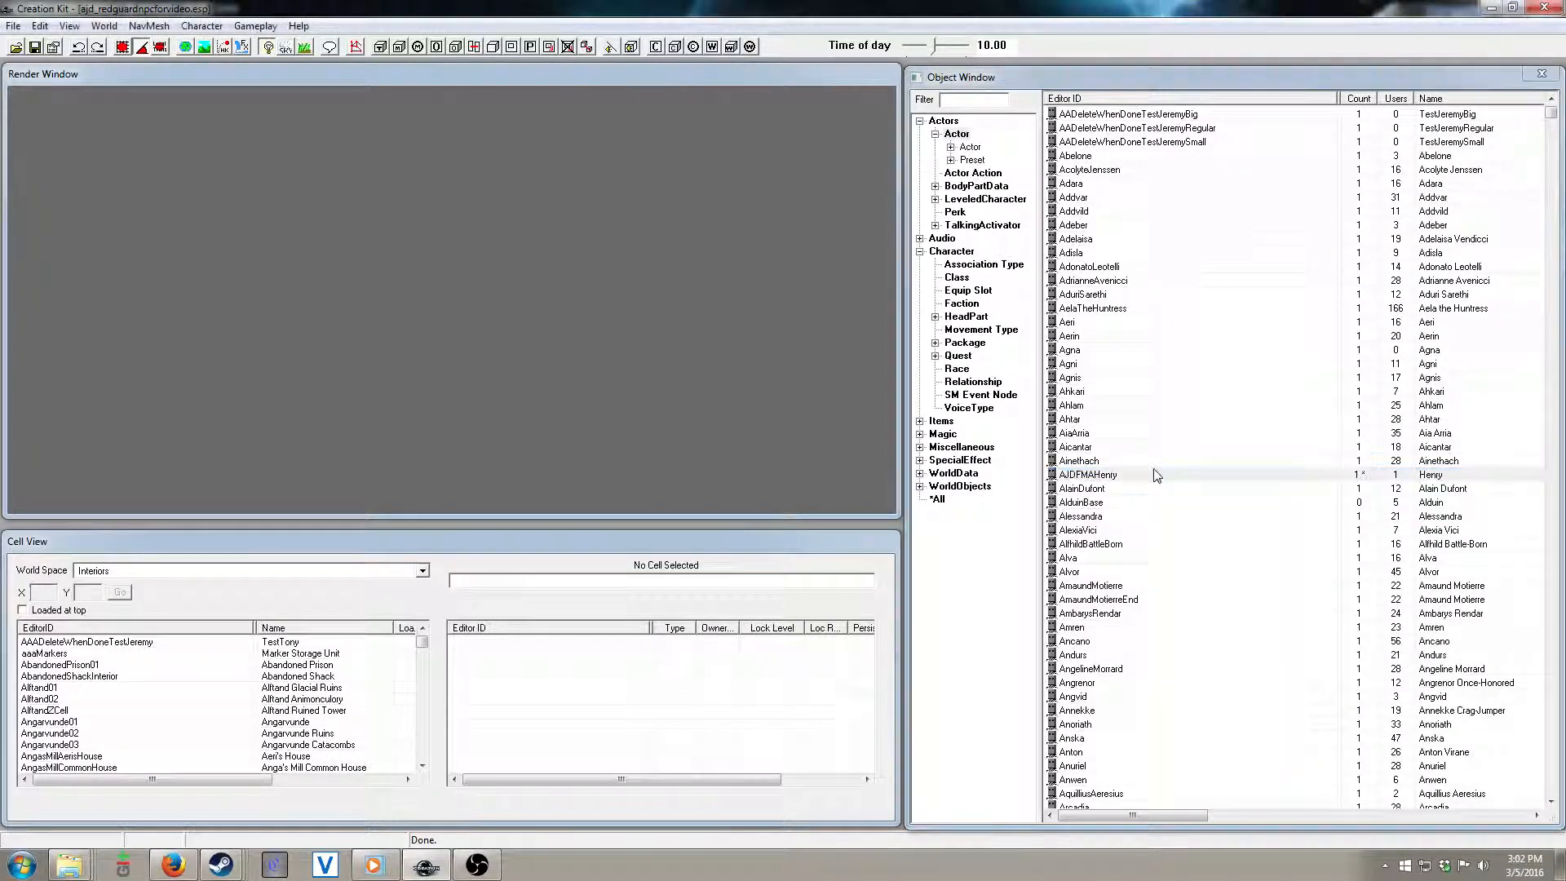
mouse_move(1148, 485)
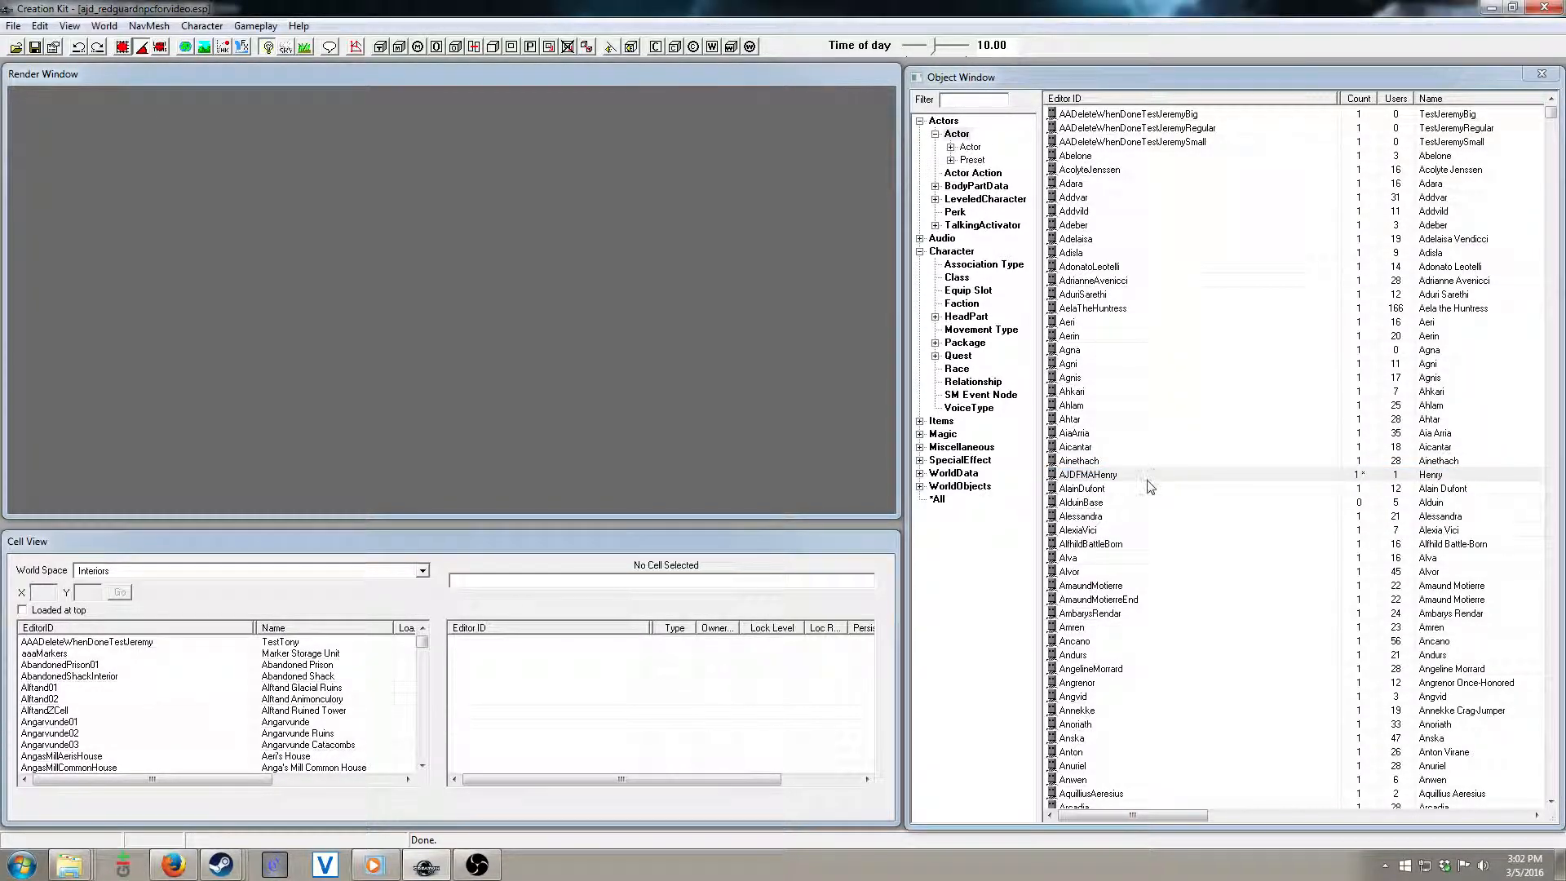
double_click(1088, 474)
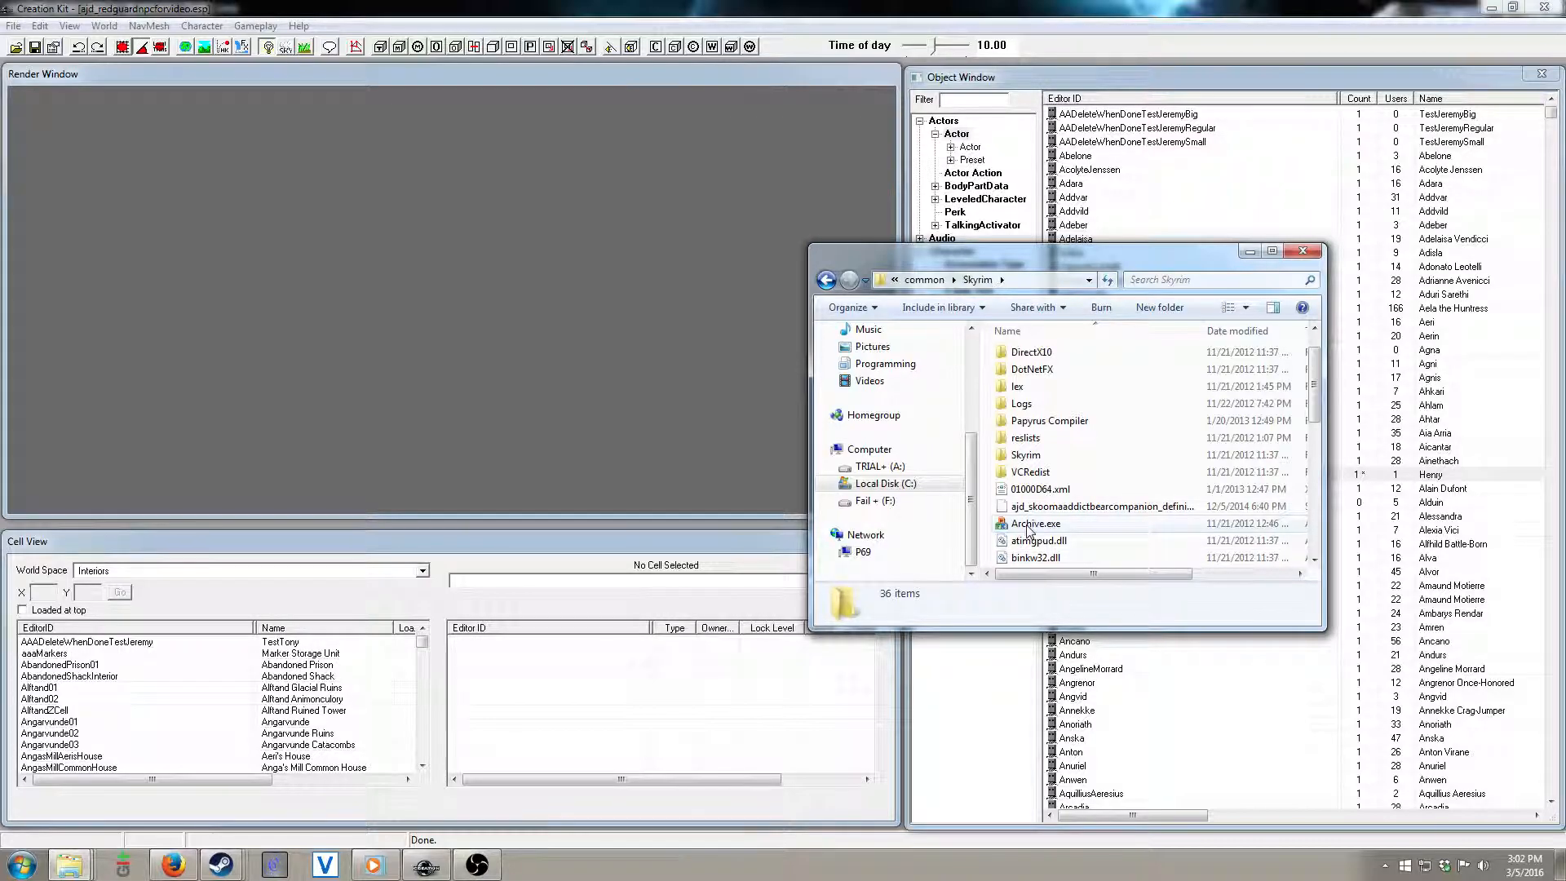
Step: Launch Archive.exe and tick the Meshes and Textures checkboxes
double_click(1034, 523)
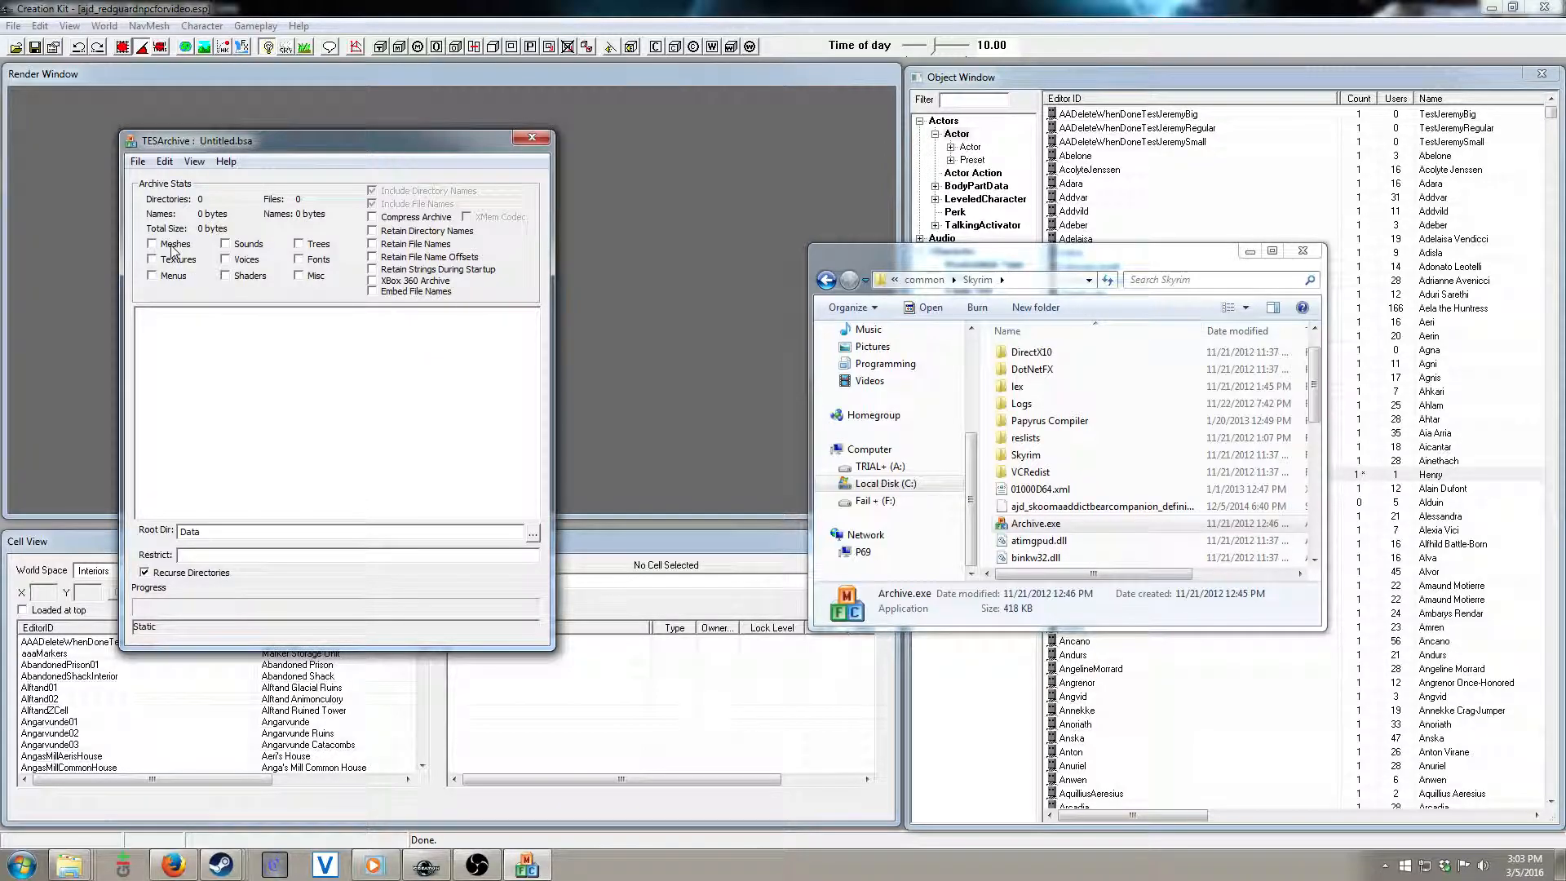
click(153, 244)
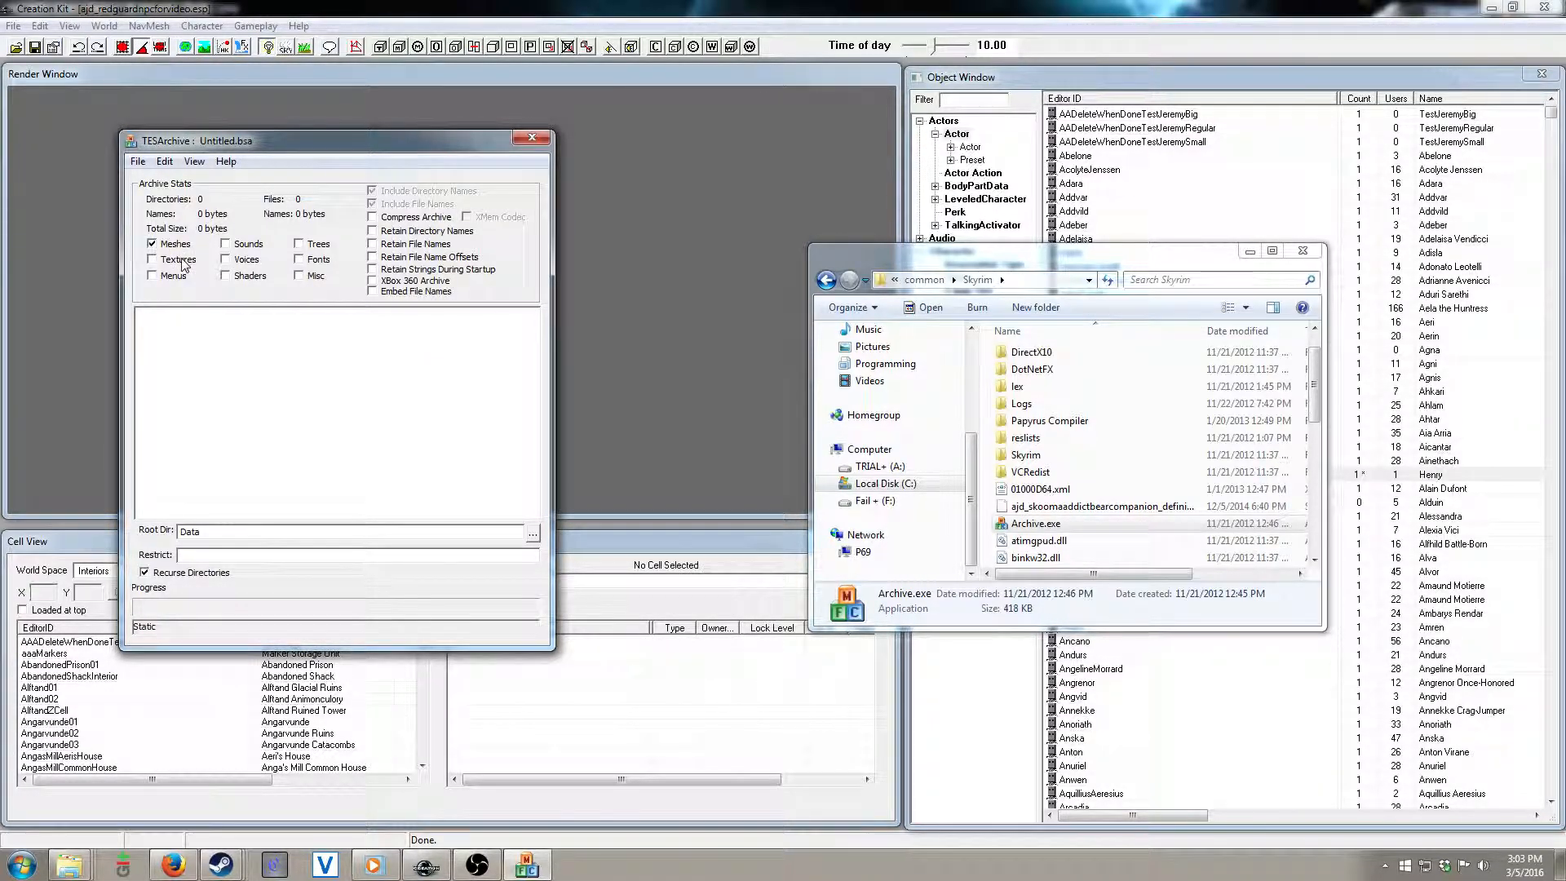
click(151, 260)
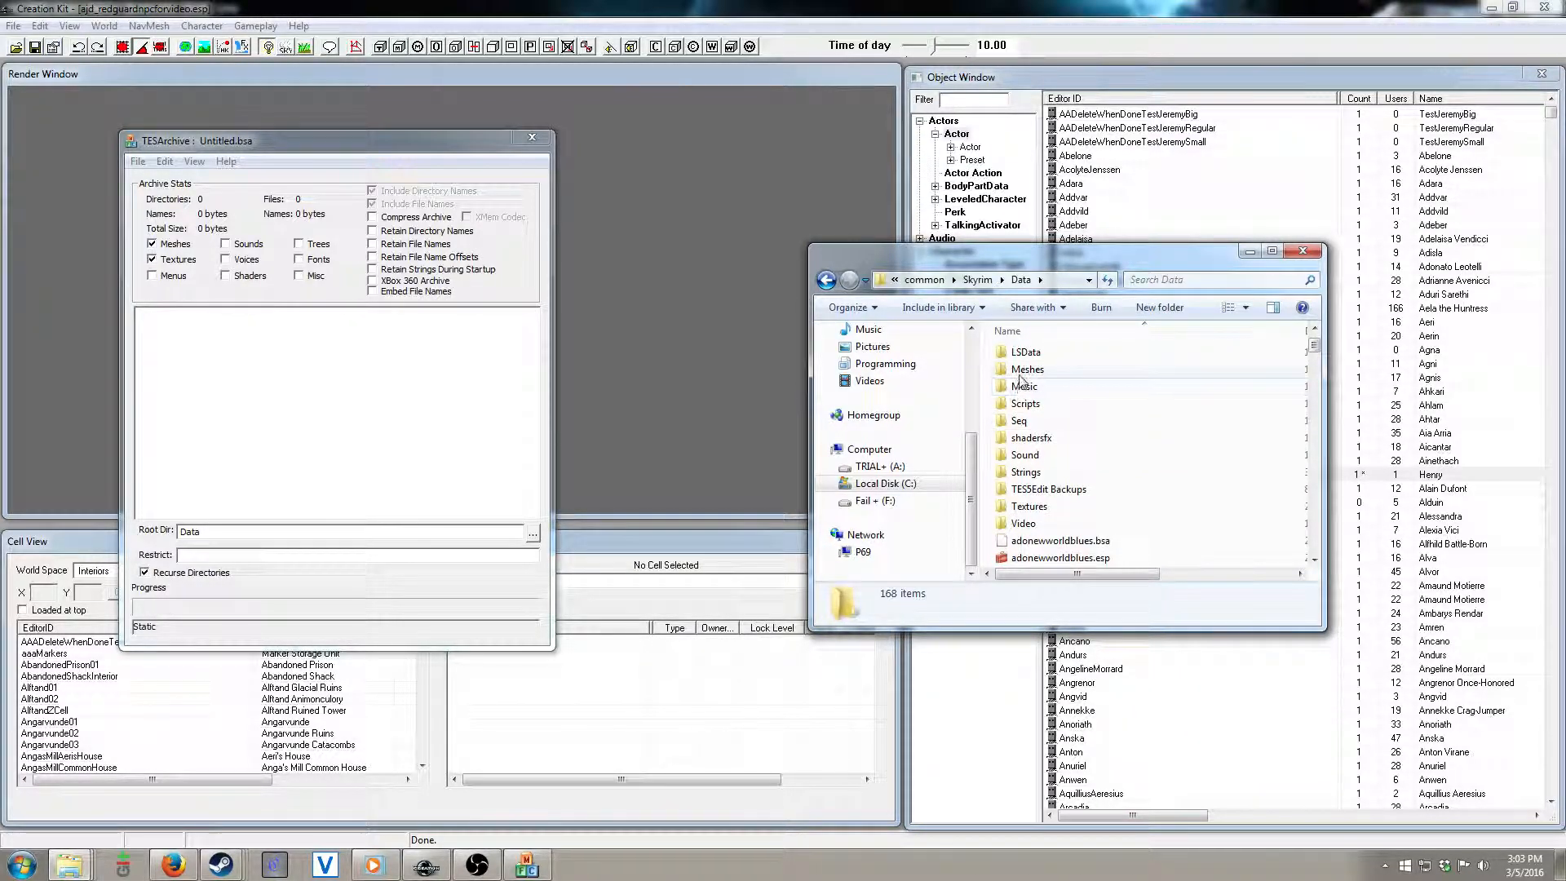
Step: Add the ajd_redguardnpcforvideo.esp folder from meshes\actors\character\facegendata\facegeom to the archive
double_click(1027, 368)
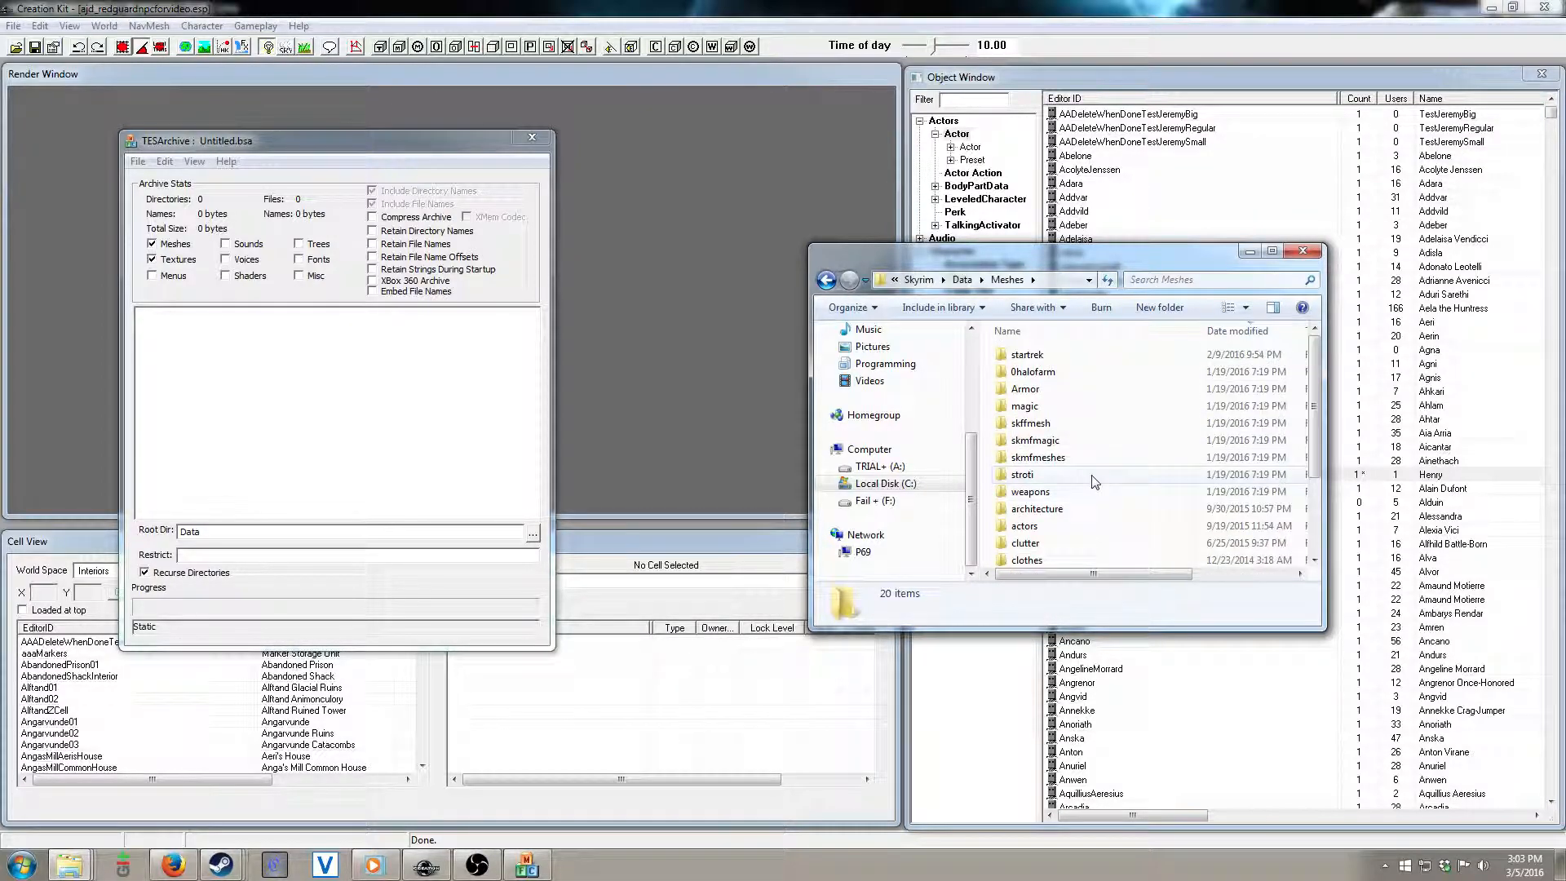
scroll(down, 3)
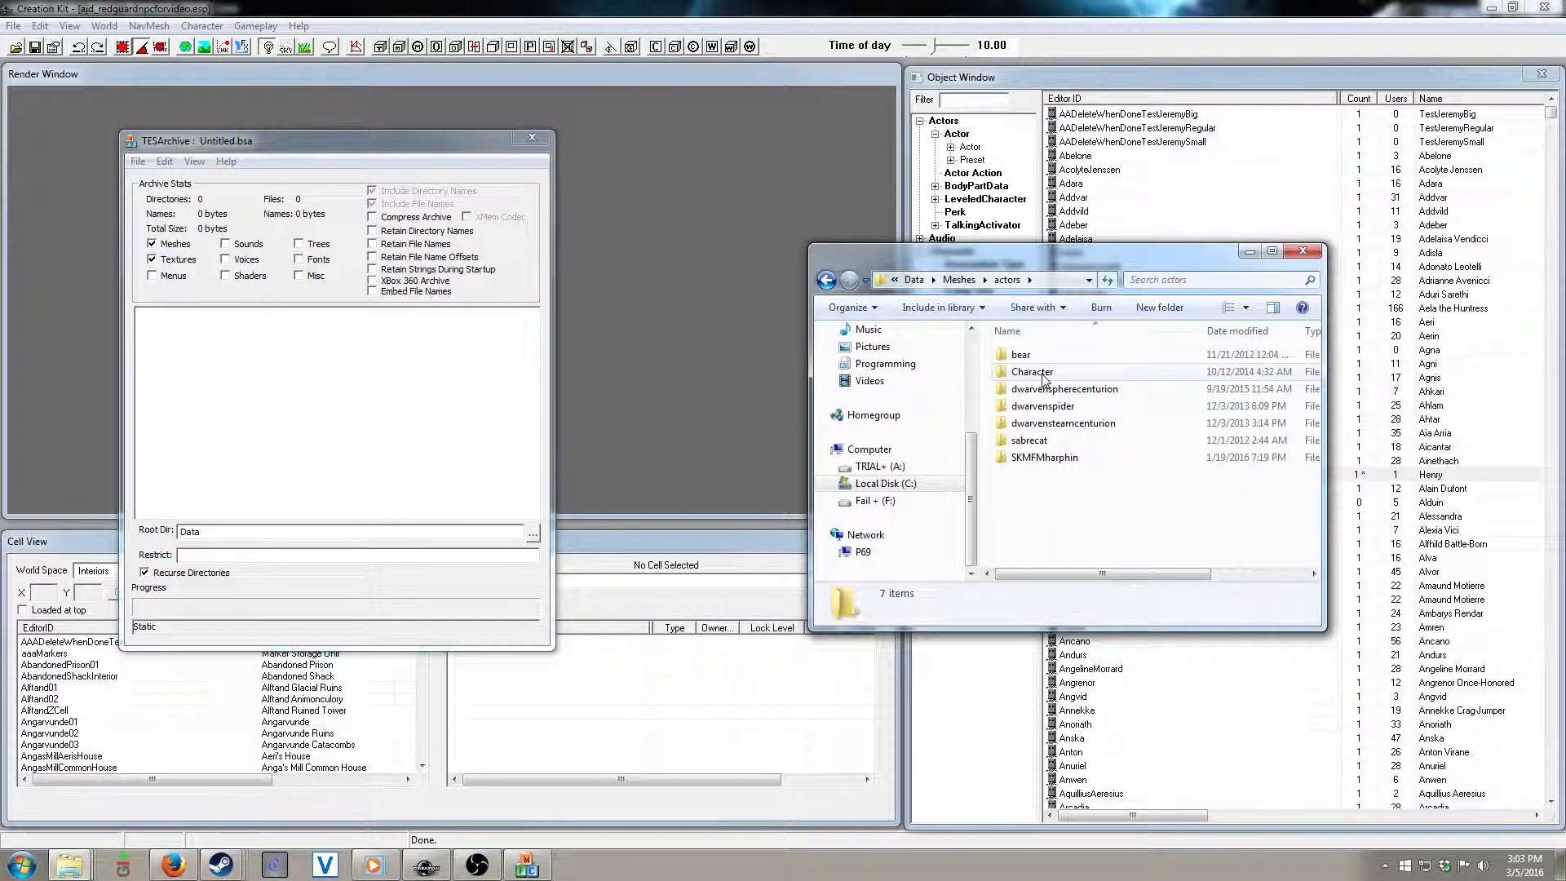
double_click(1031, 371)
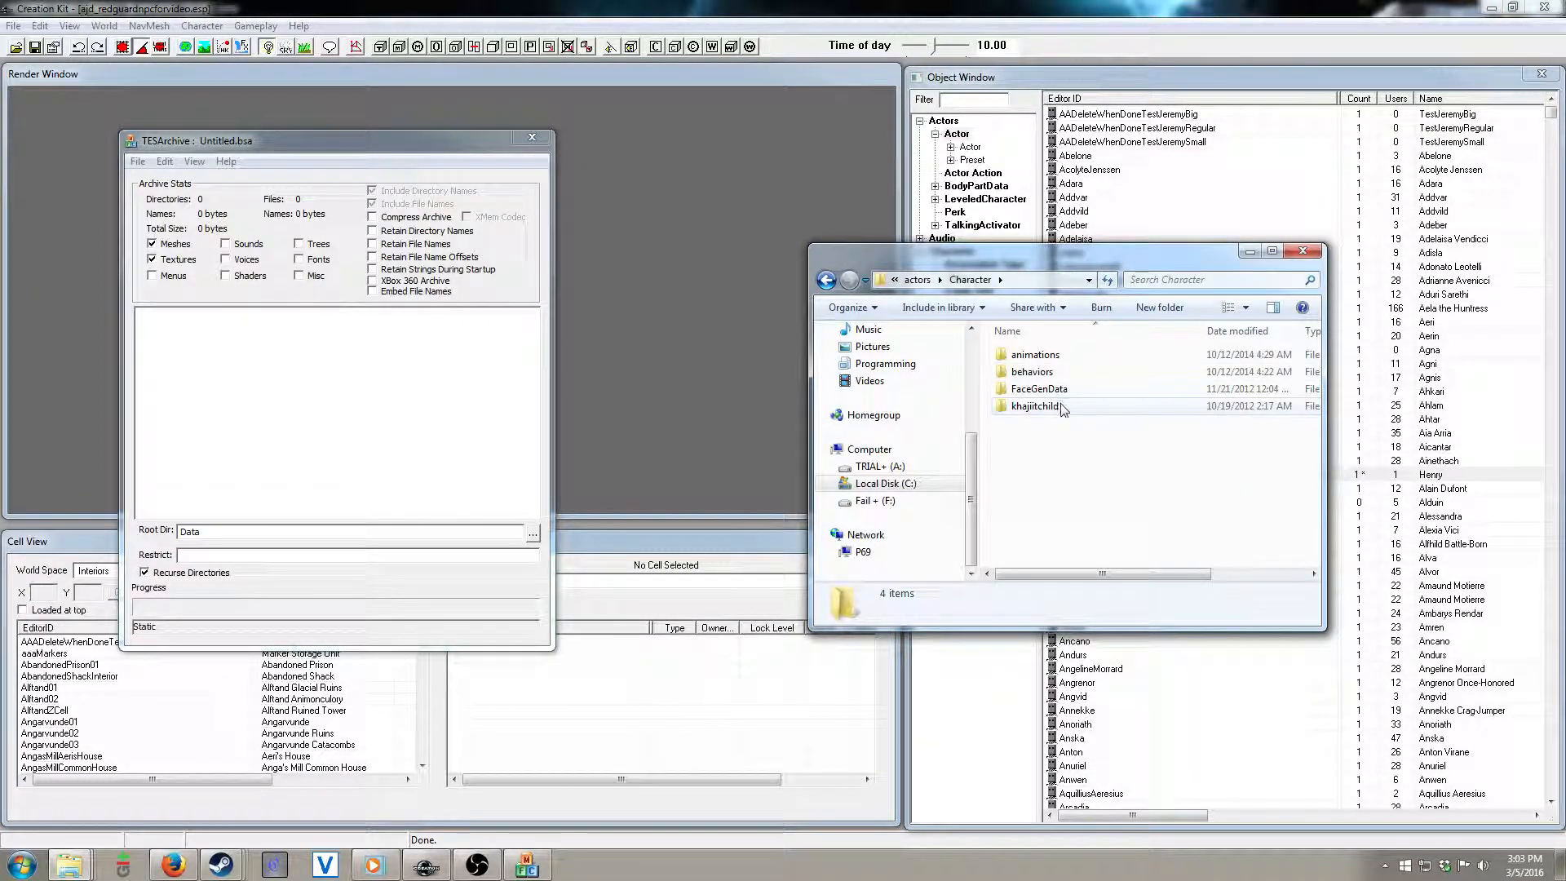
double_click(1039, 389)
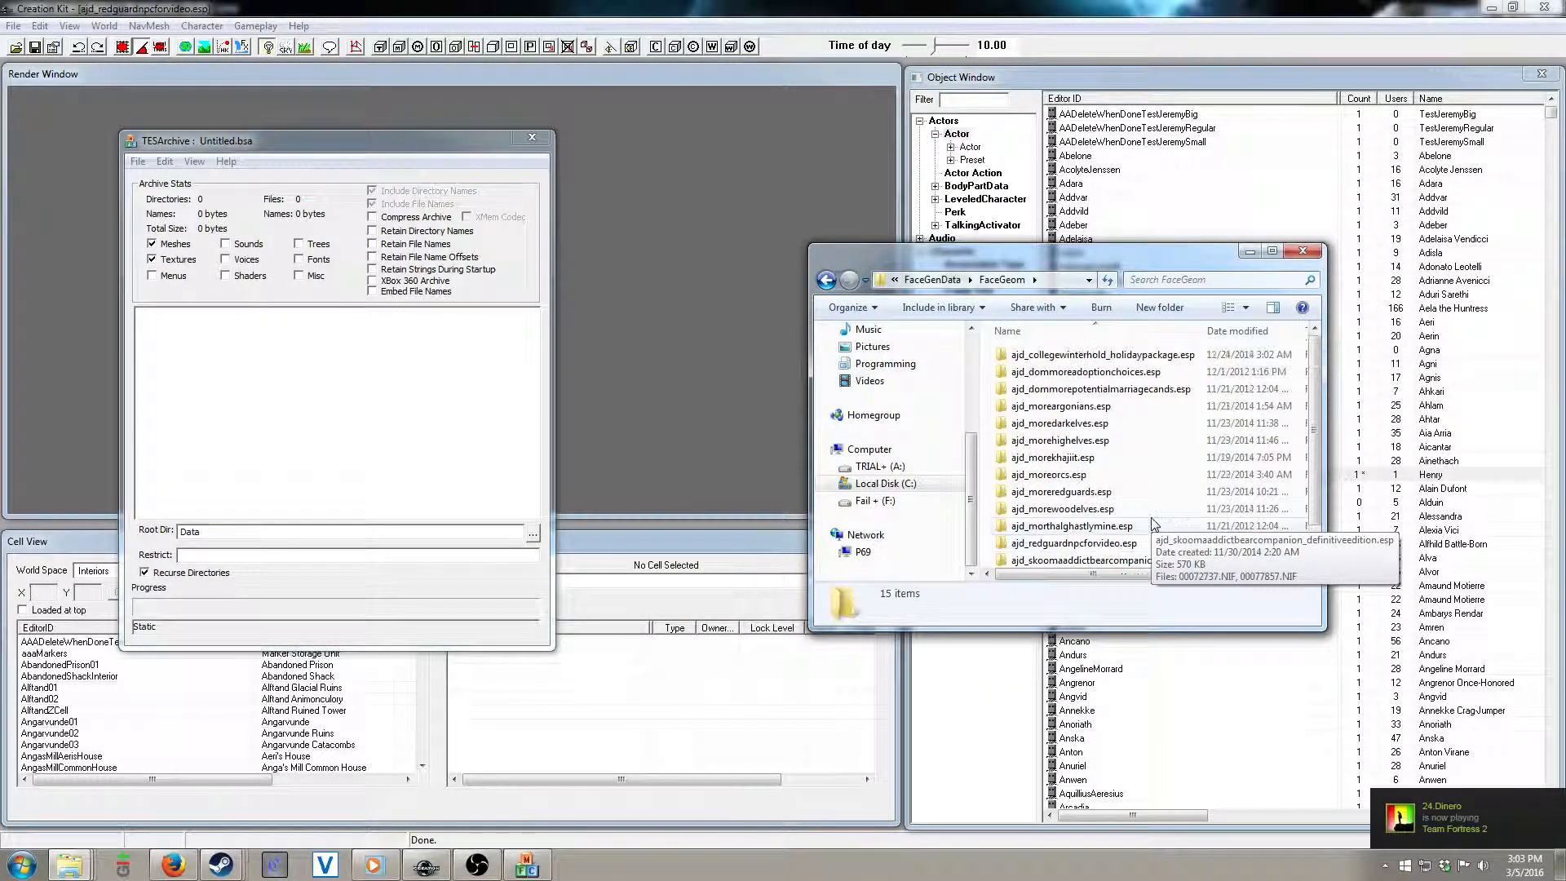
scroll(down, 3)
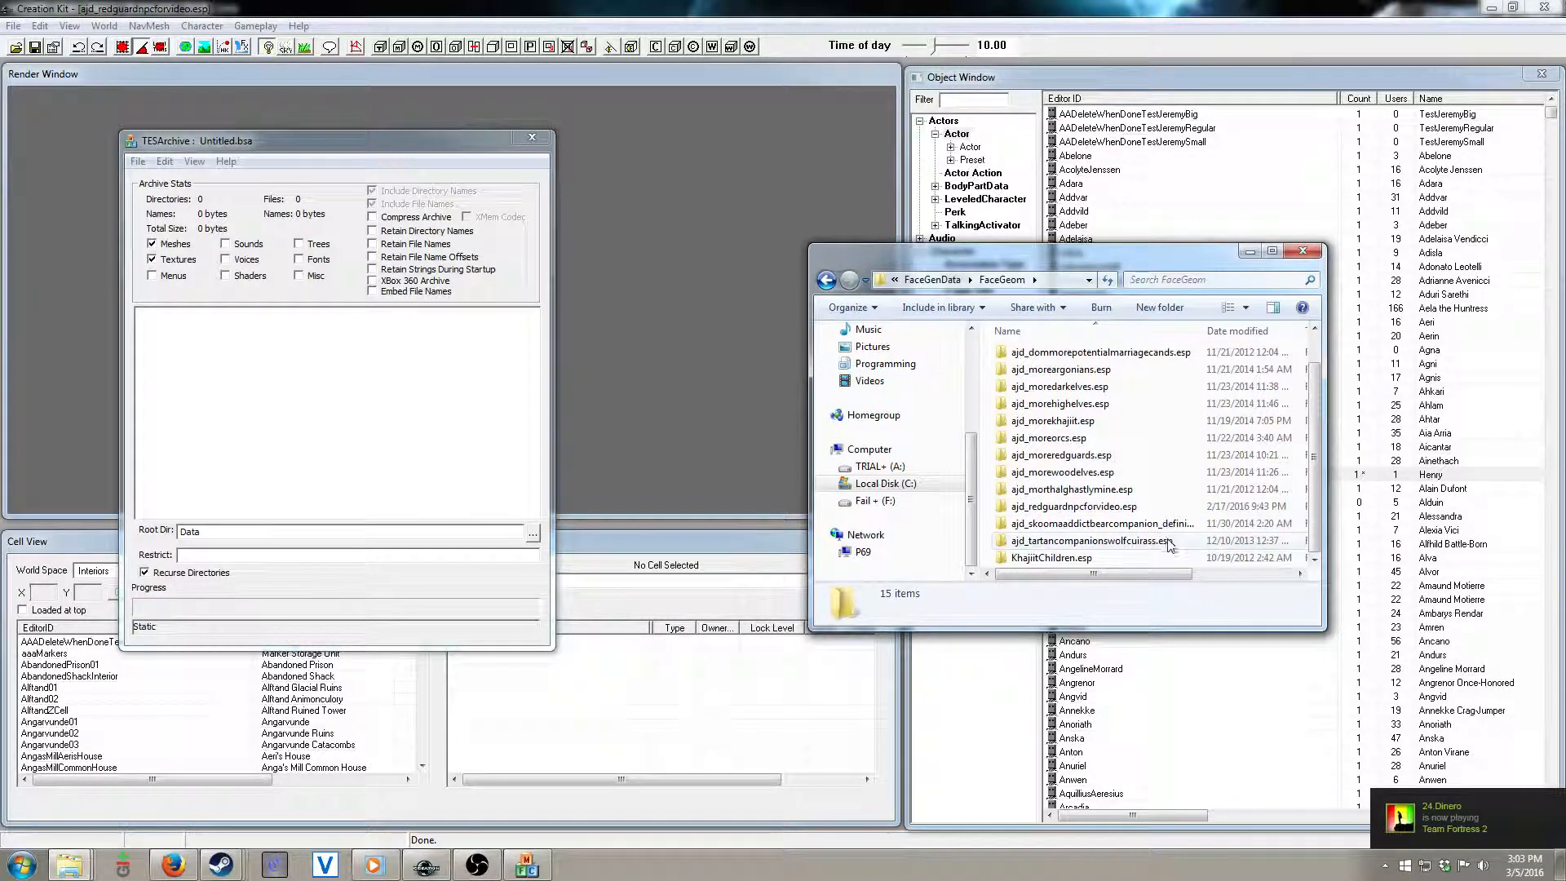
click(1072, 505)
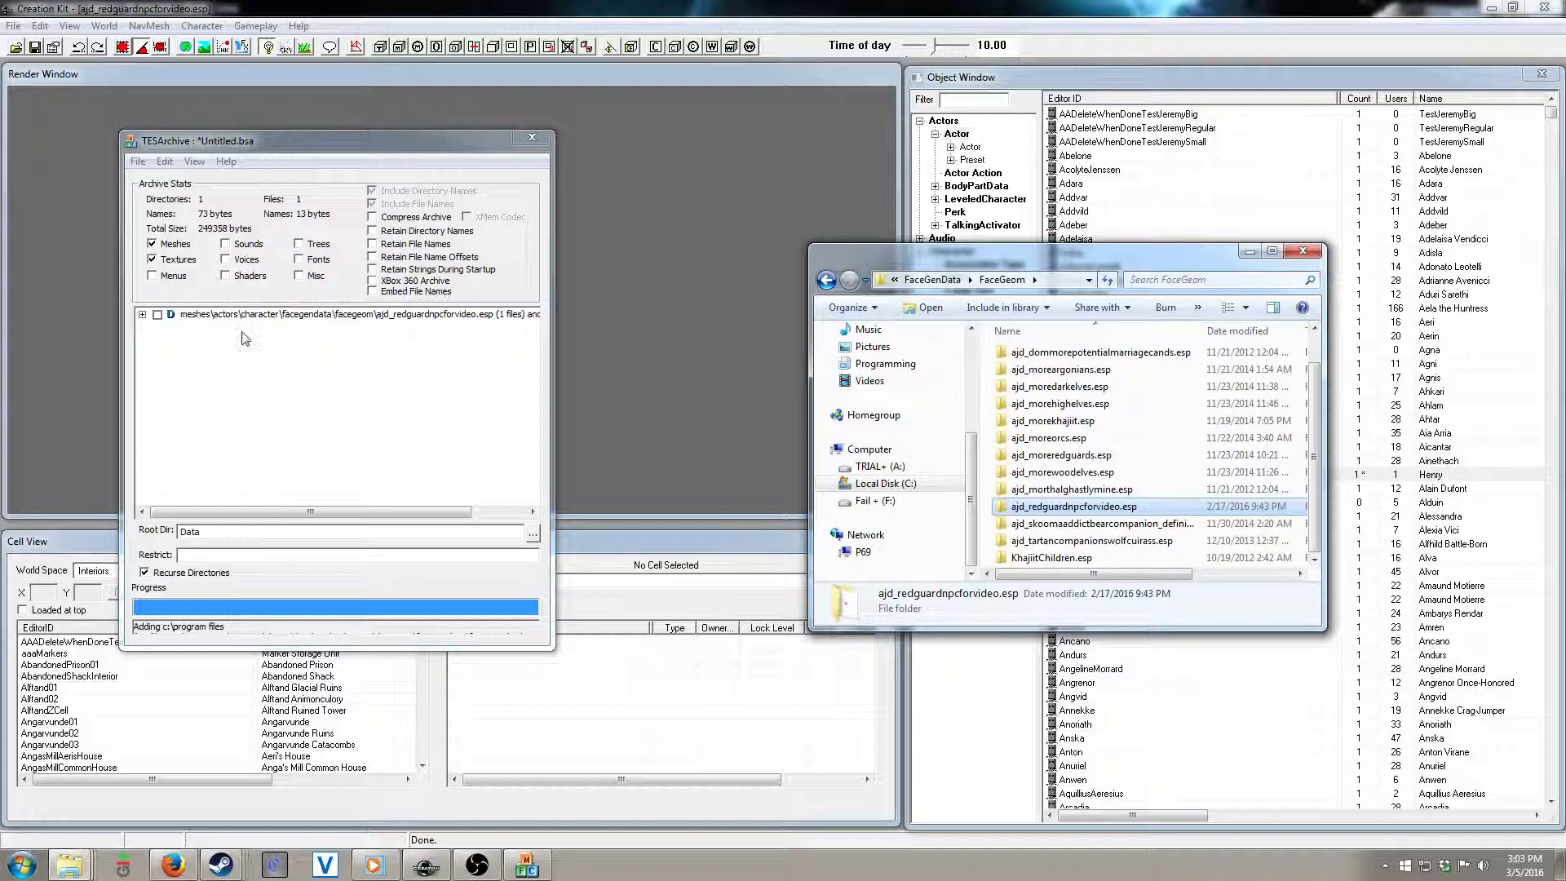
click(141, 315)
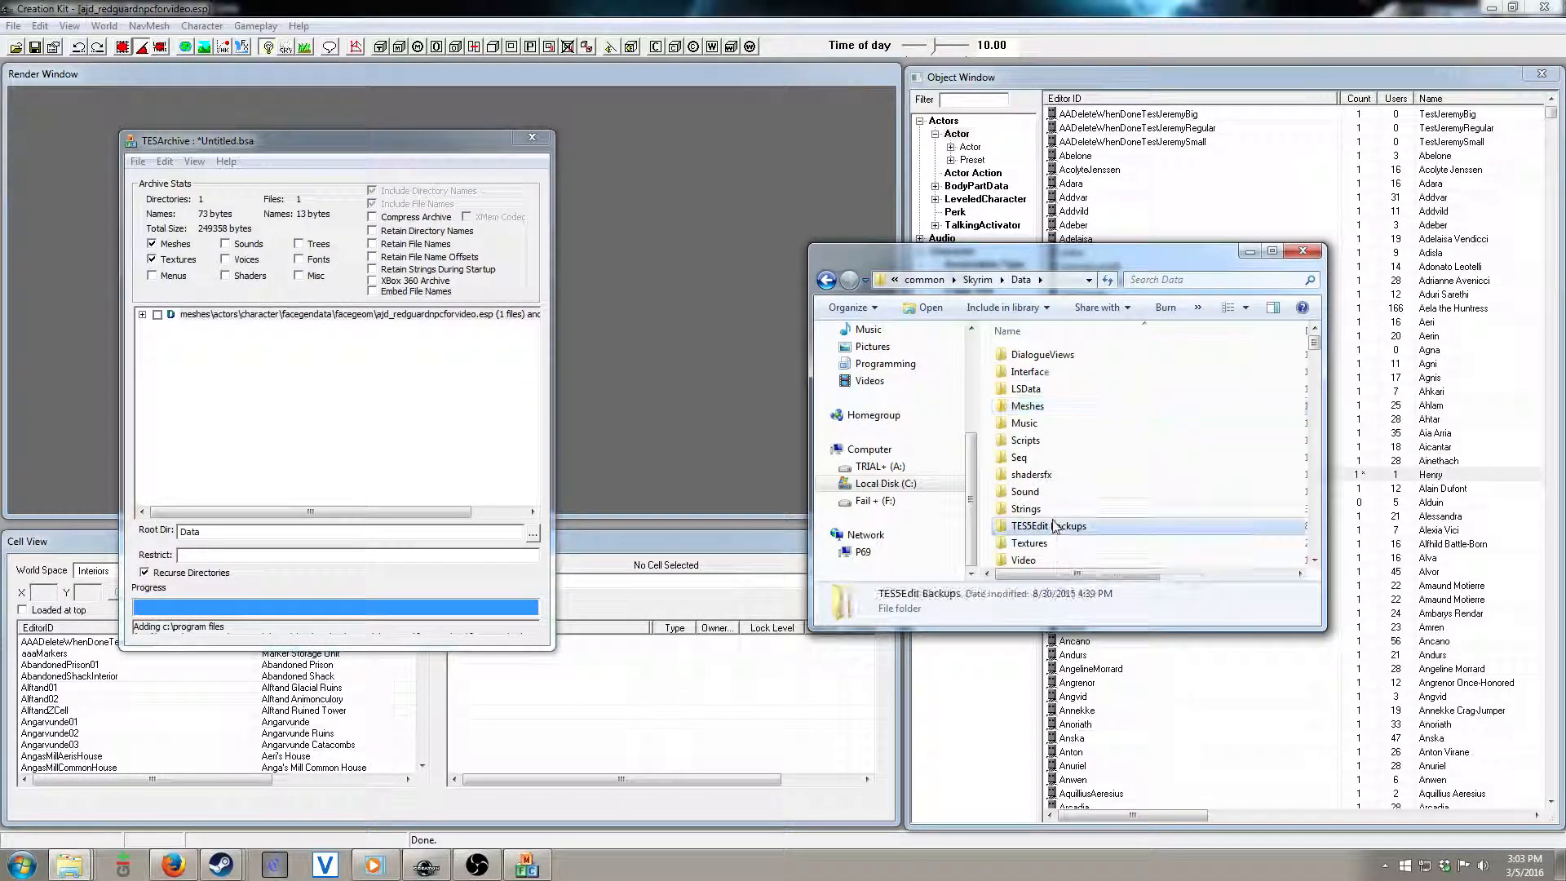
Step: Browse Textures > actors to add the NPC's FaceTint ajd_redguardnpcforvideo.esp folder to the archive
double_click(1029, 542)
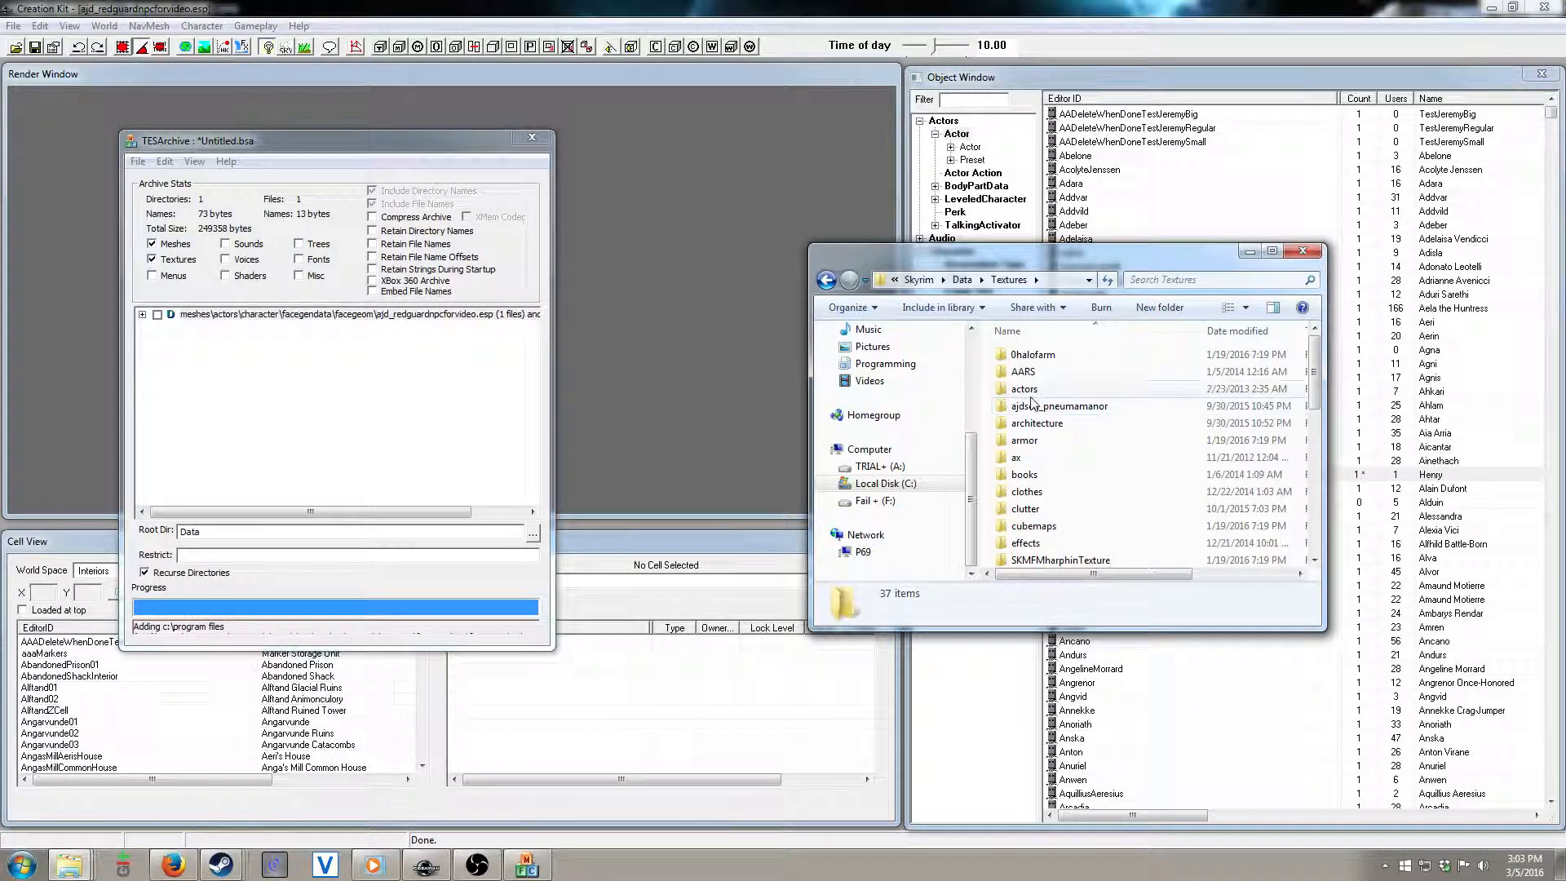
double_click(1024, 388)
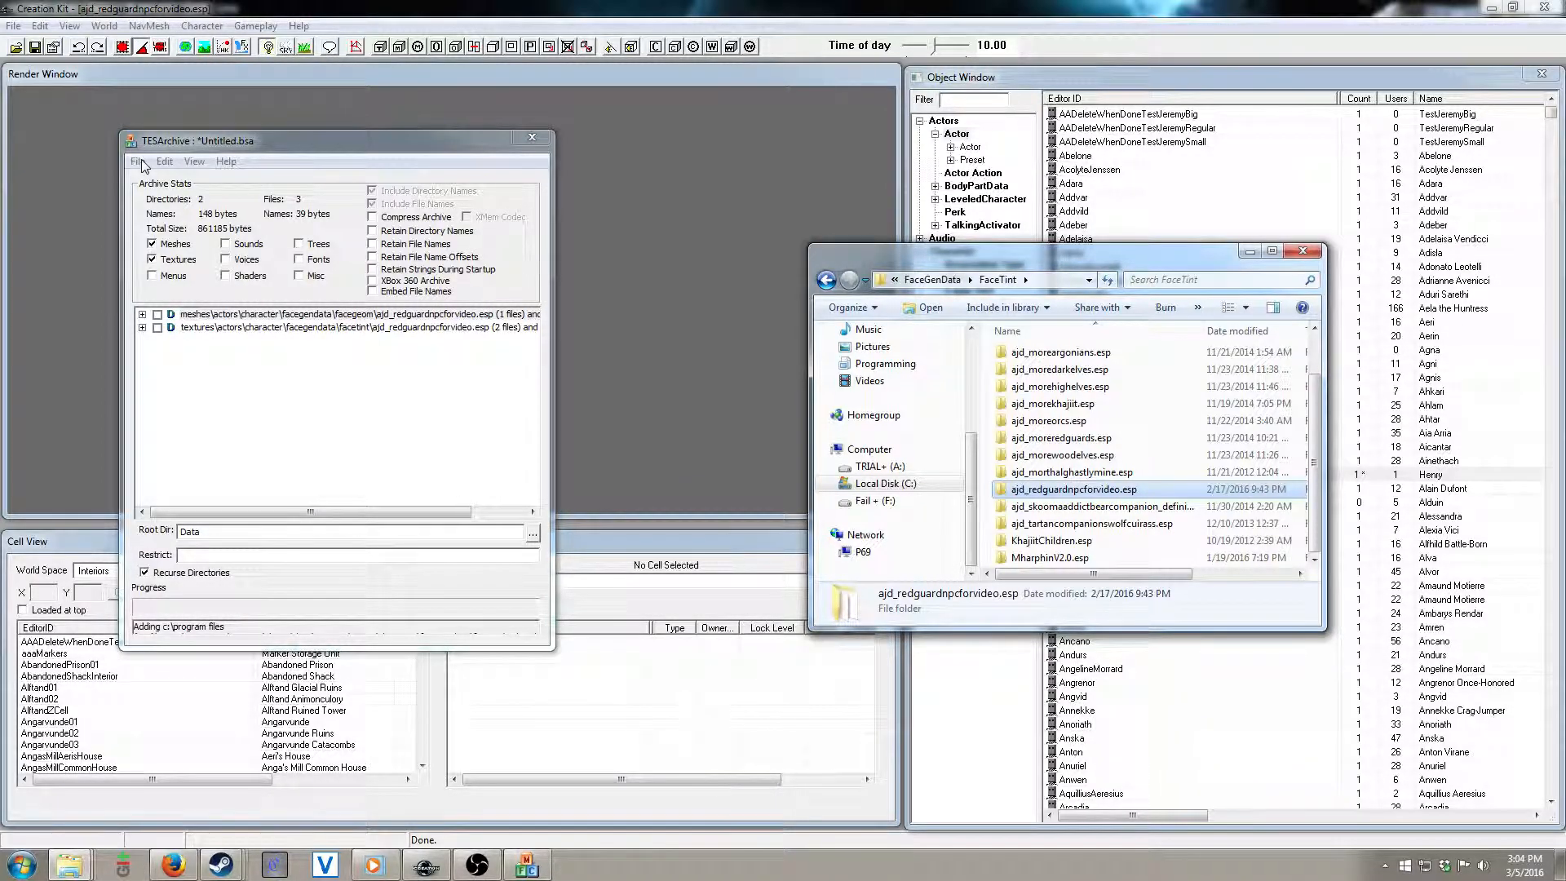
Step: Start saving the archive via File > Save As, and copy the redguard plugin's name via Rename
click(138, 160)
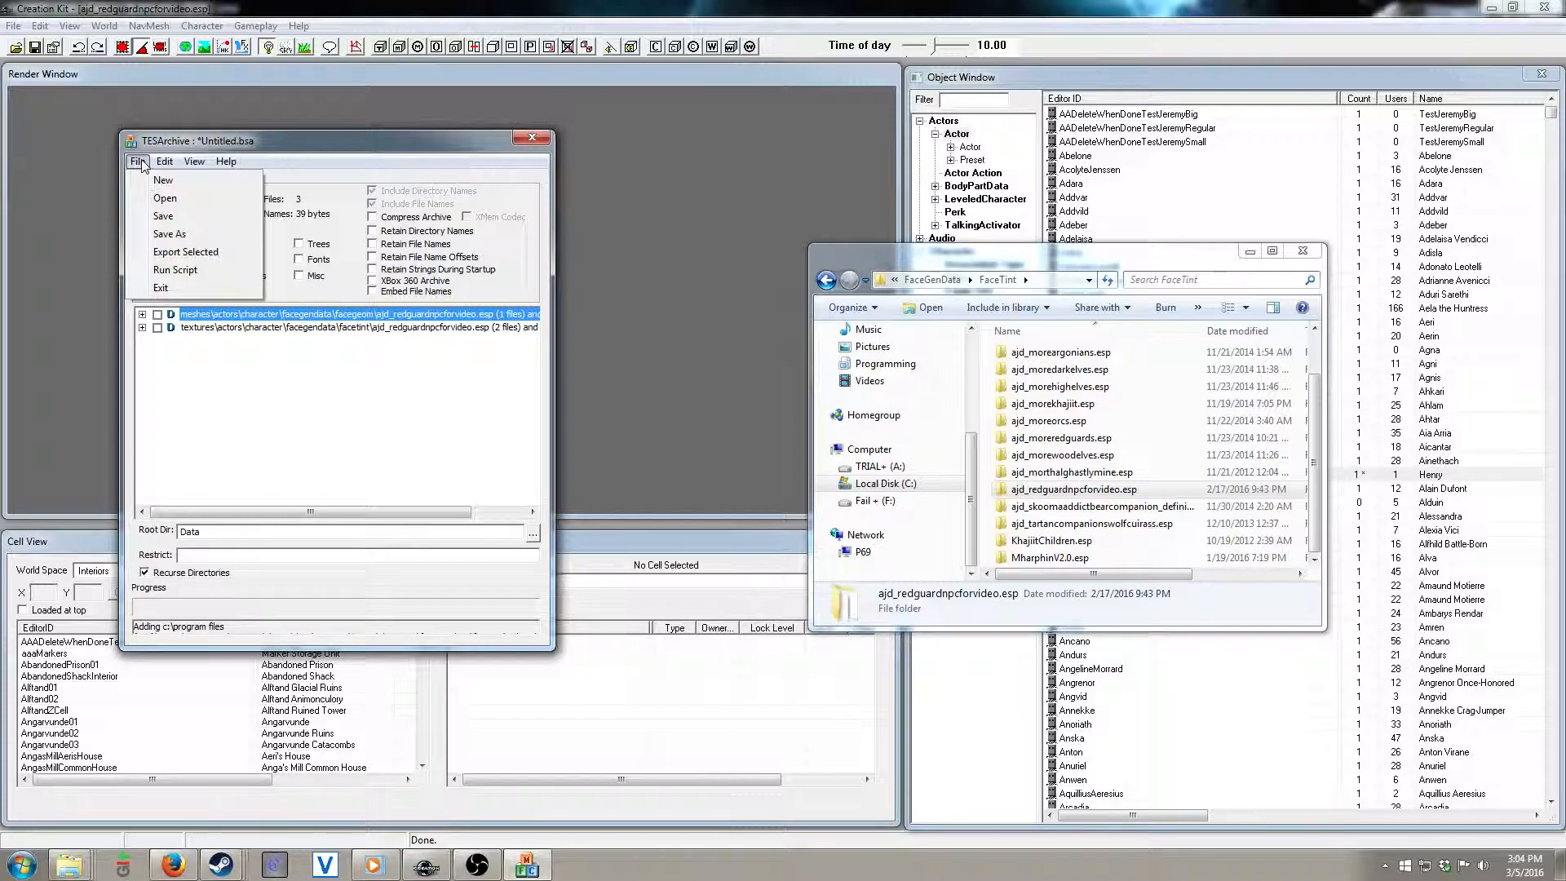
click(137, 161)
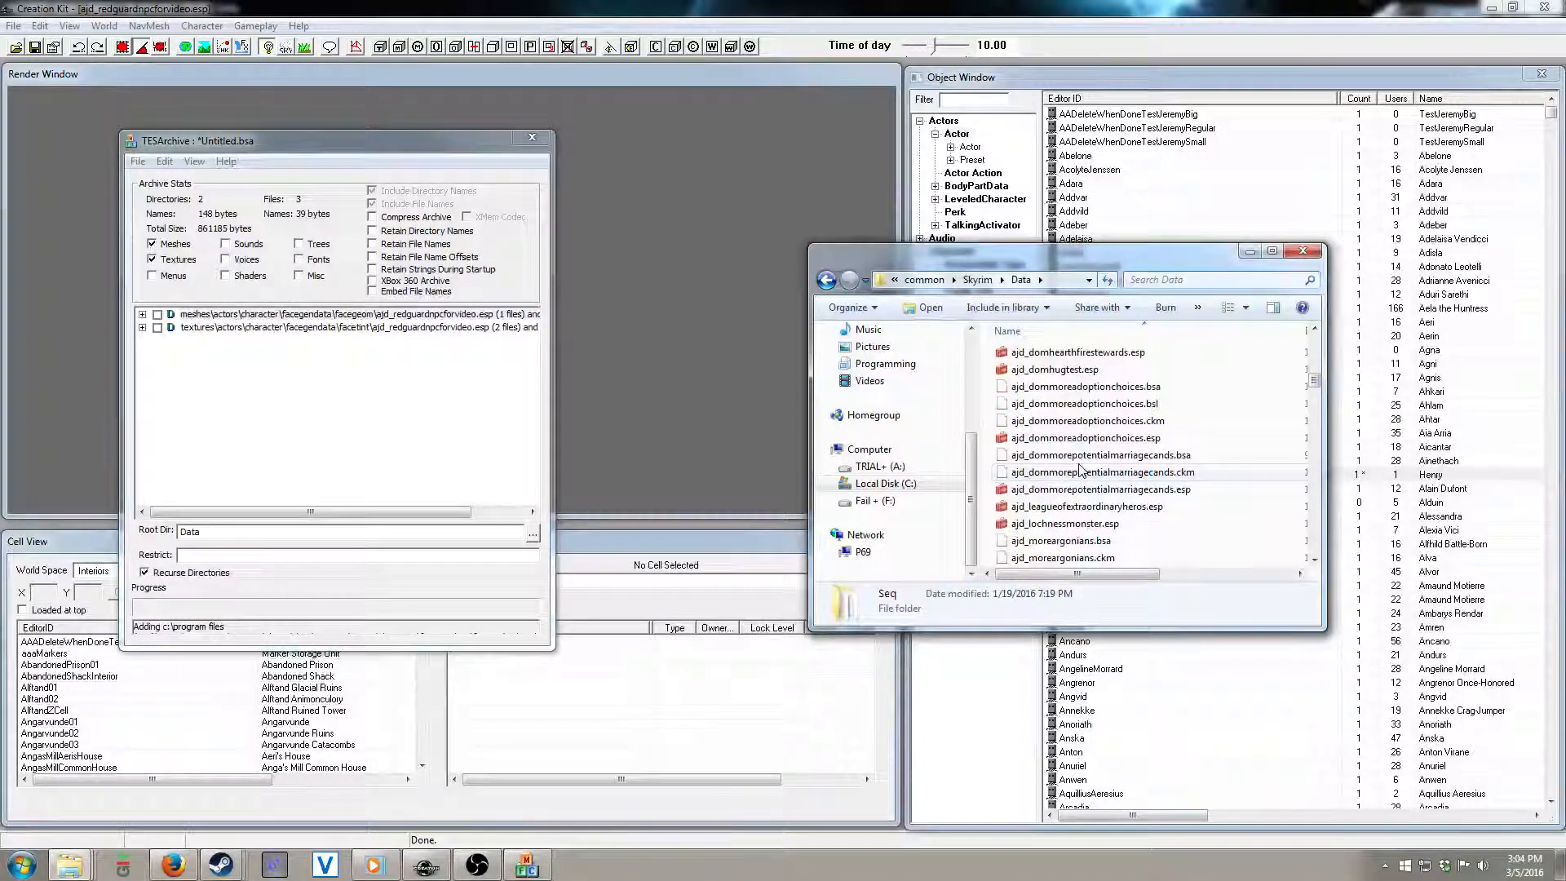
scroll(down, 3)
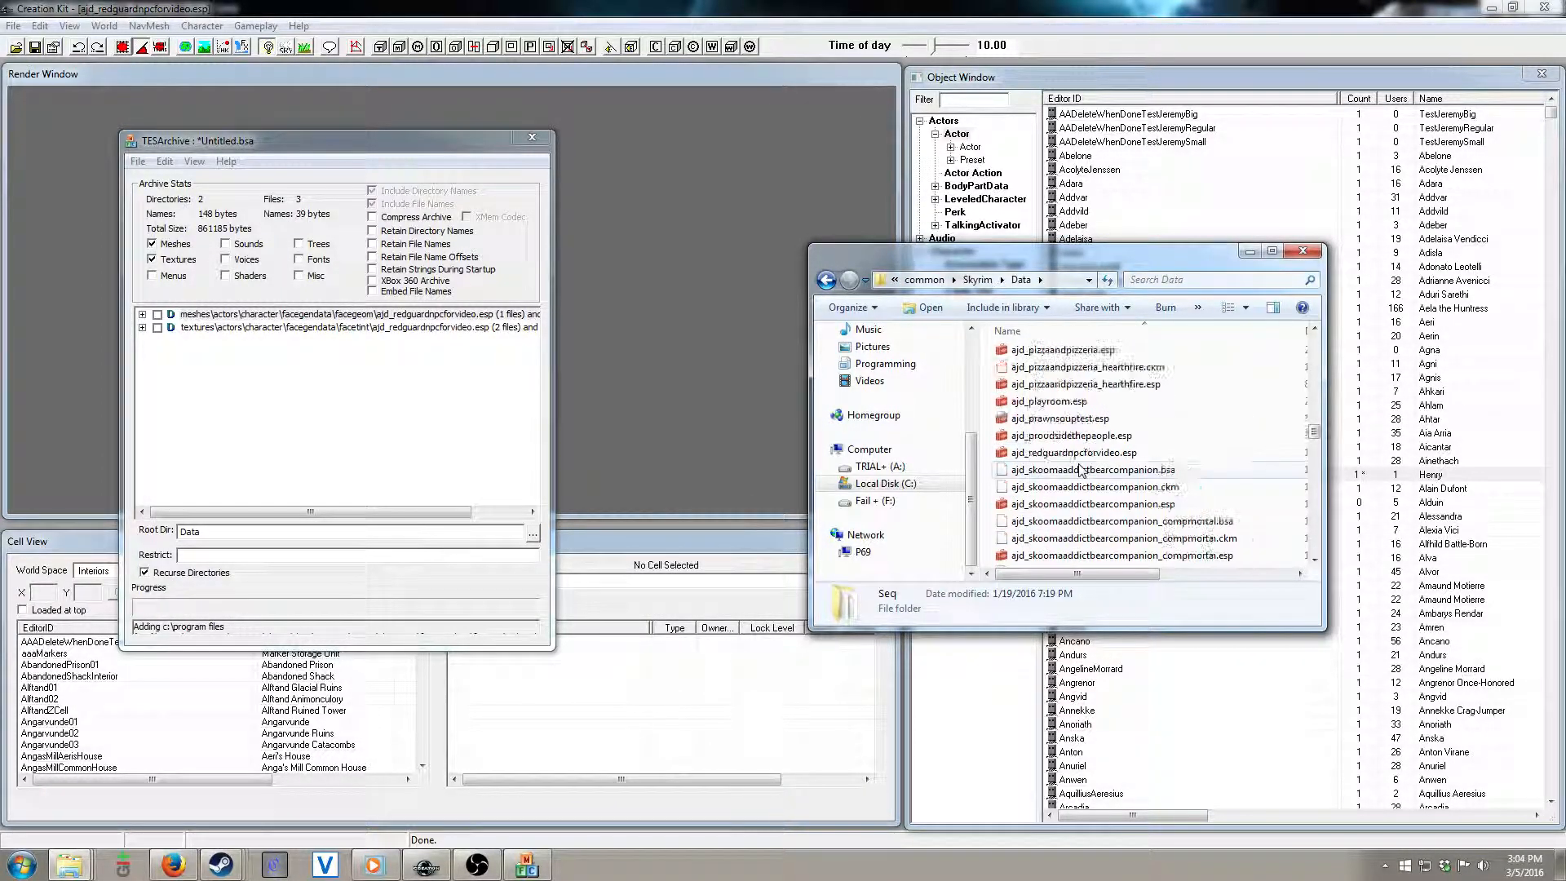
right_click(1071, 452)
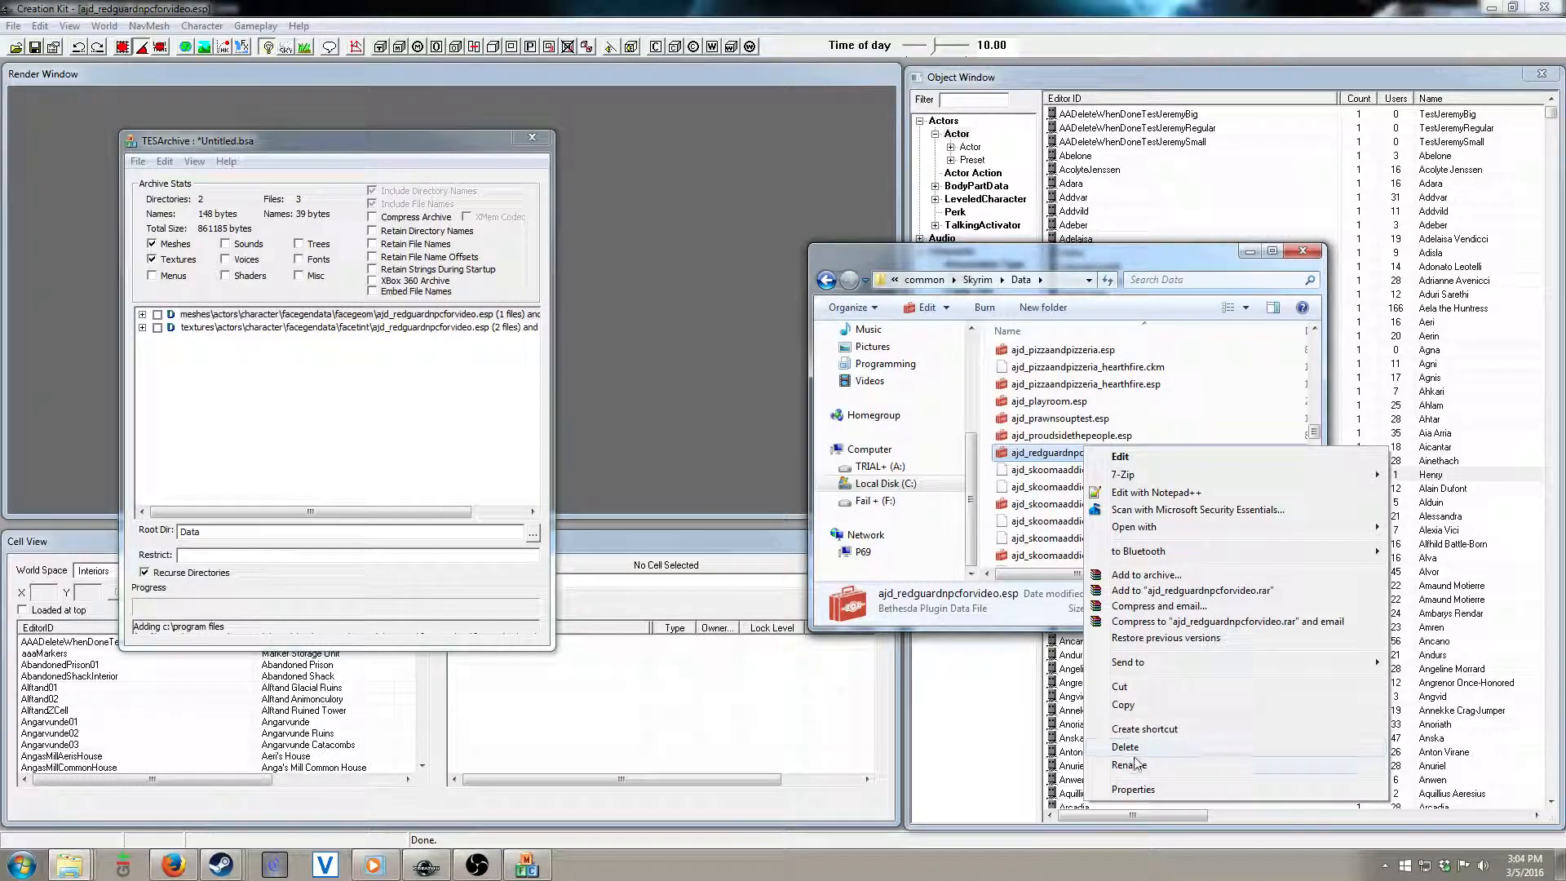
click(1129, 764)
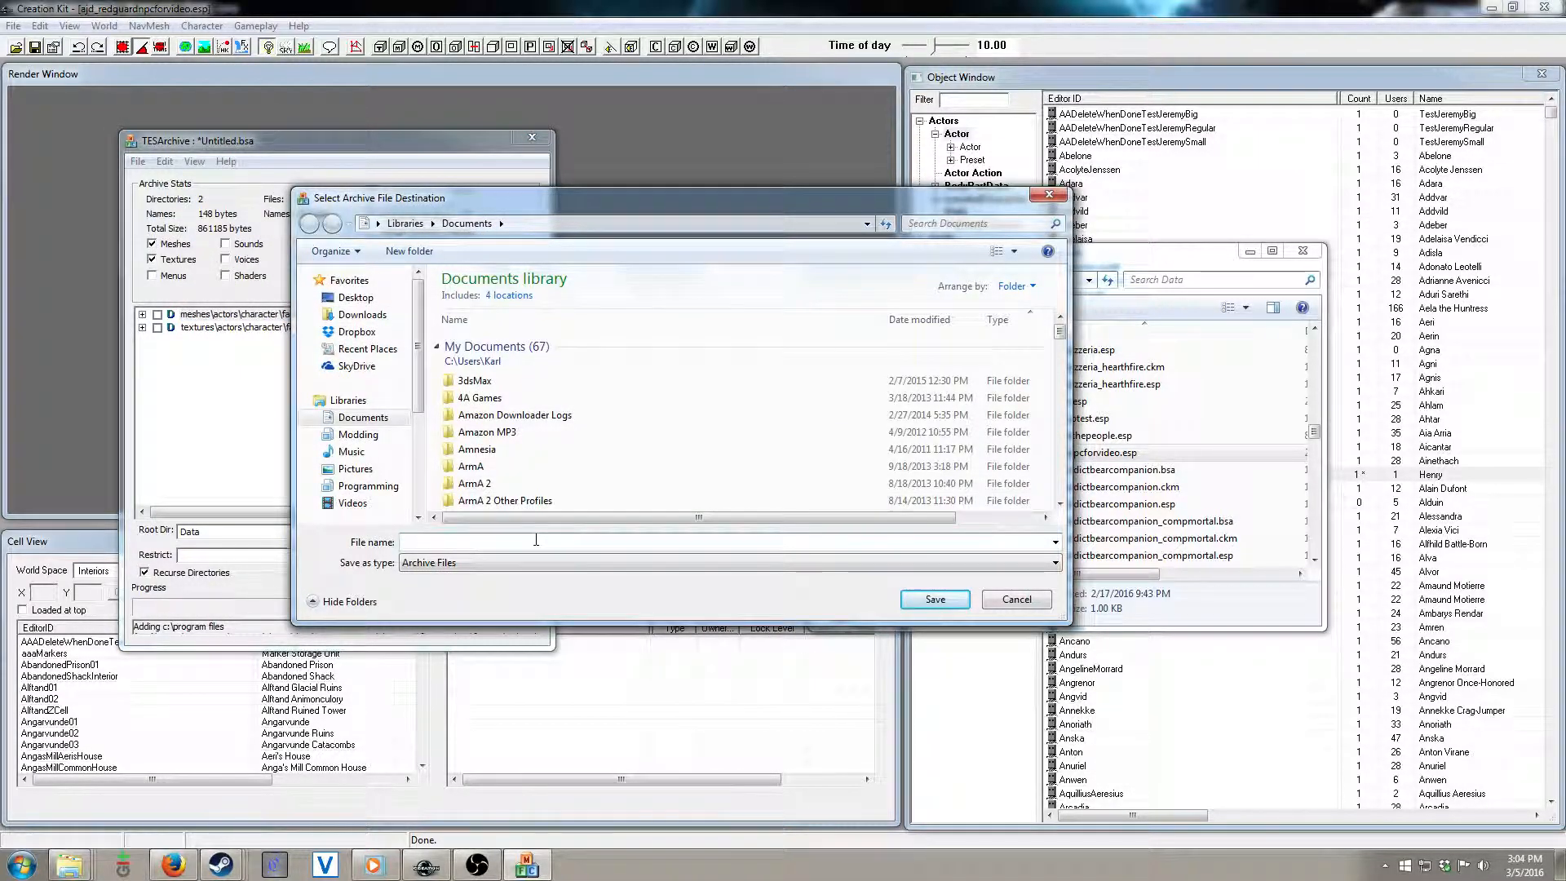
Step: Save the archive as ajd_redguardnpcforvideo.bsa in steamapps\common\Skyrim\Data
text(ajd_redguardnpcforvideo.bsa)
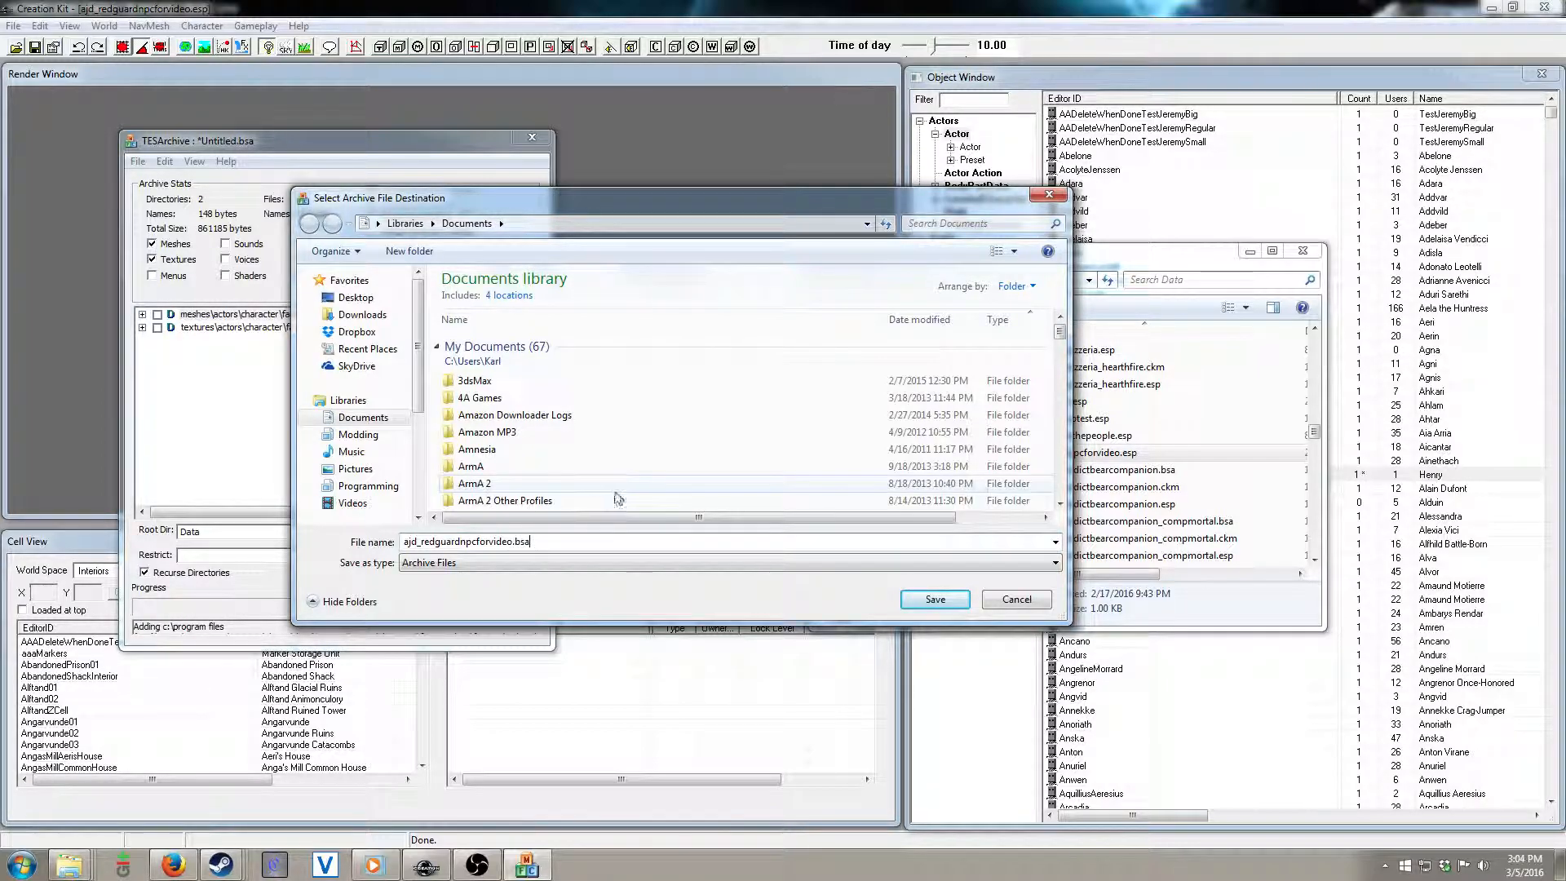
mouse_move(631, 487)
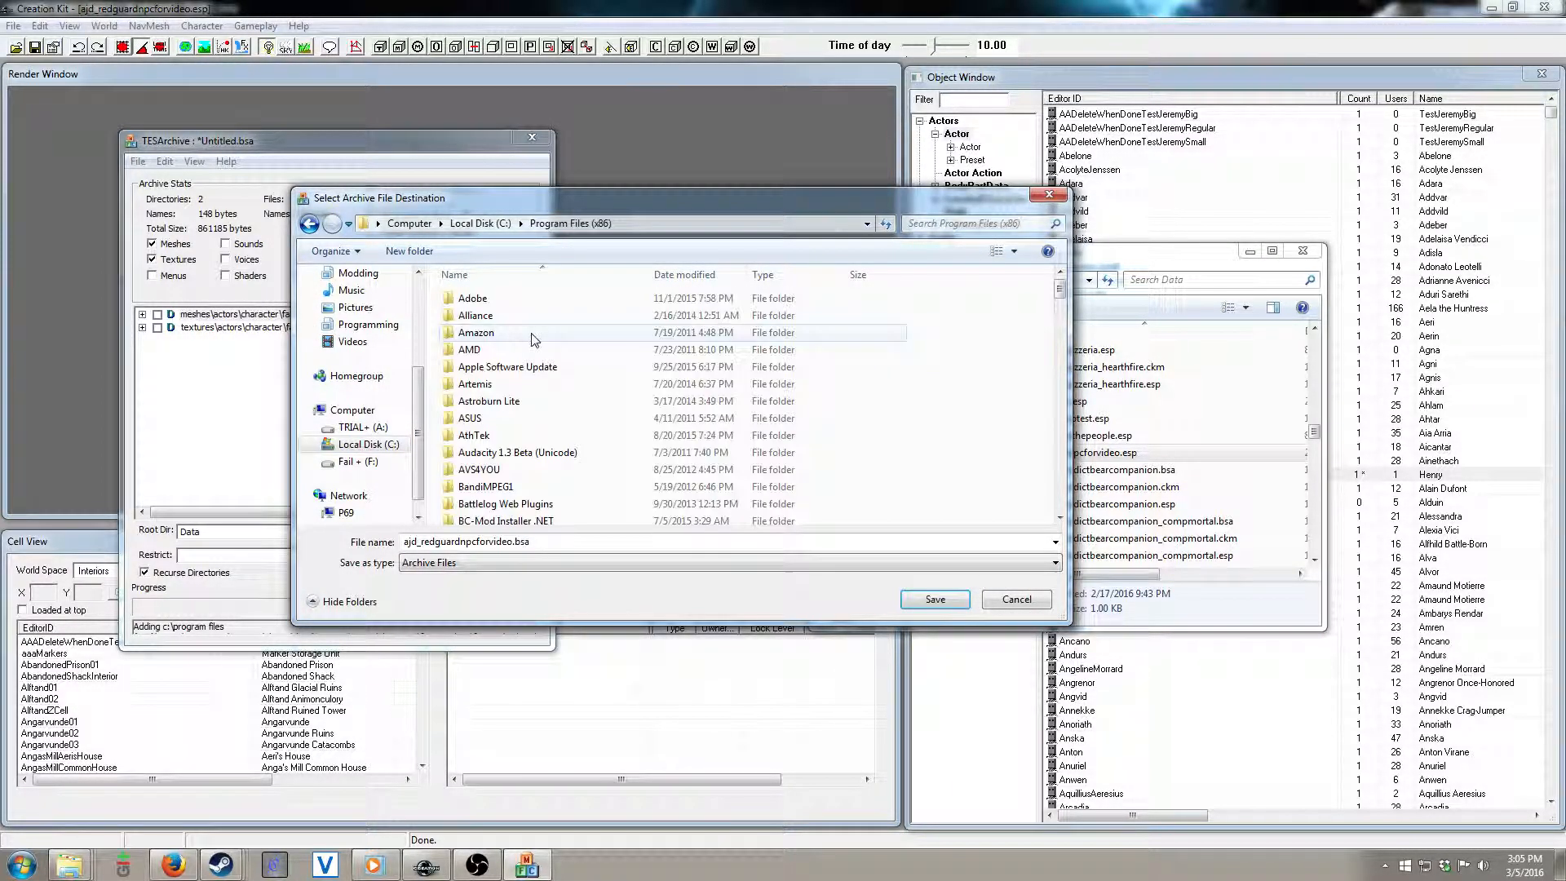
scroll(down, 3)
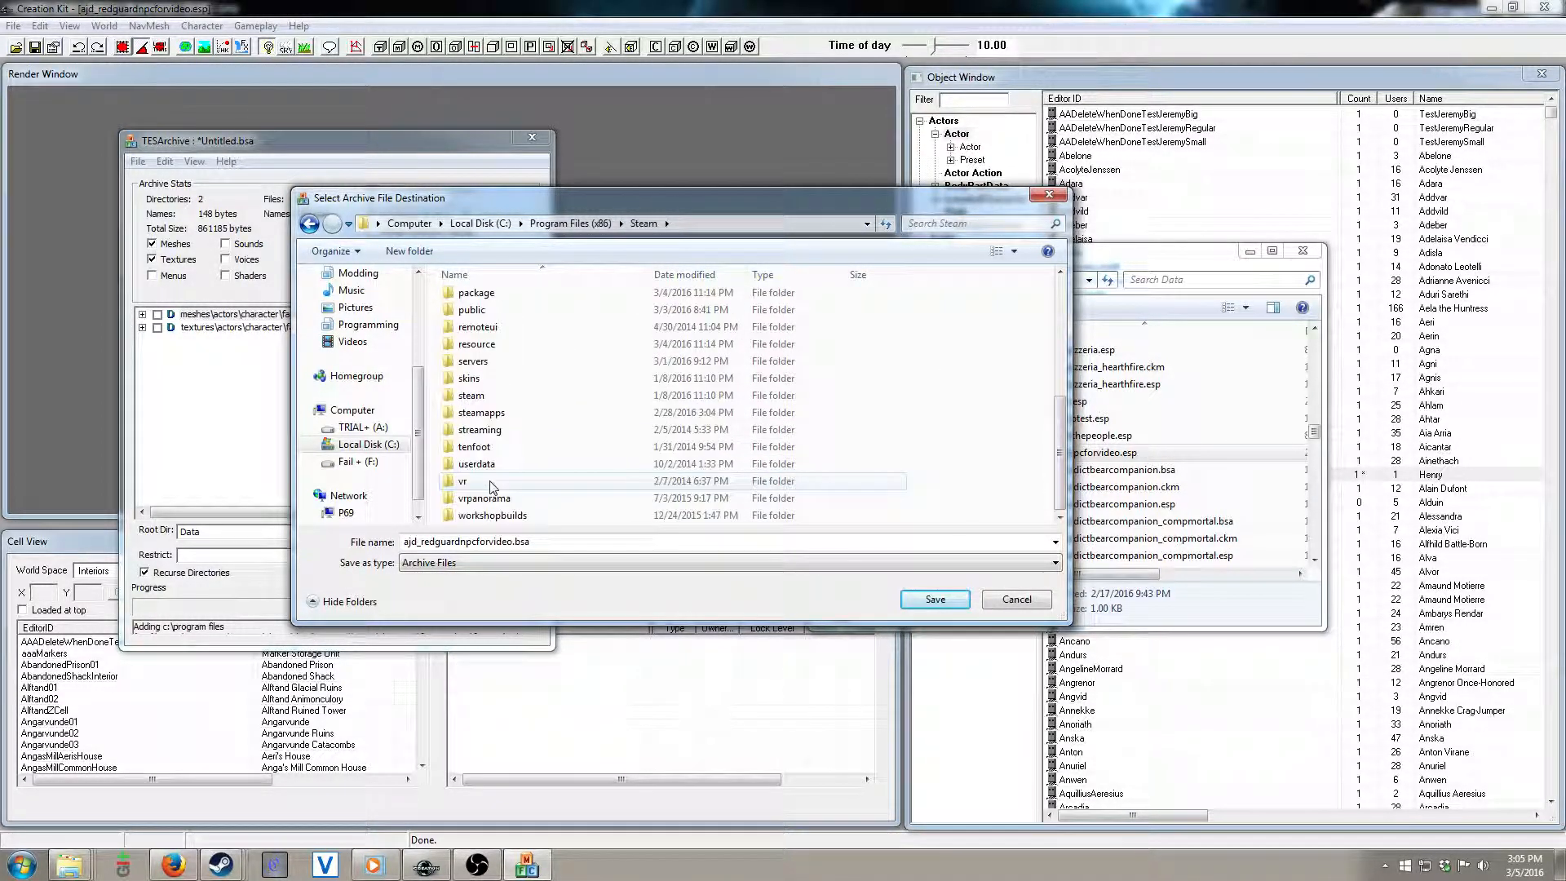
double_click(481, 412)
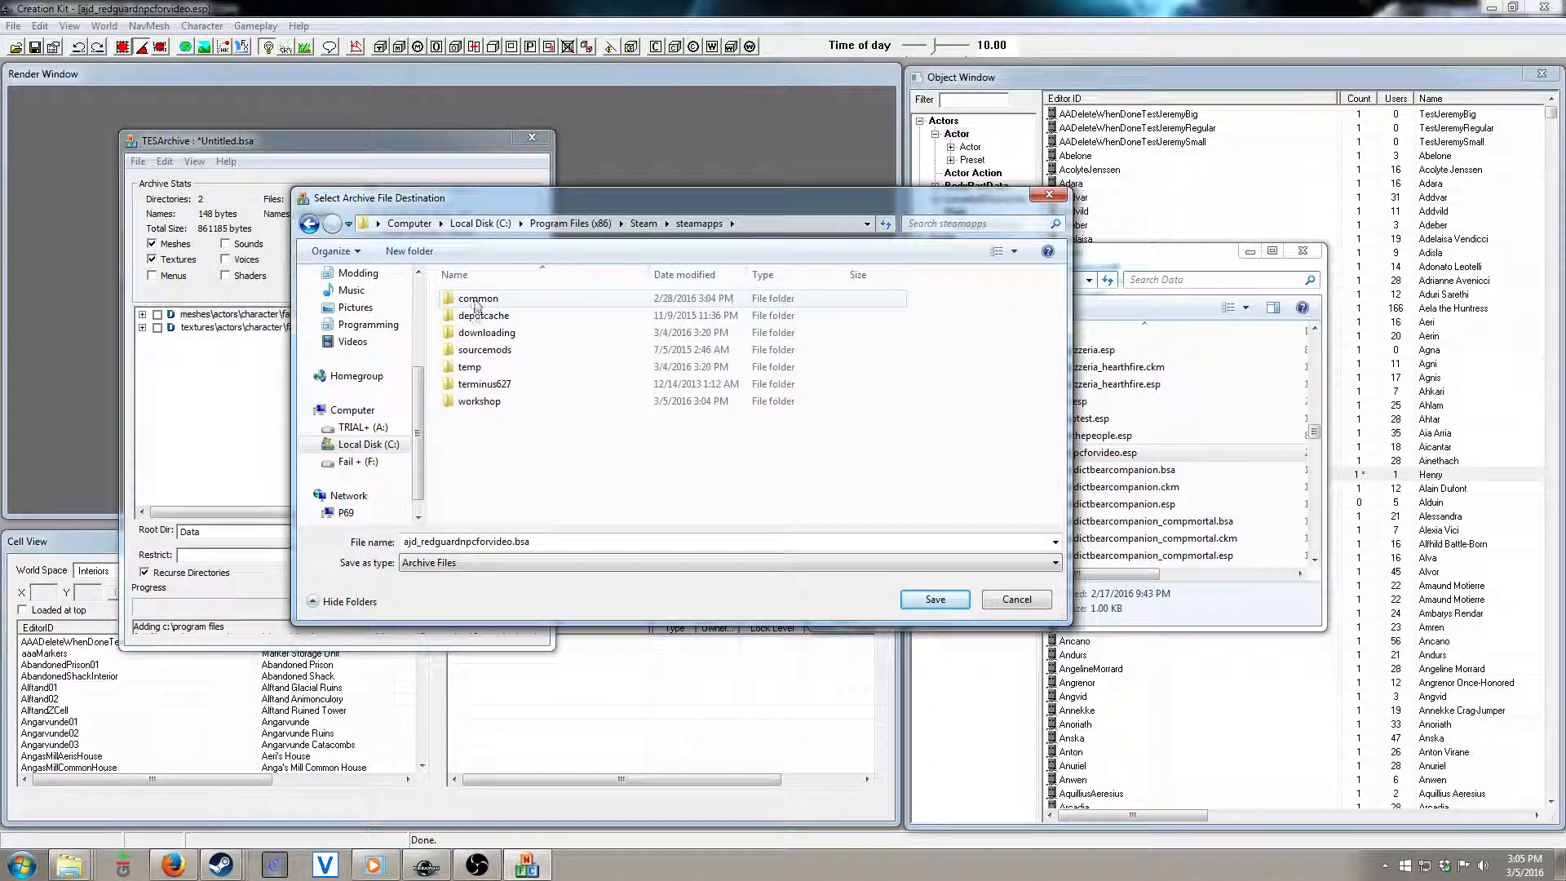
double_click(477, 298)
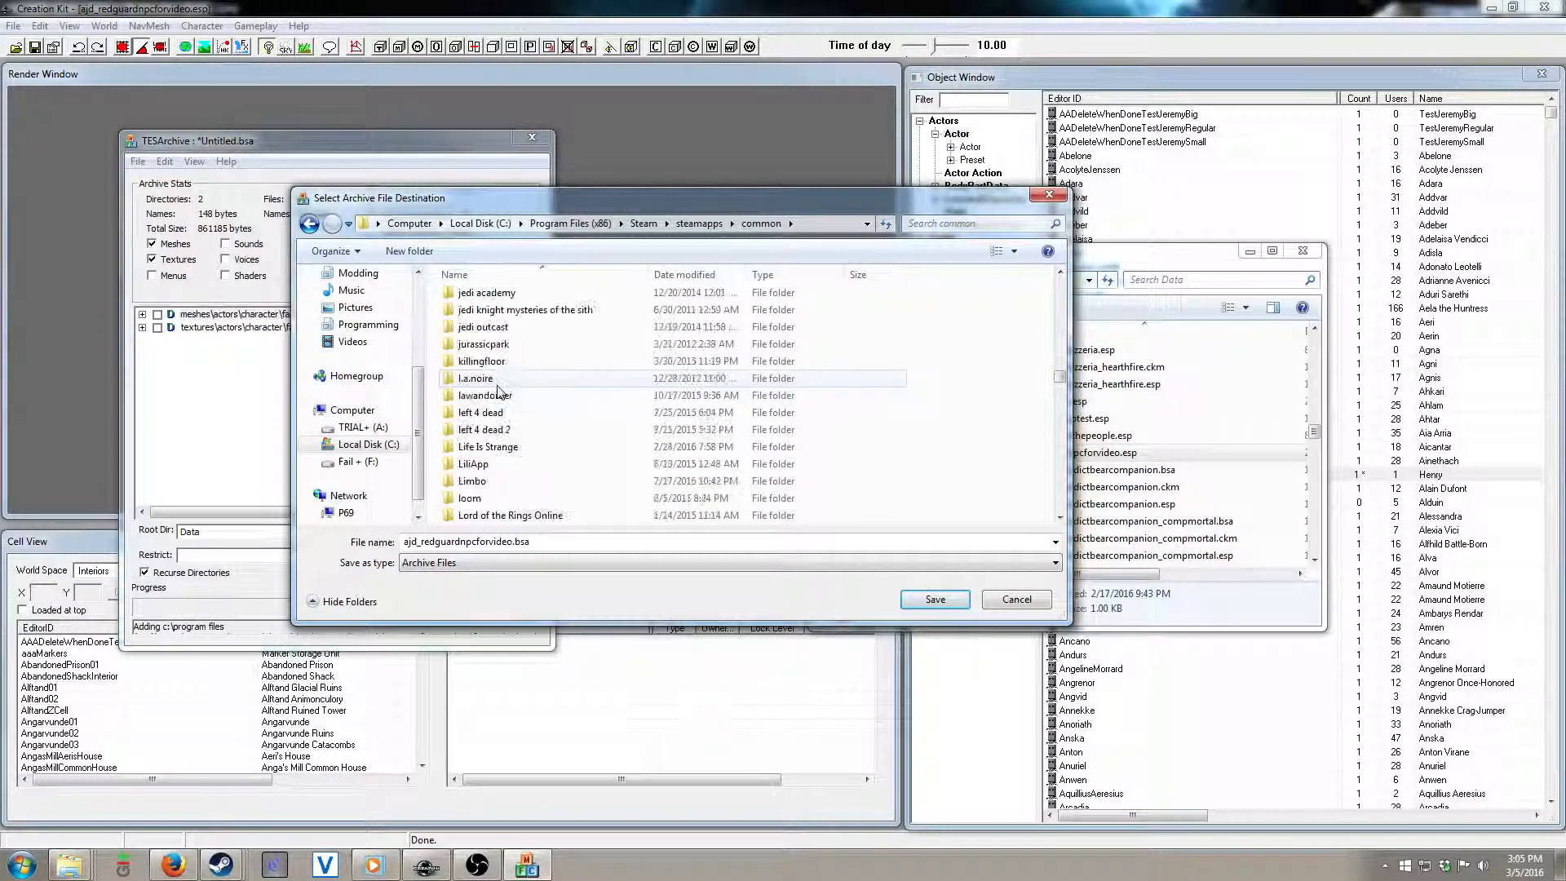
scroll(down, 3)
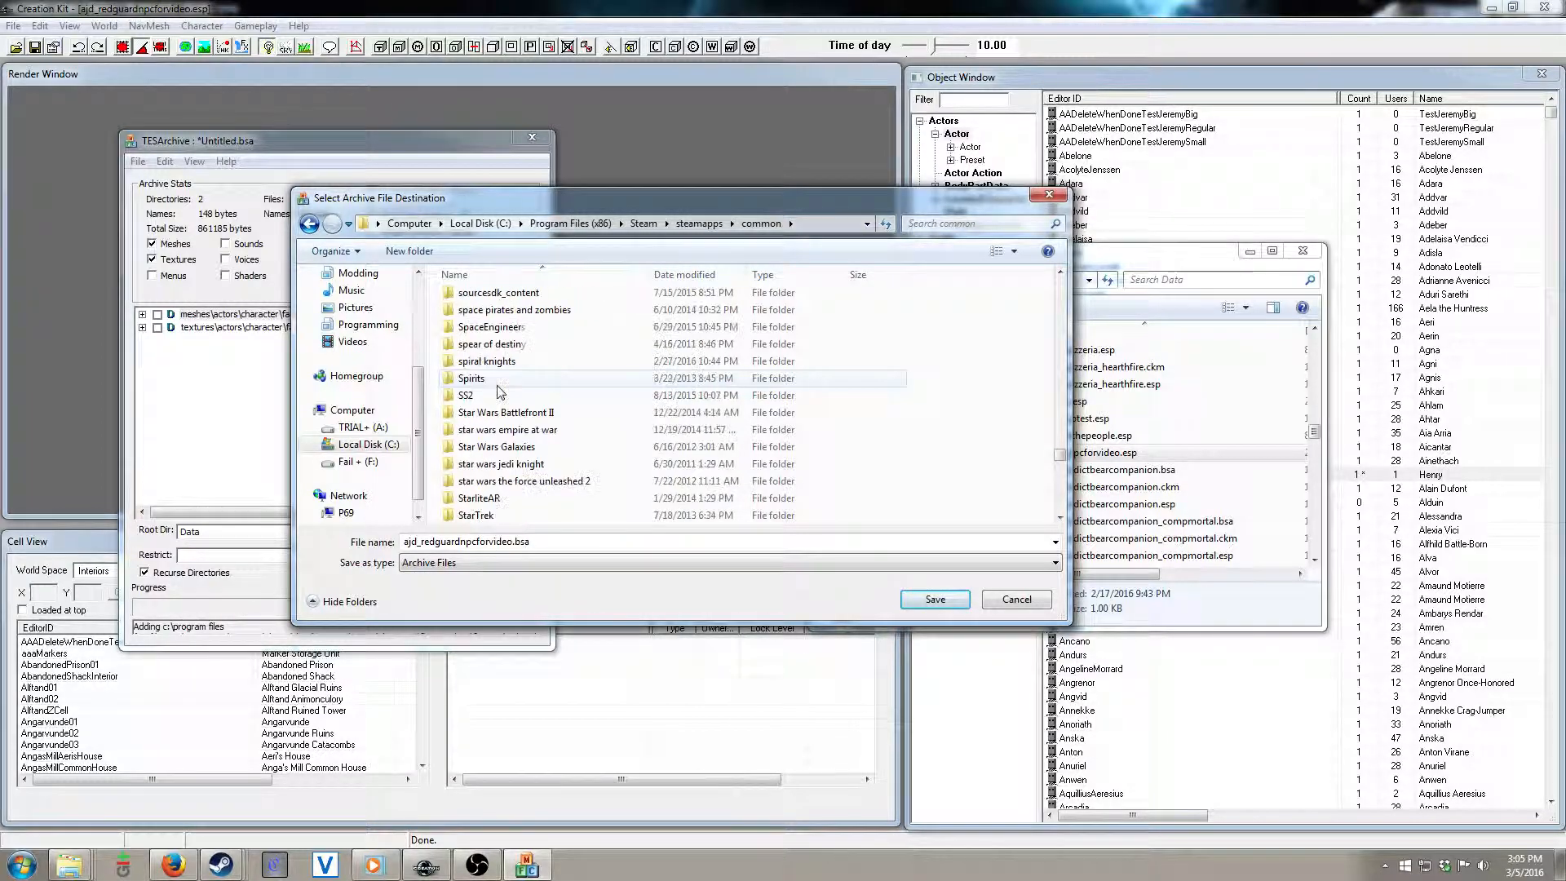
scroll(down, 3)
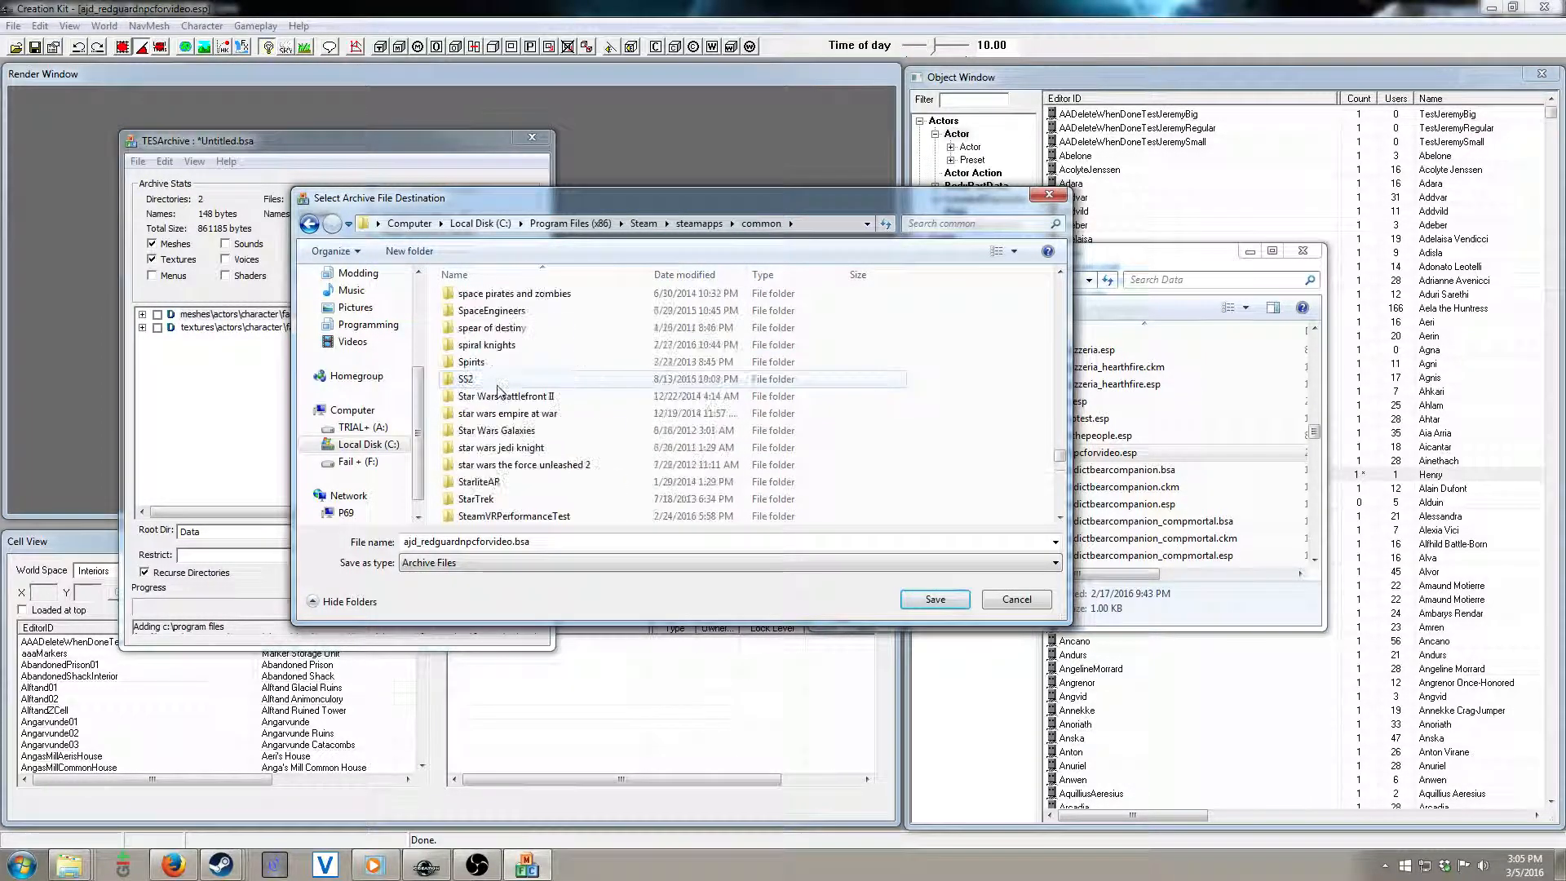
scroll(down, 3)
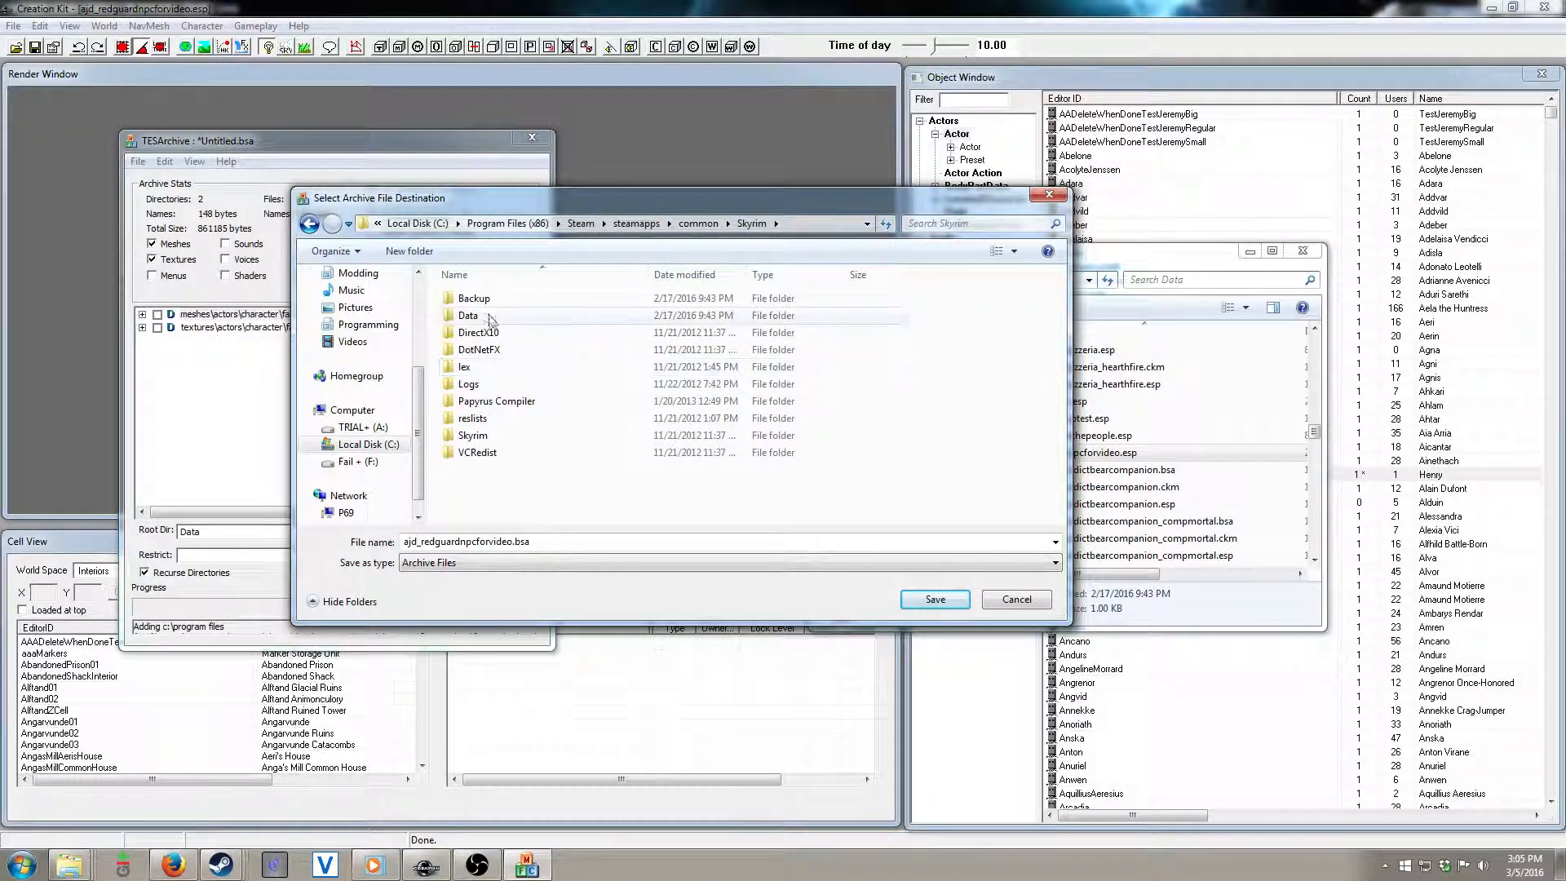
double_click(468, 315)
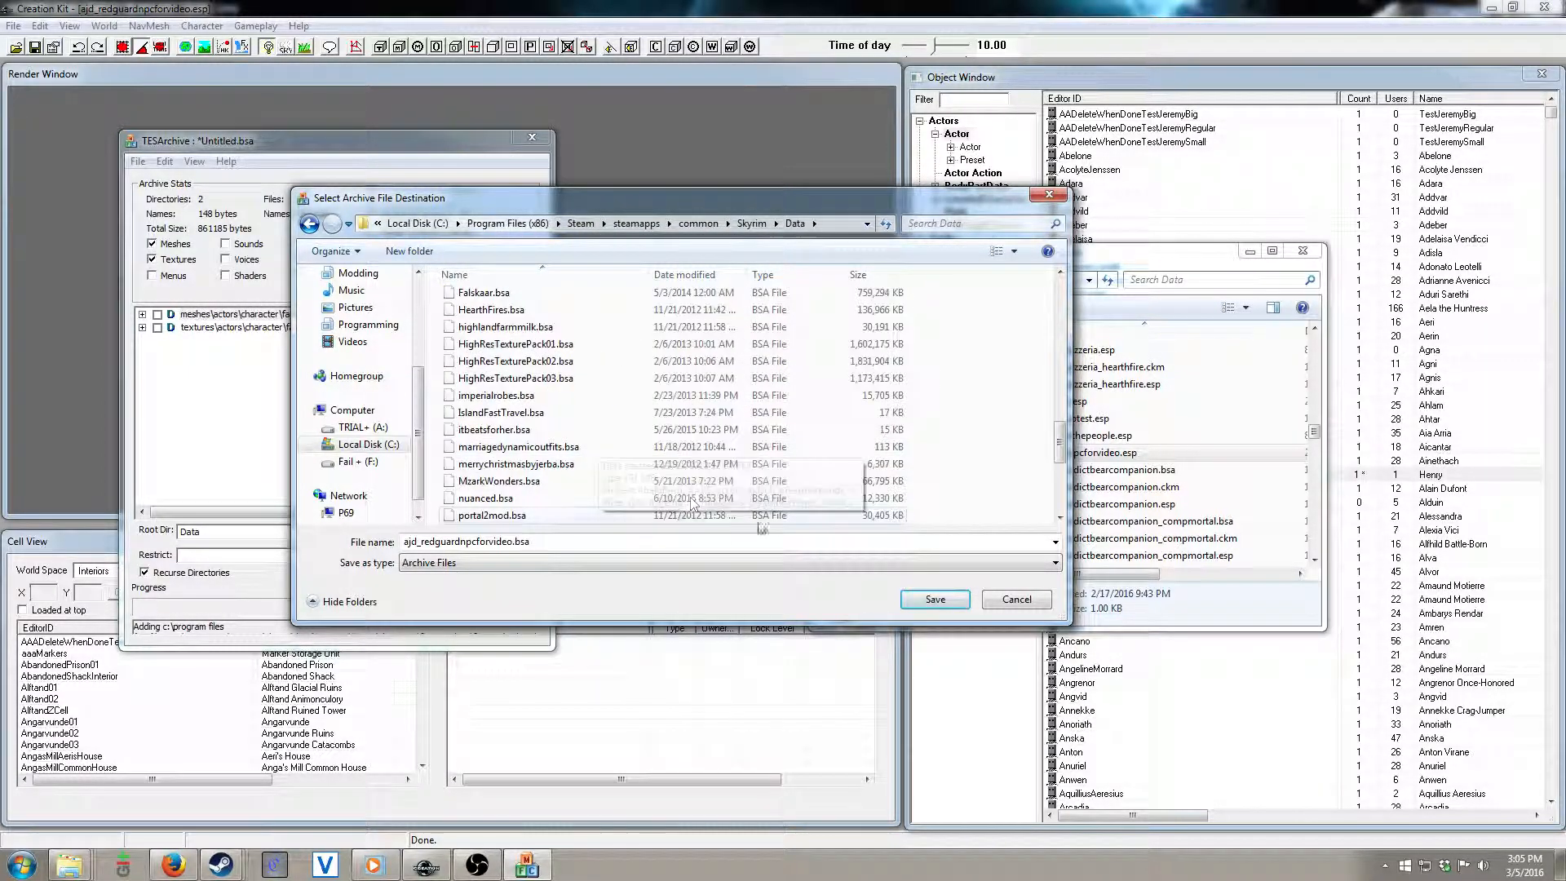
click(935, 599)
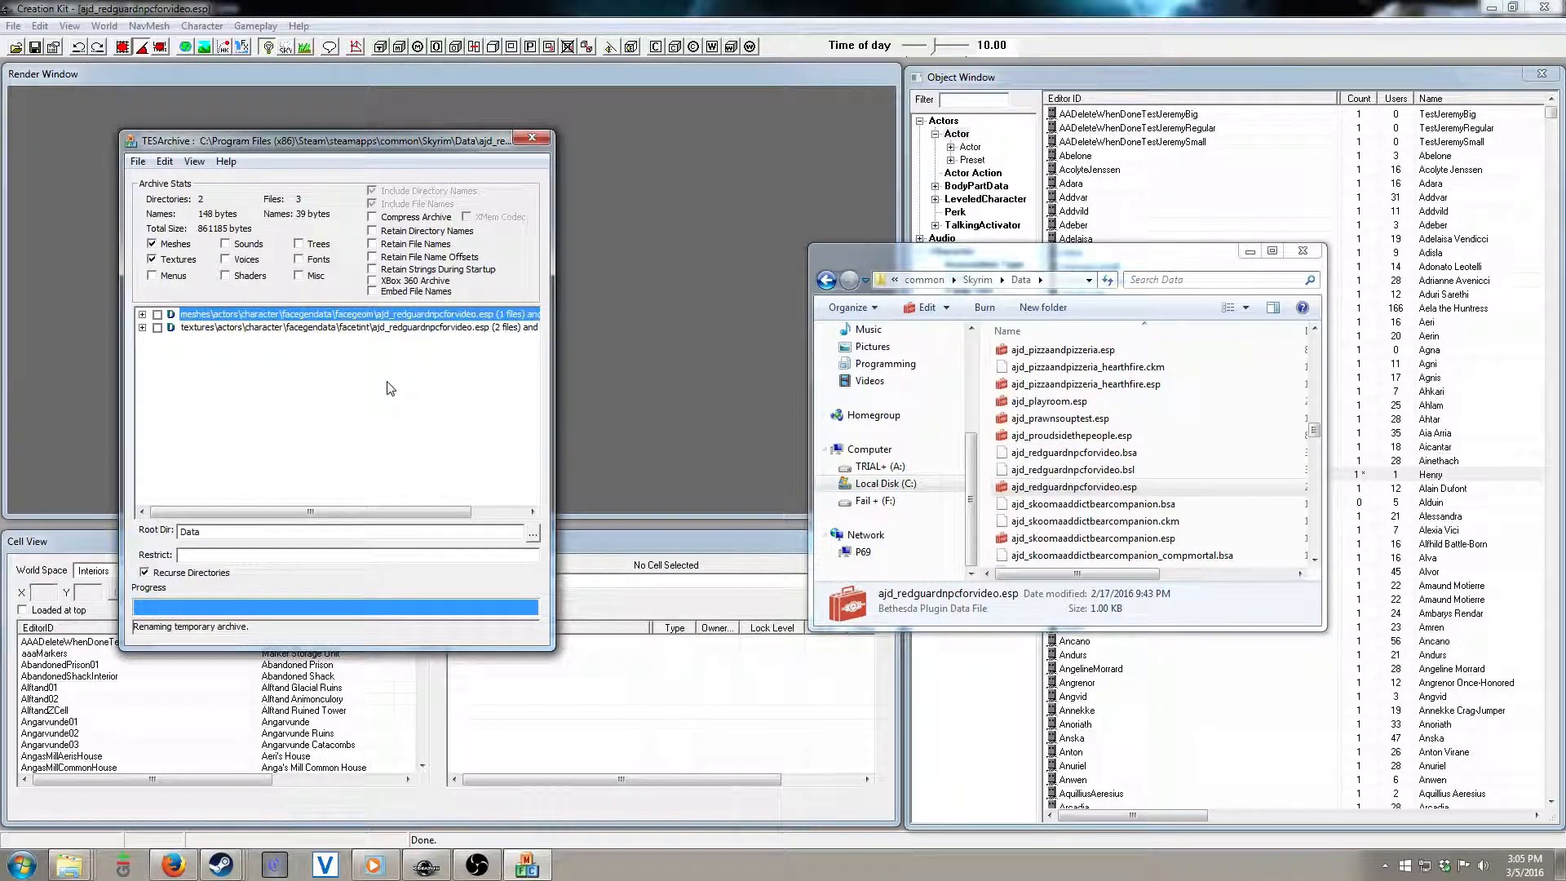
Step: Inspect the new ajd_redguardnpcforvideo.bsa in the Data folder, then close the archive windows
click(1073, 469)
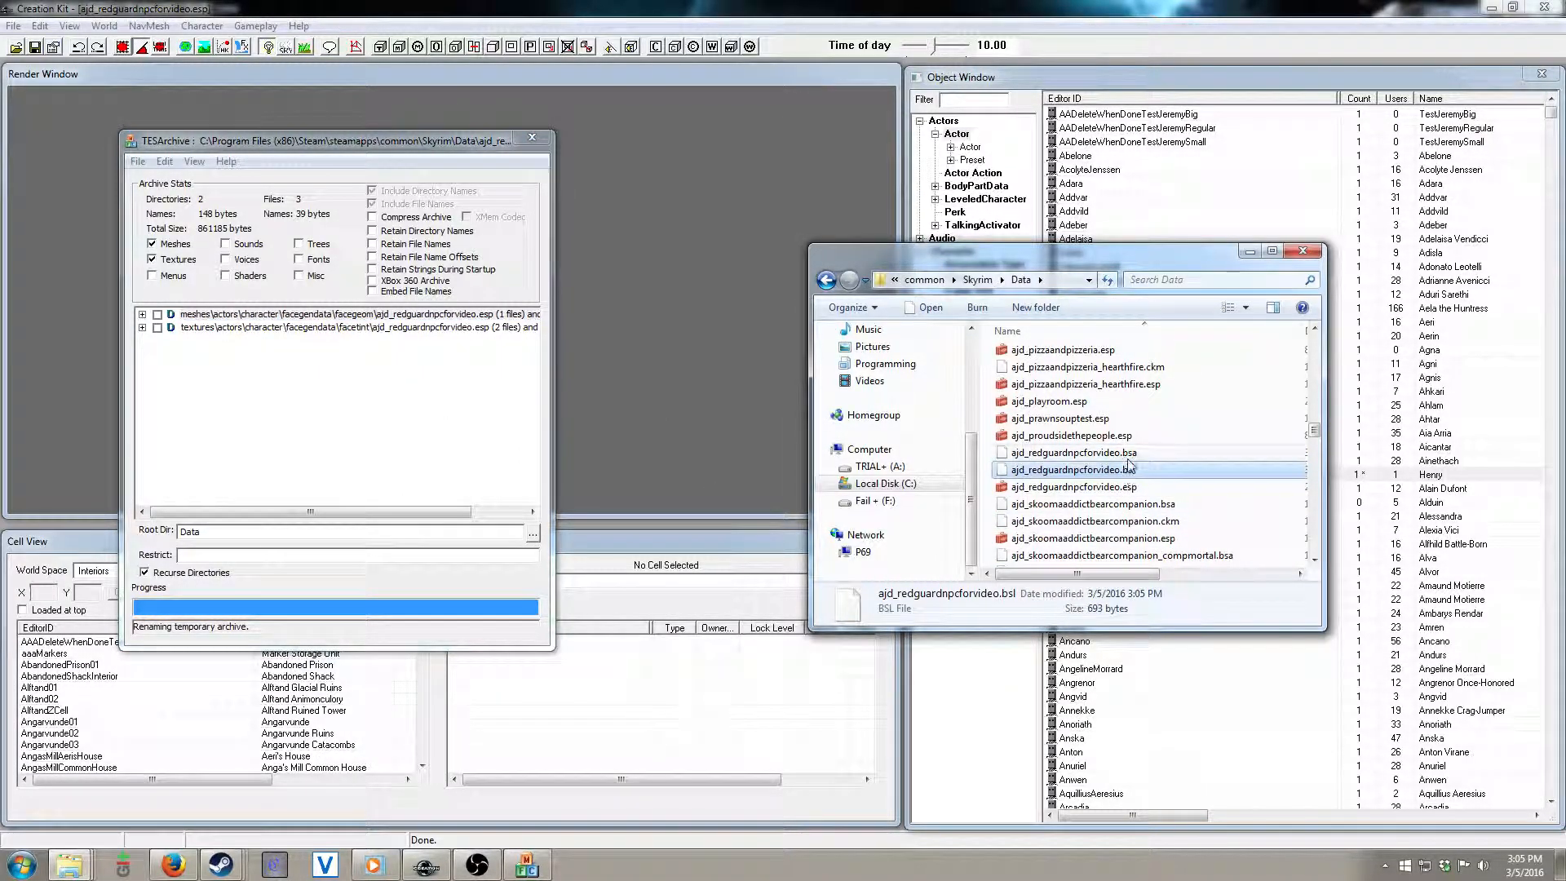
drag(1073, 572, 1179, 573)
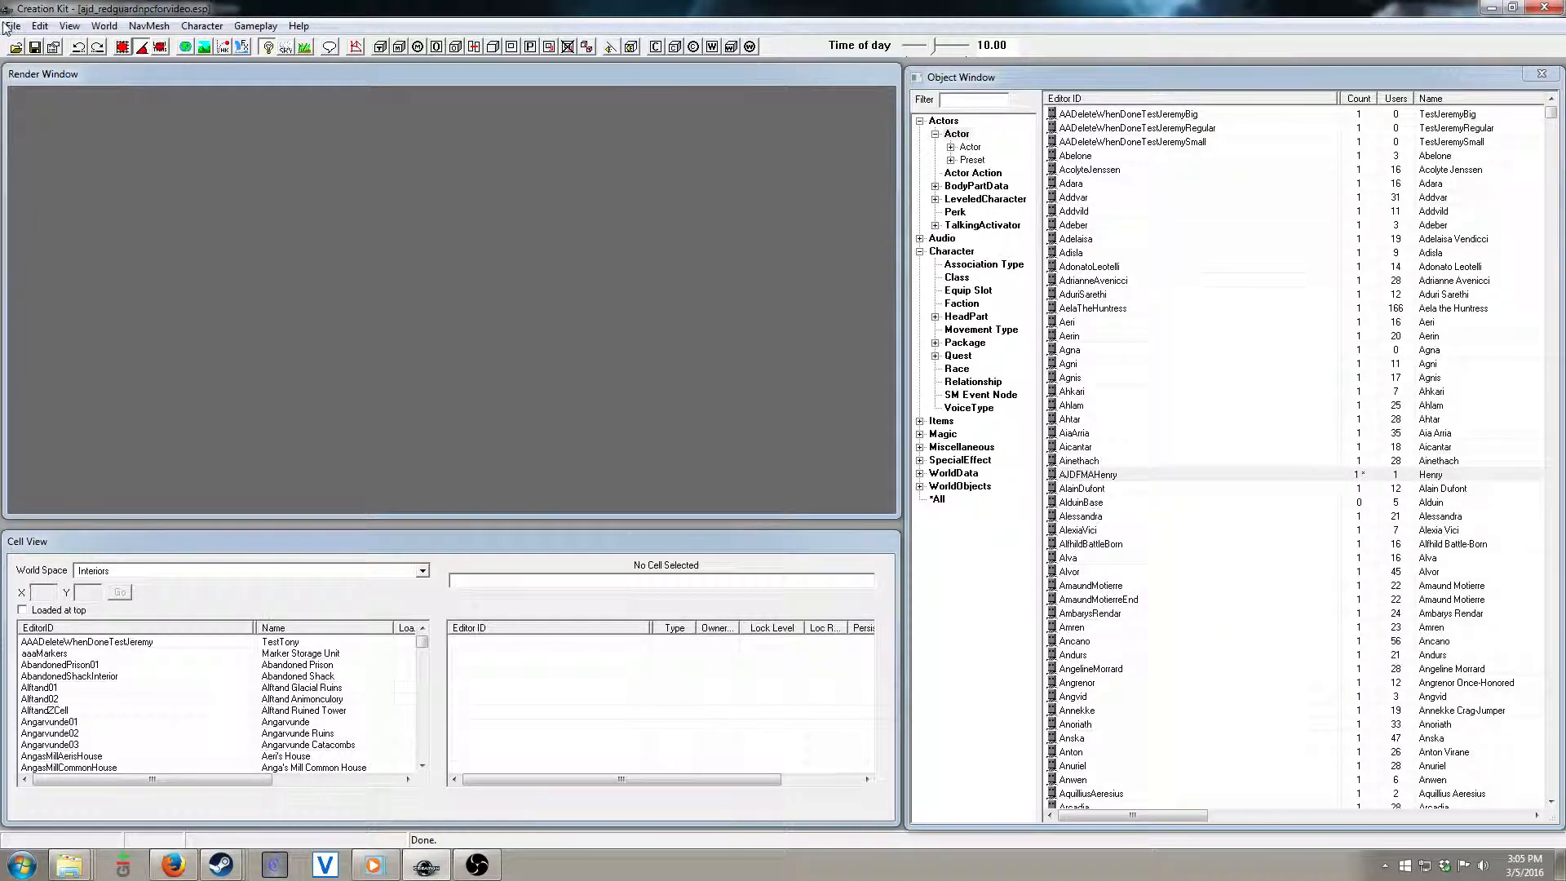
Step: Choose File > Upload Active Plugin and Archive to Steam
click(13, 25)
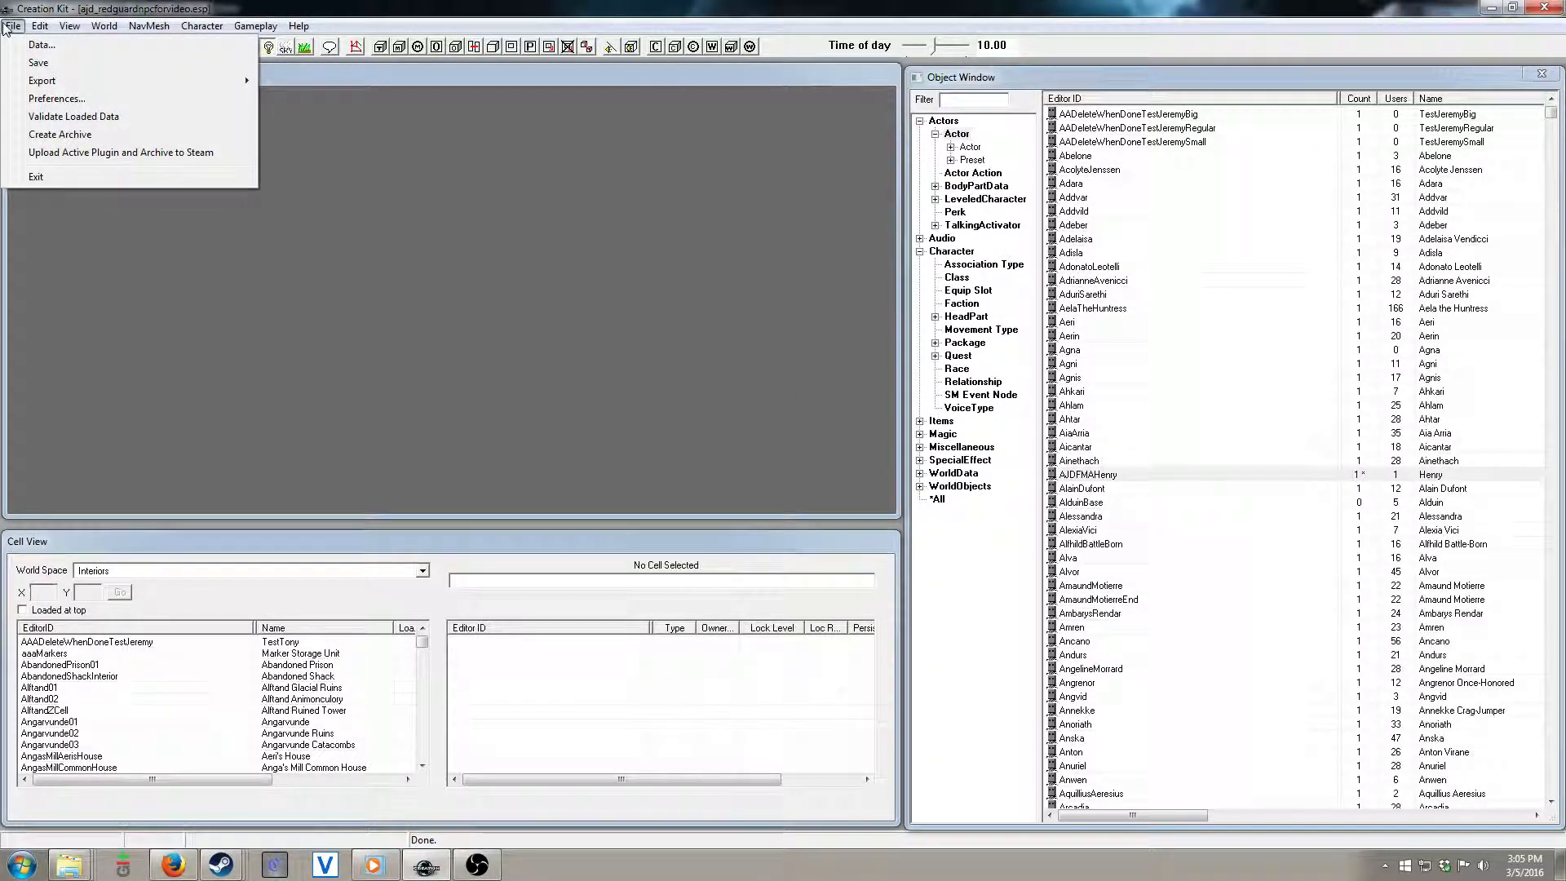
mouse_move(151, 159)
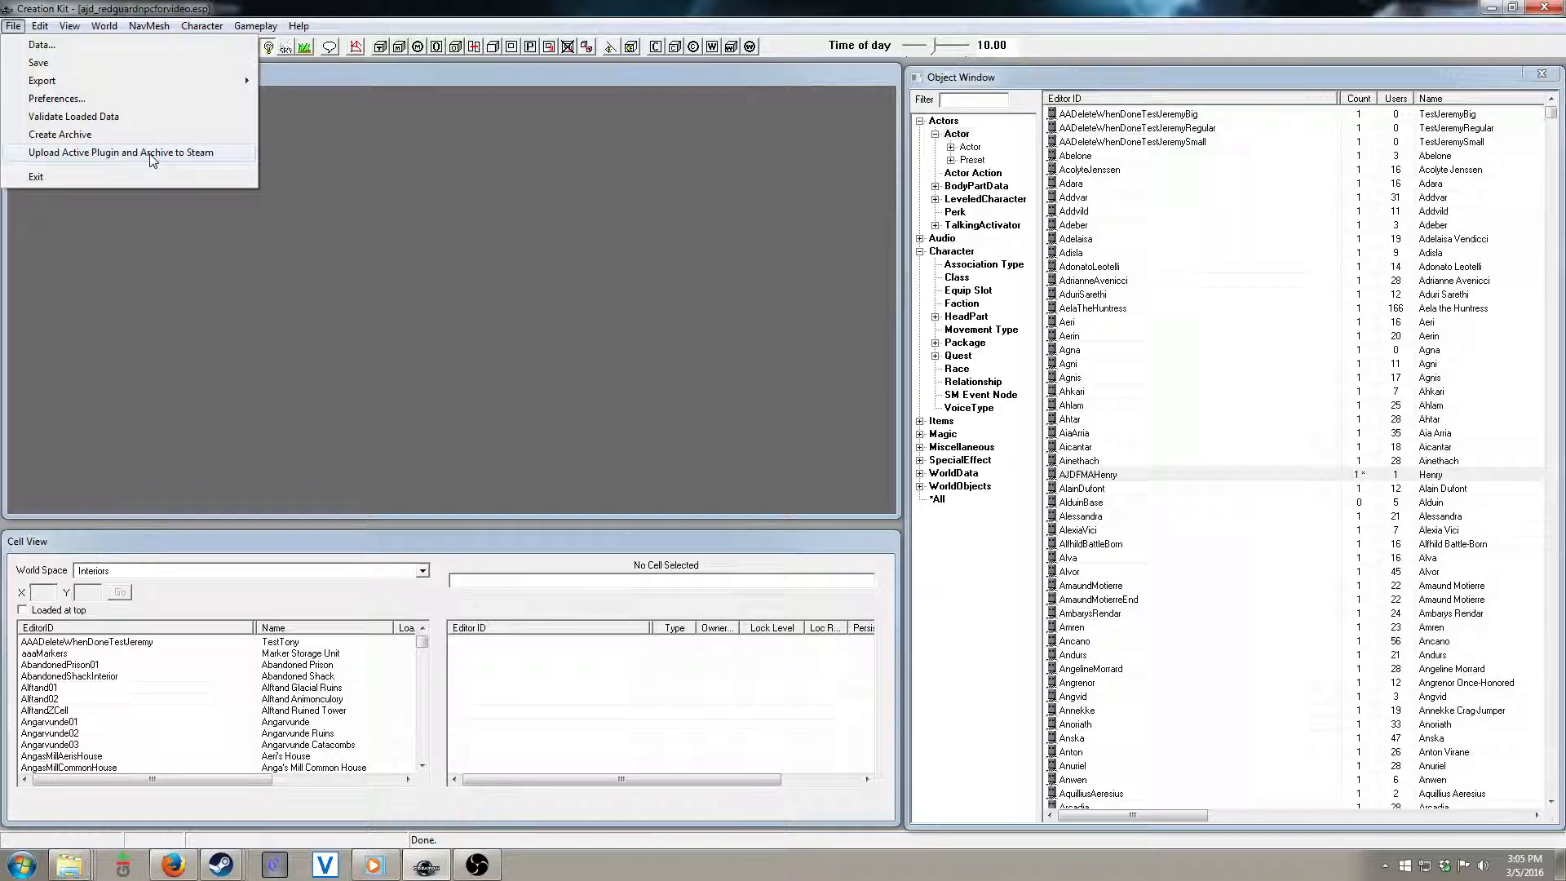
mouse_move(141, 164)
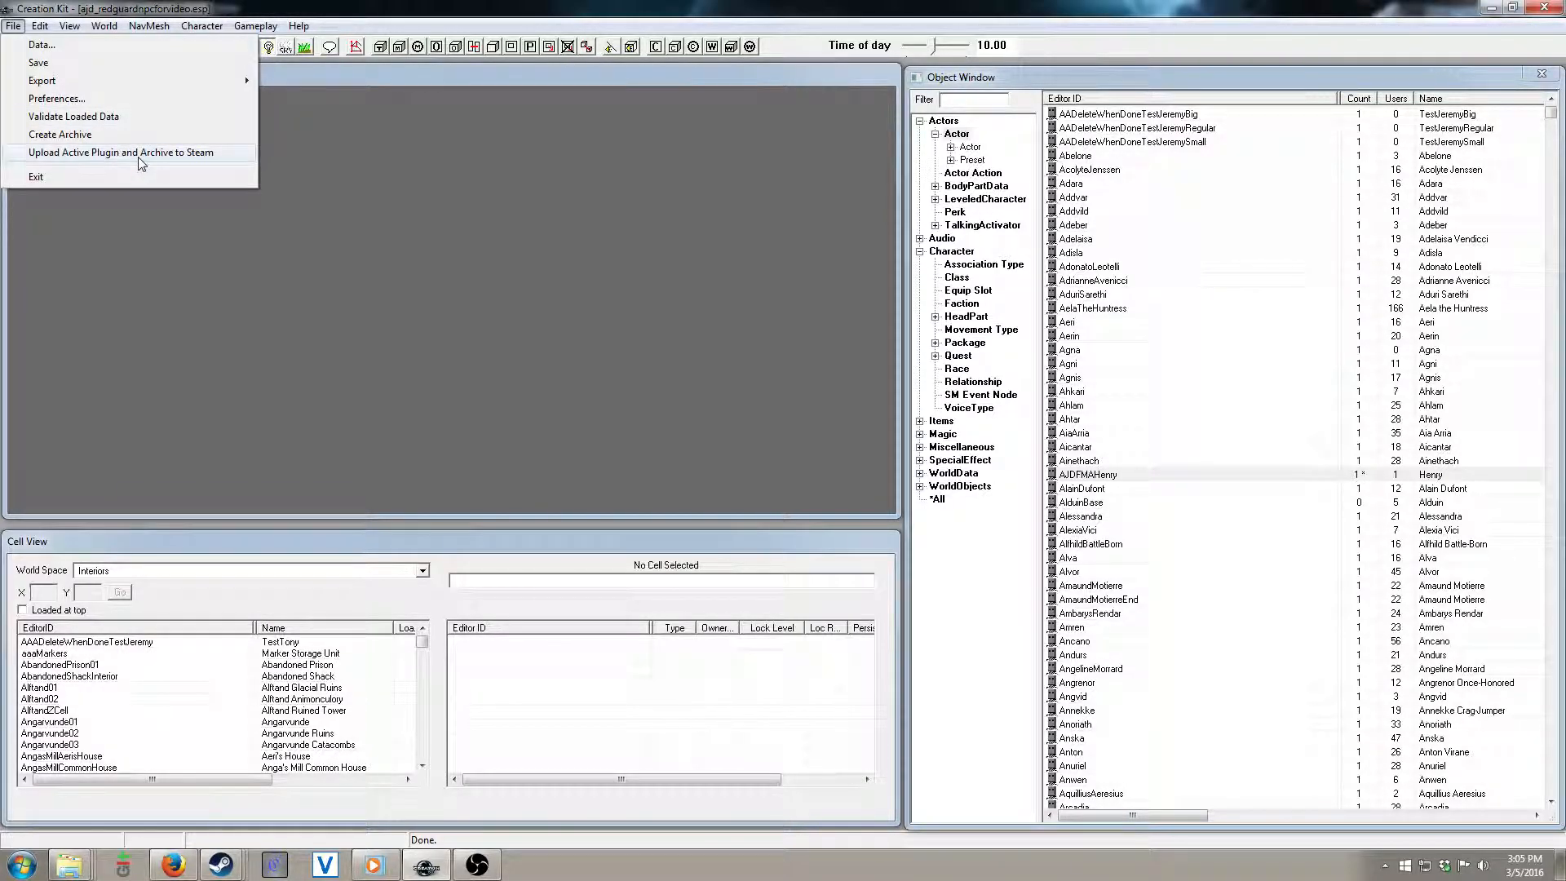
click(118, 153)
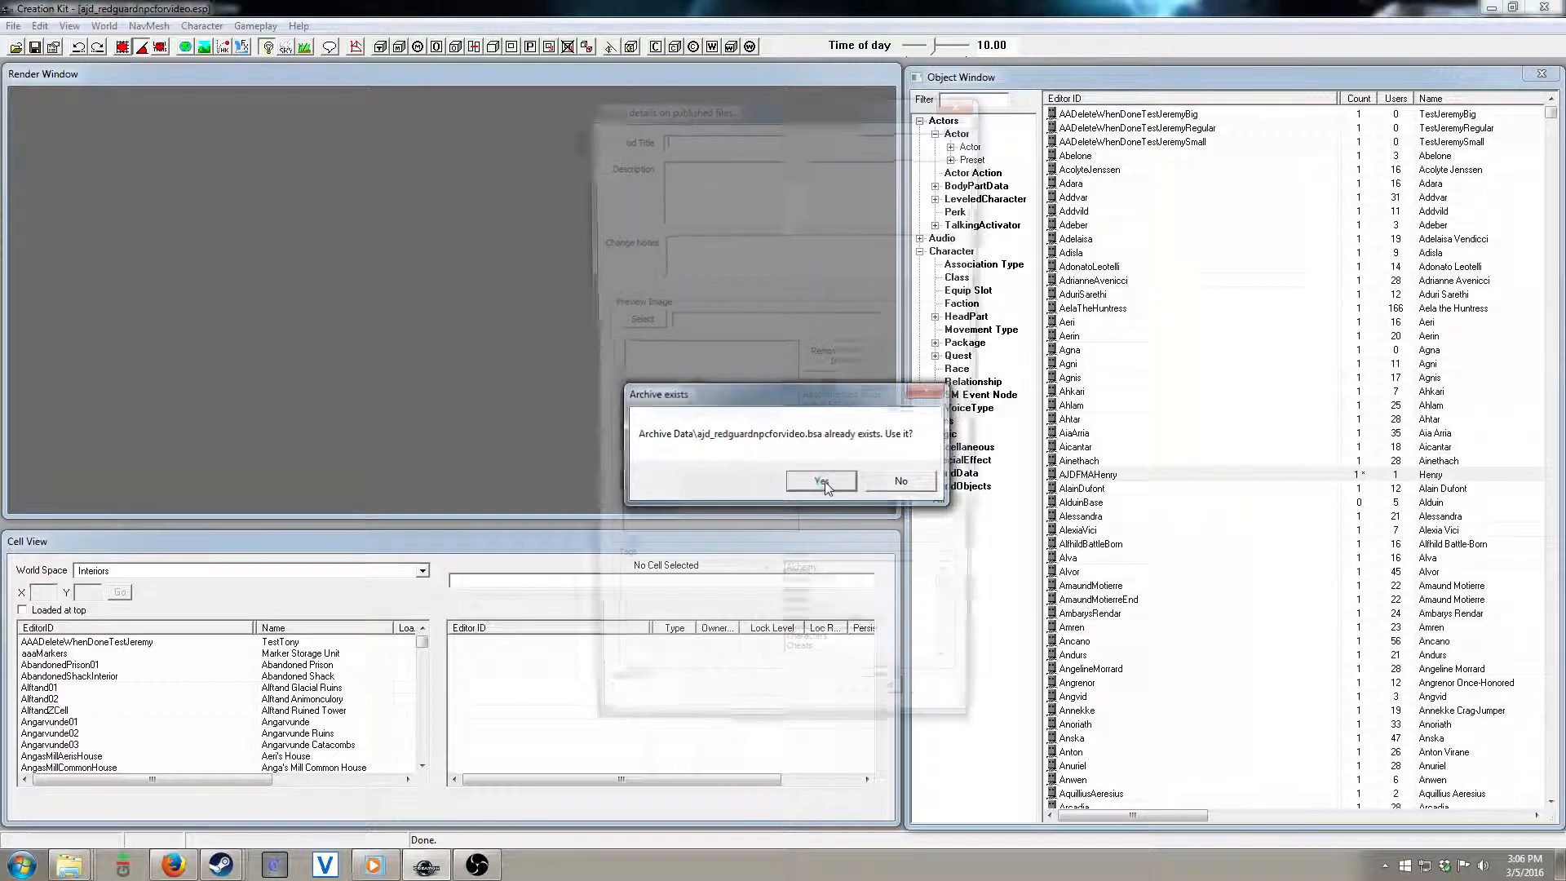
Step: Reuse the existing archive and title the upload 'Henry - Redguard Companion'
click(821, 481)
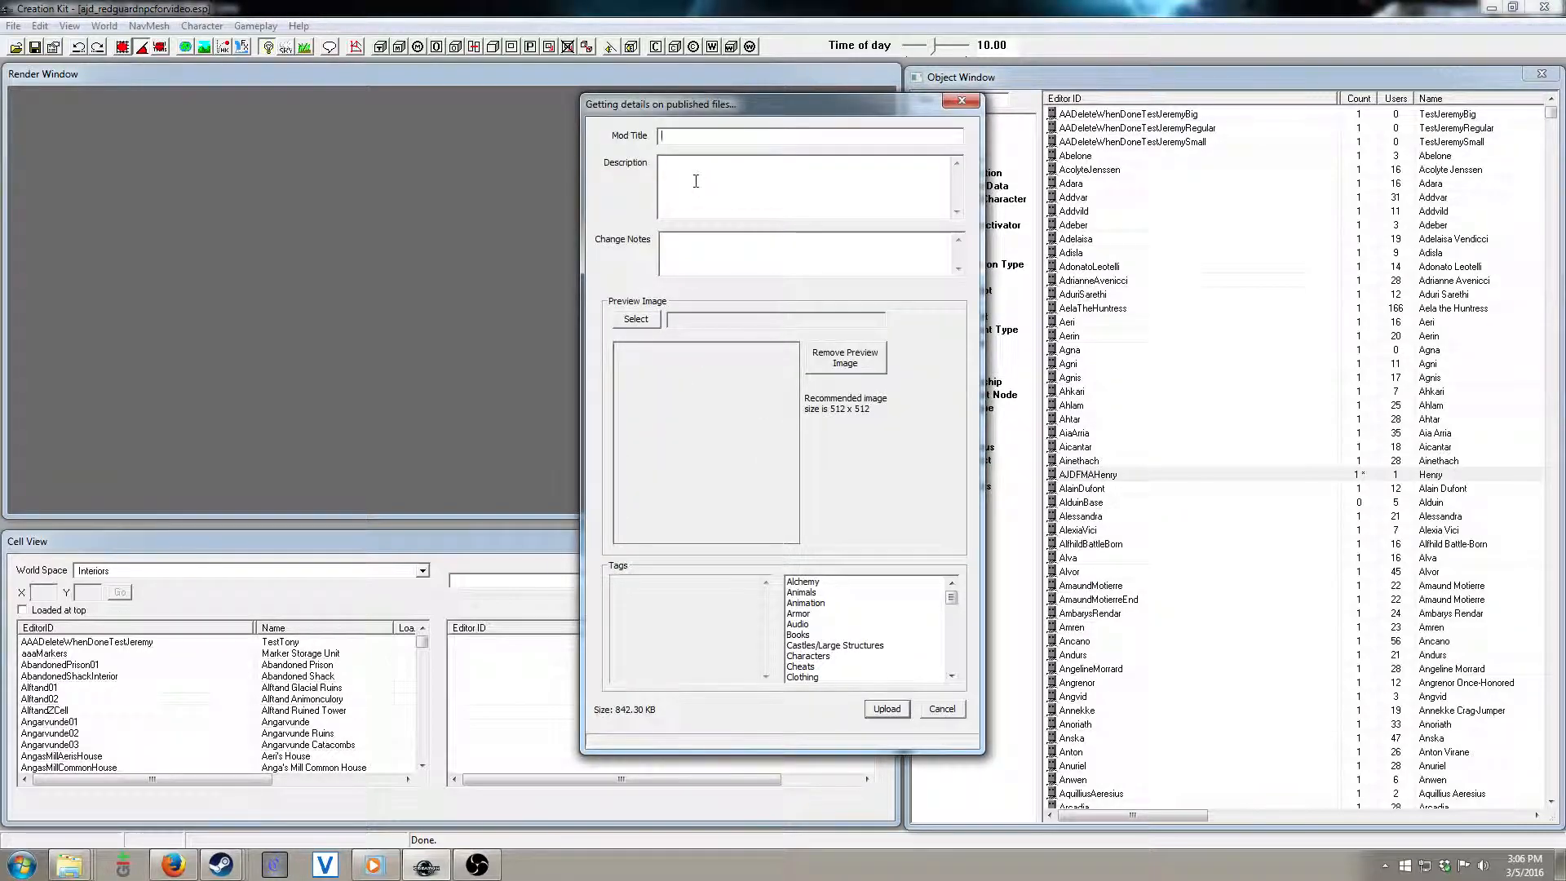
text(Hen)
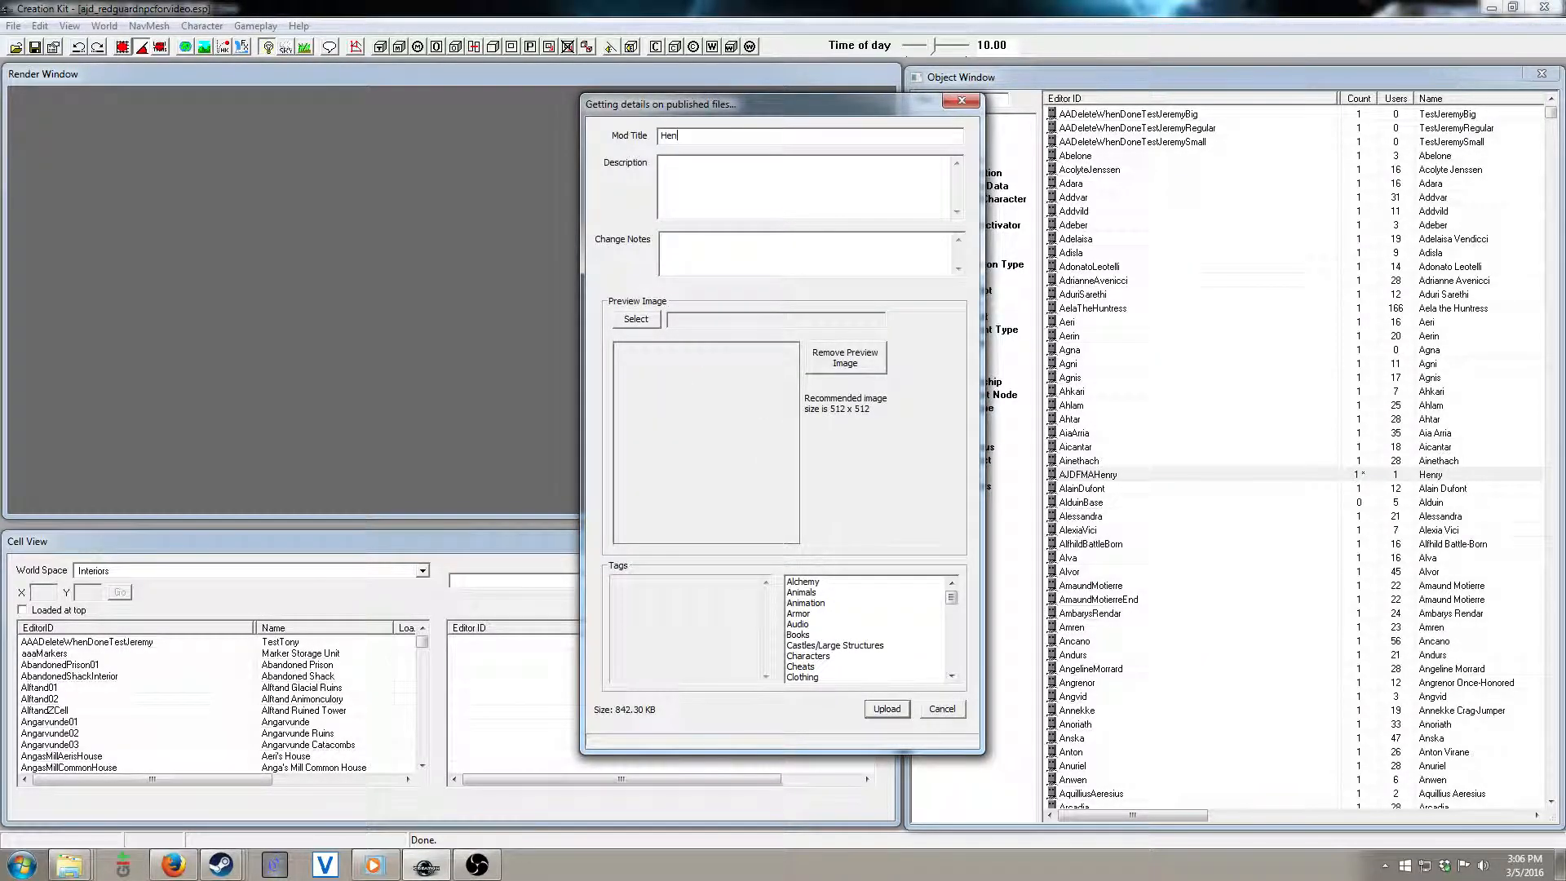
text(ry - Redguard)
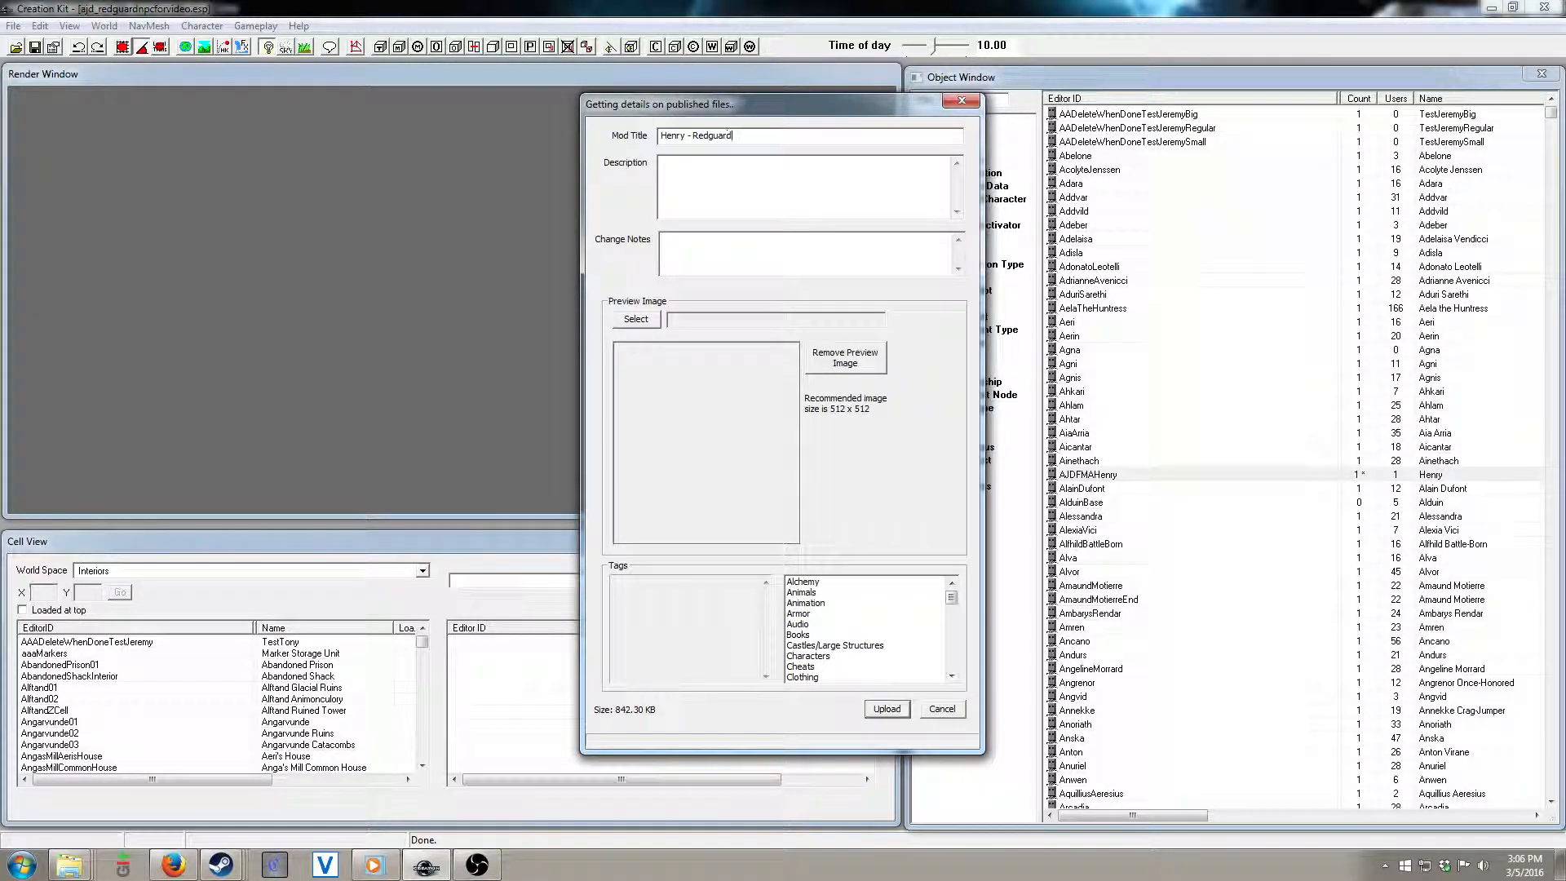
text(Companion)
click(807, 186)
text(T)
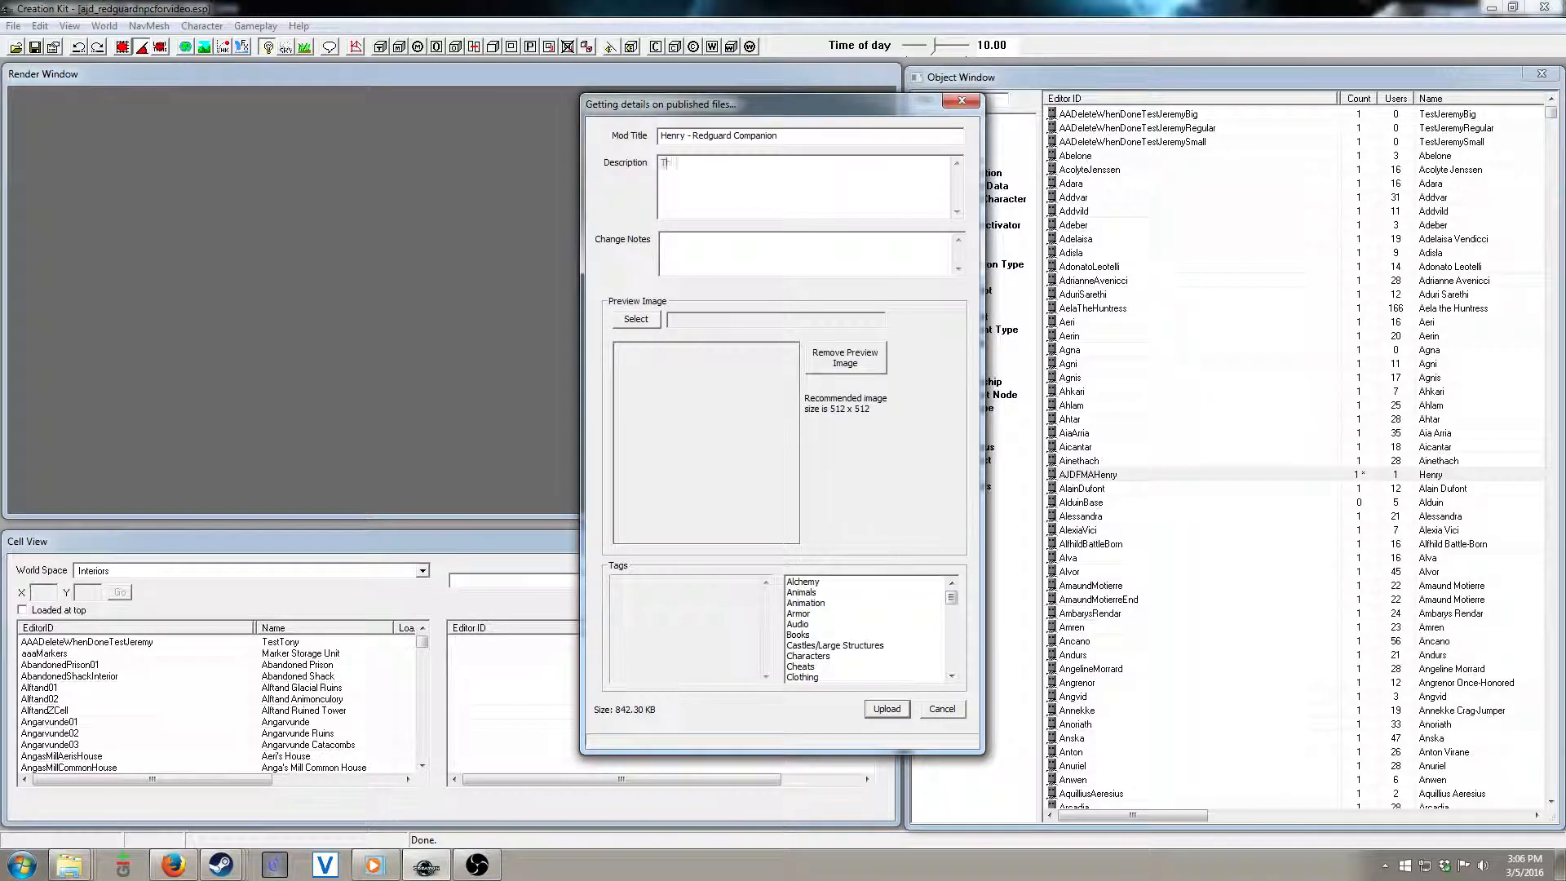
Step: Describe Henry as a mod-tutorial Redguard NPC, companion and marriage candidate
text(his is a sample upload)
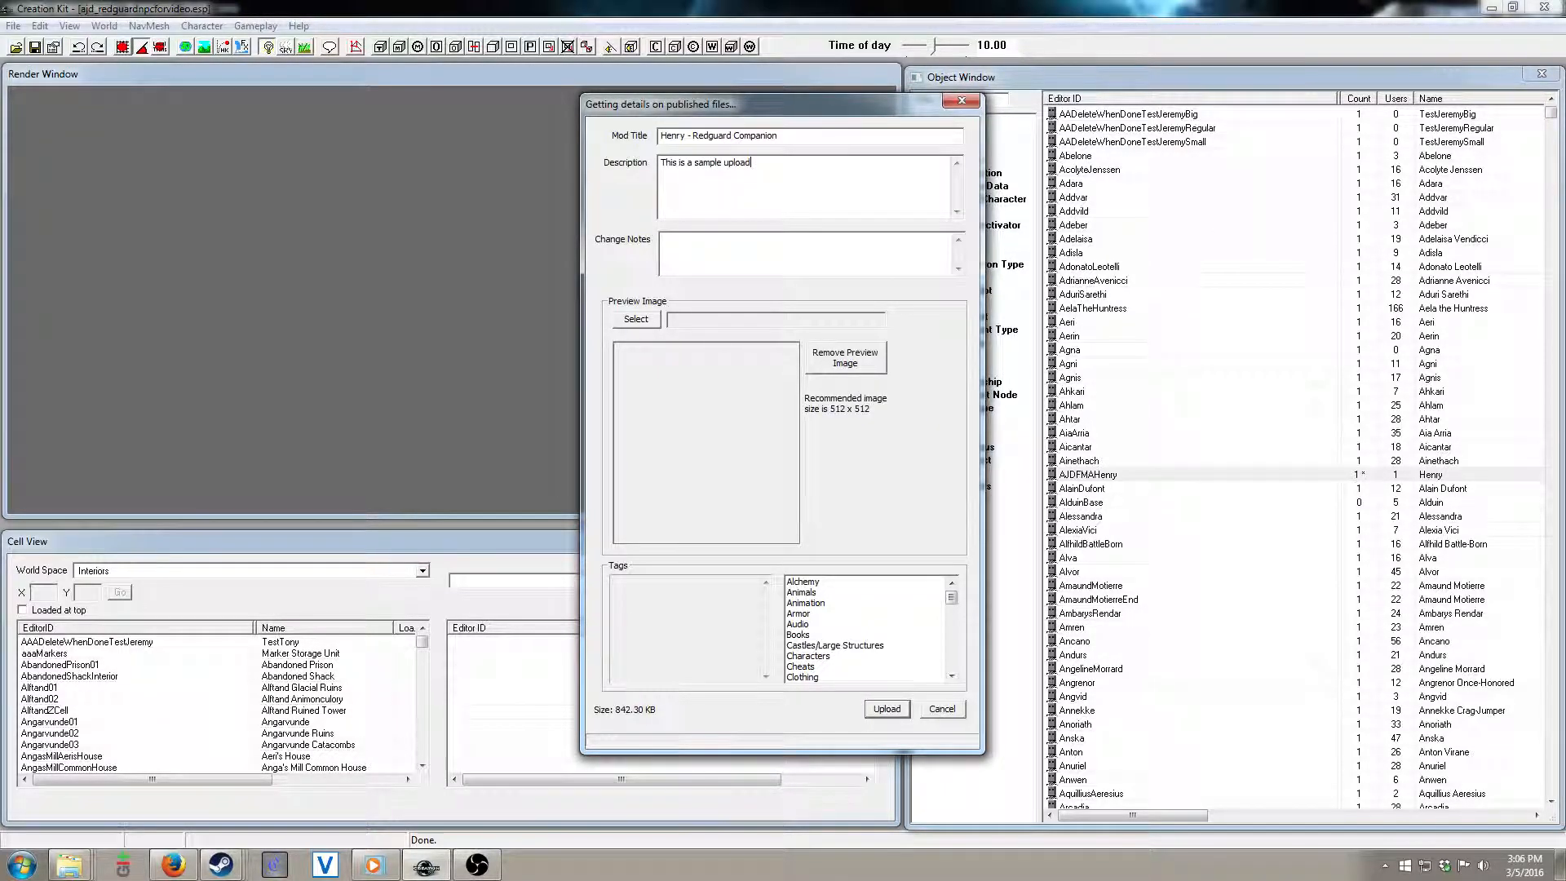
text(for a)
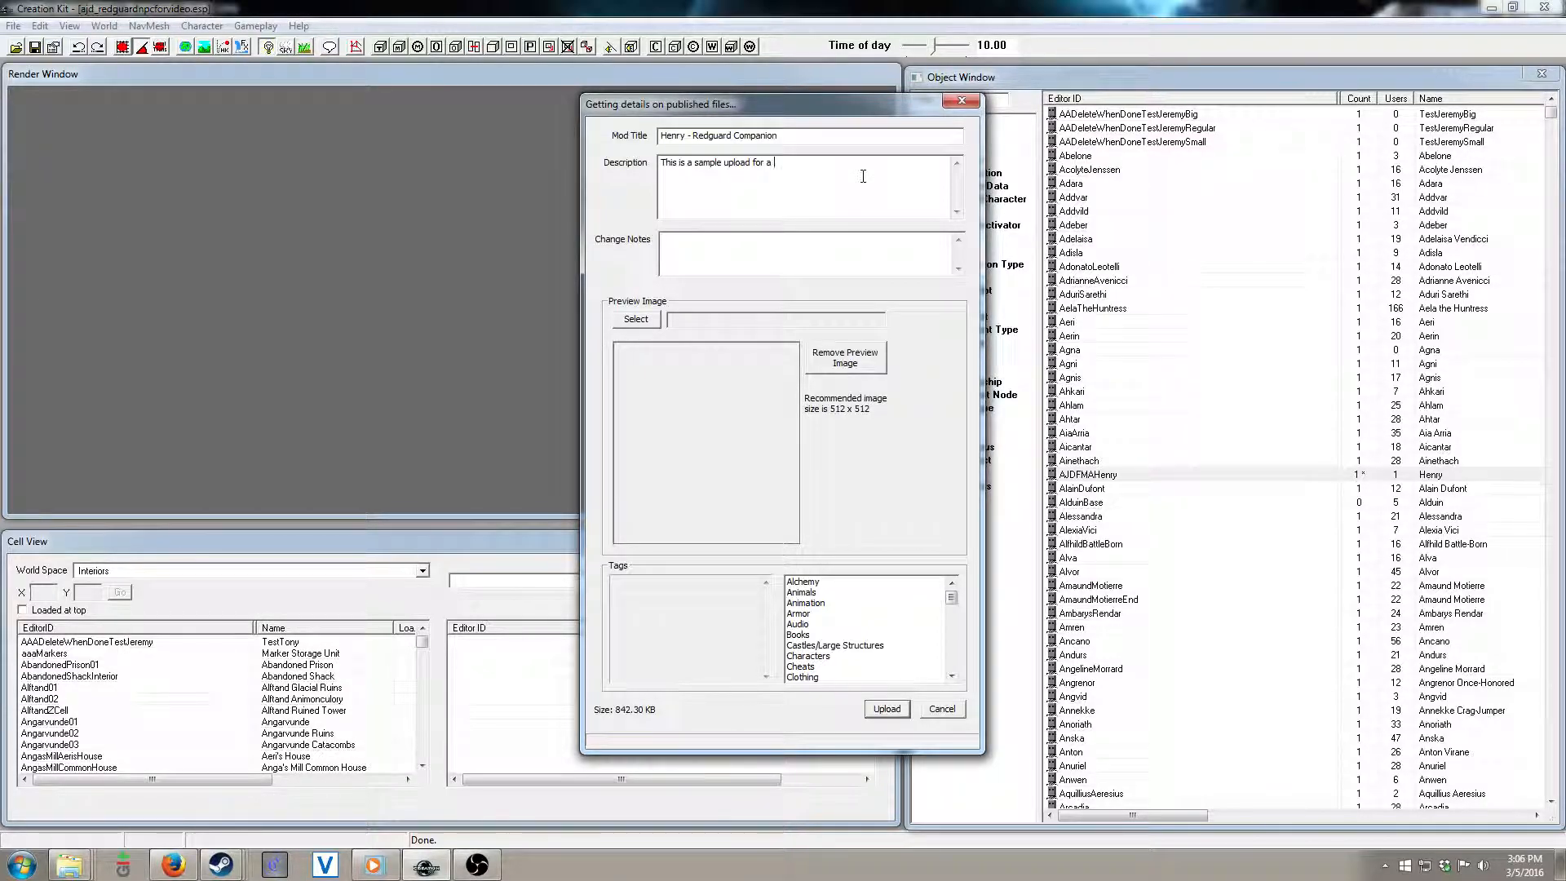
text(mod tutorial.)
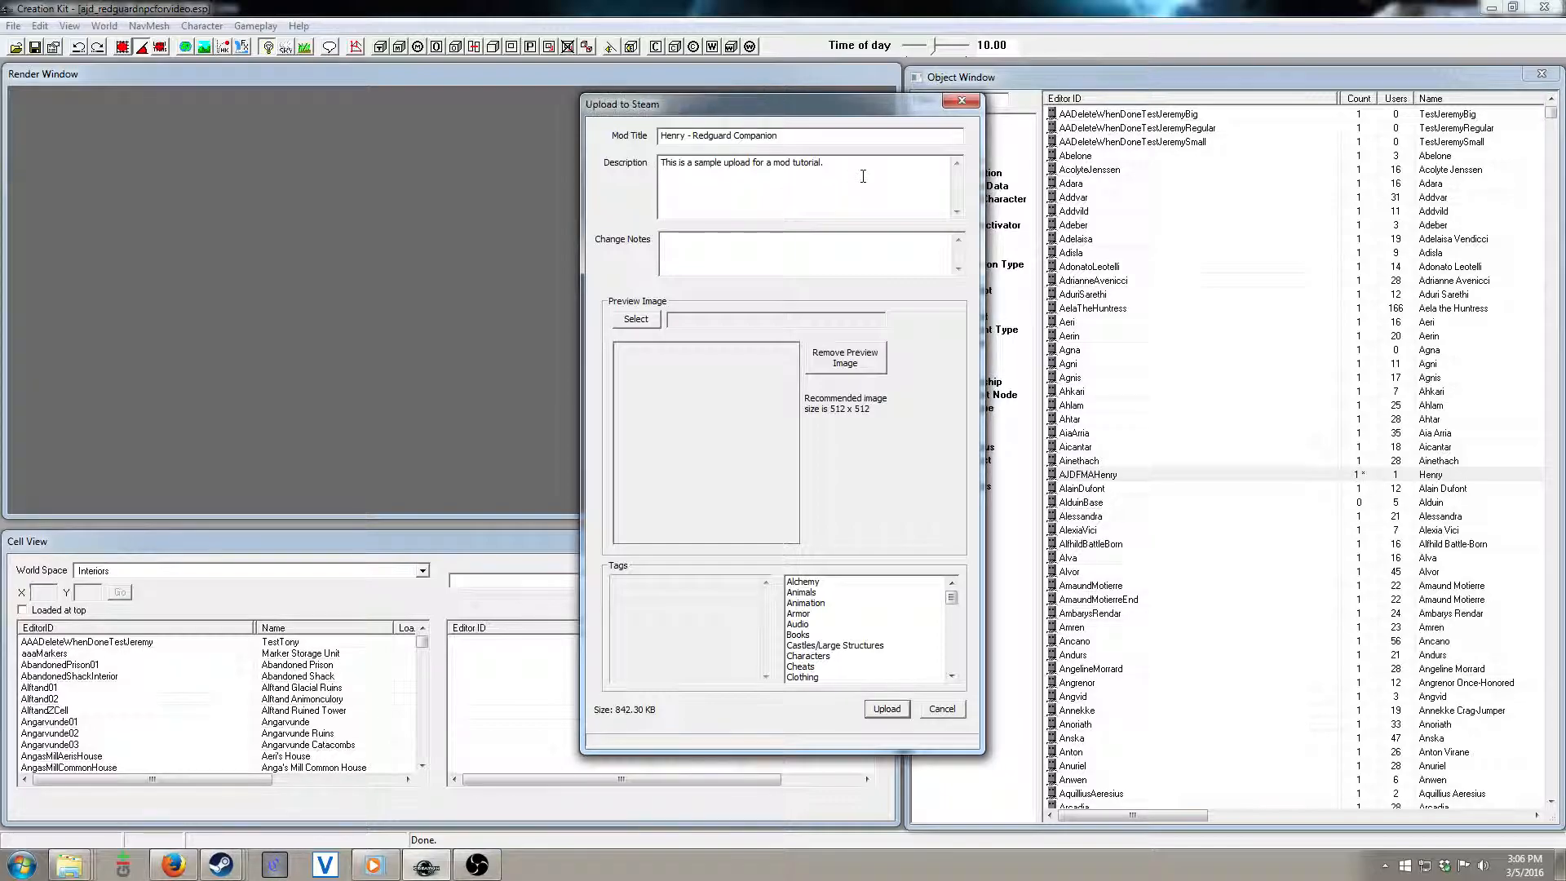
text(Henry is a)
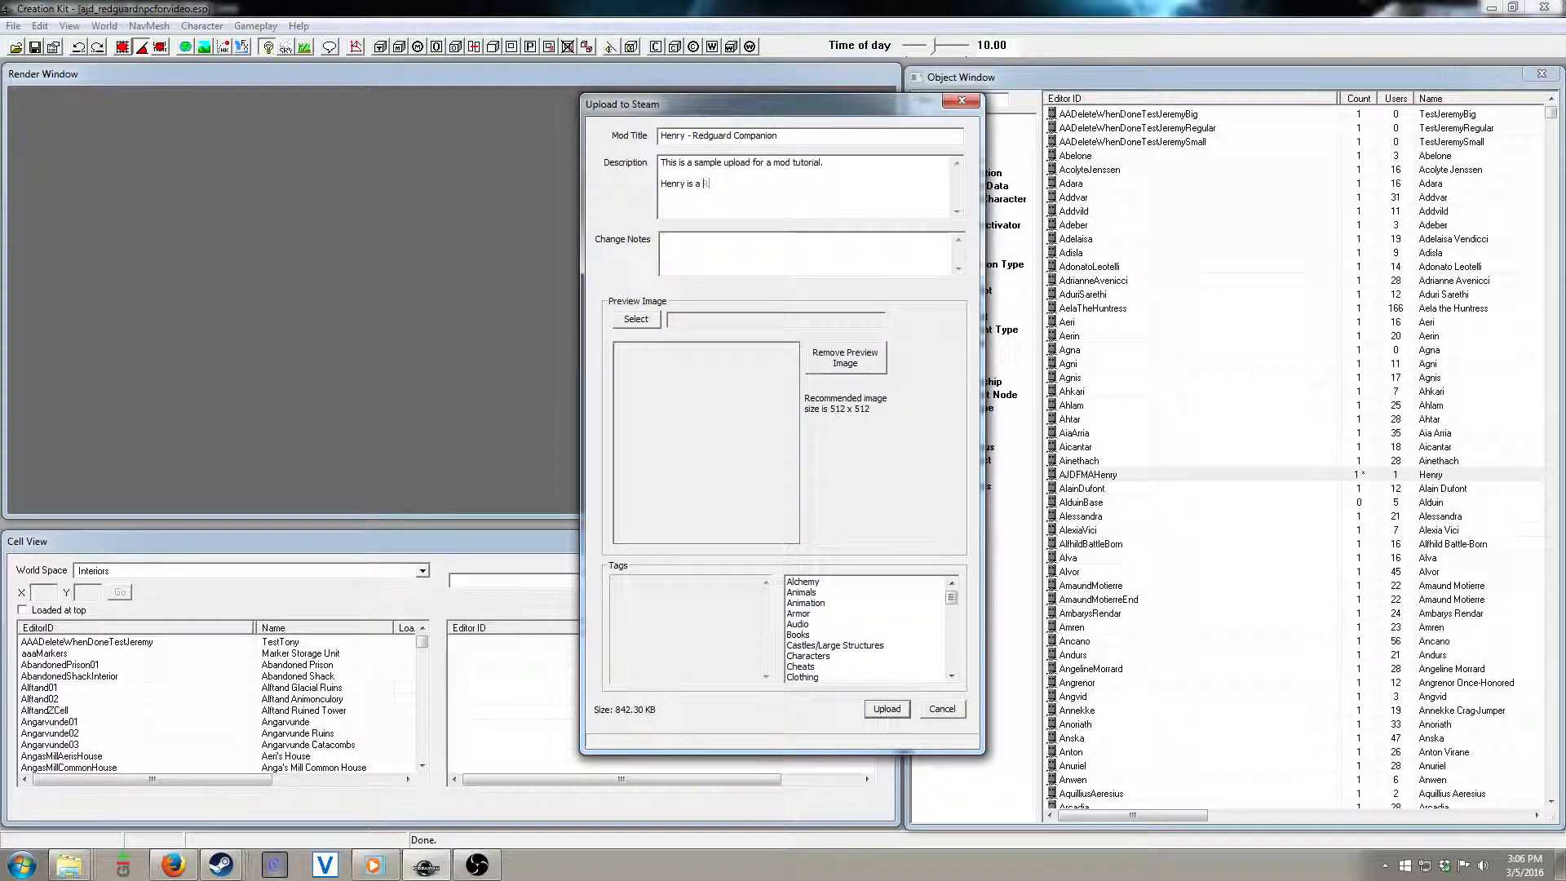
text(Redguard NPC)
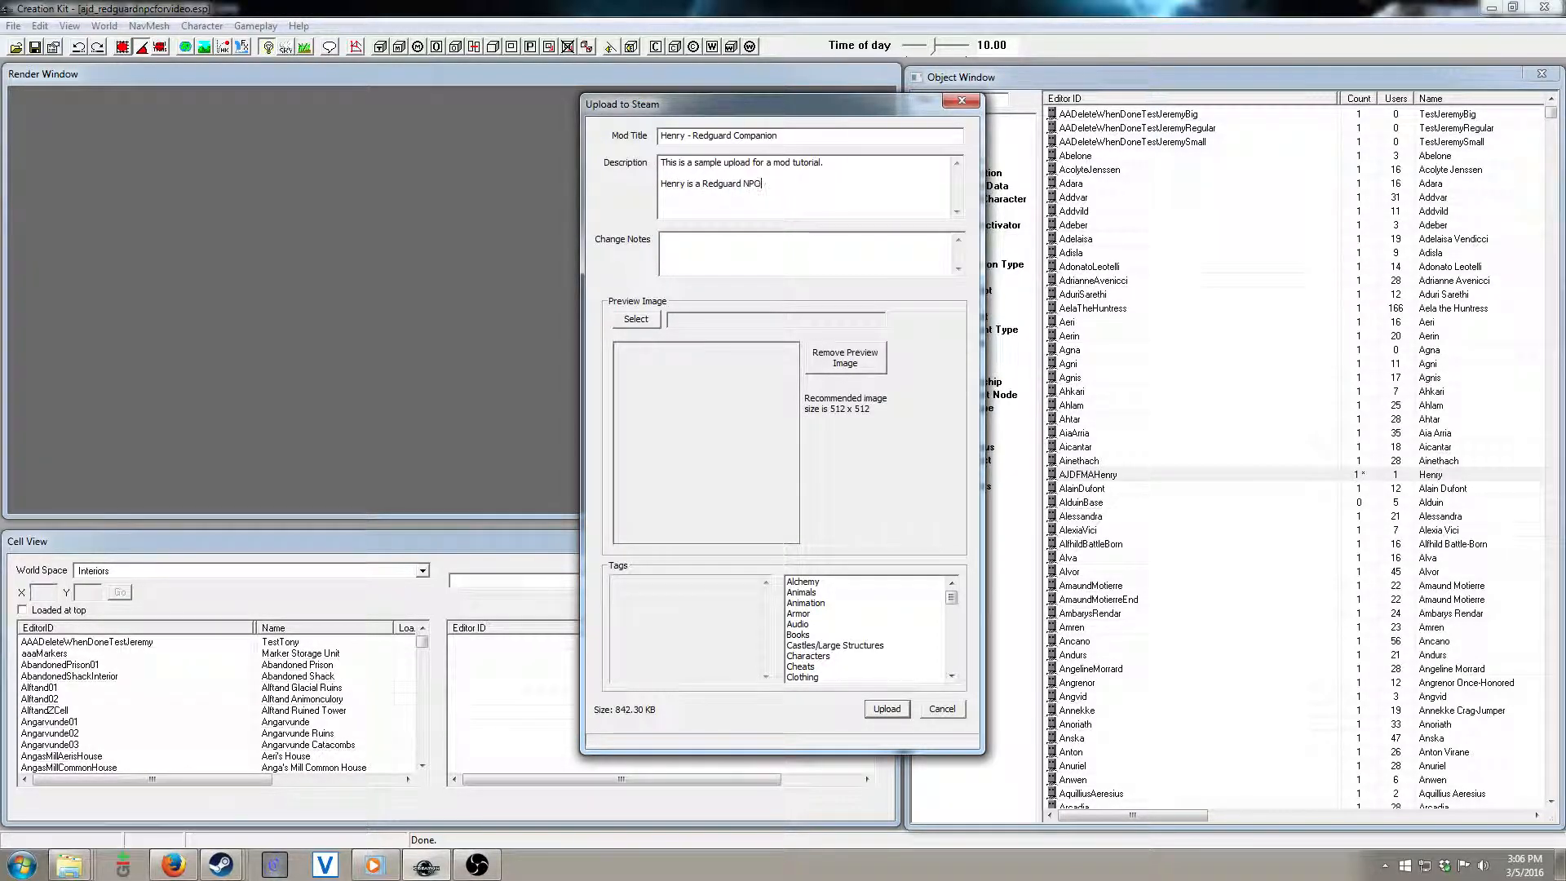
text(that can be)
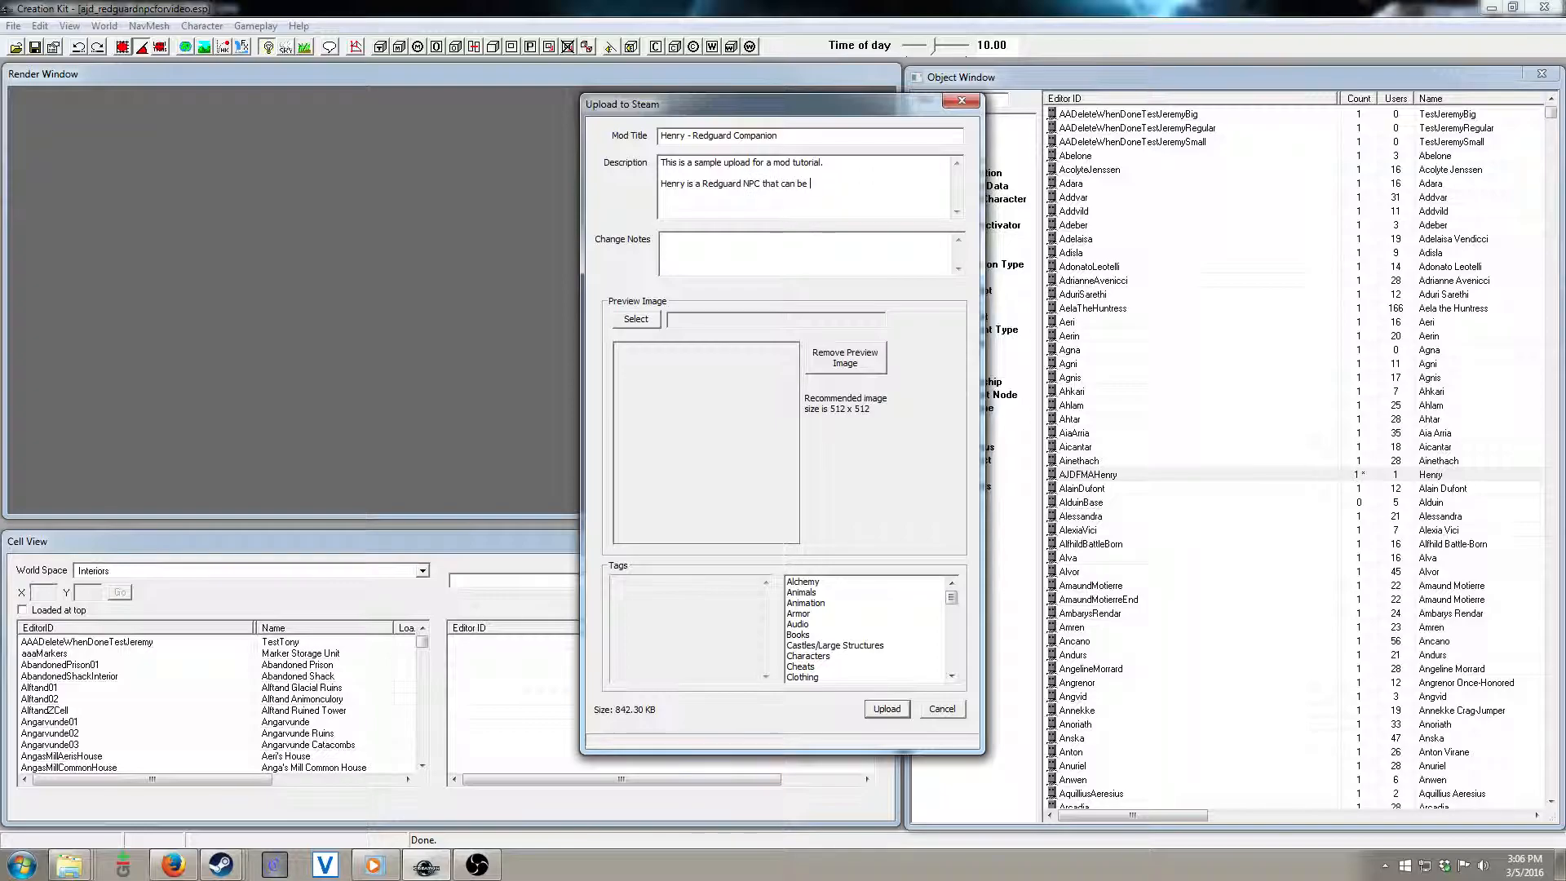
text(found at the)
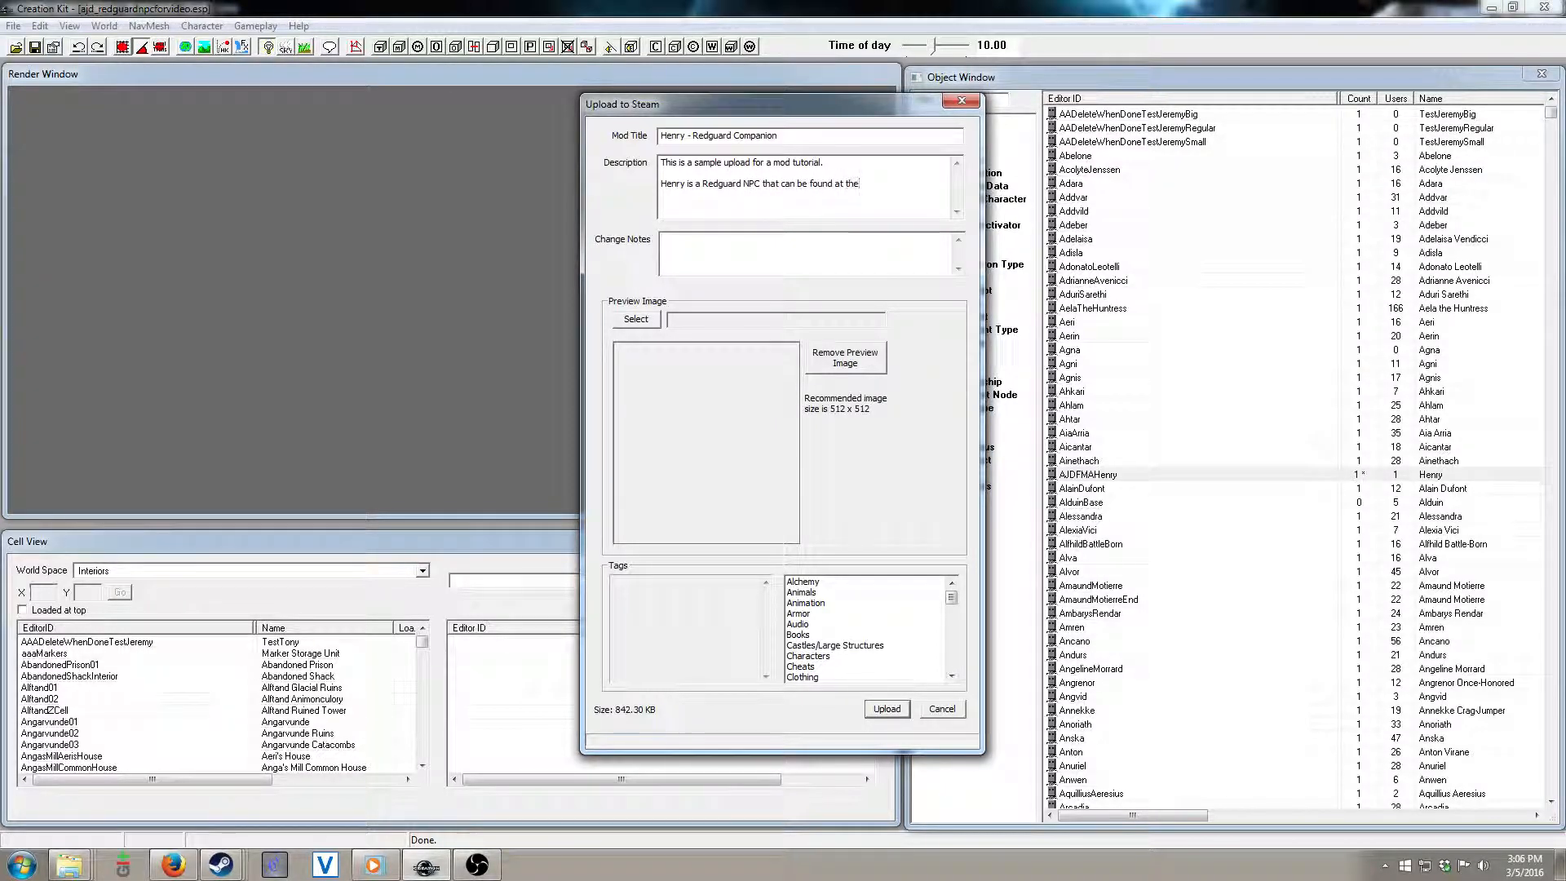
text(Drunken Huntsman. He is a)
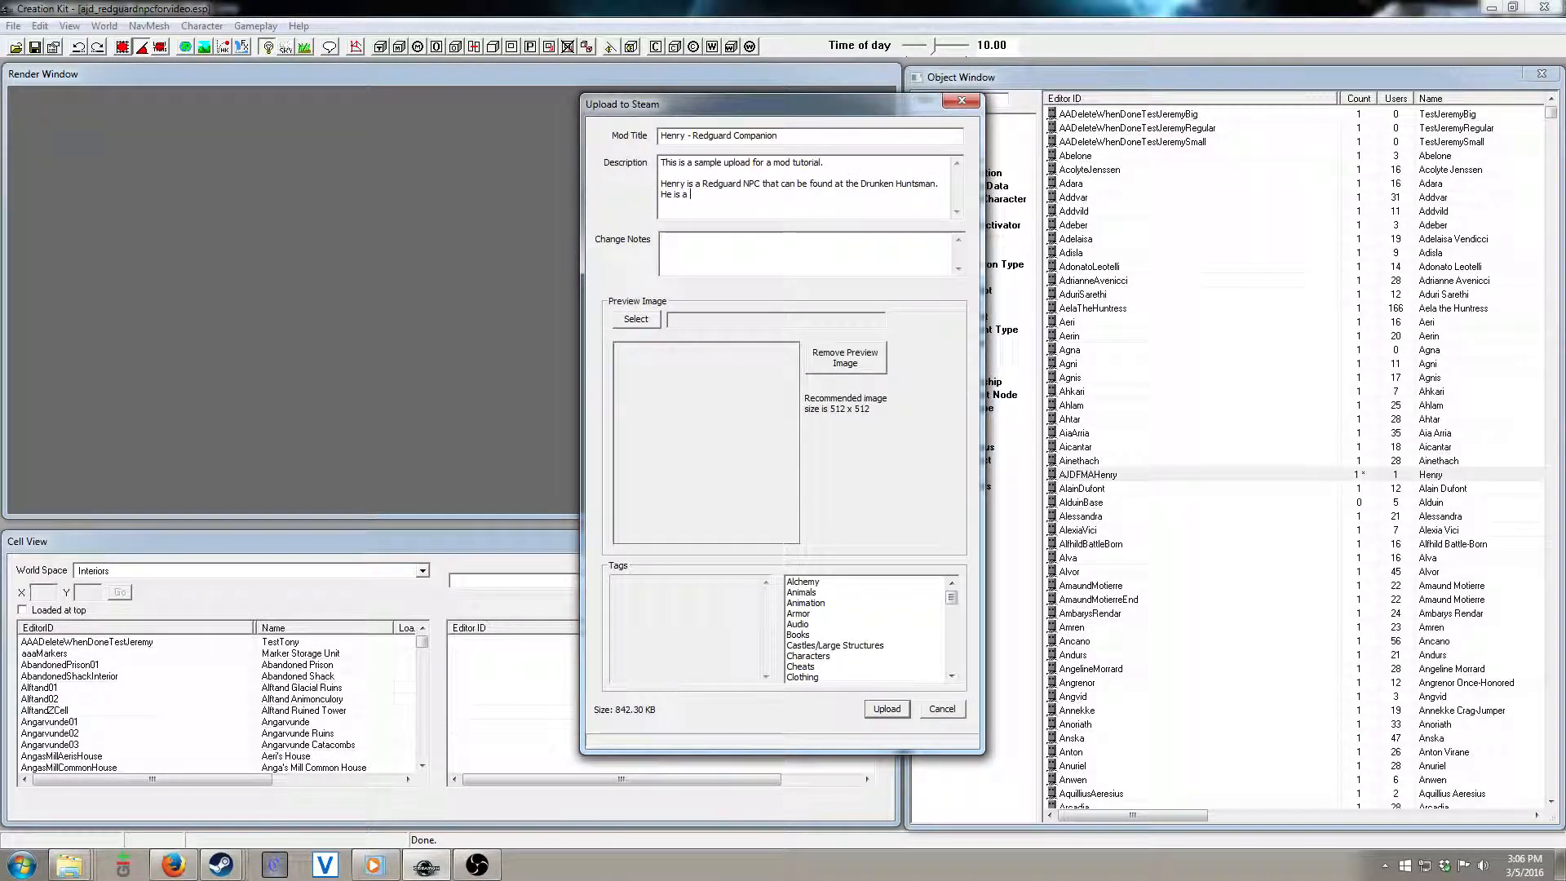
text(companion and)
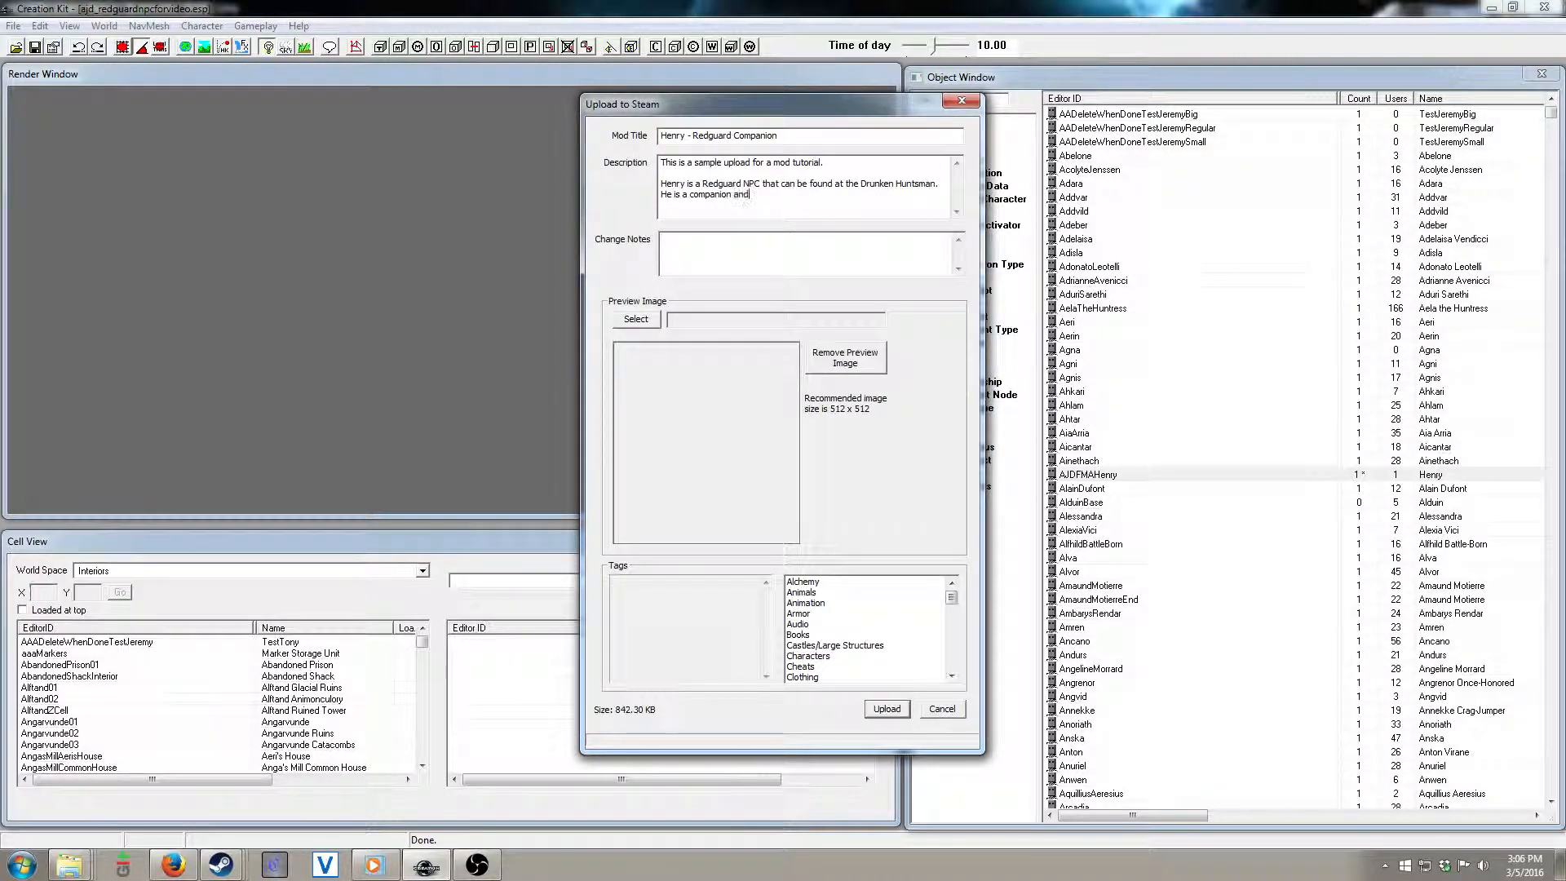
text(marriage candidate.)
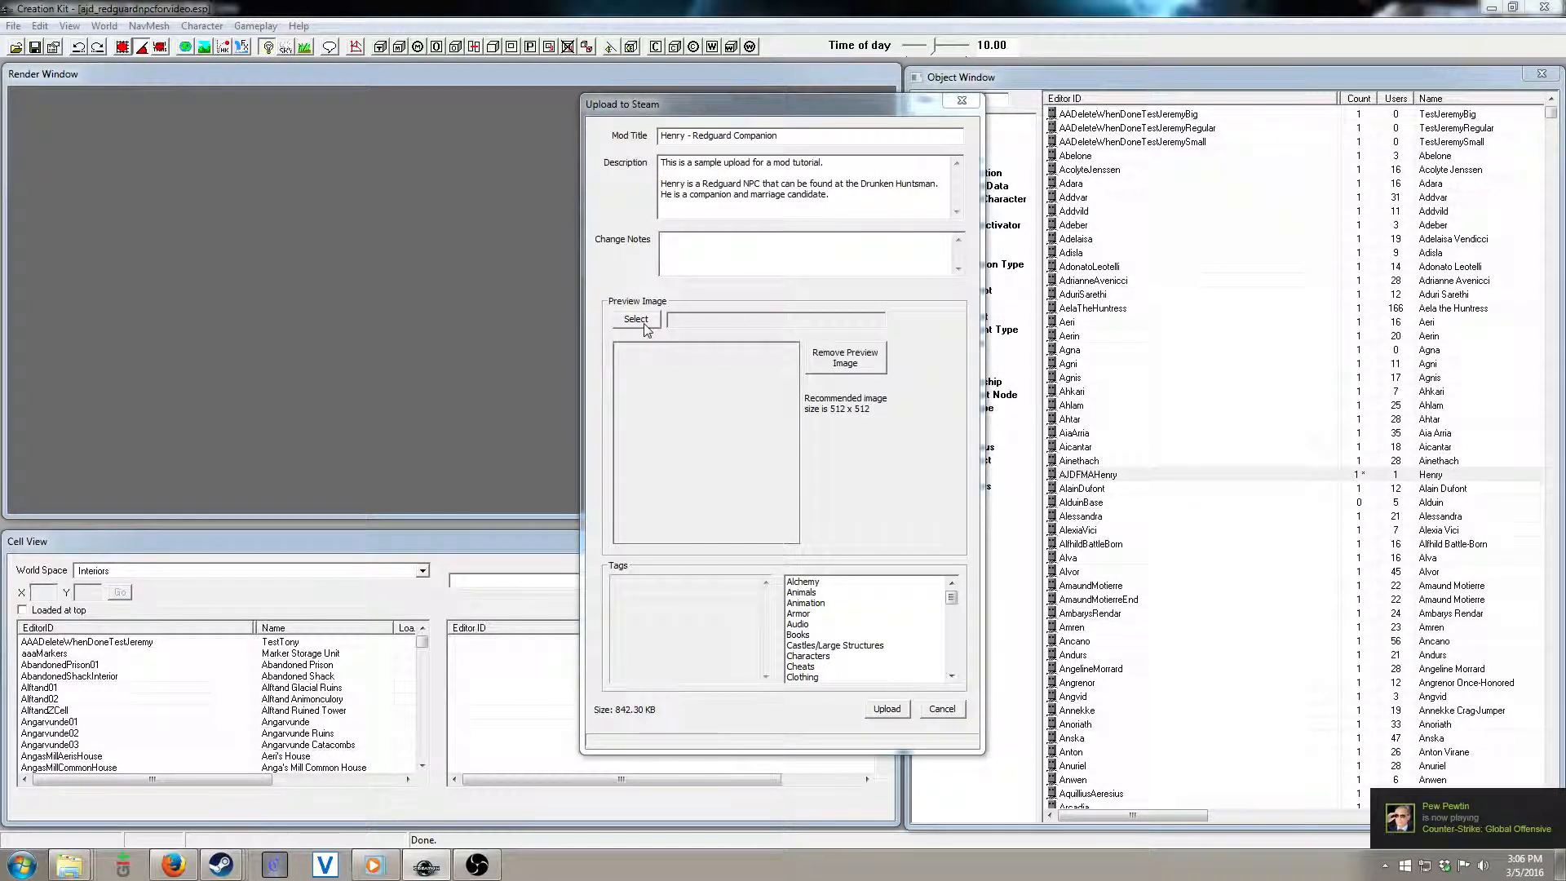
Step: Set the preview image to 2016-02-17_00001.jpg from Pictures\ModTutorialScreenshots
click(635, 319)
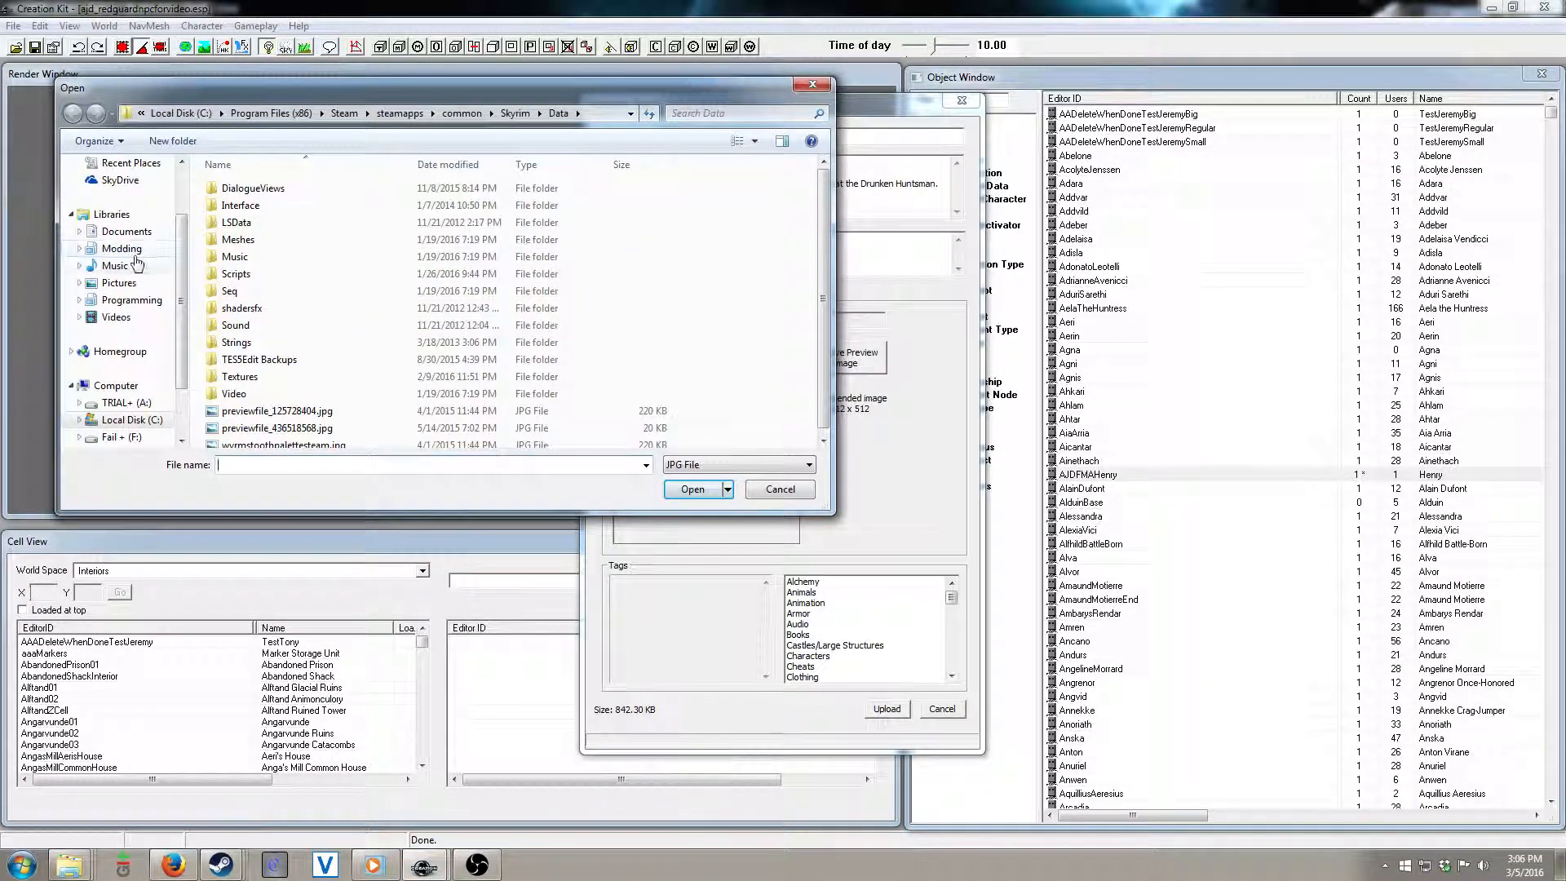
click(119, 283)
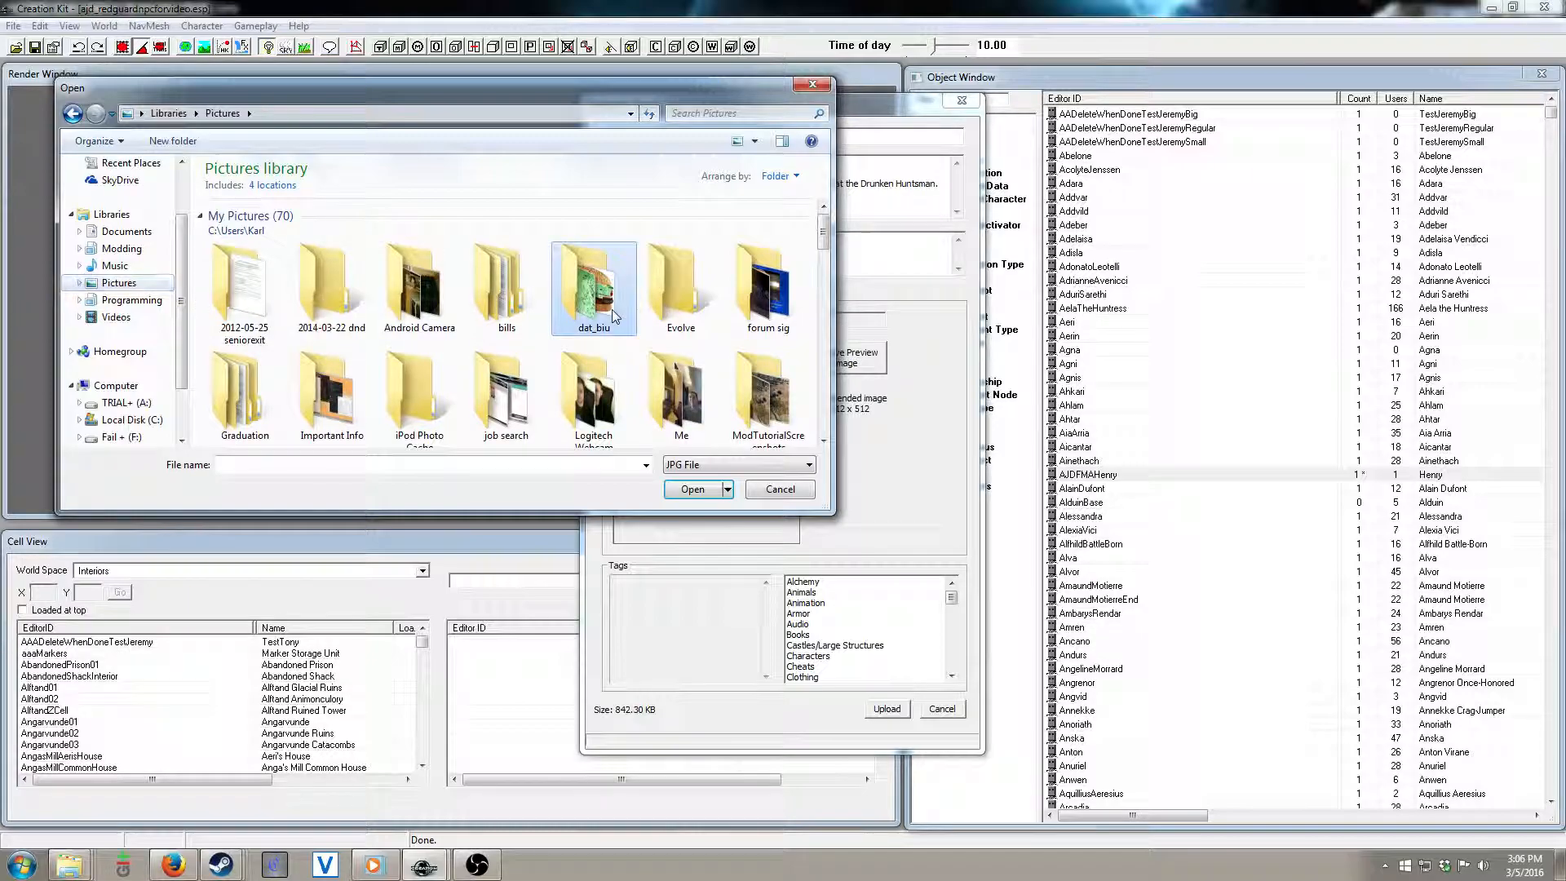
scroll(down, 3)
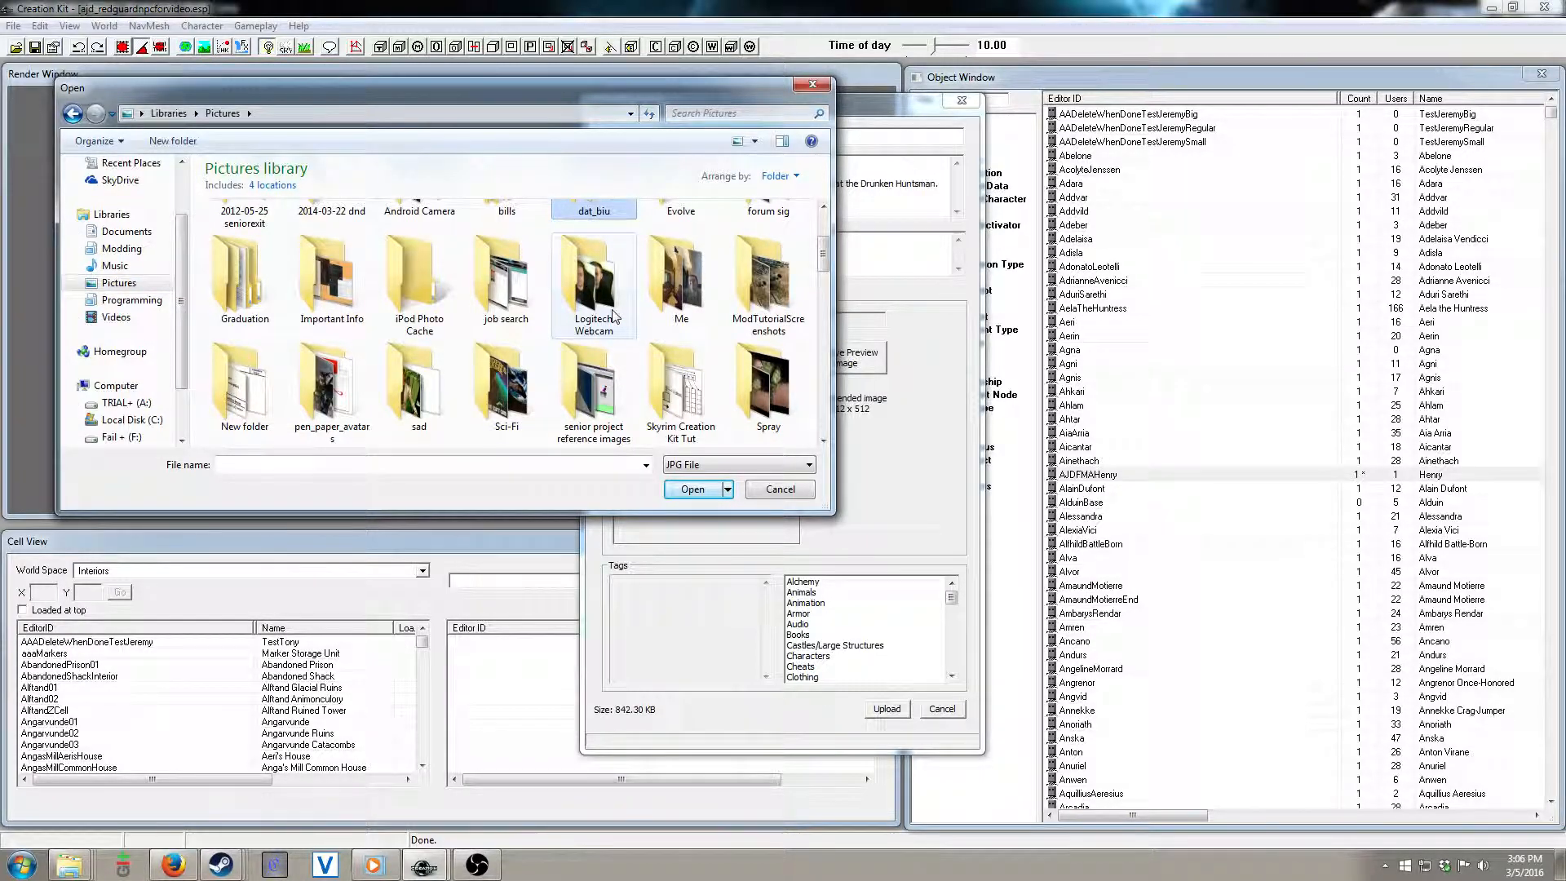
double_click(768, 281)
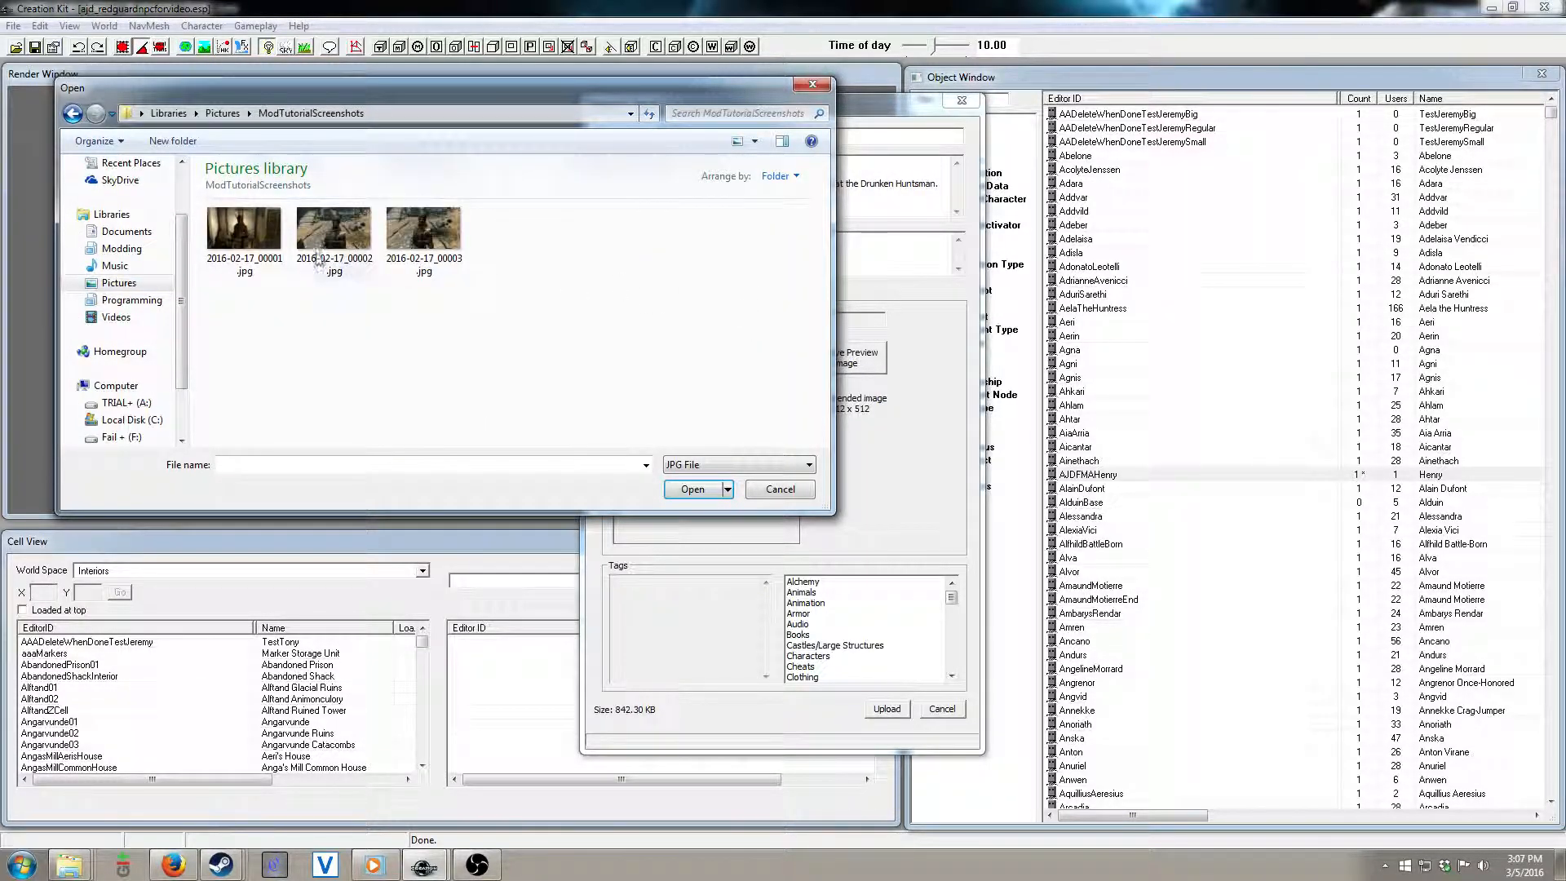
click(244, 226)
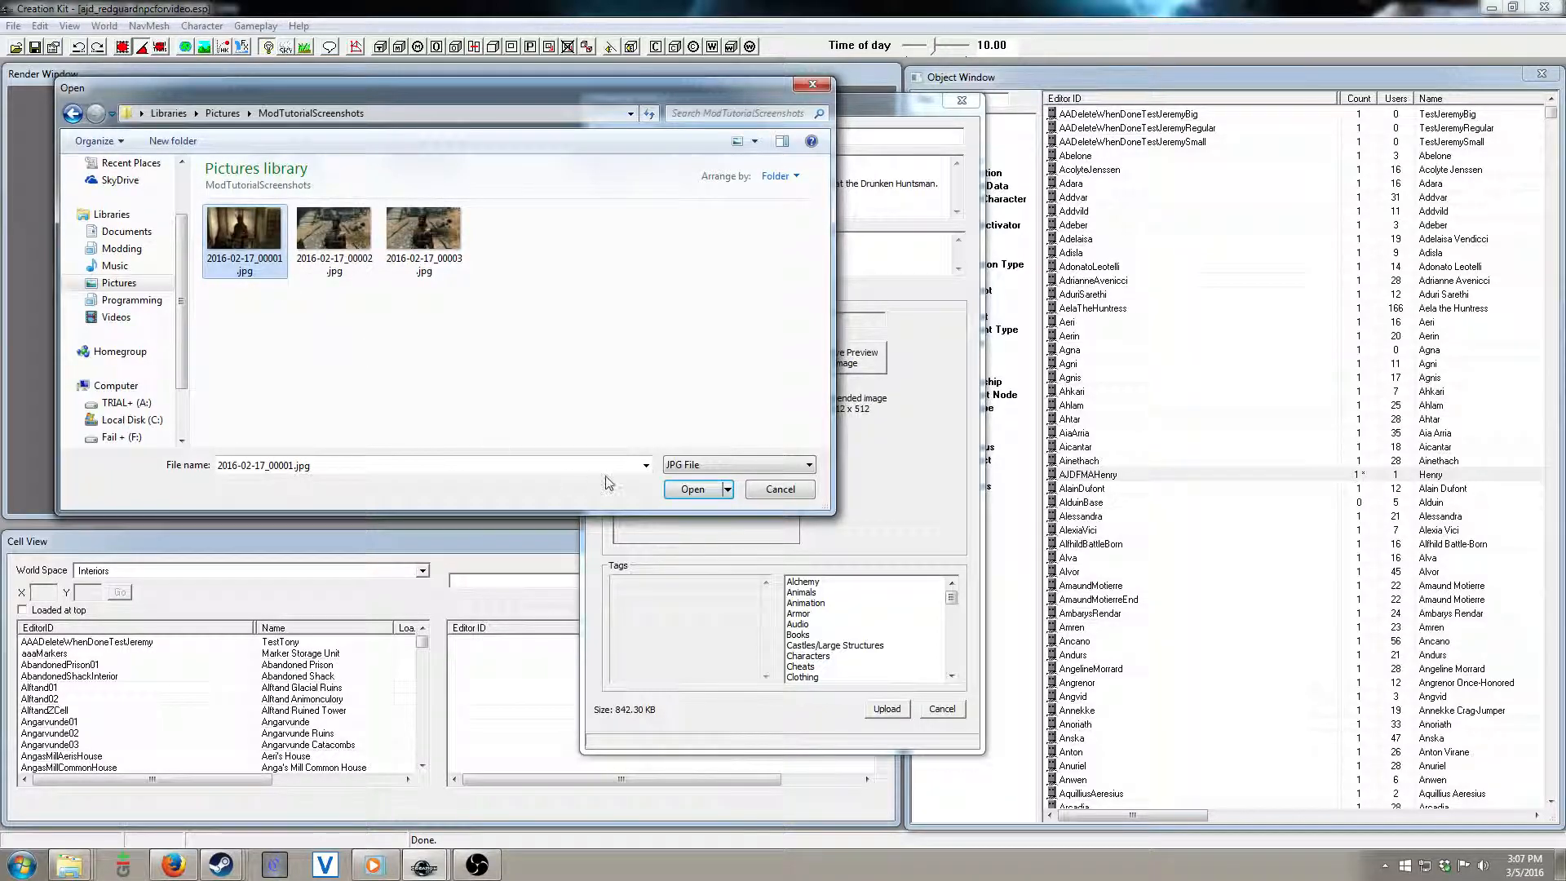
click(691, 488)
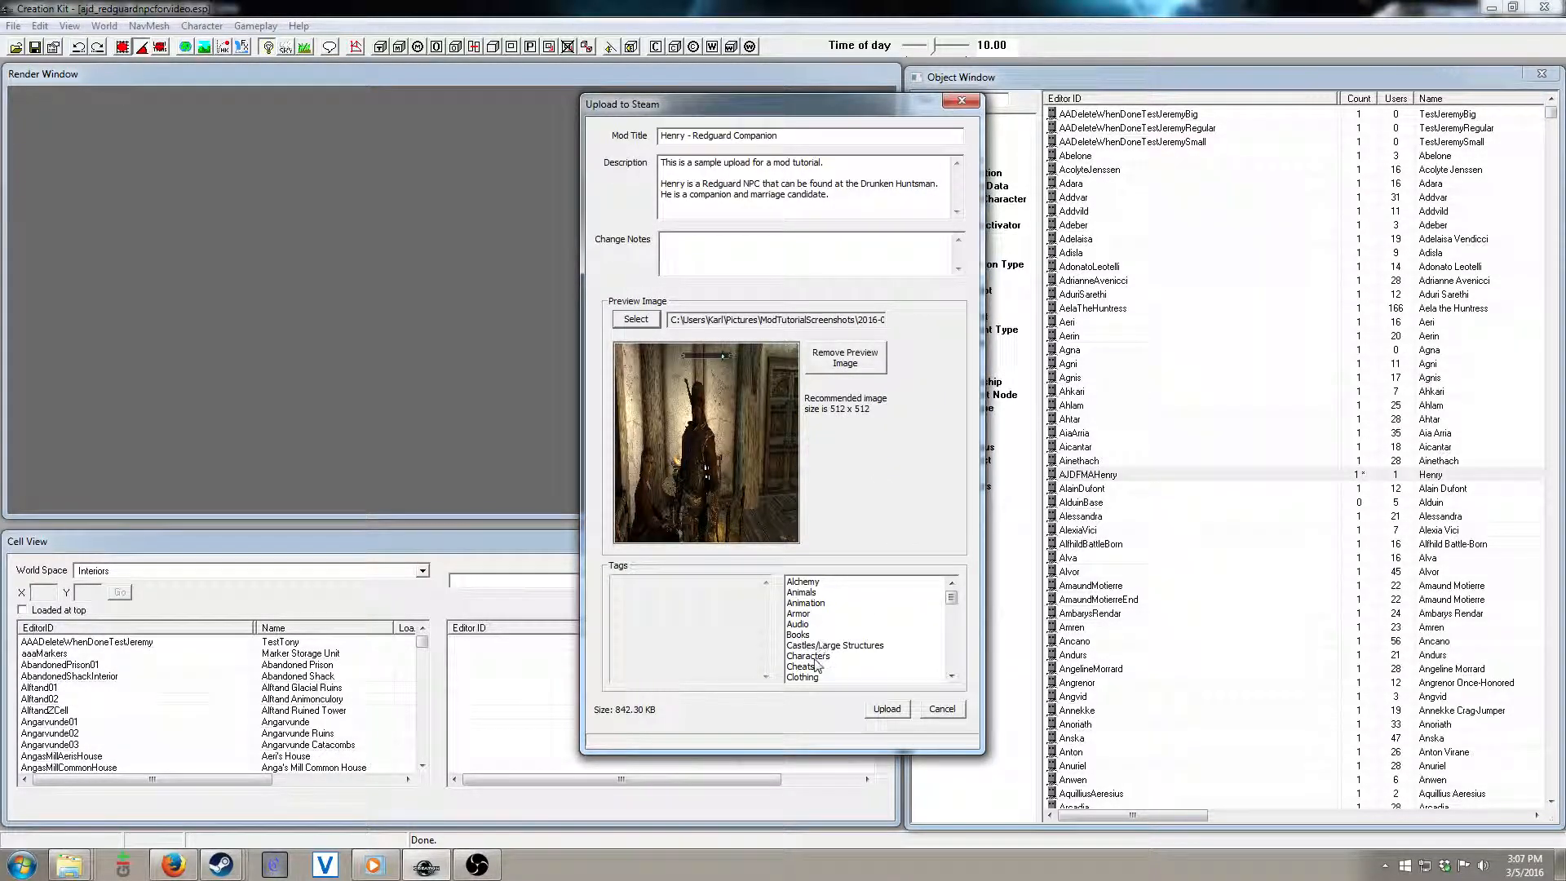
Step: Add the Characters, Followers and NPCs tags from the upload's Tags list
click(808, 656)
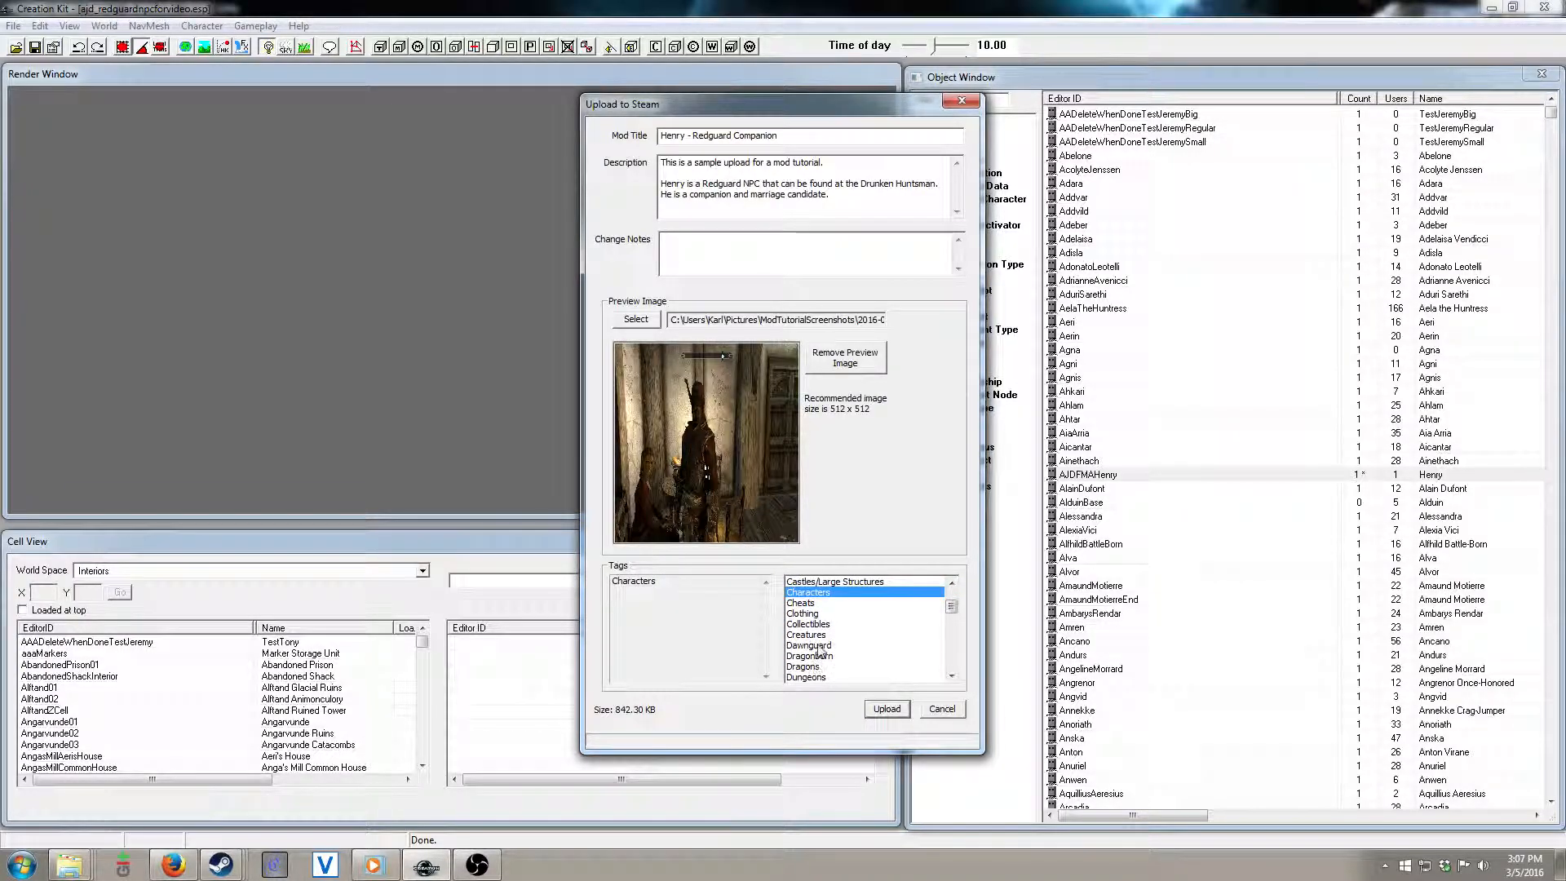
scroll(down, 3)
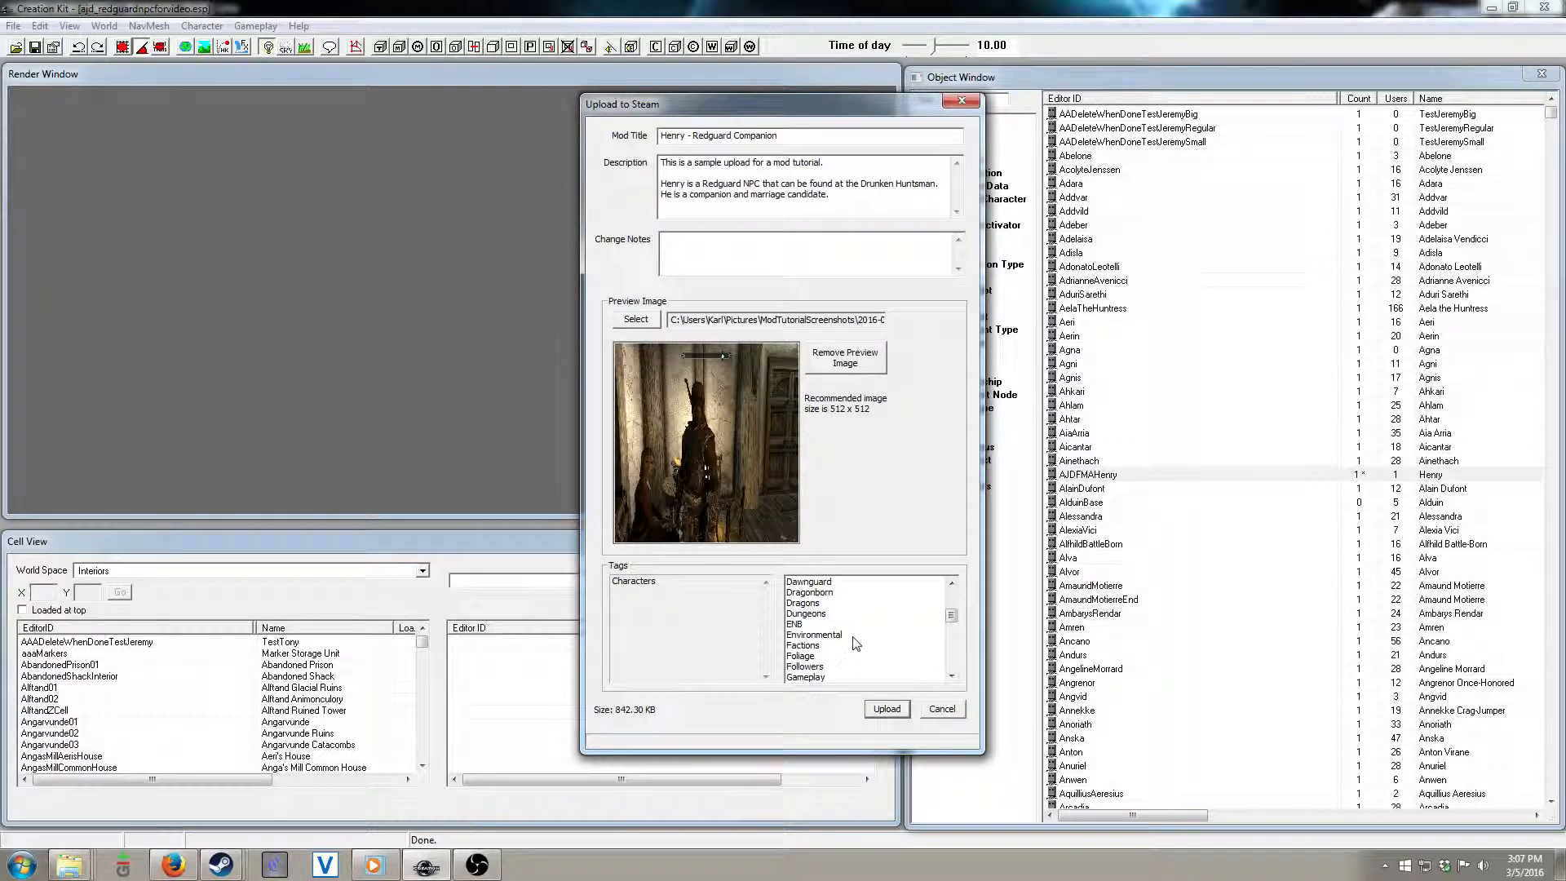
click(804, 633)
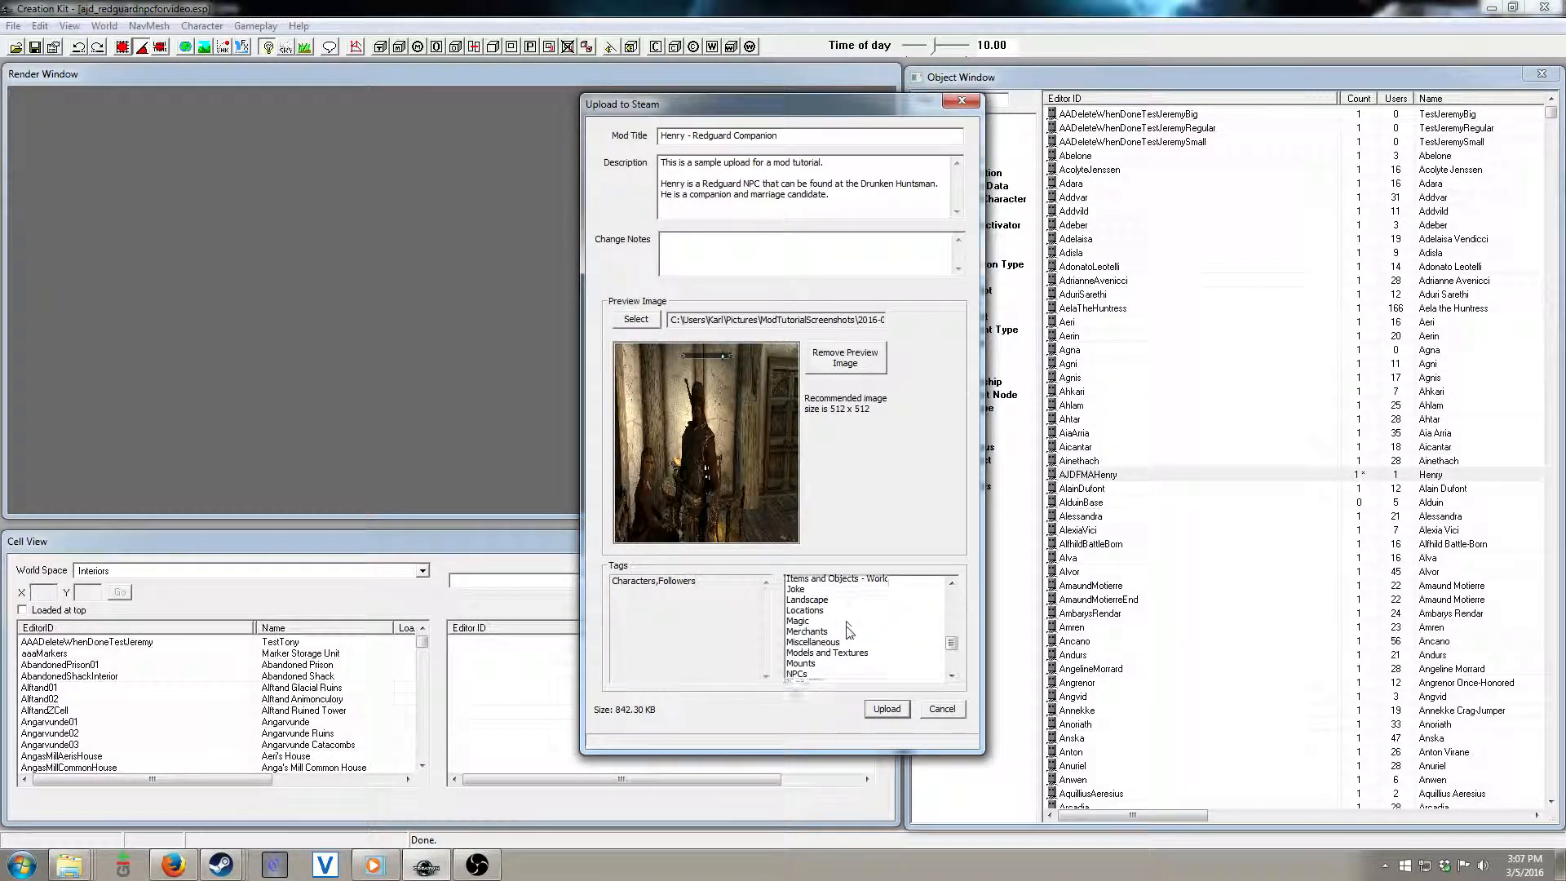
scroll(down, 3)
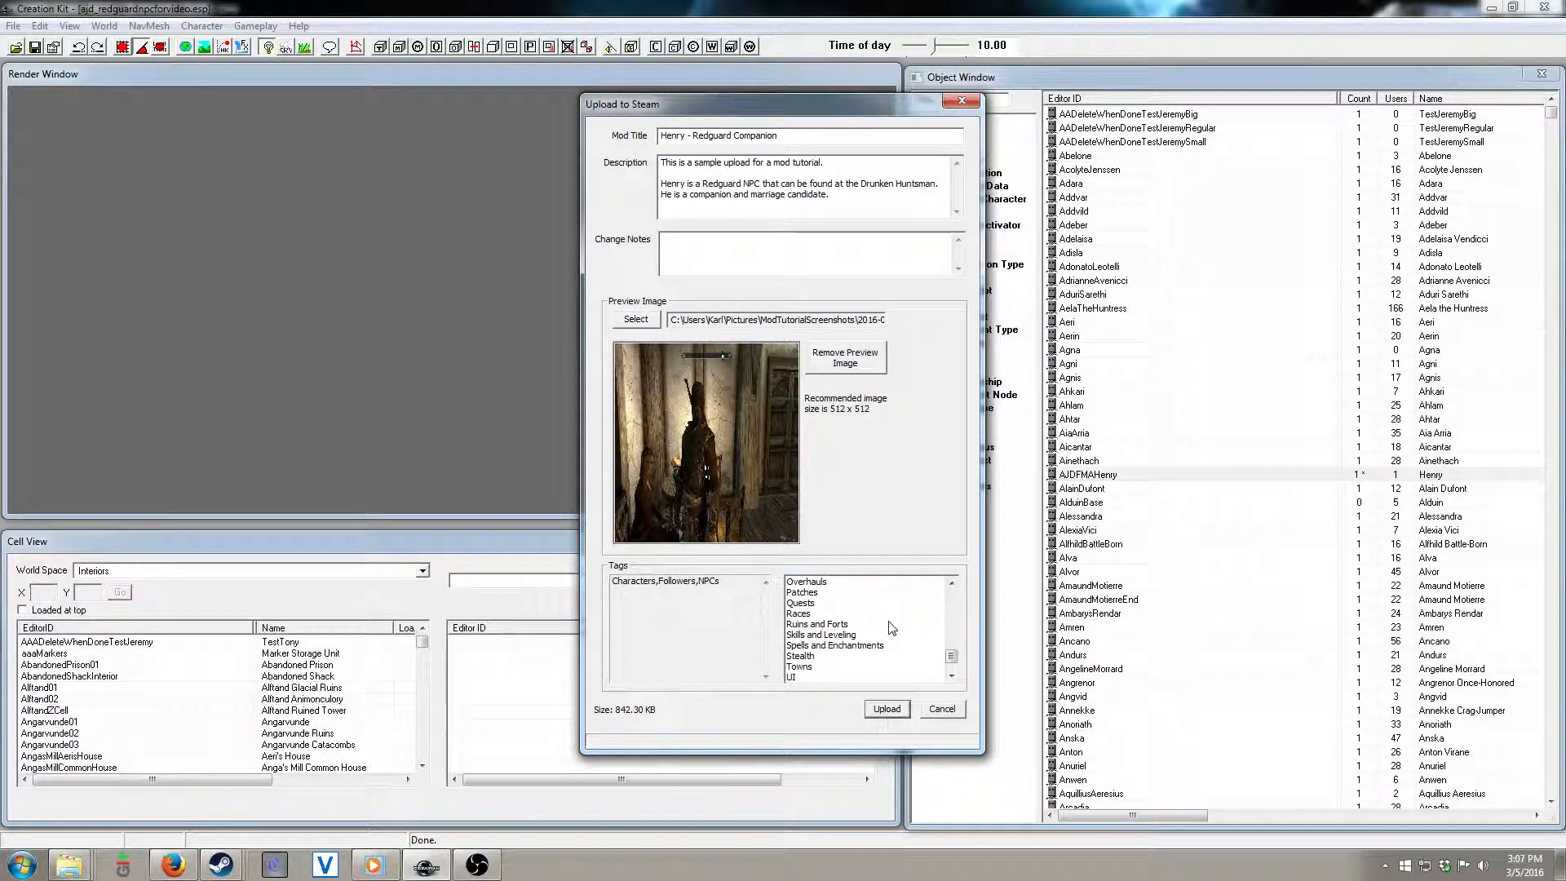
scroll(down, 3)
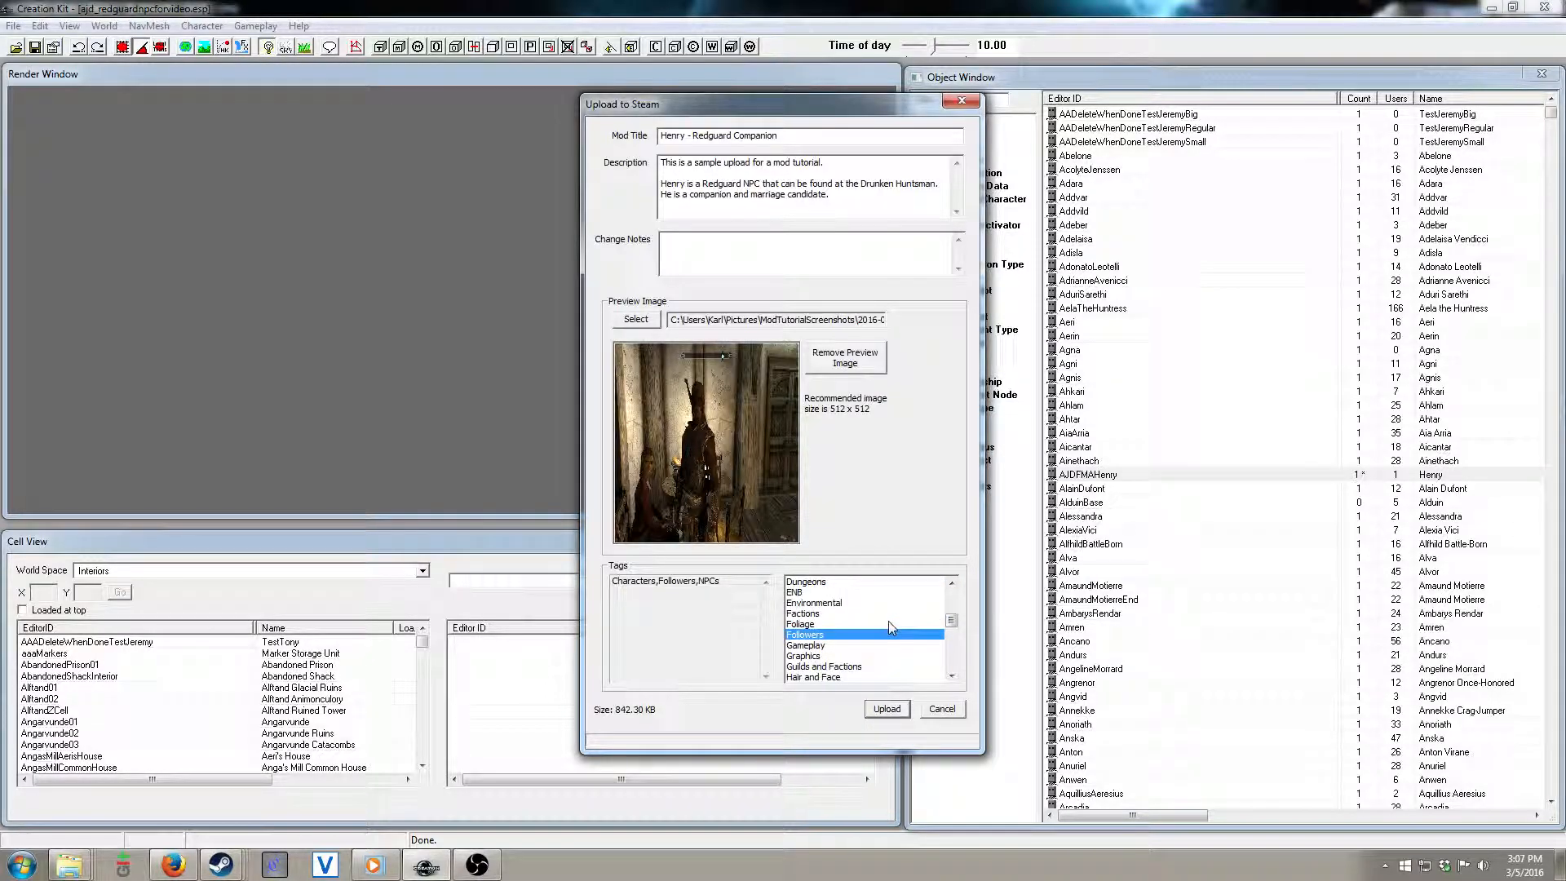
scroll(down, 3)
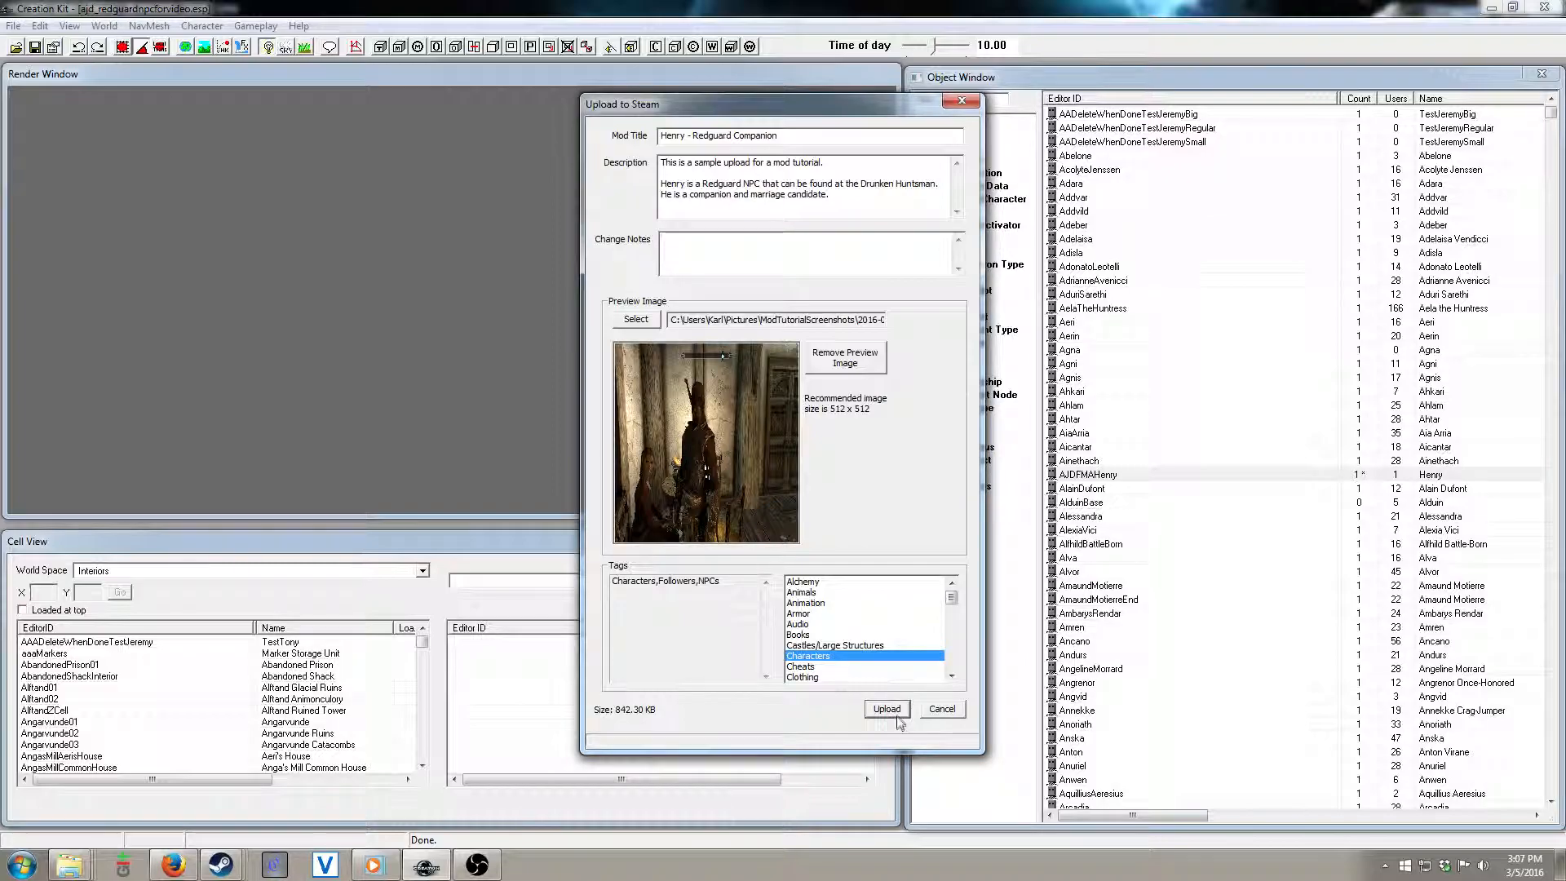
Step: Upload Henry - Redguard Companion and confirm the 'Publishing was successful' notice
click(886, 709)
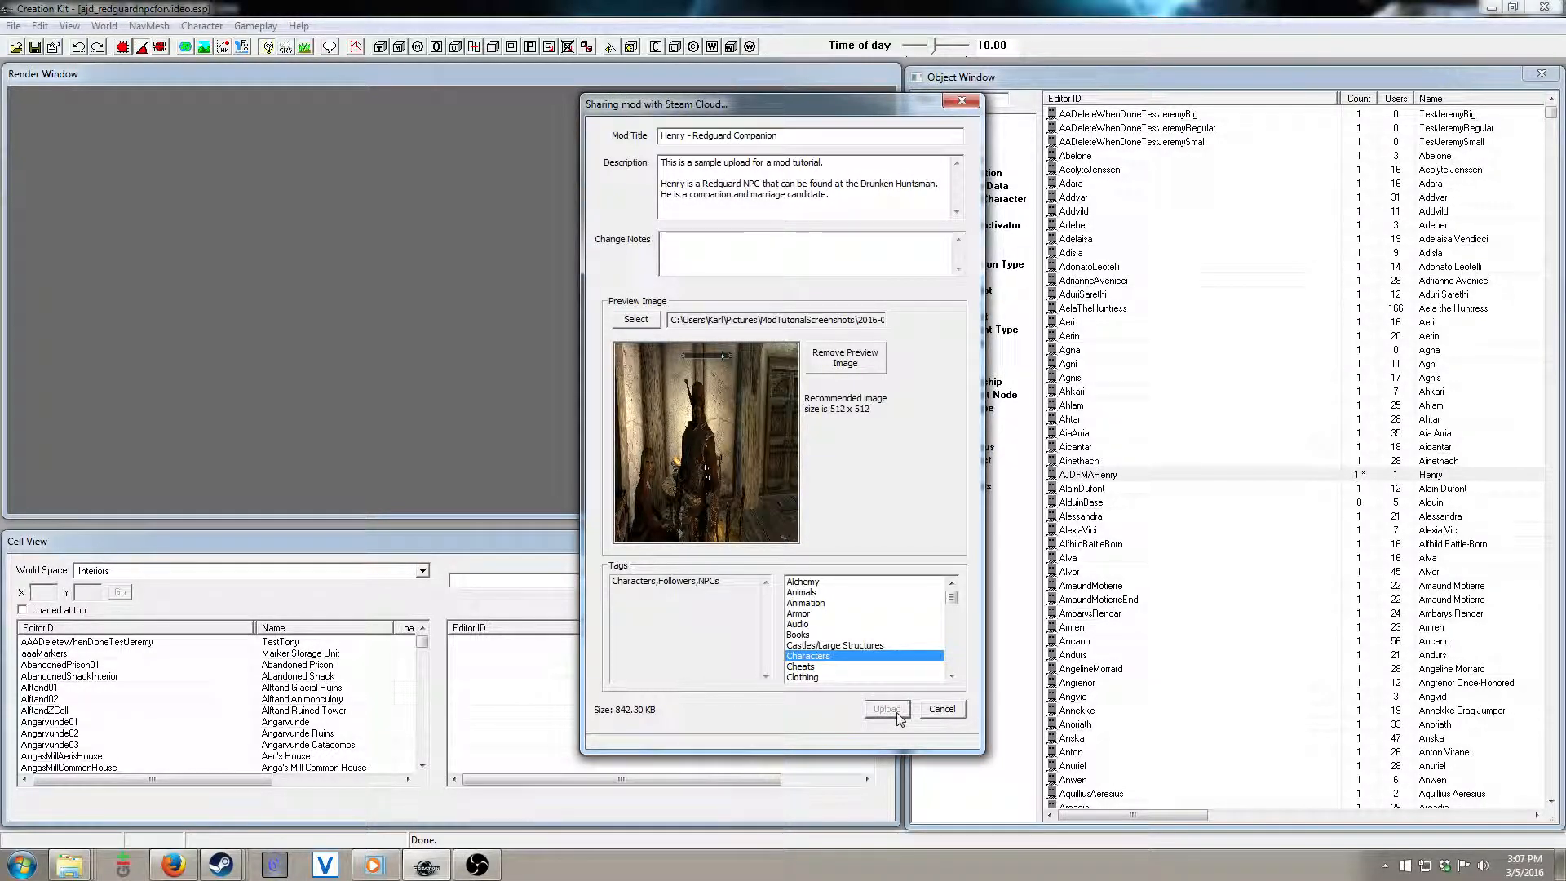
click(887, 709)
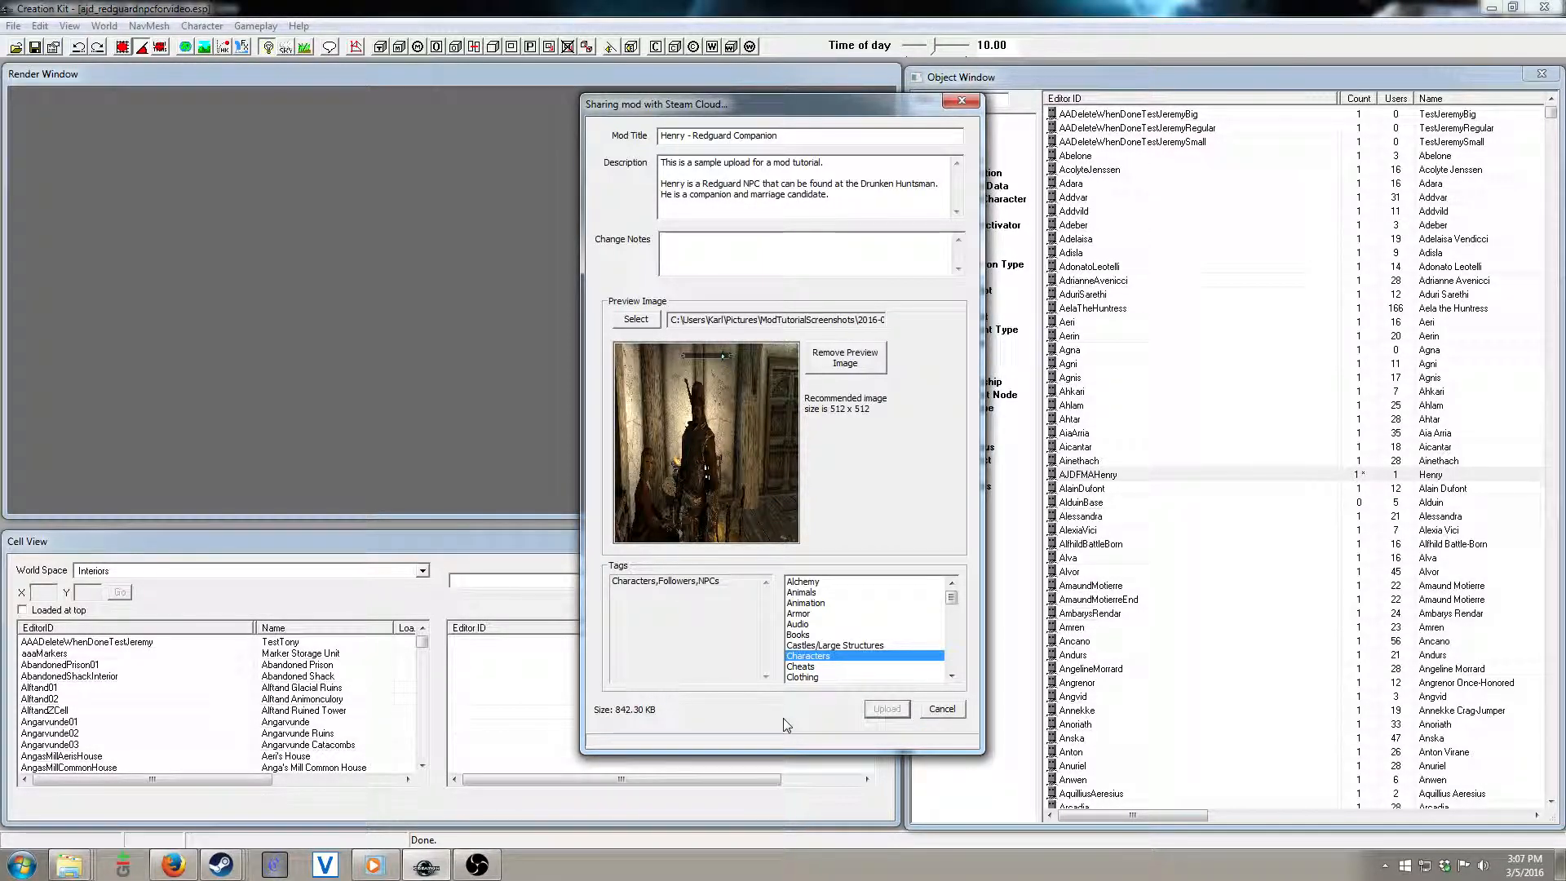
click(886, 708)
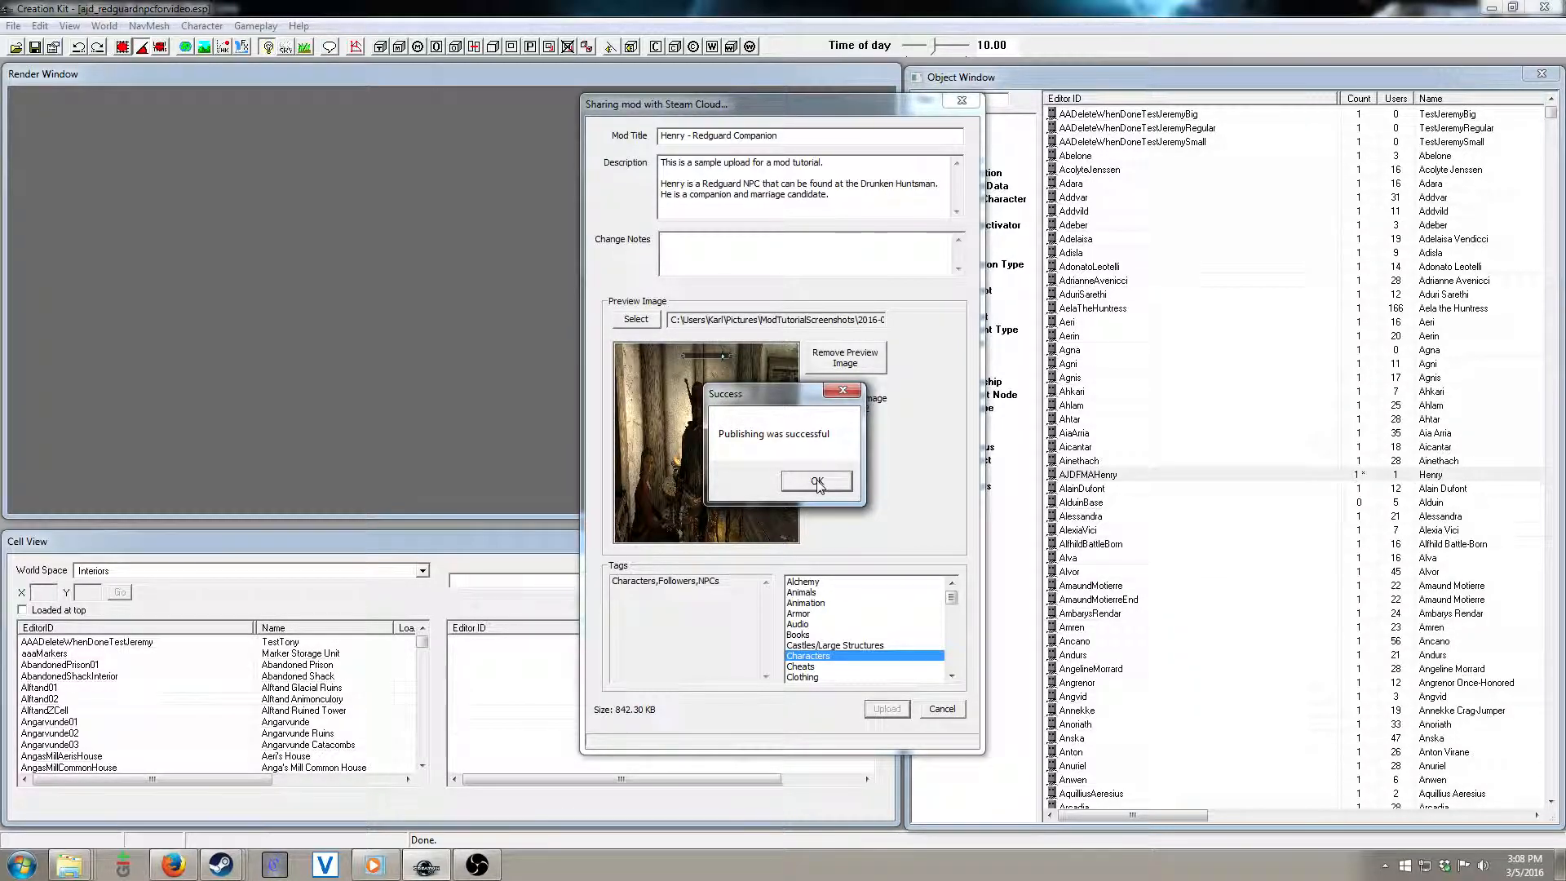
click(818, 481)
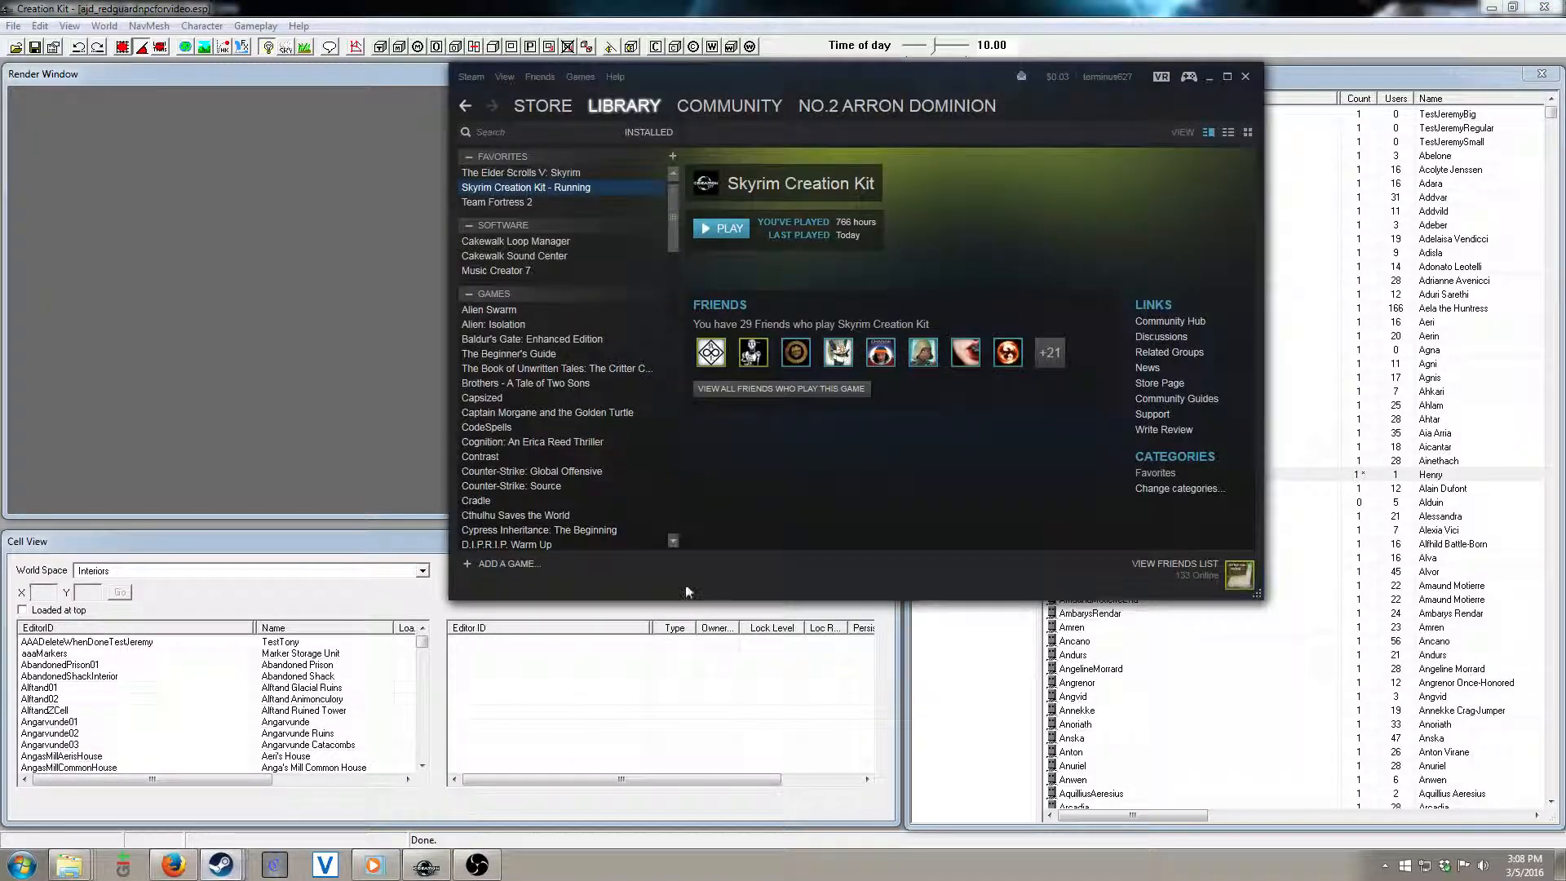
Step: Go from Steam's Community Workshop page to Your Workshop Files > Your Files
click(896, 106)
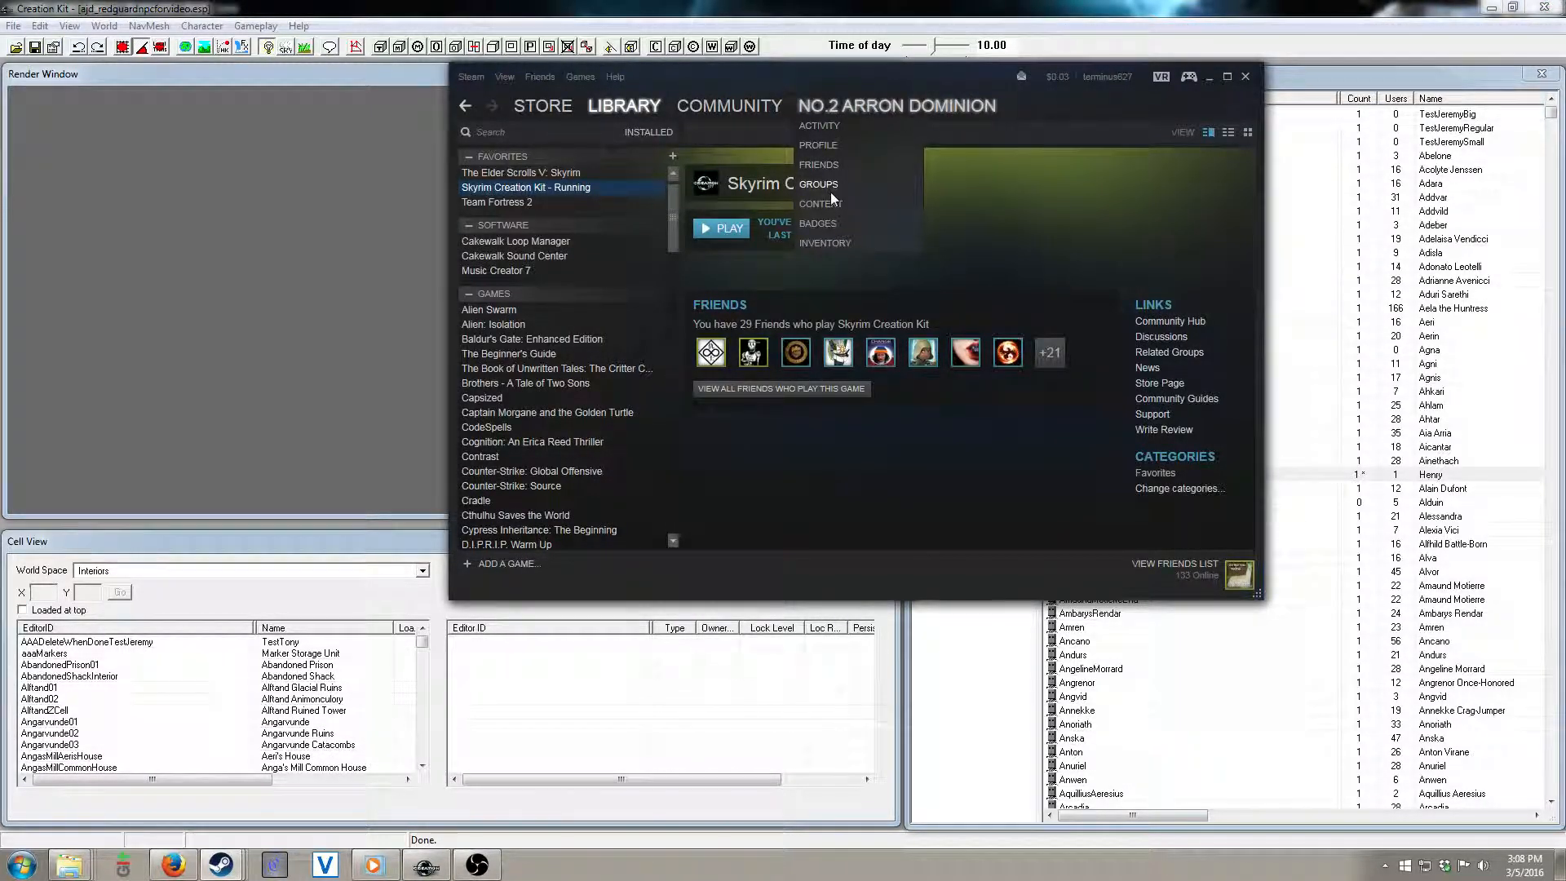
click(729, 106)
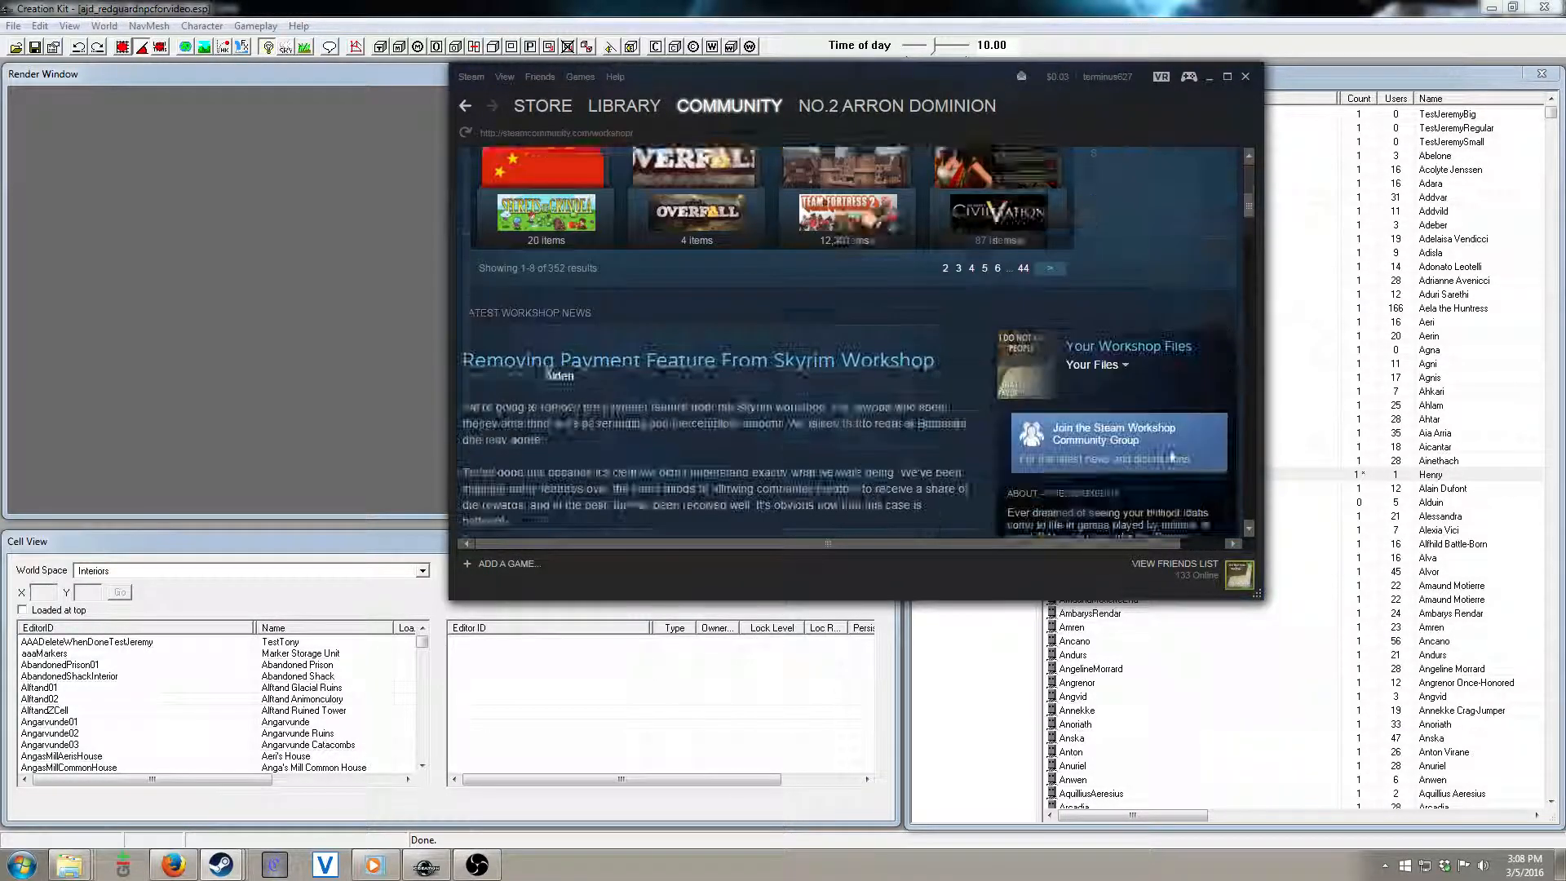
scroll(down, 3)
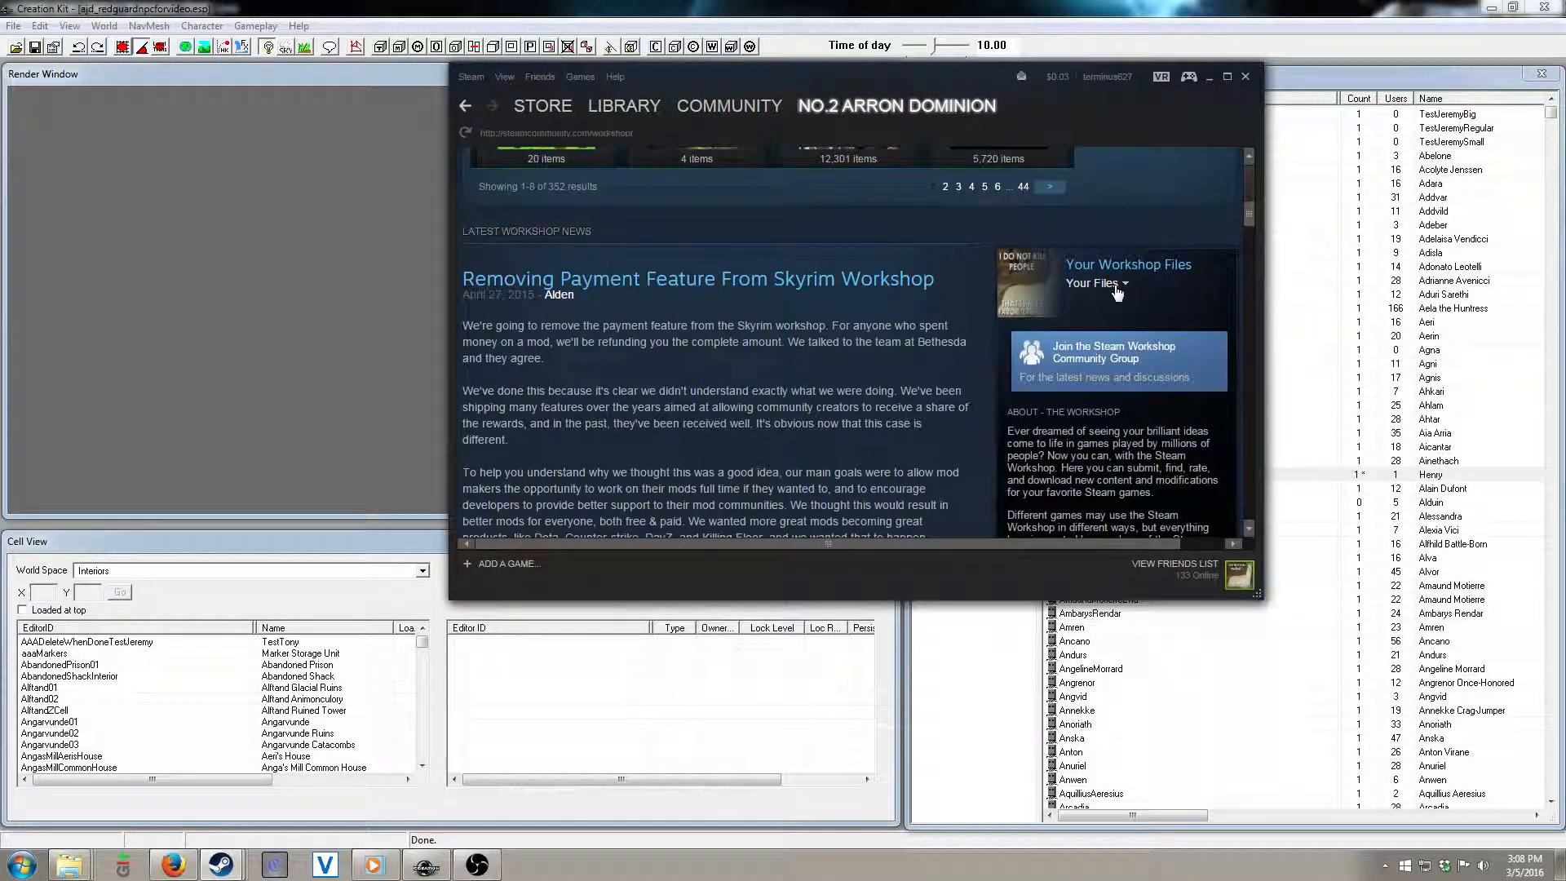
click(1091, 283)
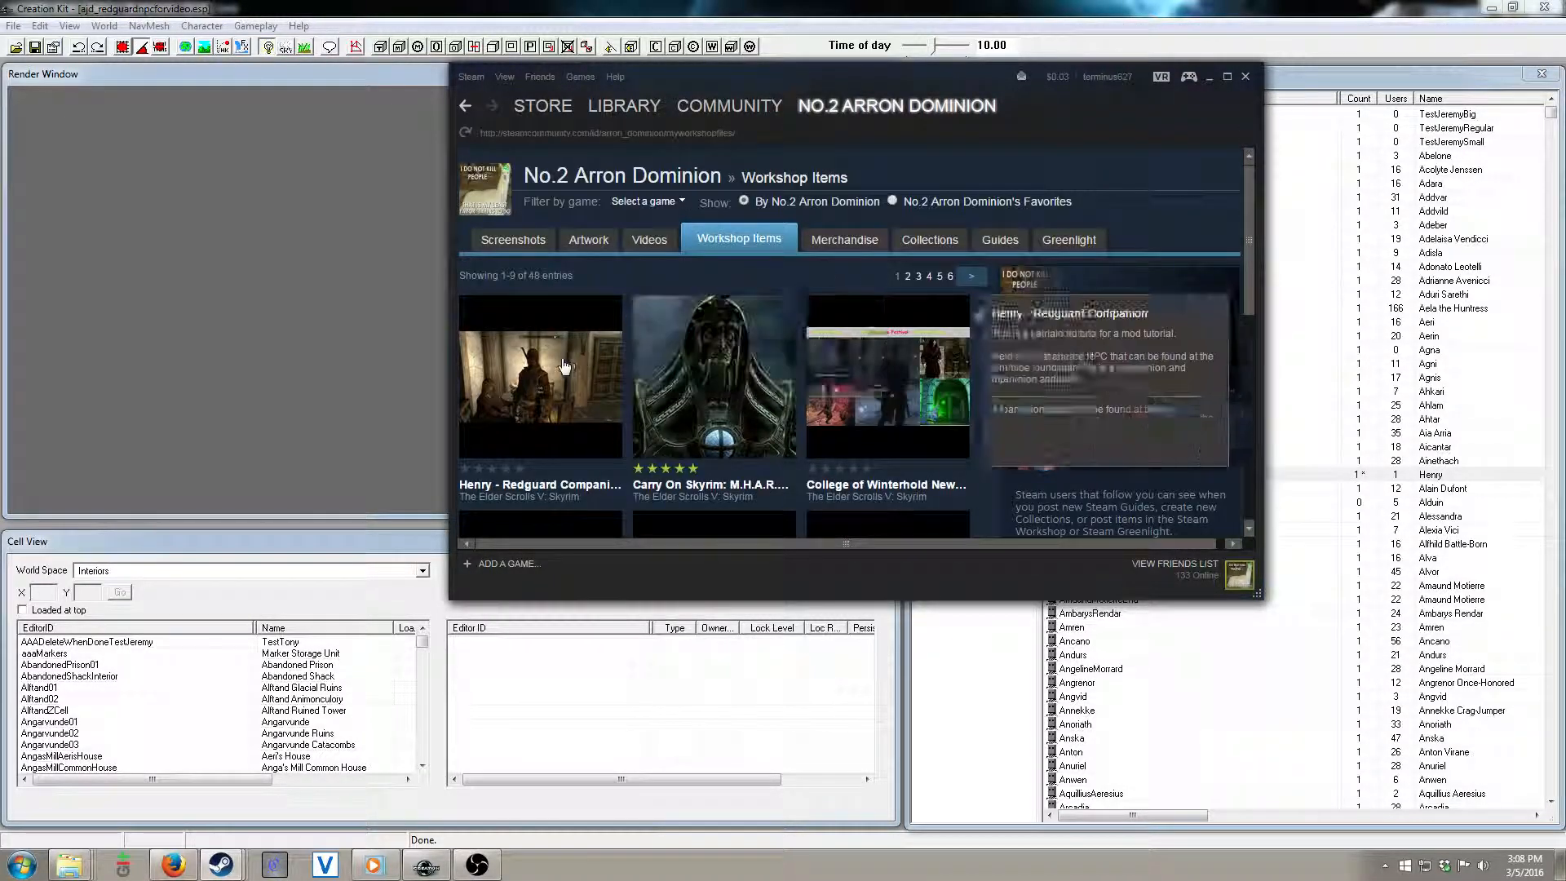
Step: Open the Henry - Redguard Companion tile and scroll down to Owner Controls
click(540, 376)
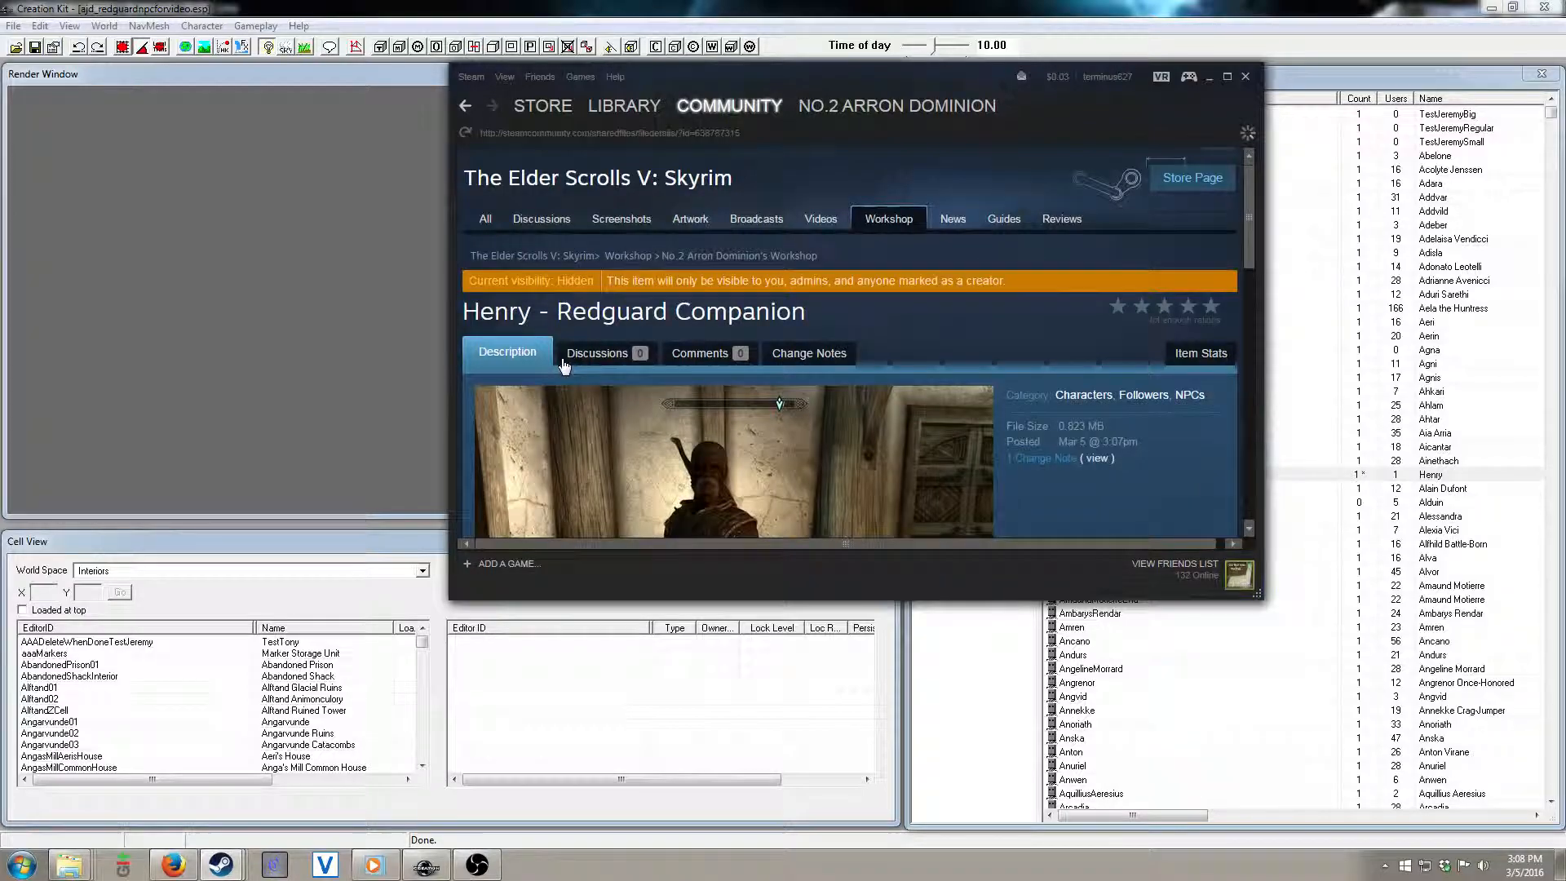
scroll(down, 3)
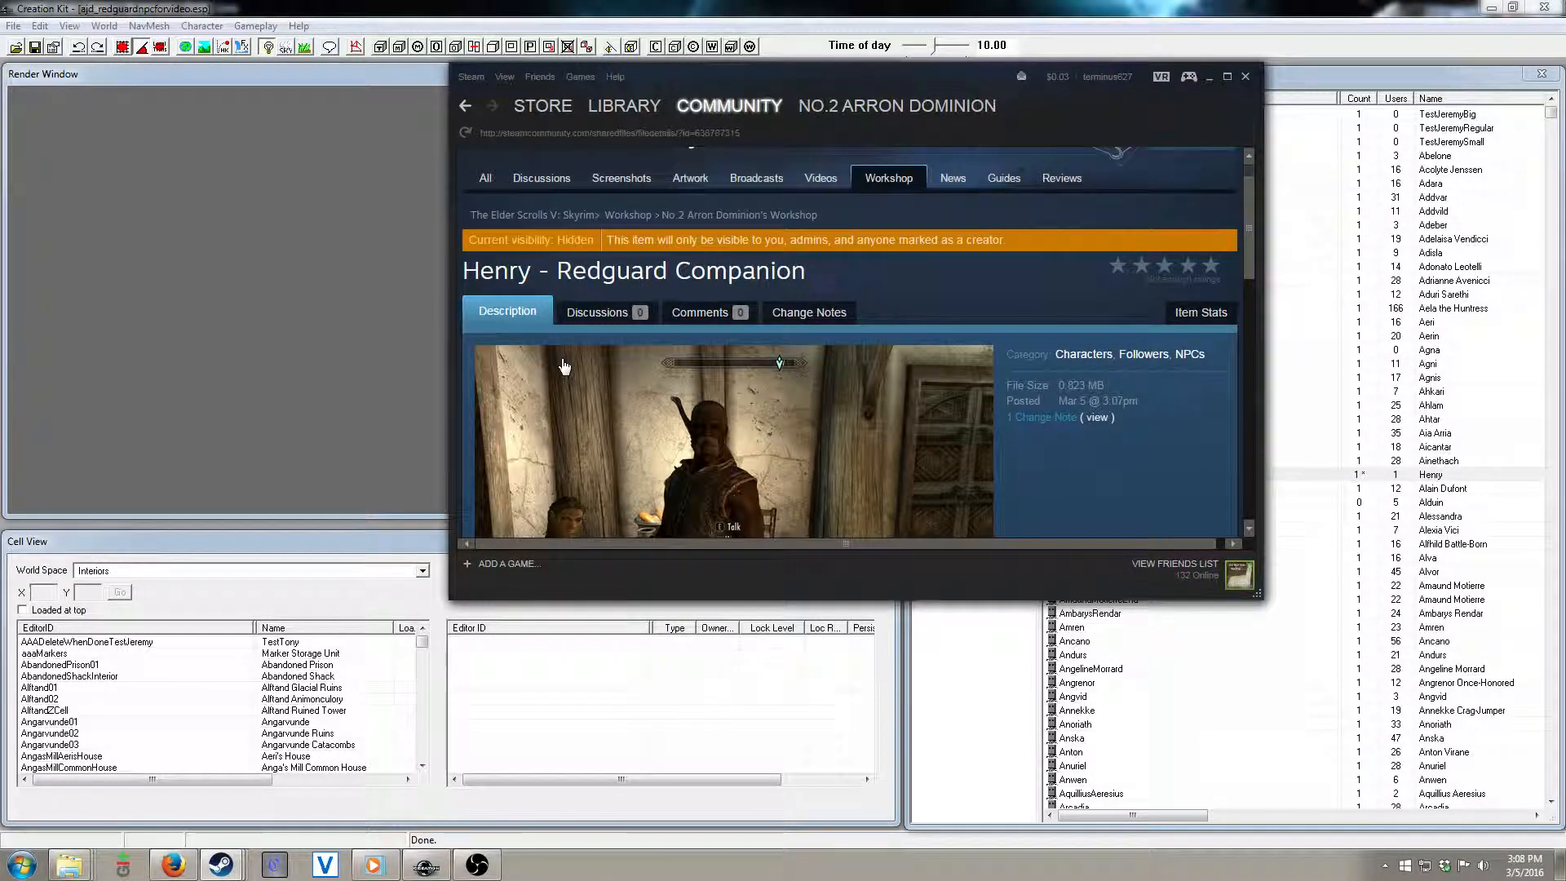
scroll(down, 3)
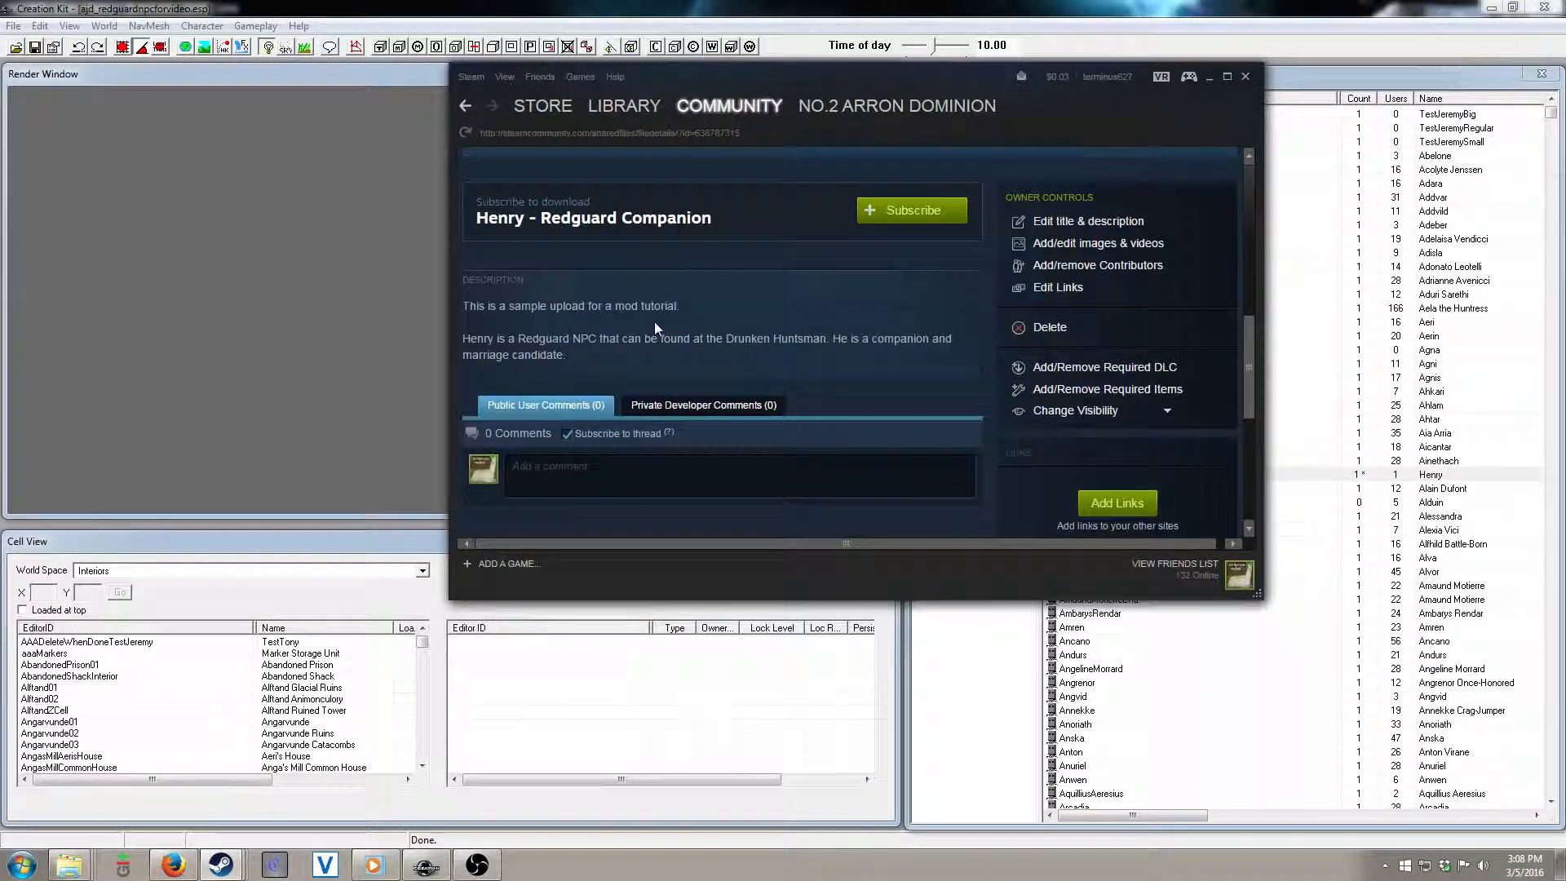
mouse_move(1133, 254)
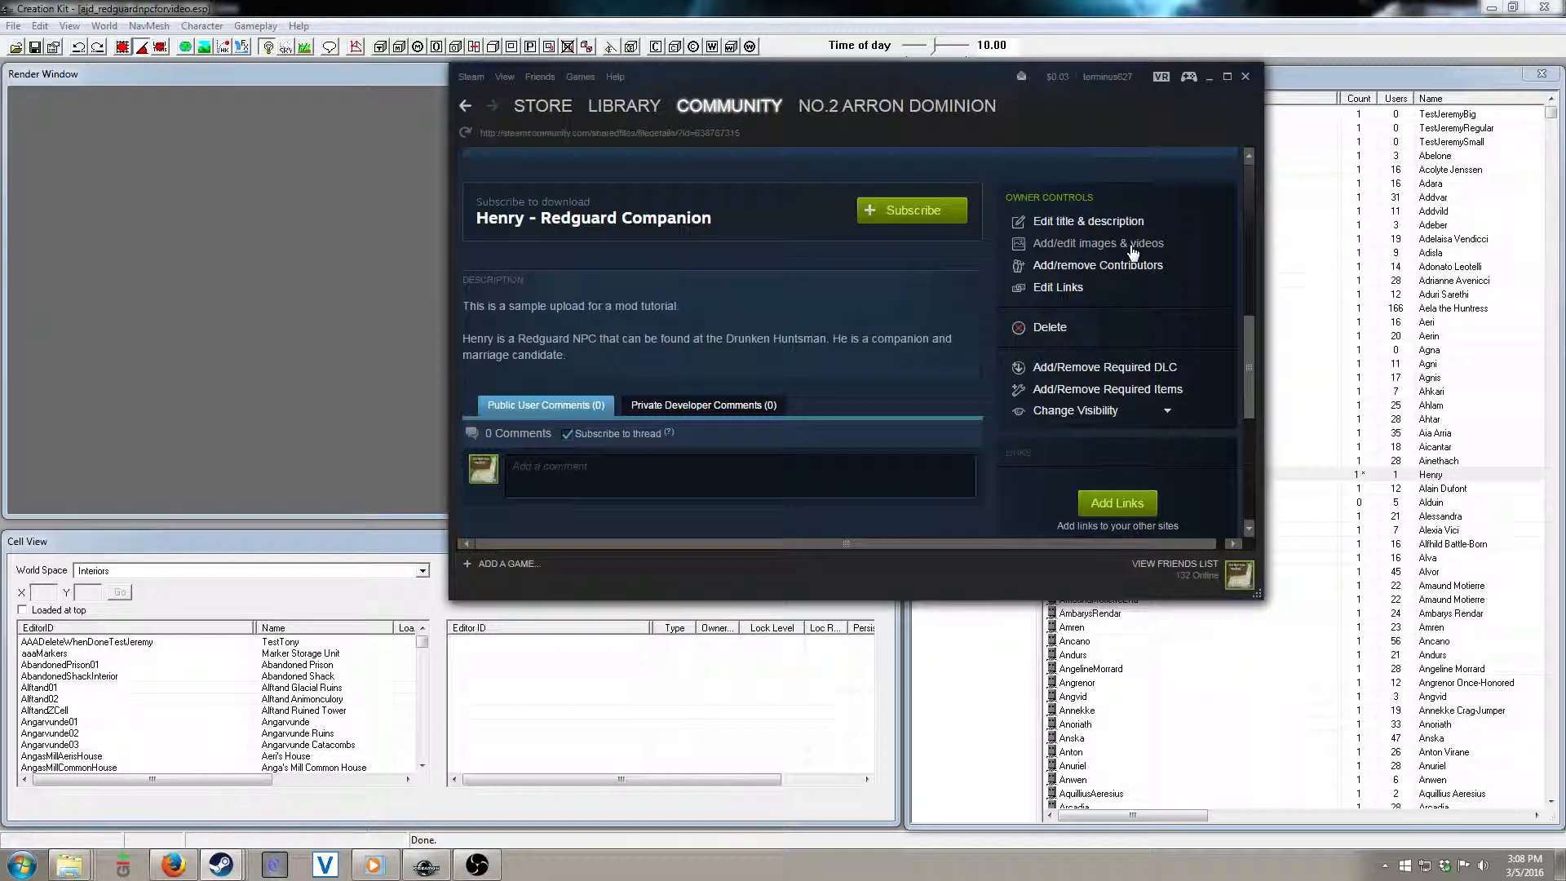
Step: On the images & videos page, upload the first screenshot from ModTutorialScreenshots
click(1098, 243)
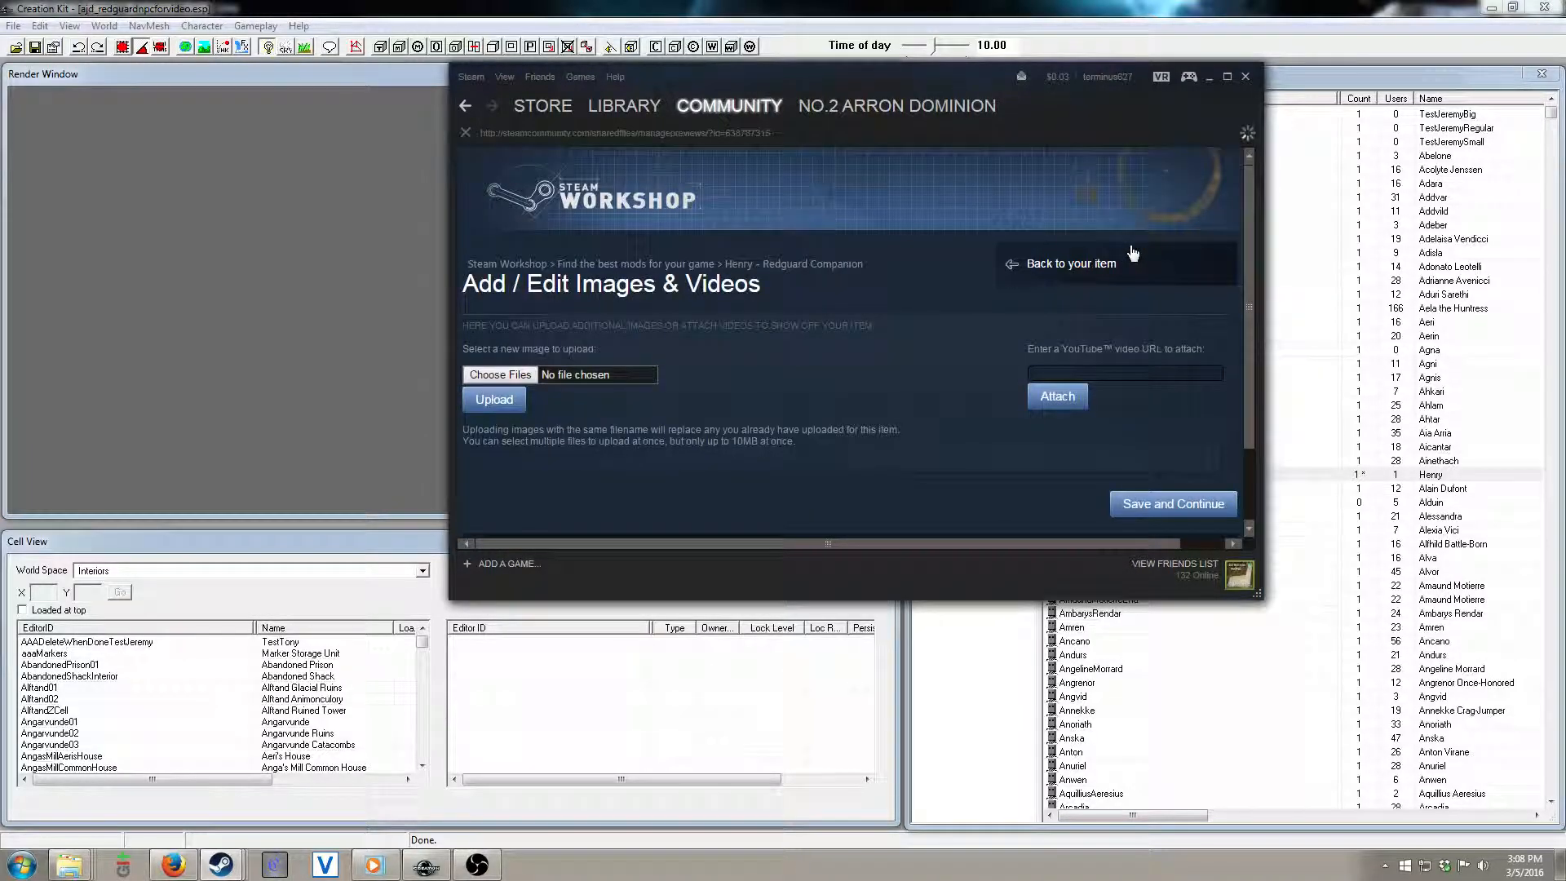
click(499, 375)
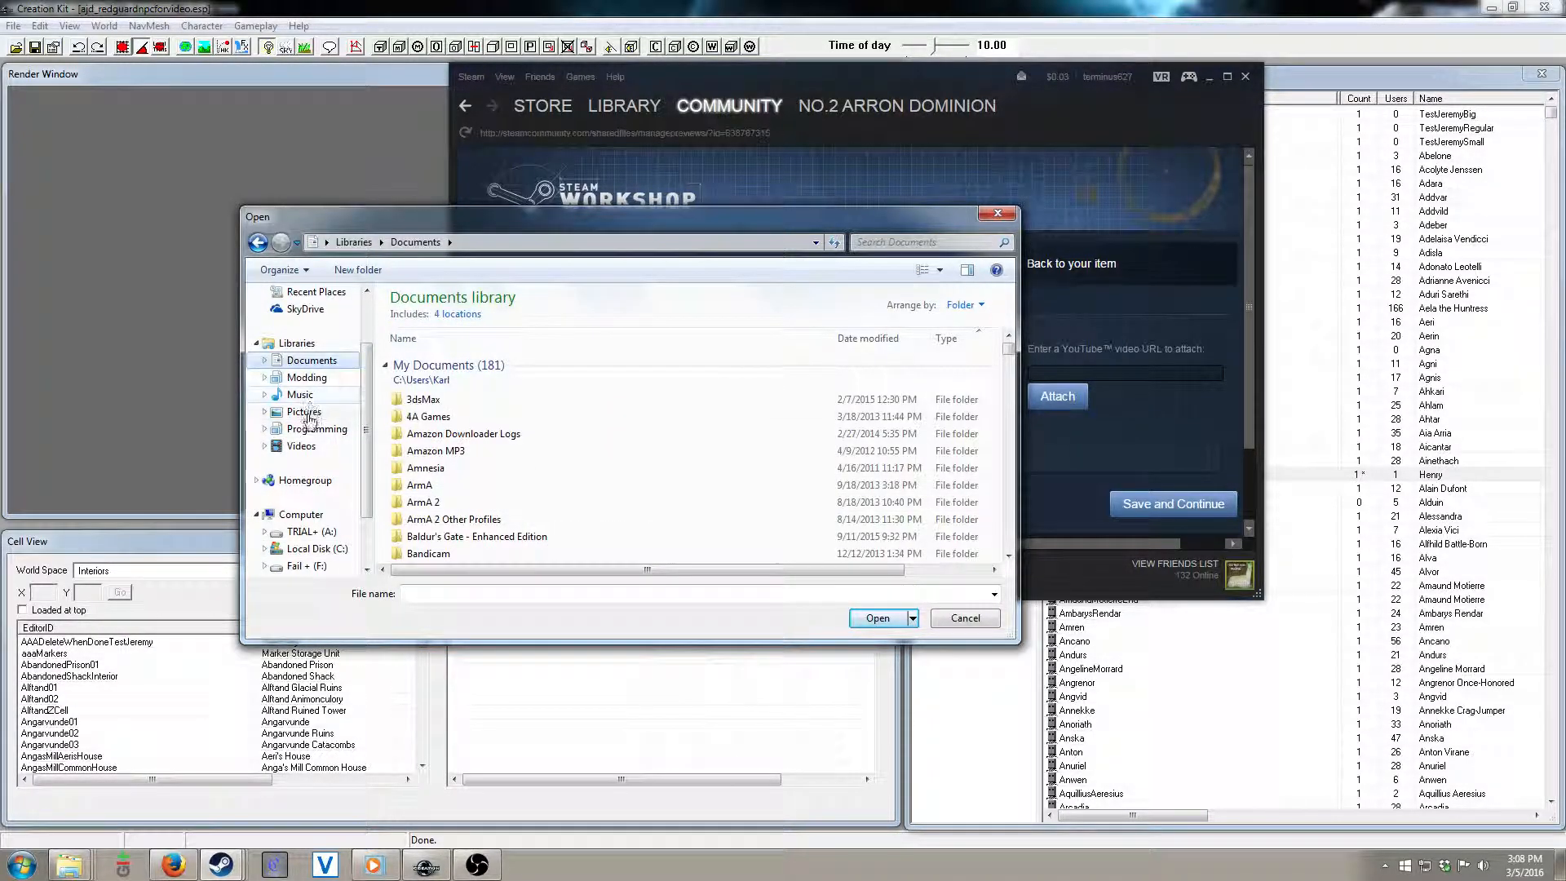
click(303, 411)
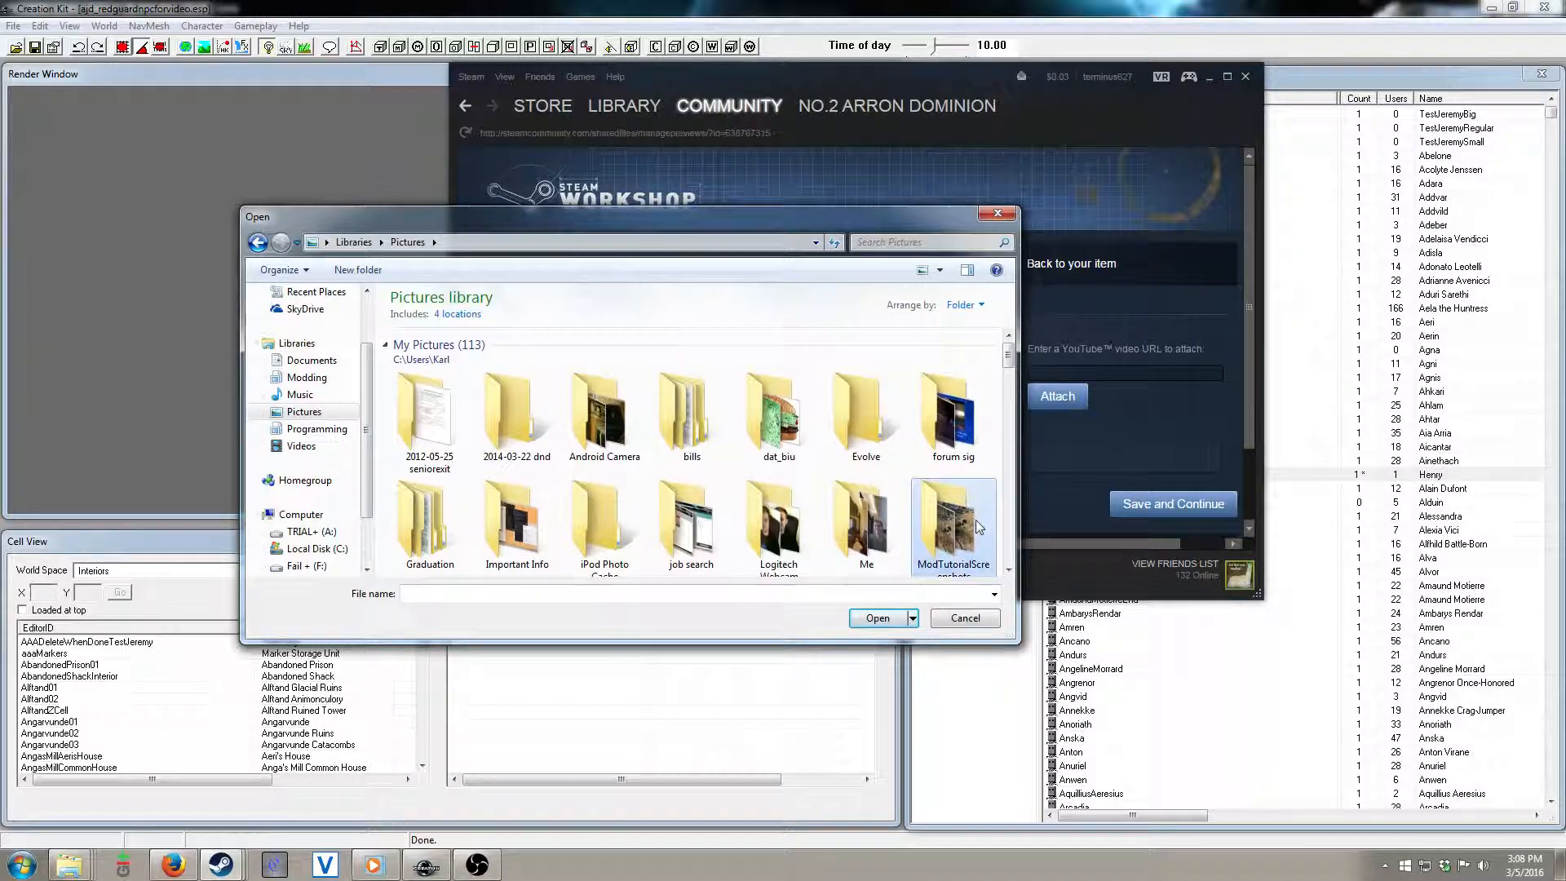
double_click(953, 522)
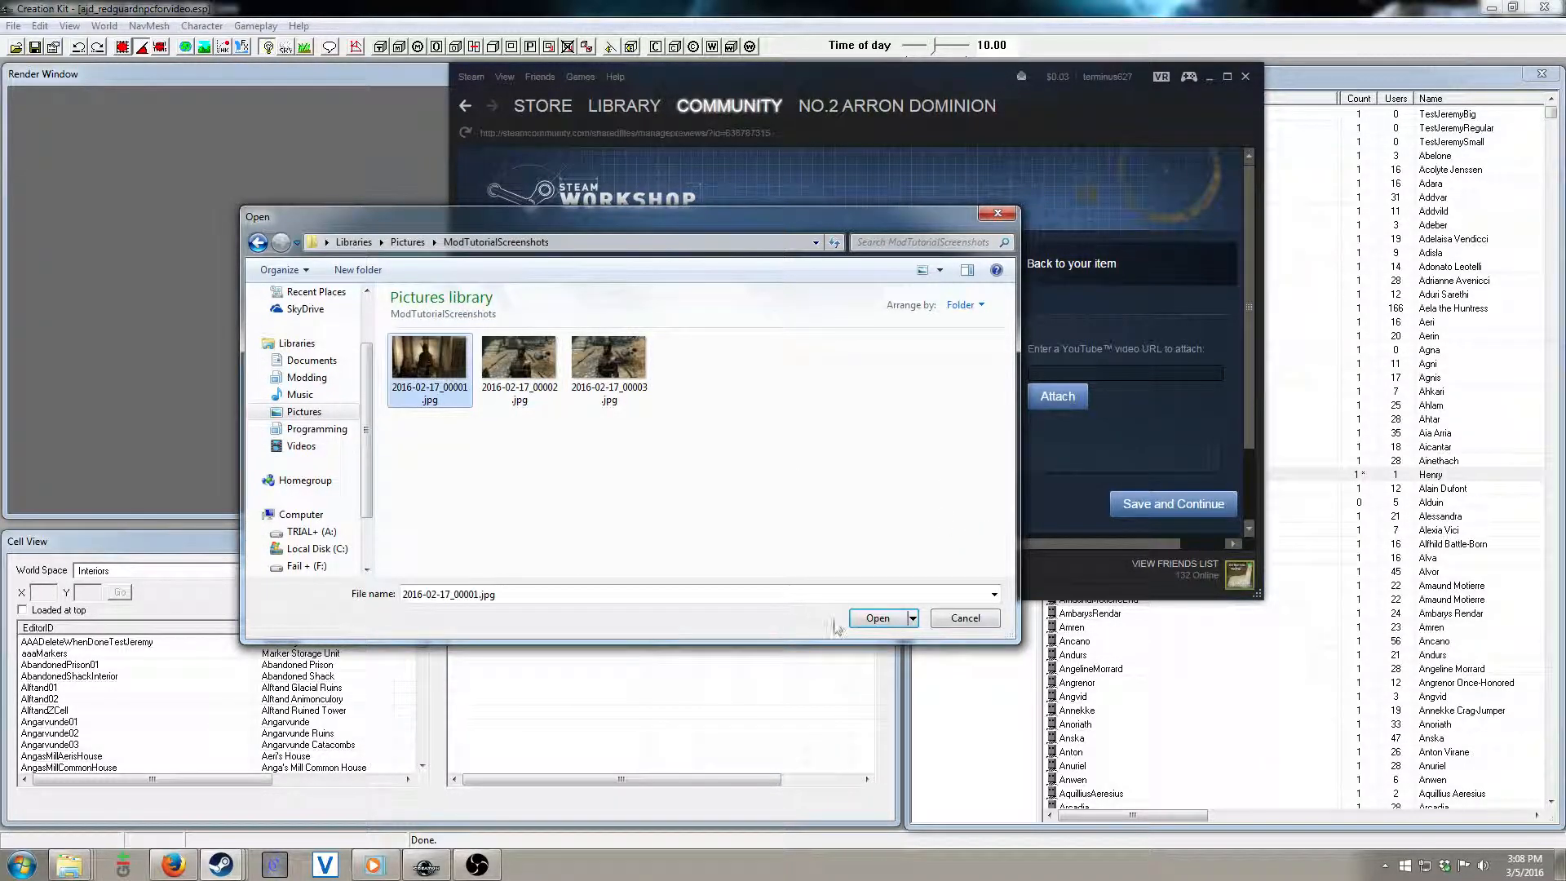
click(877, 617)
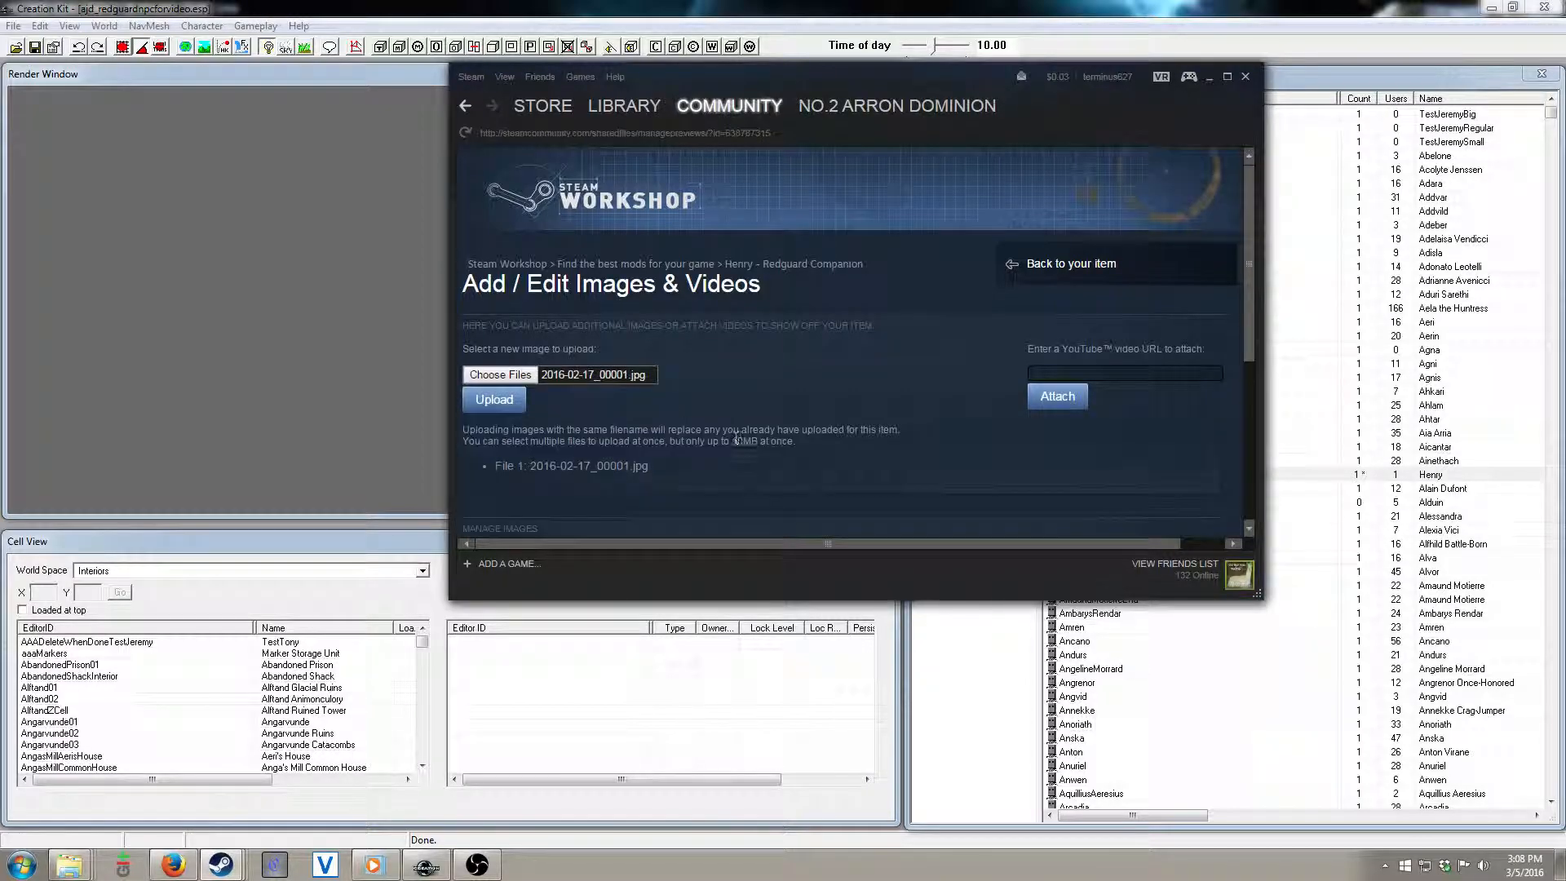
click(499, 374)
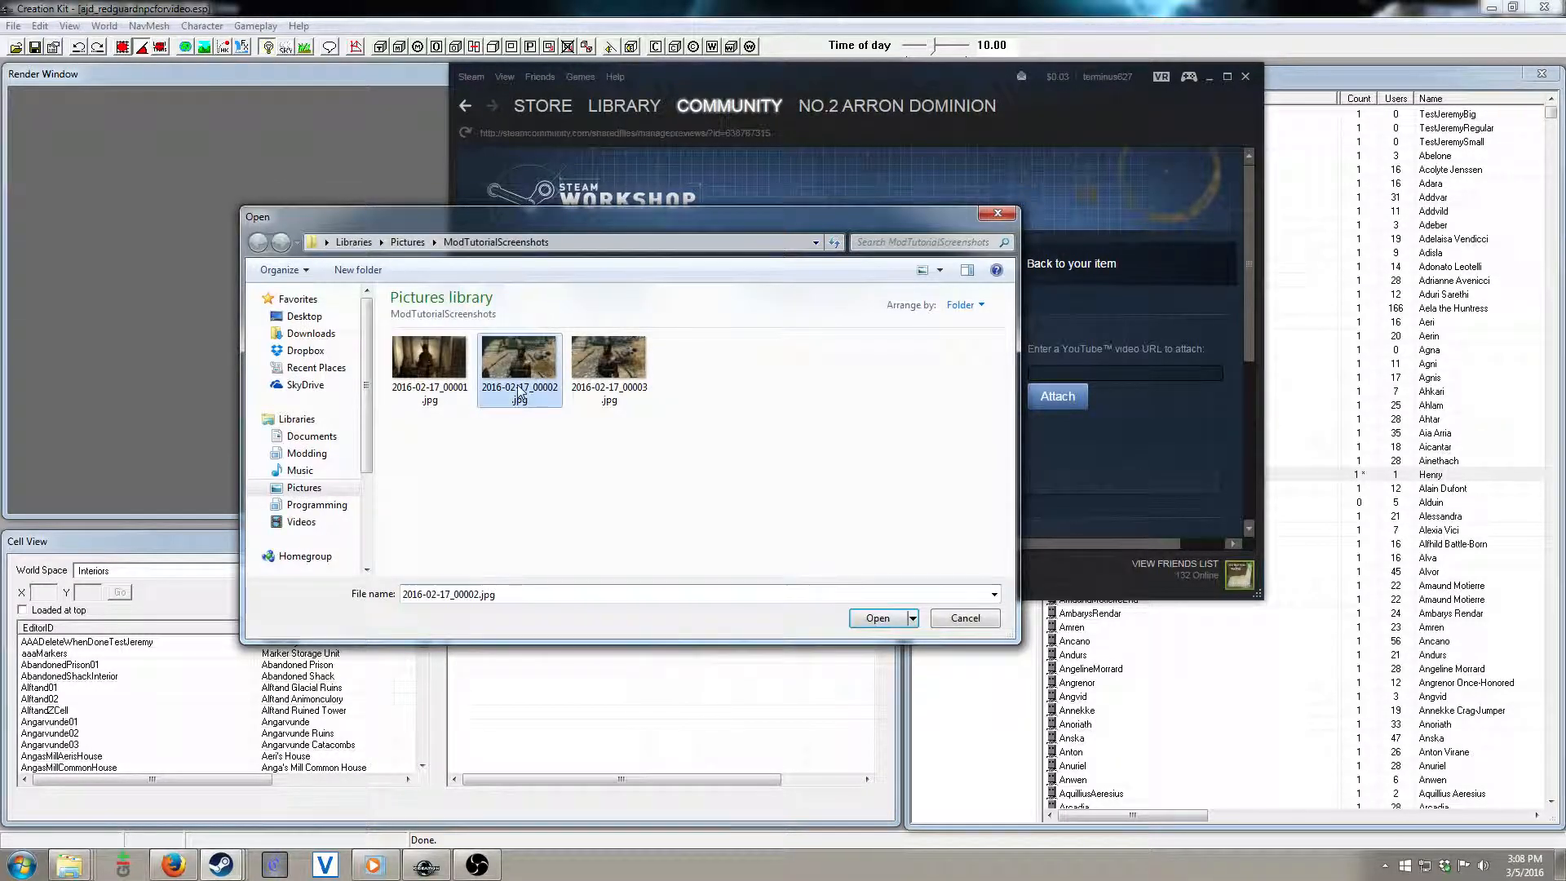
Step: Upload the second and third tutorial screenshots to the item
click(876, 618)
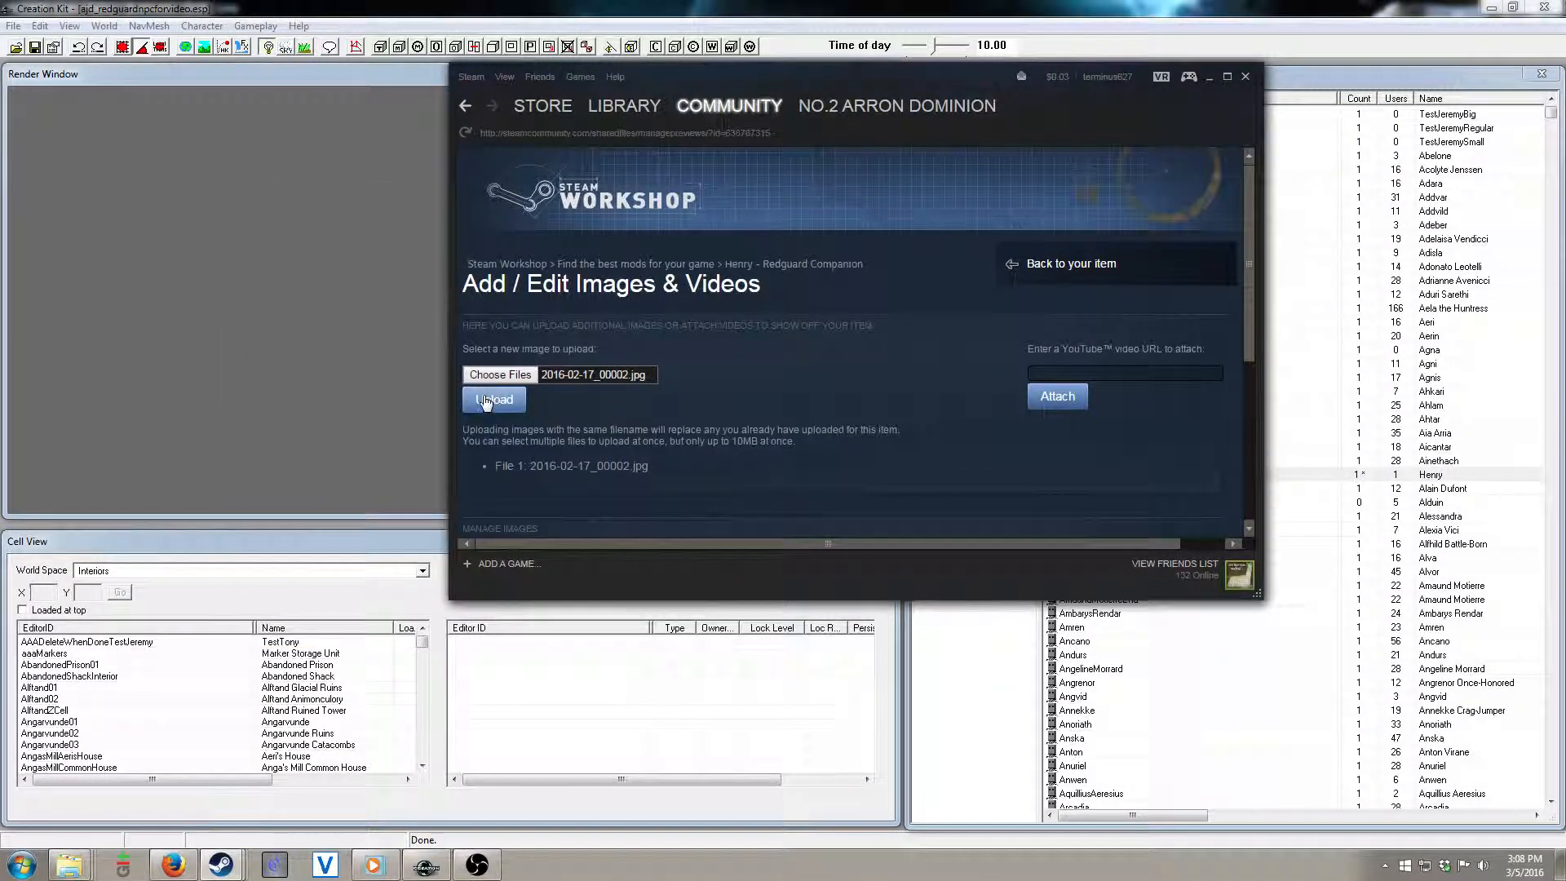
click(493, 399)
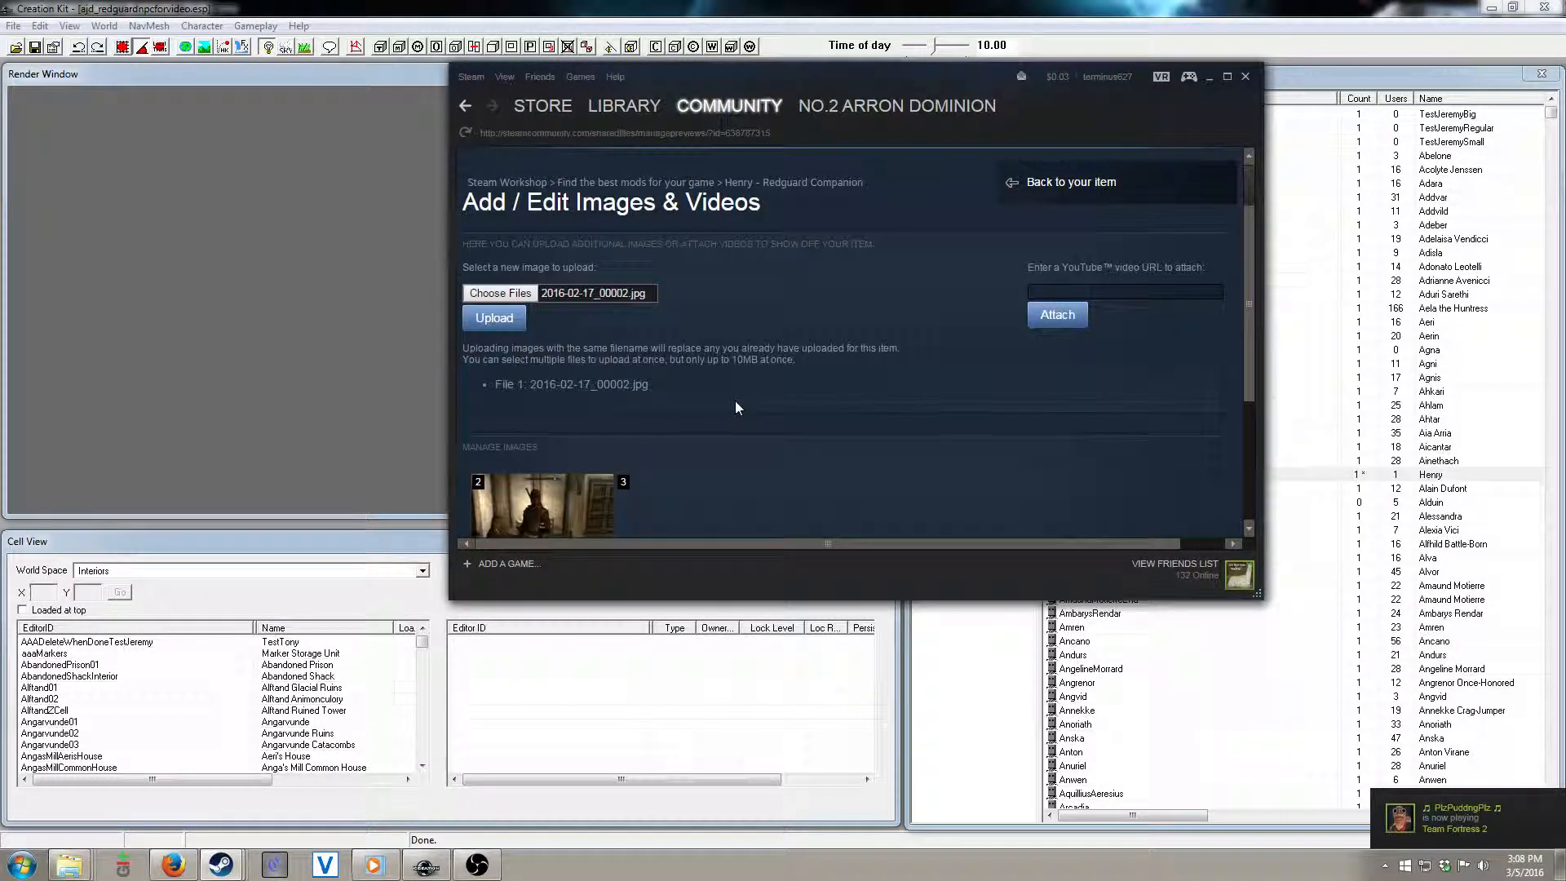
click(499, 293)
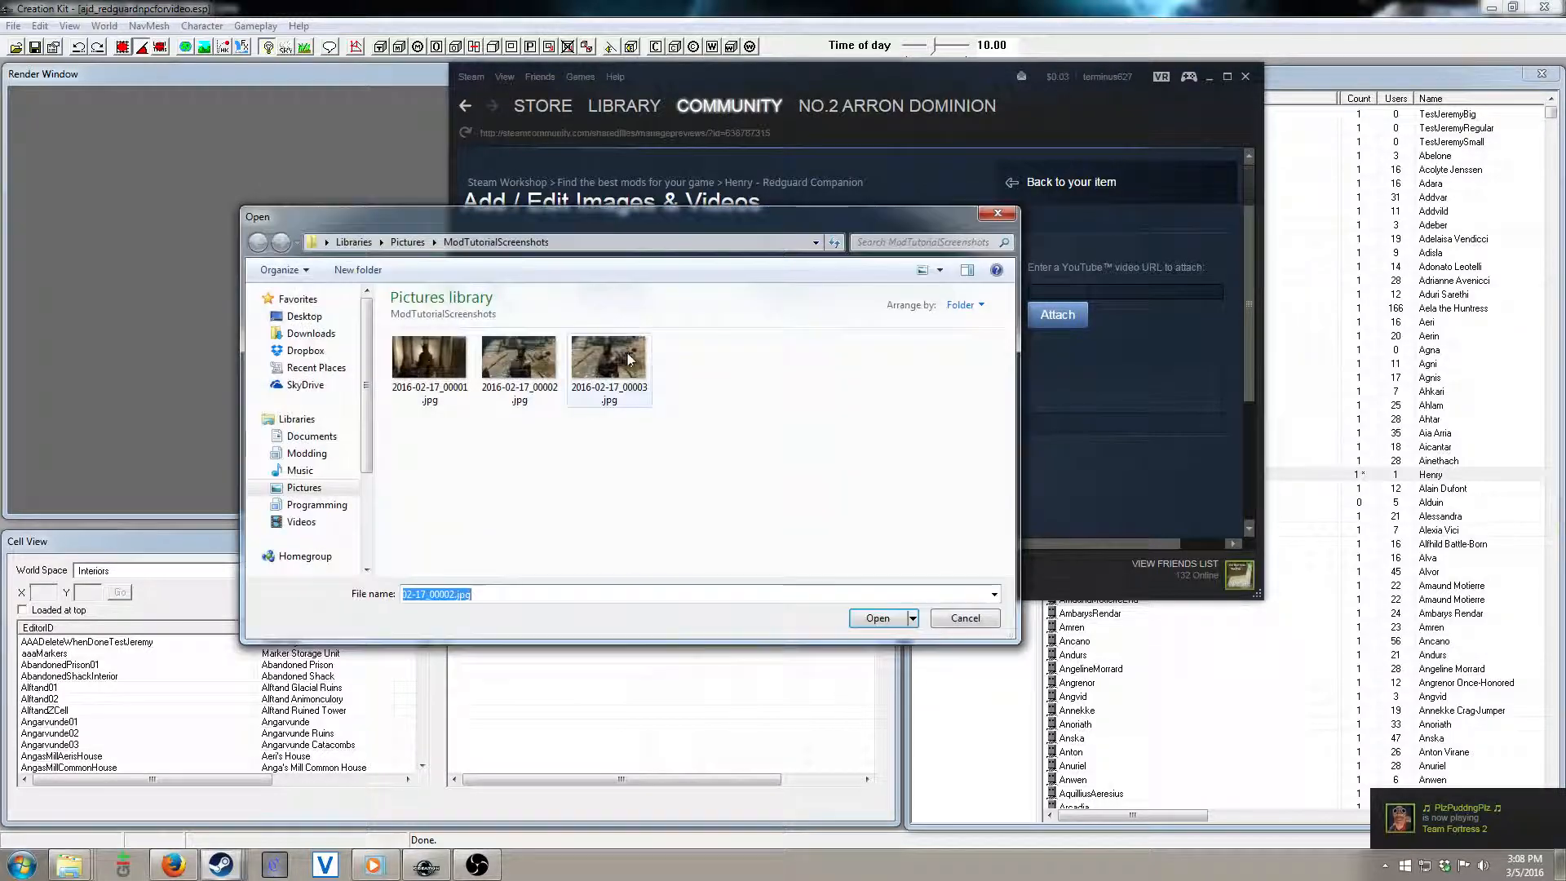
click(877, 617)
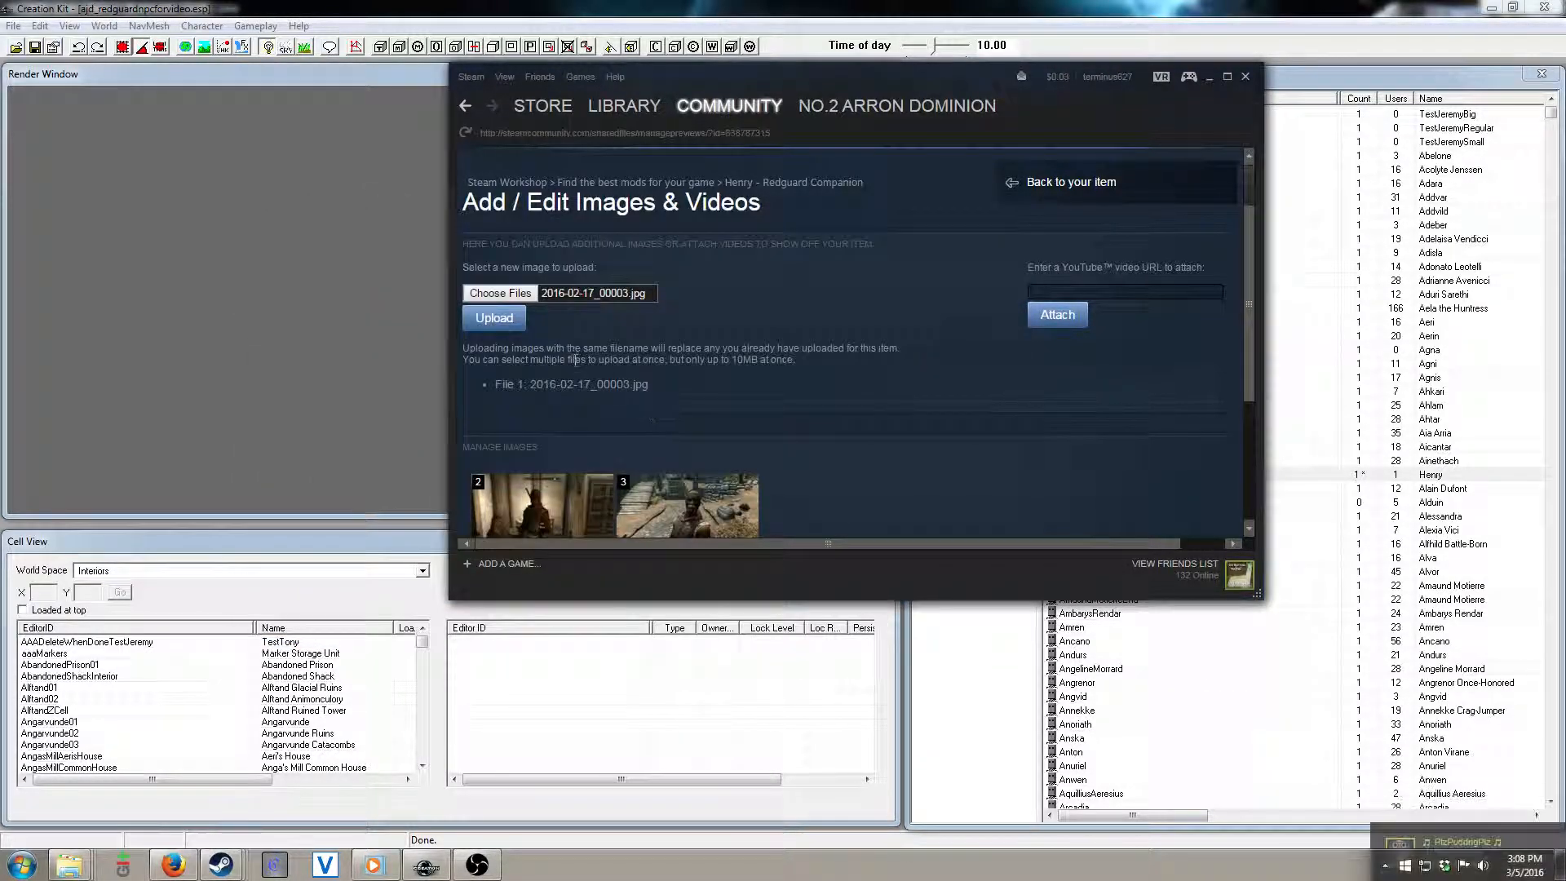
click(494, 318)
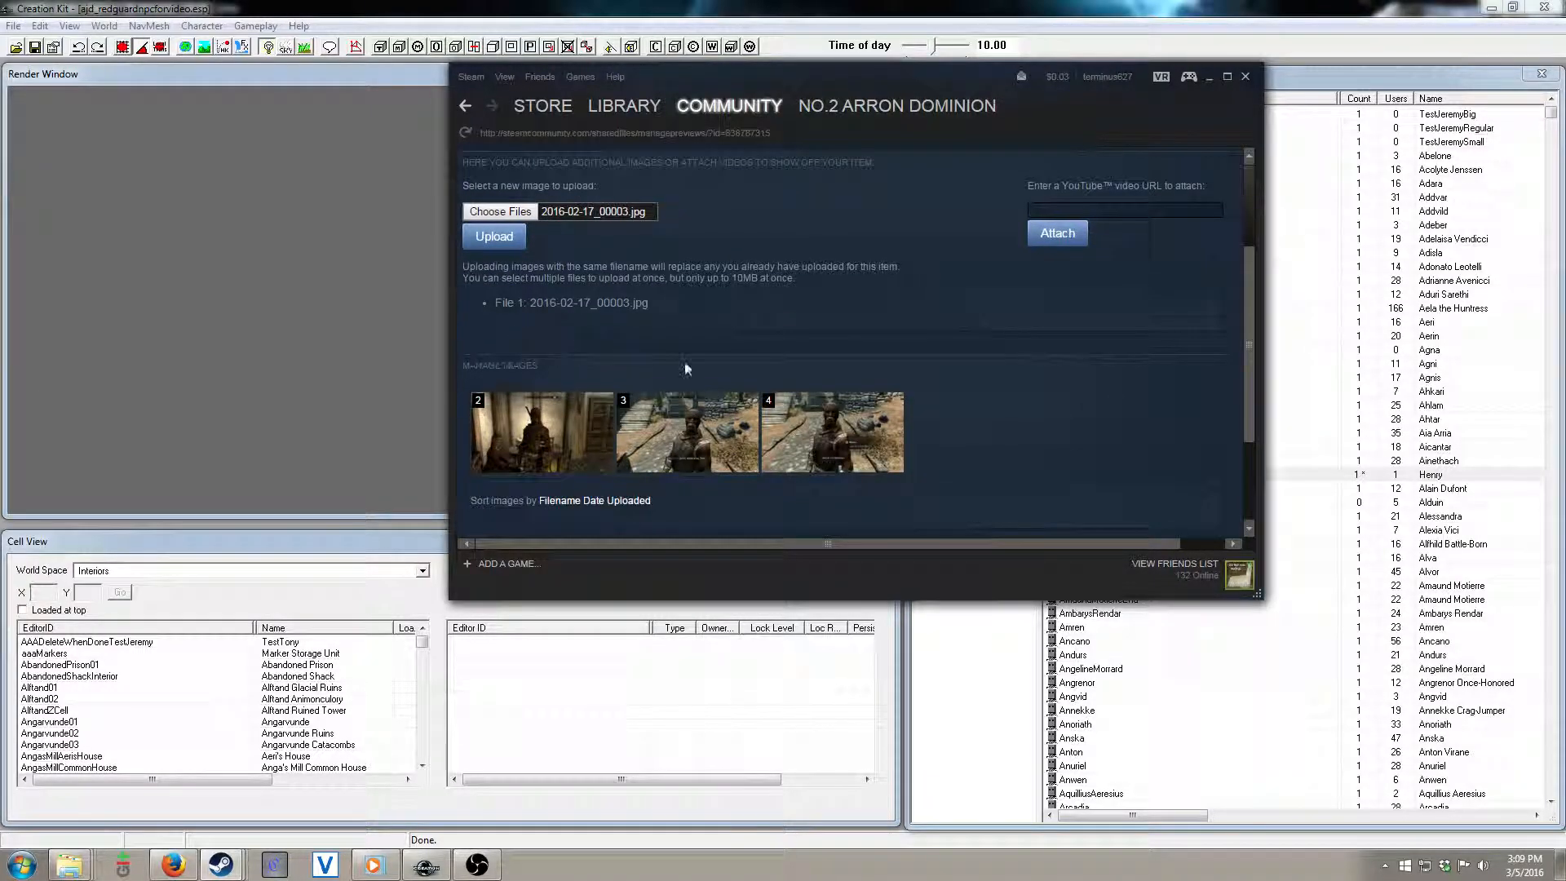
mouse_move(801, 385)
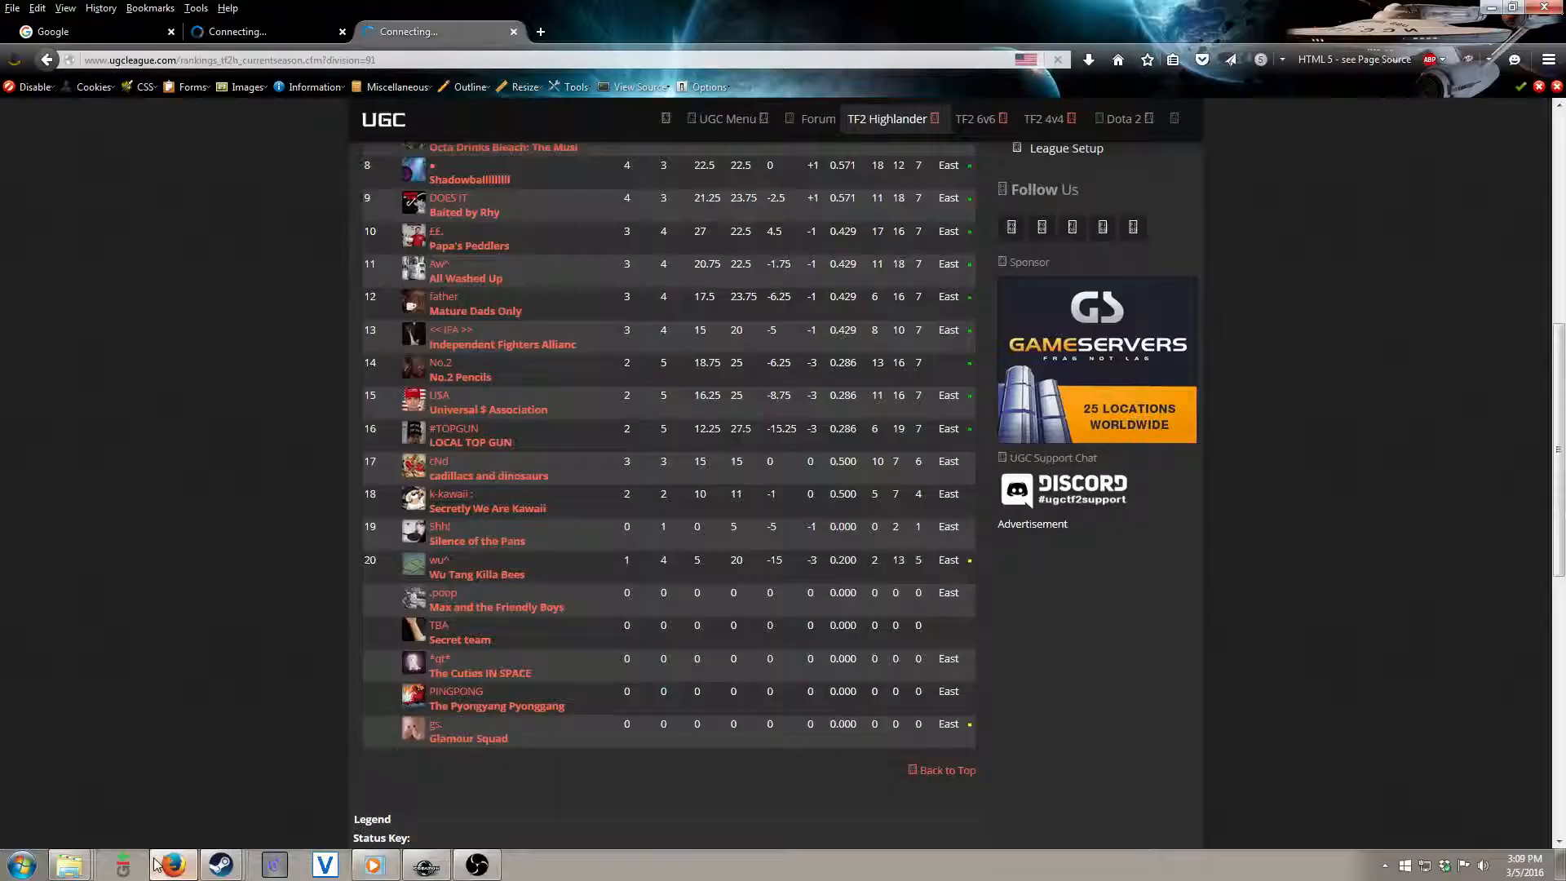
Step: Open Skyrim Creation Kit Tutorials - Overview from My Channel and select its URL
click(541, 31)
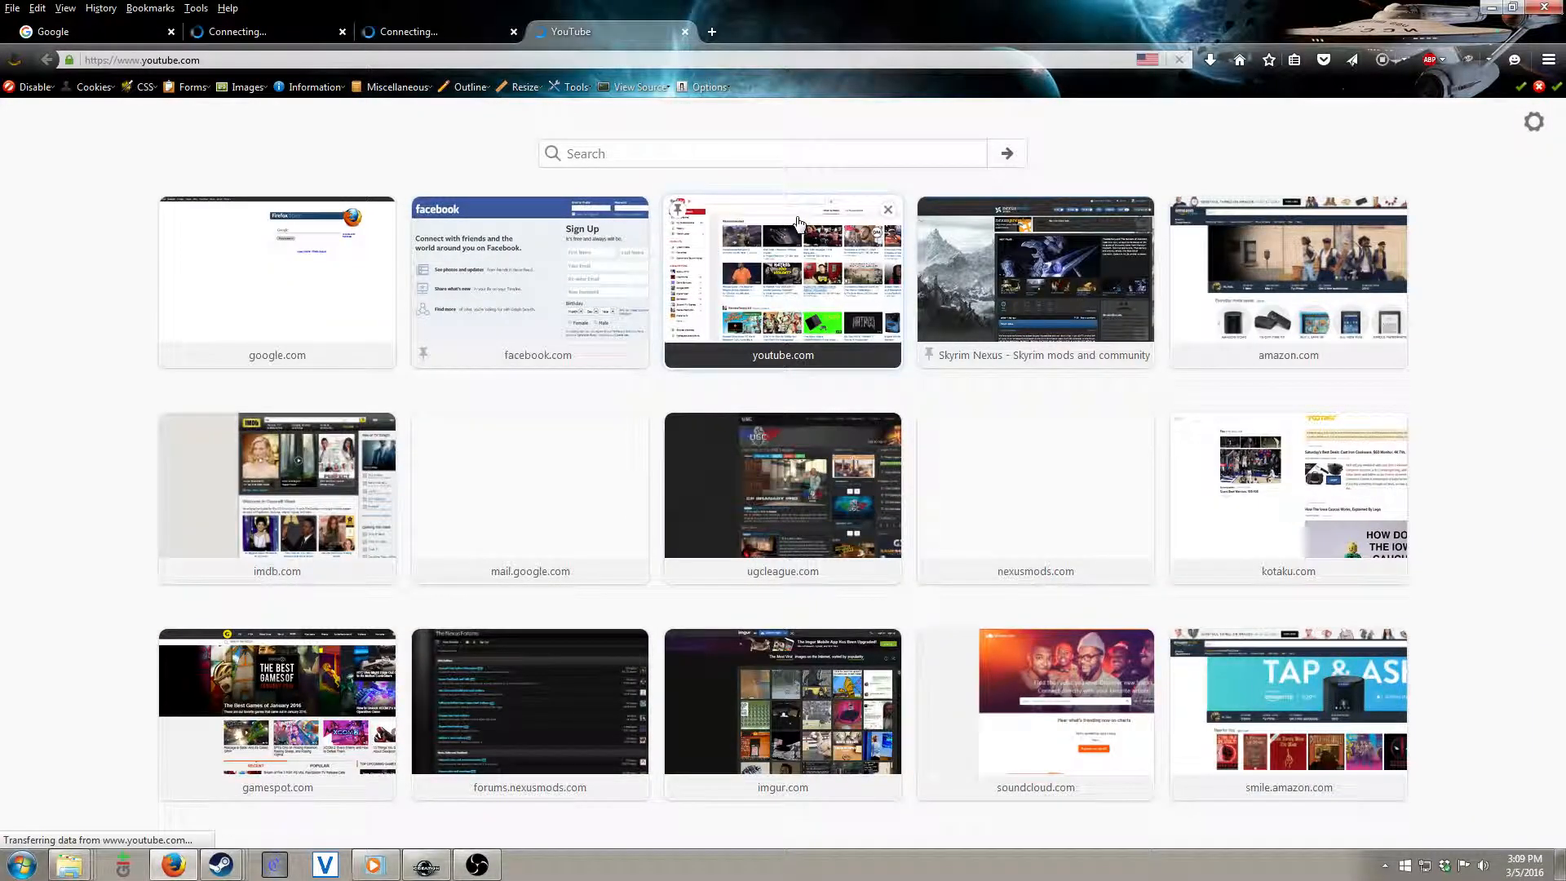
click(782, 269)
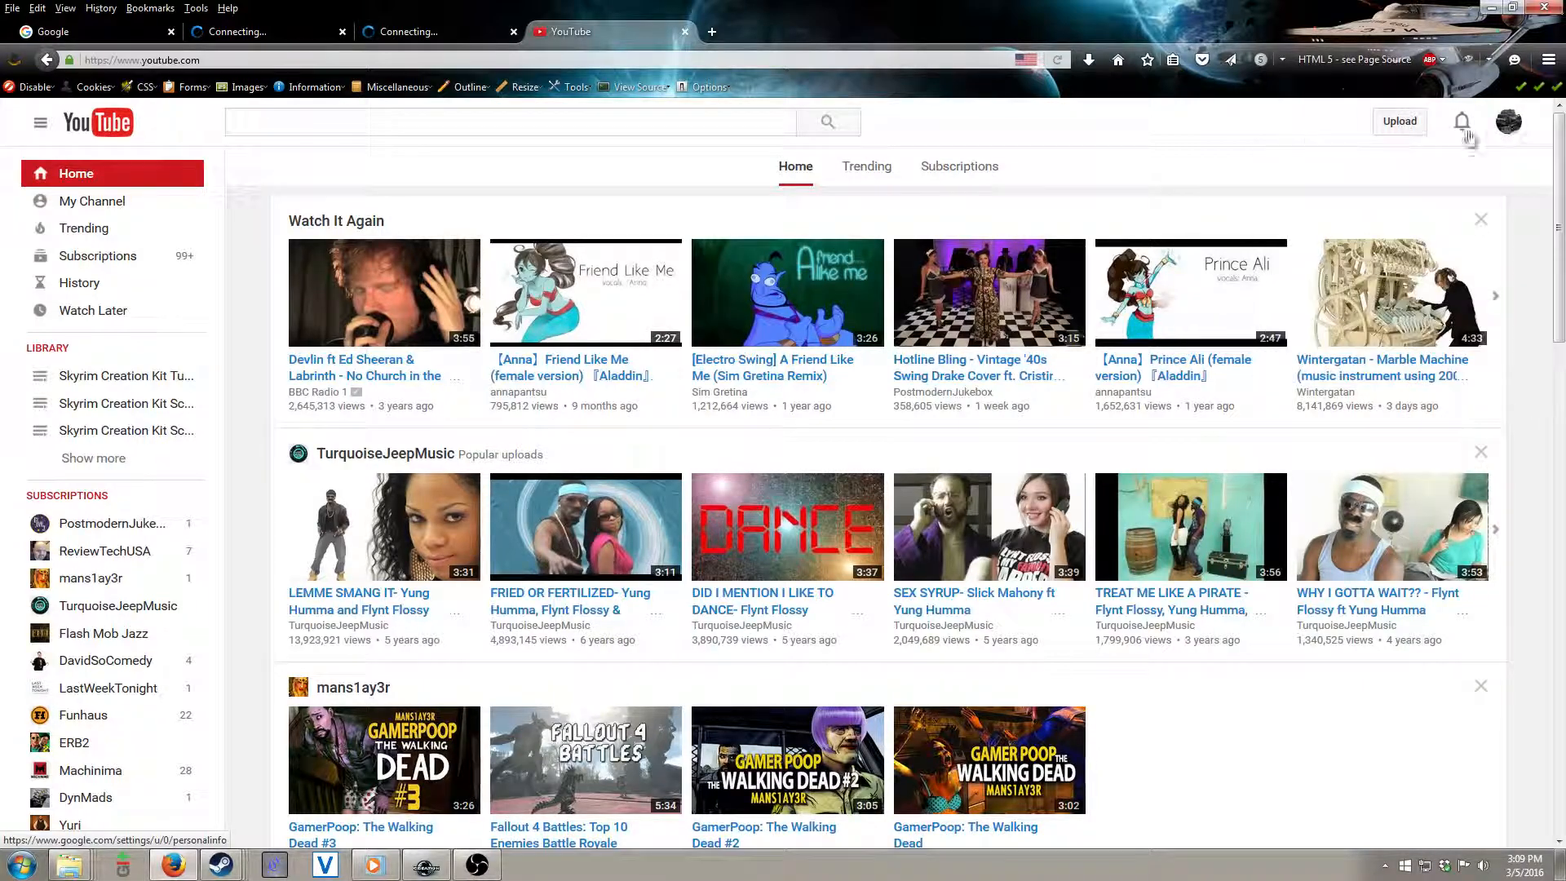
click(92, 201)
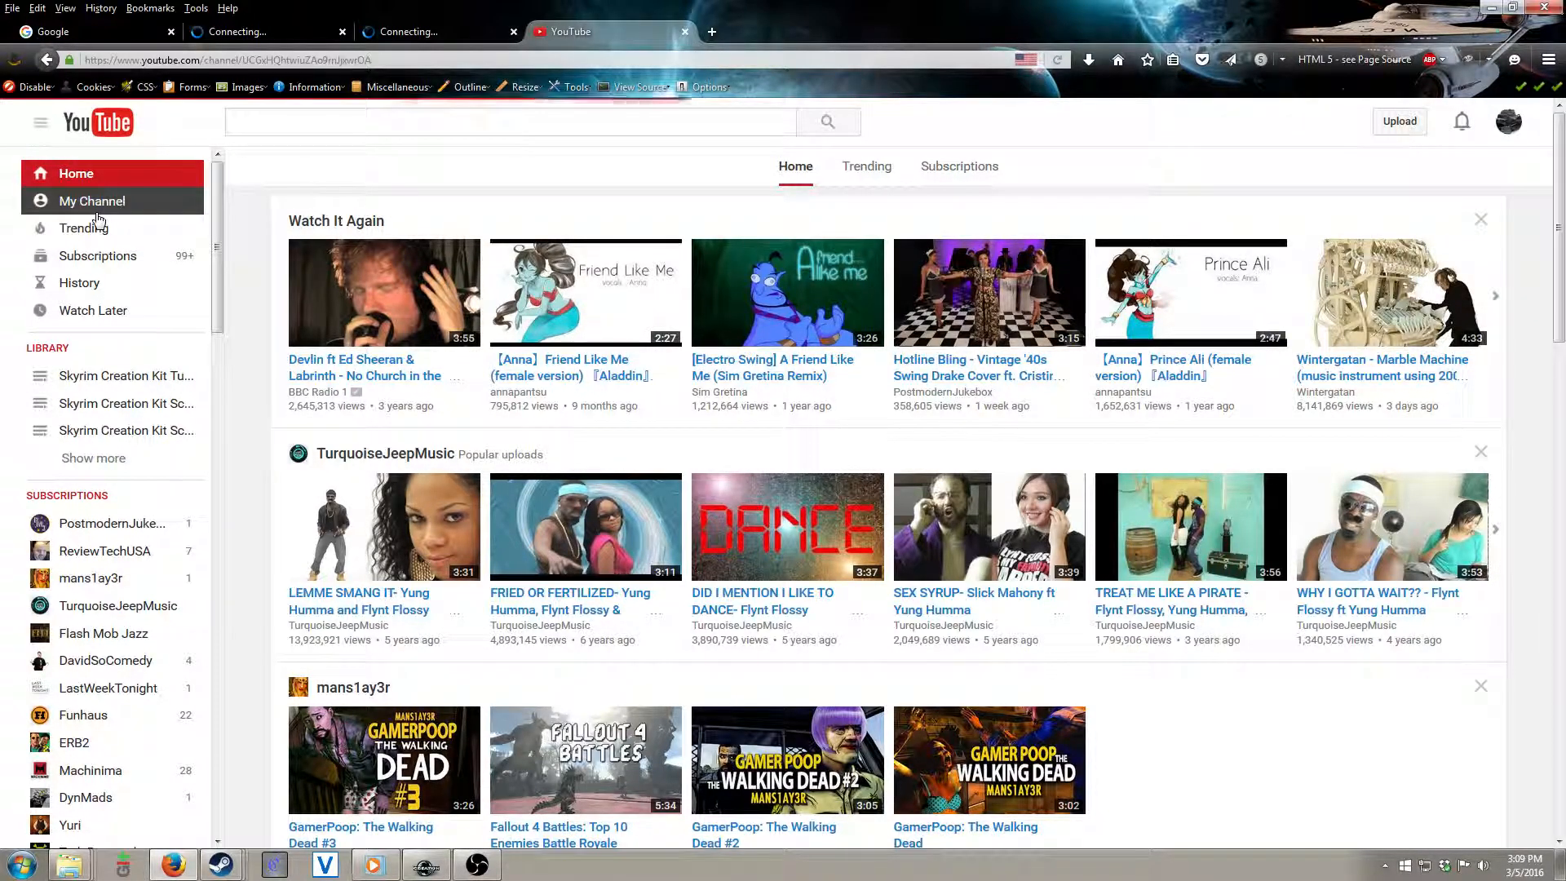
click(91, 201)
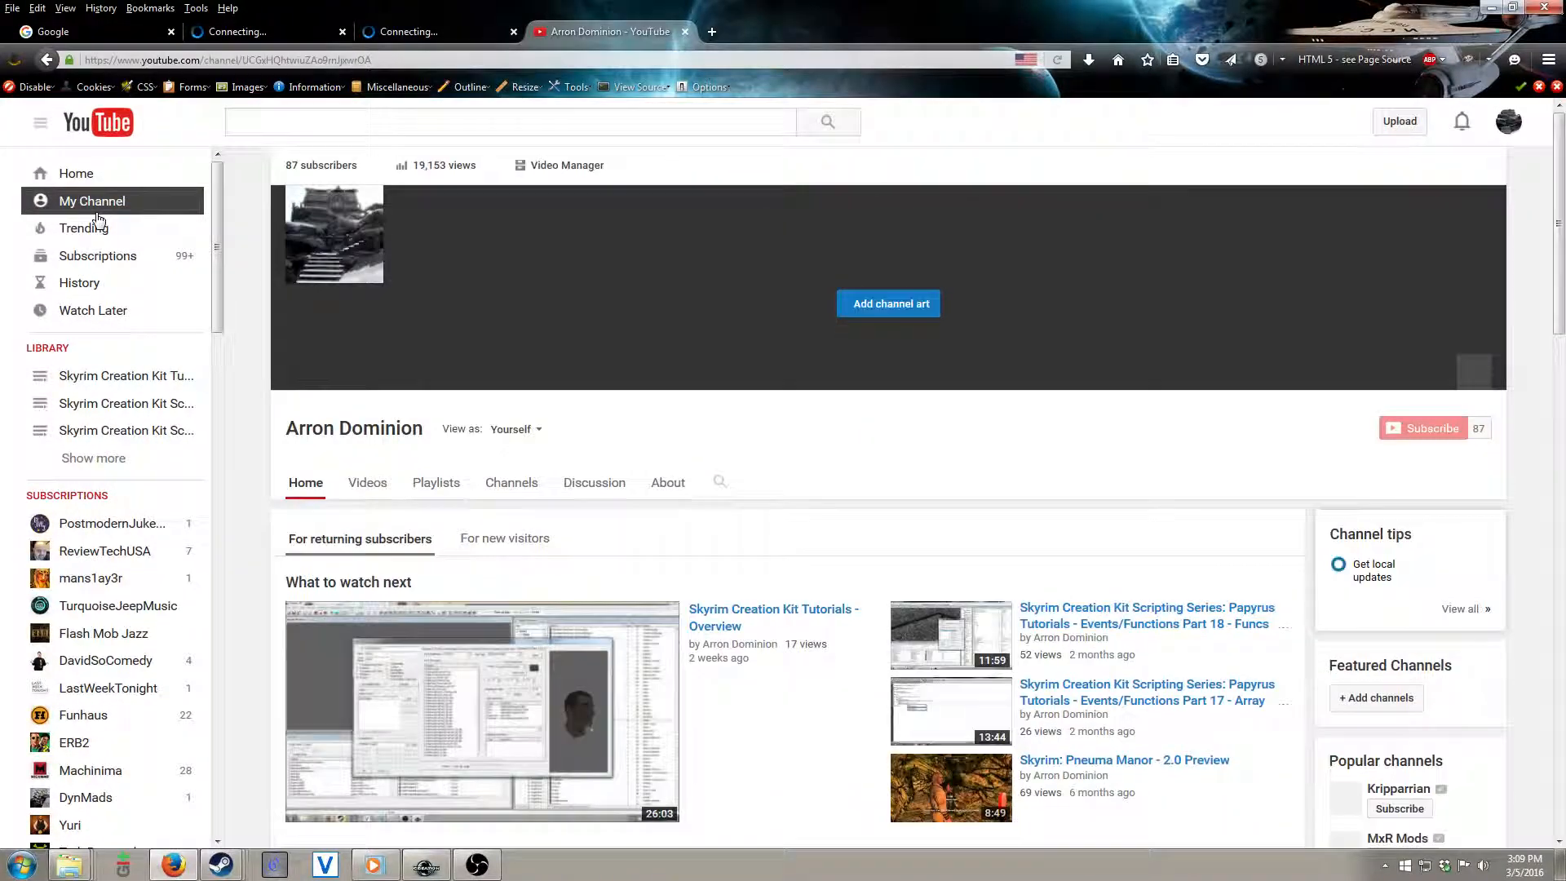
scroll(down, 3)
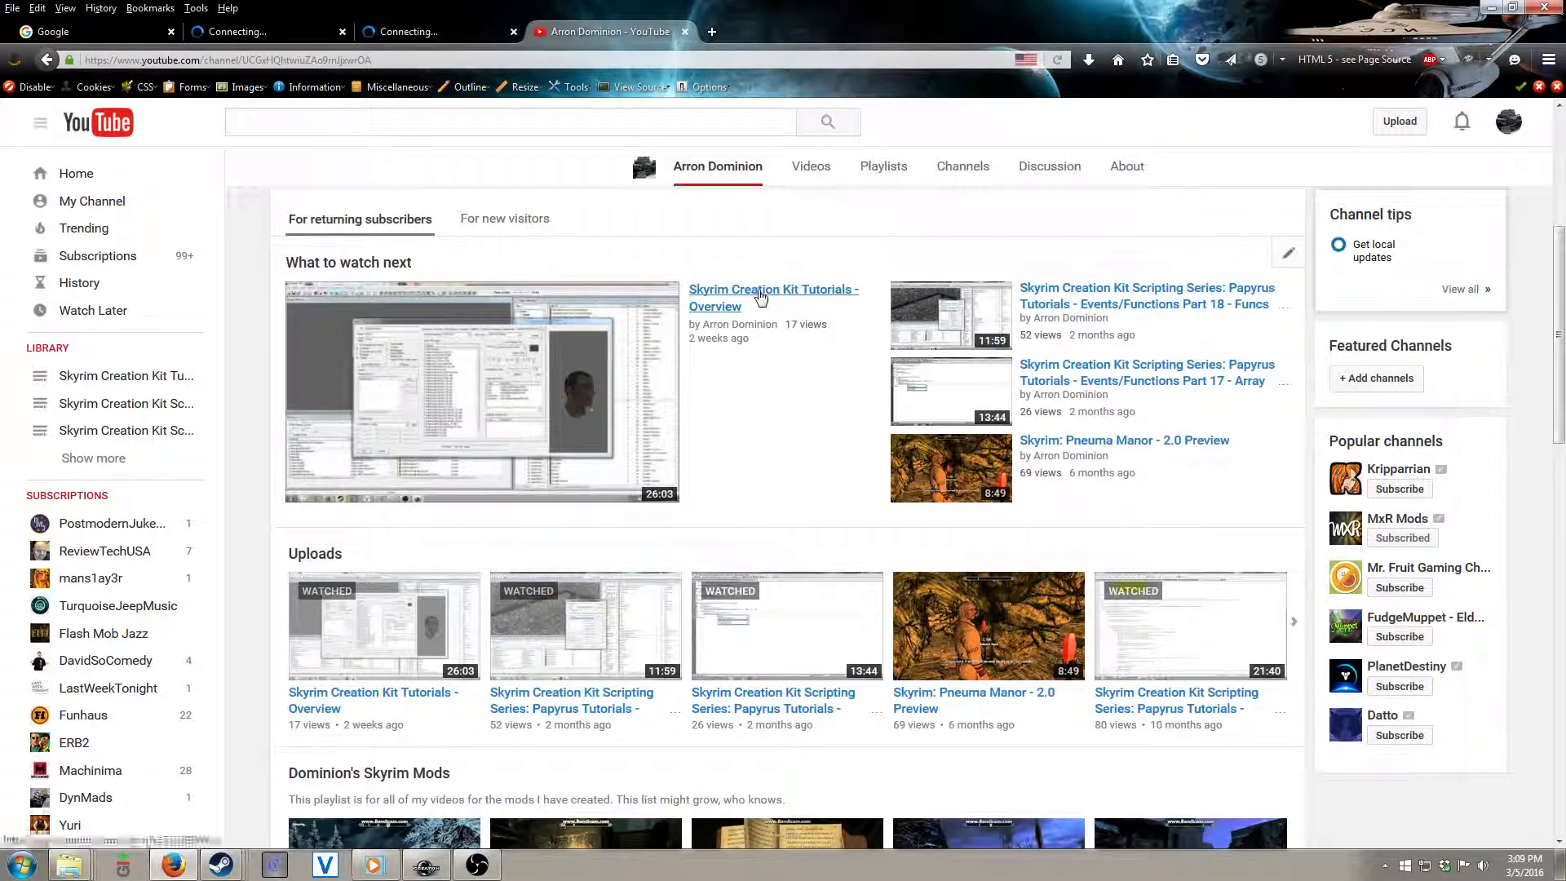
click(761, 297)
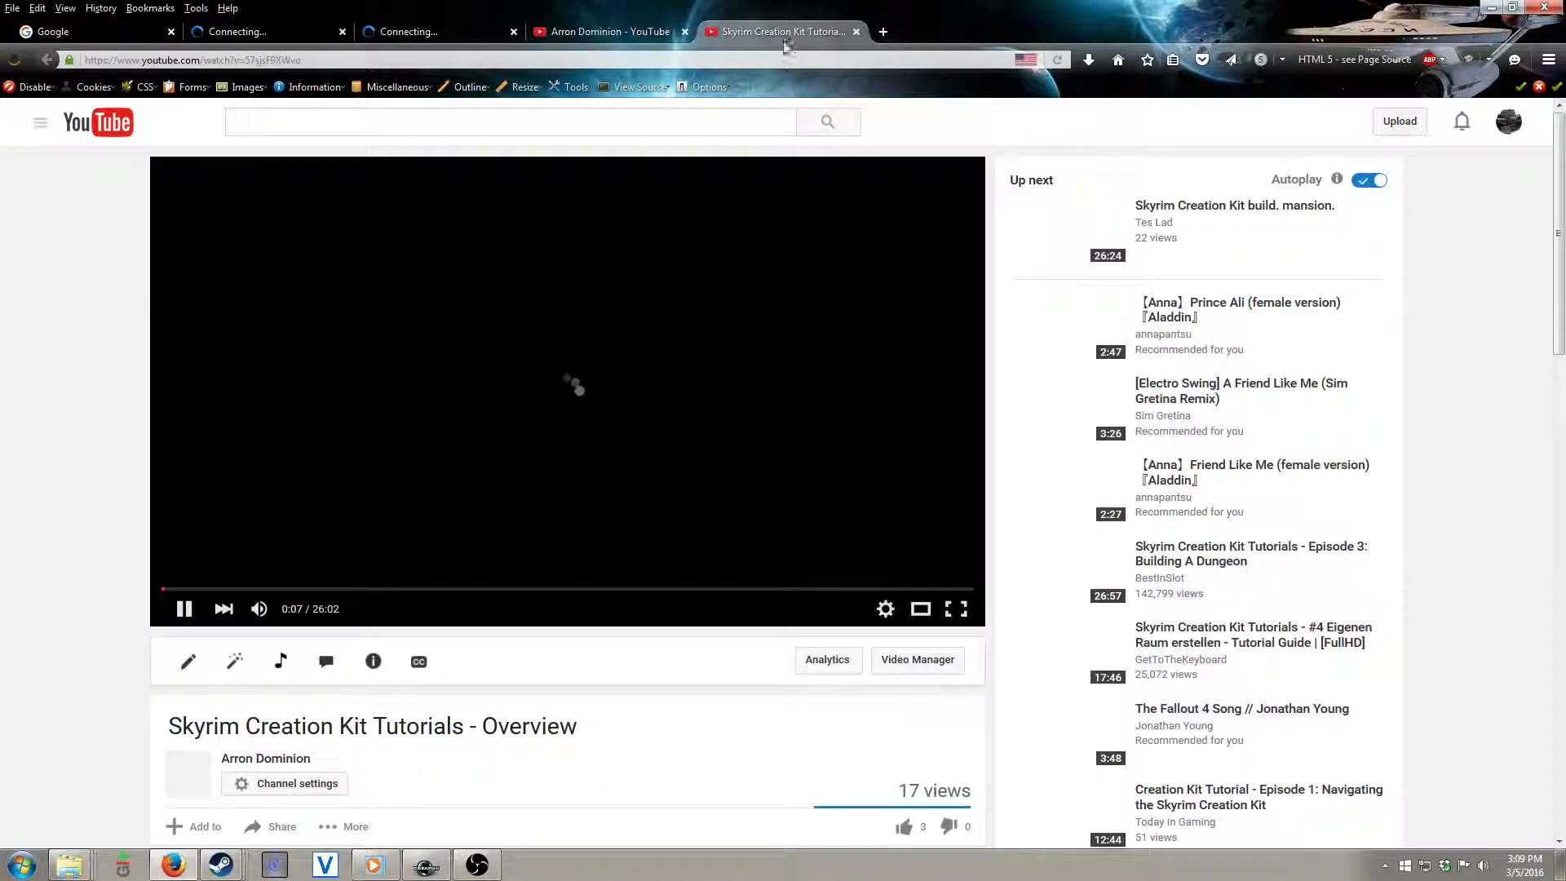
click(196, 59)
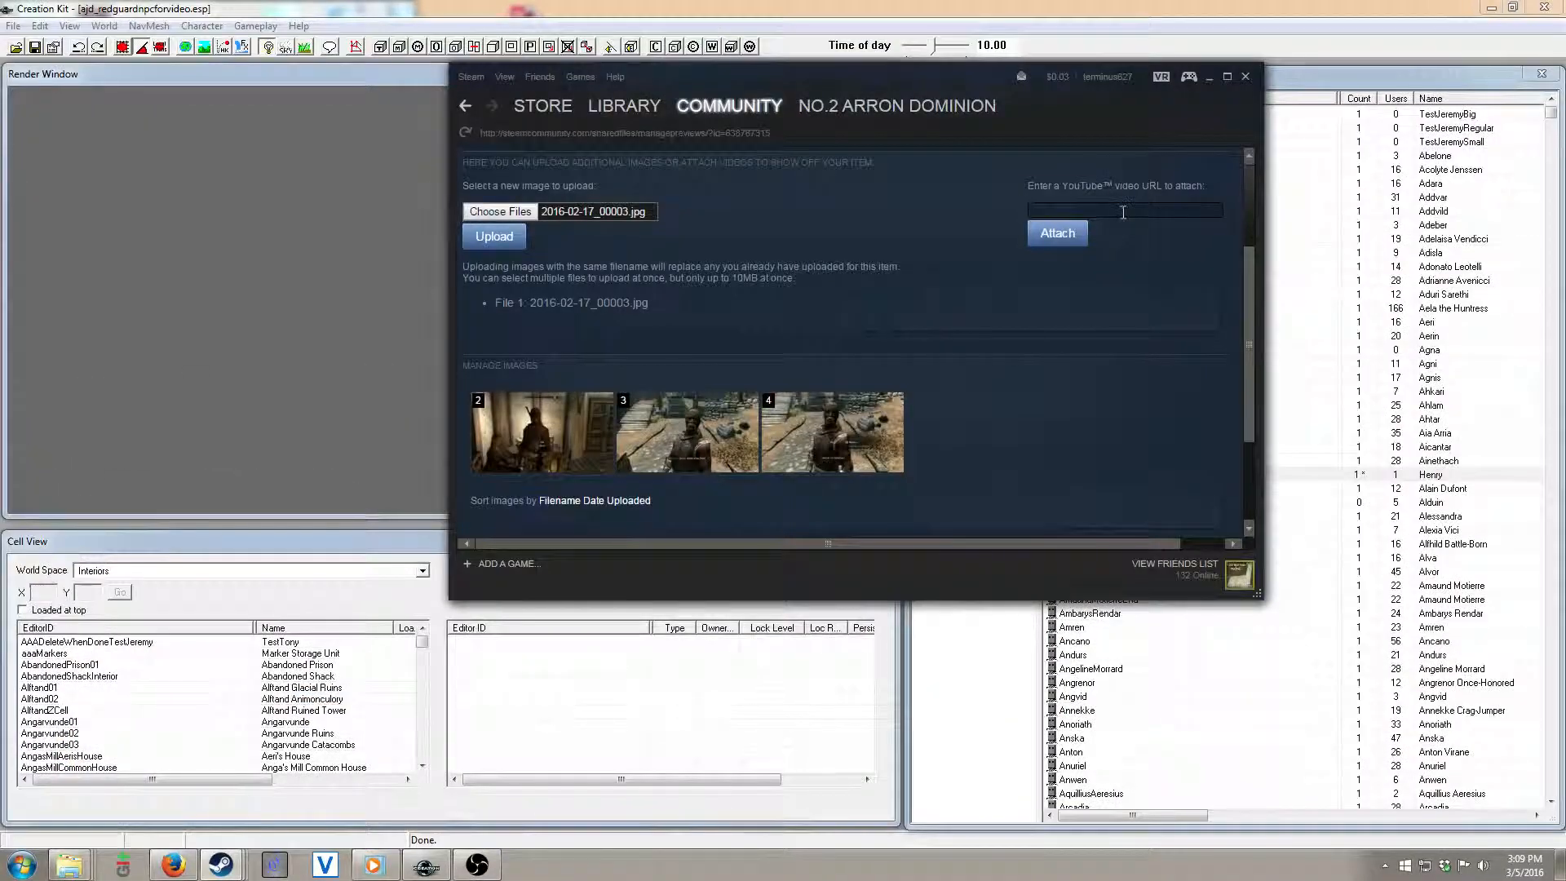
text(https://www.youtube.com/watch?v=57sjs)
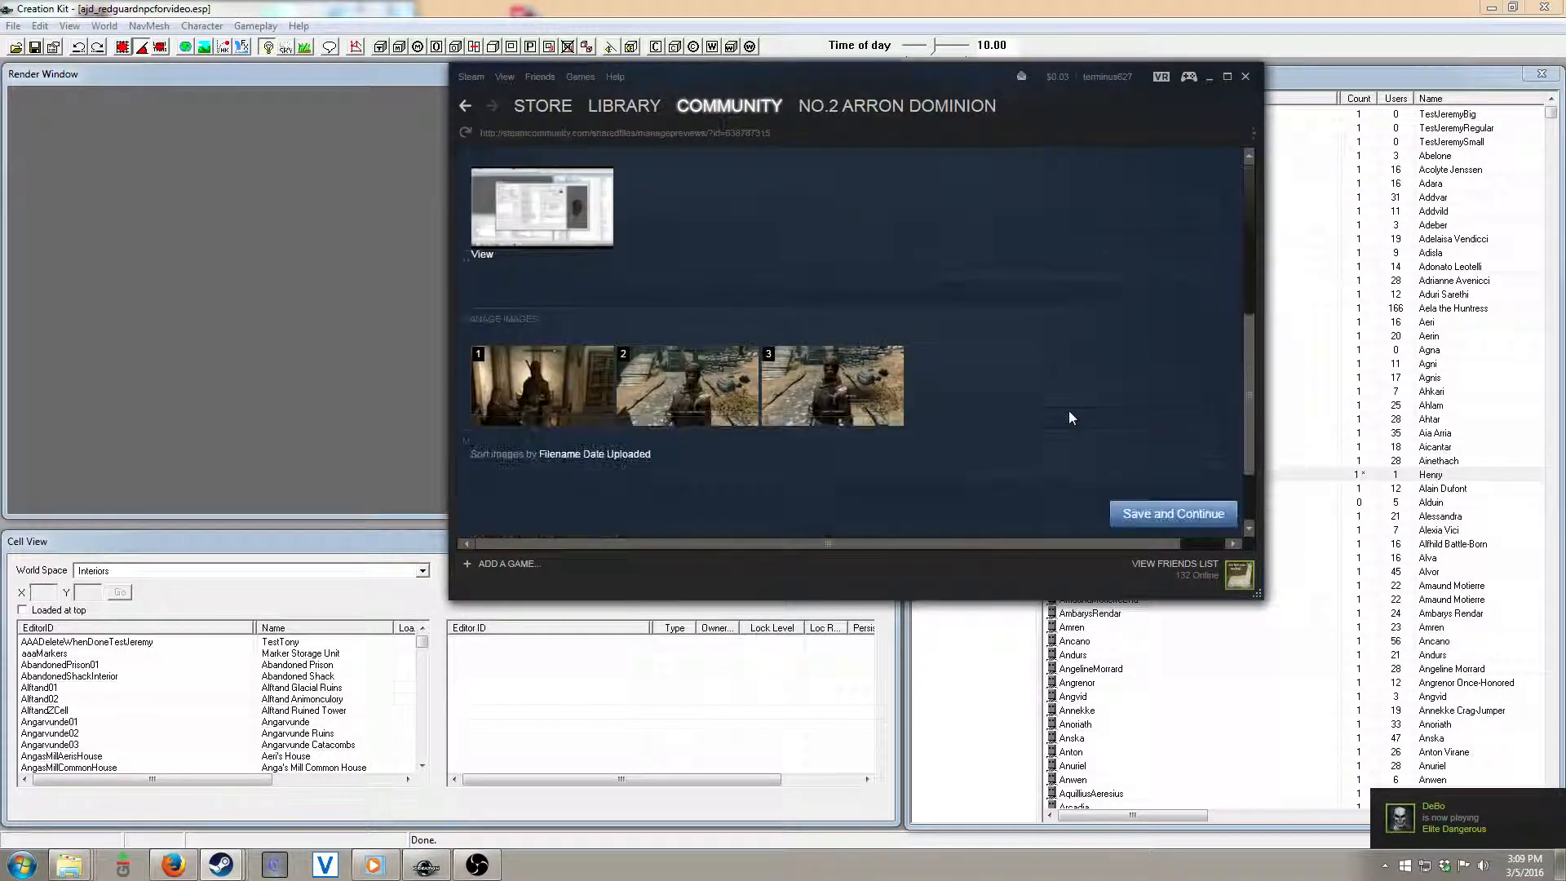
scroll(down, 3)
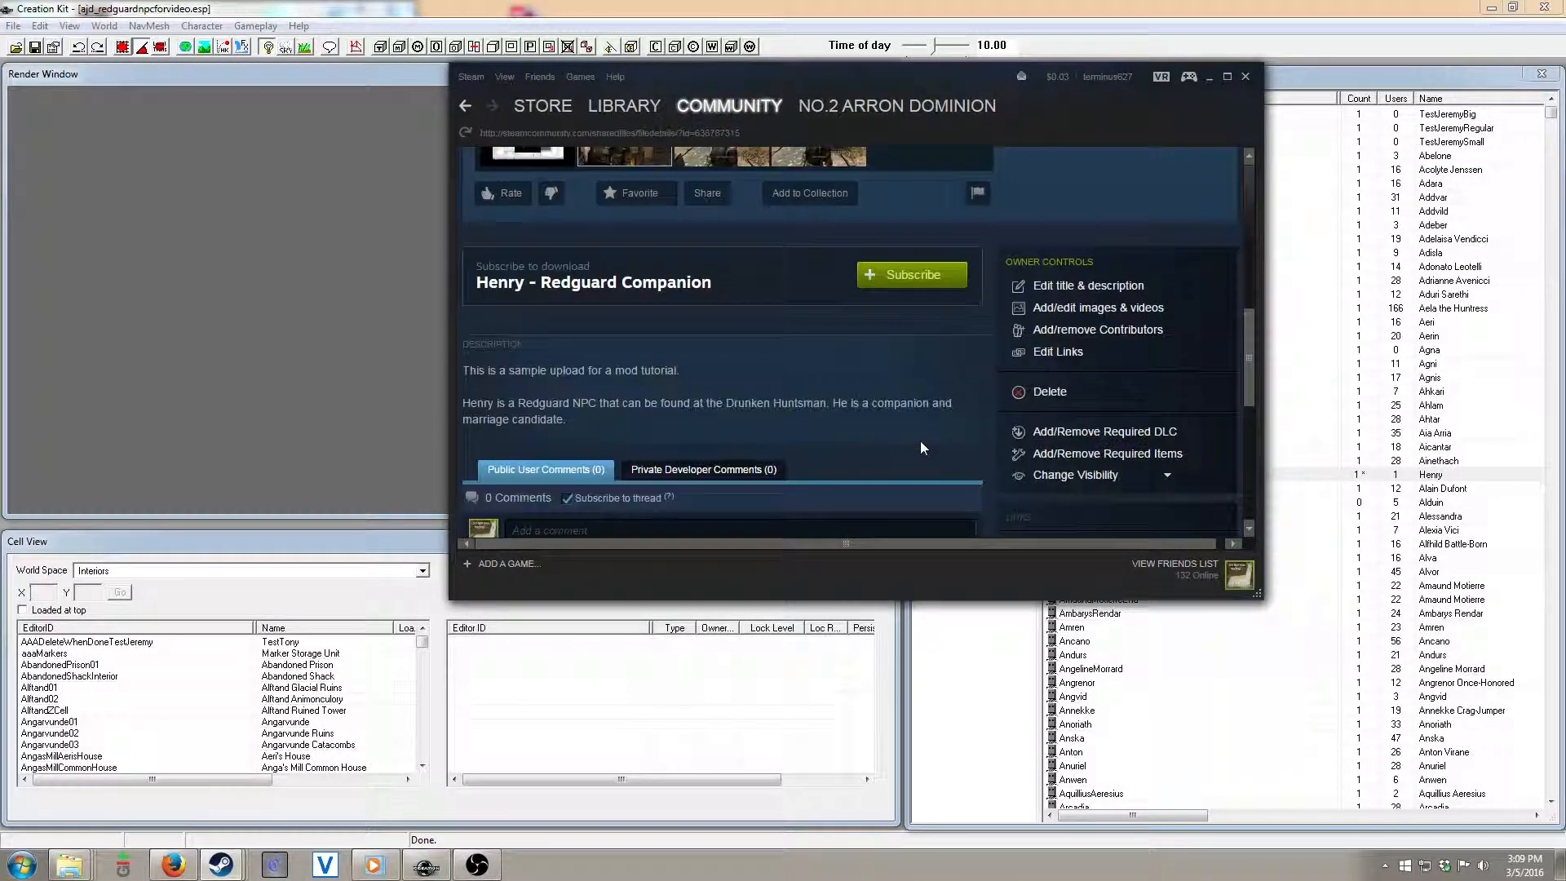
mouse_move(1125, 292)
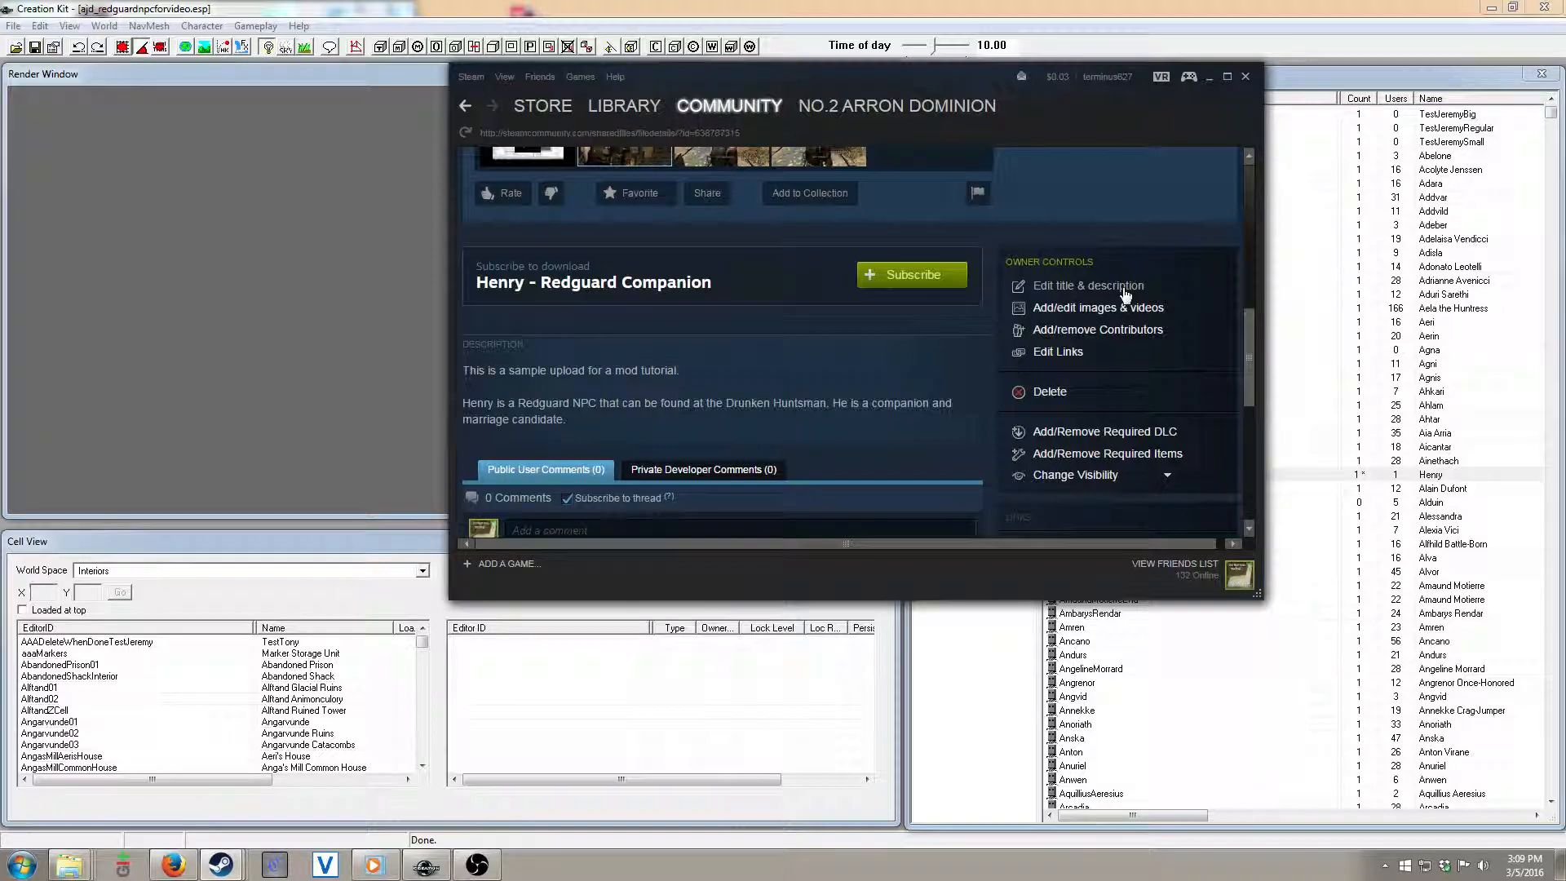
Step: Edit the description, adding 'Note:' and a 'Change Log: v1 - Initial Release' entry
click(1088, 285)
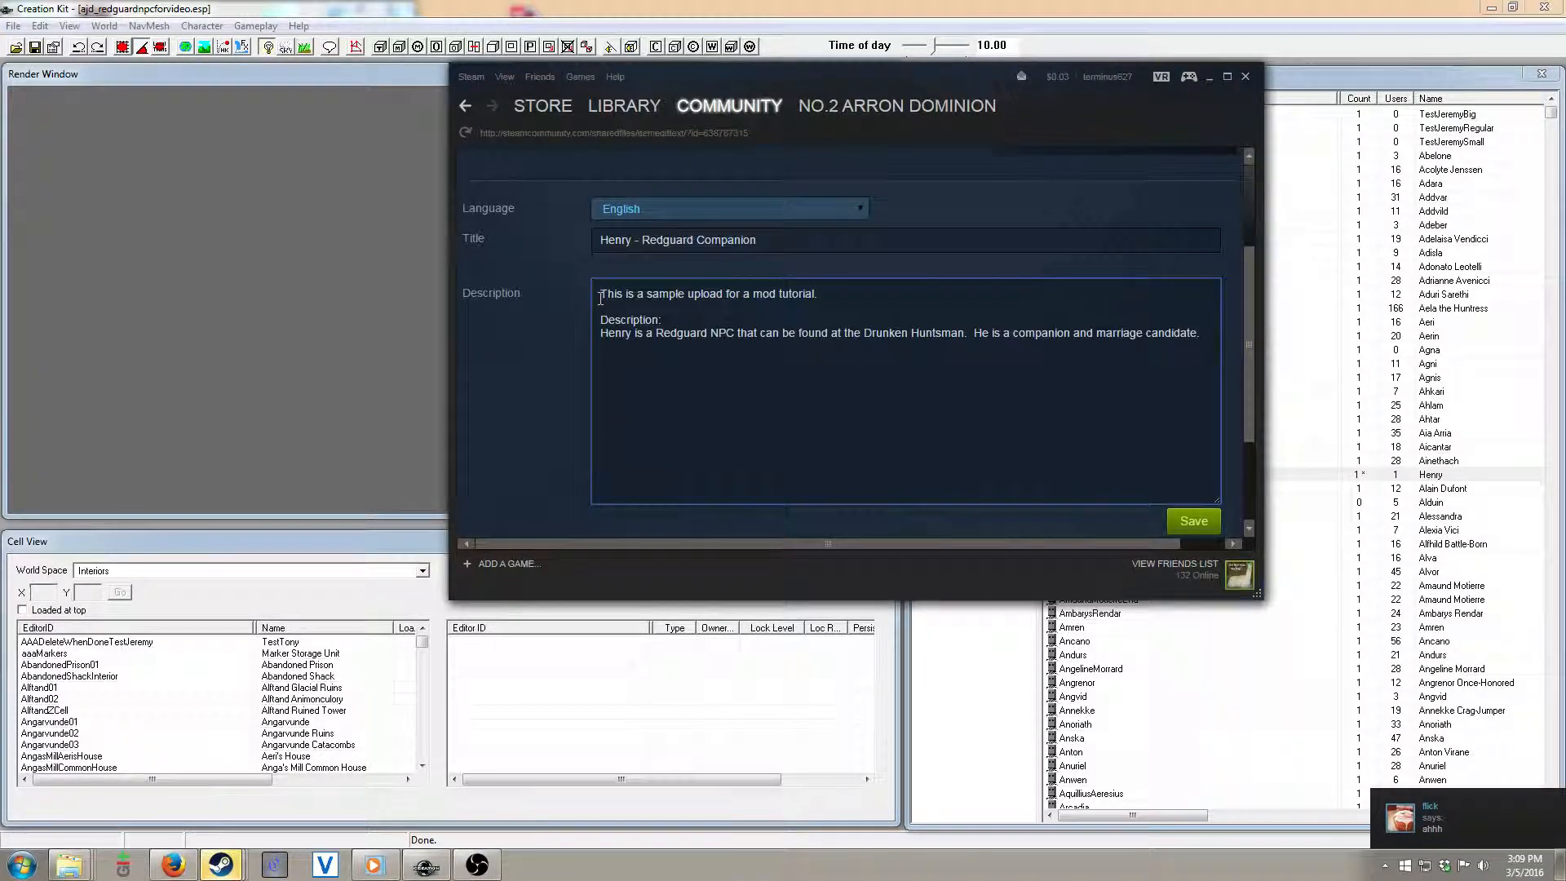
text(Note:)
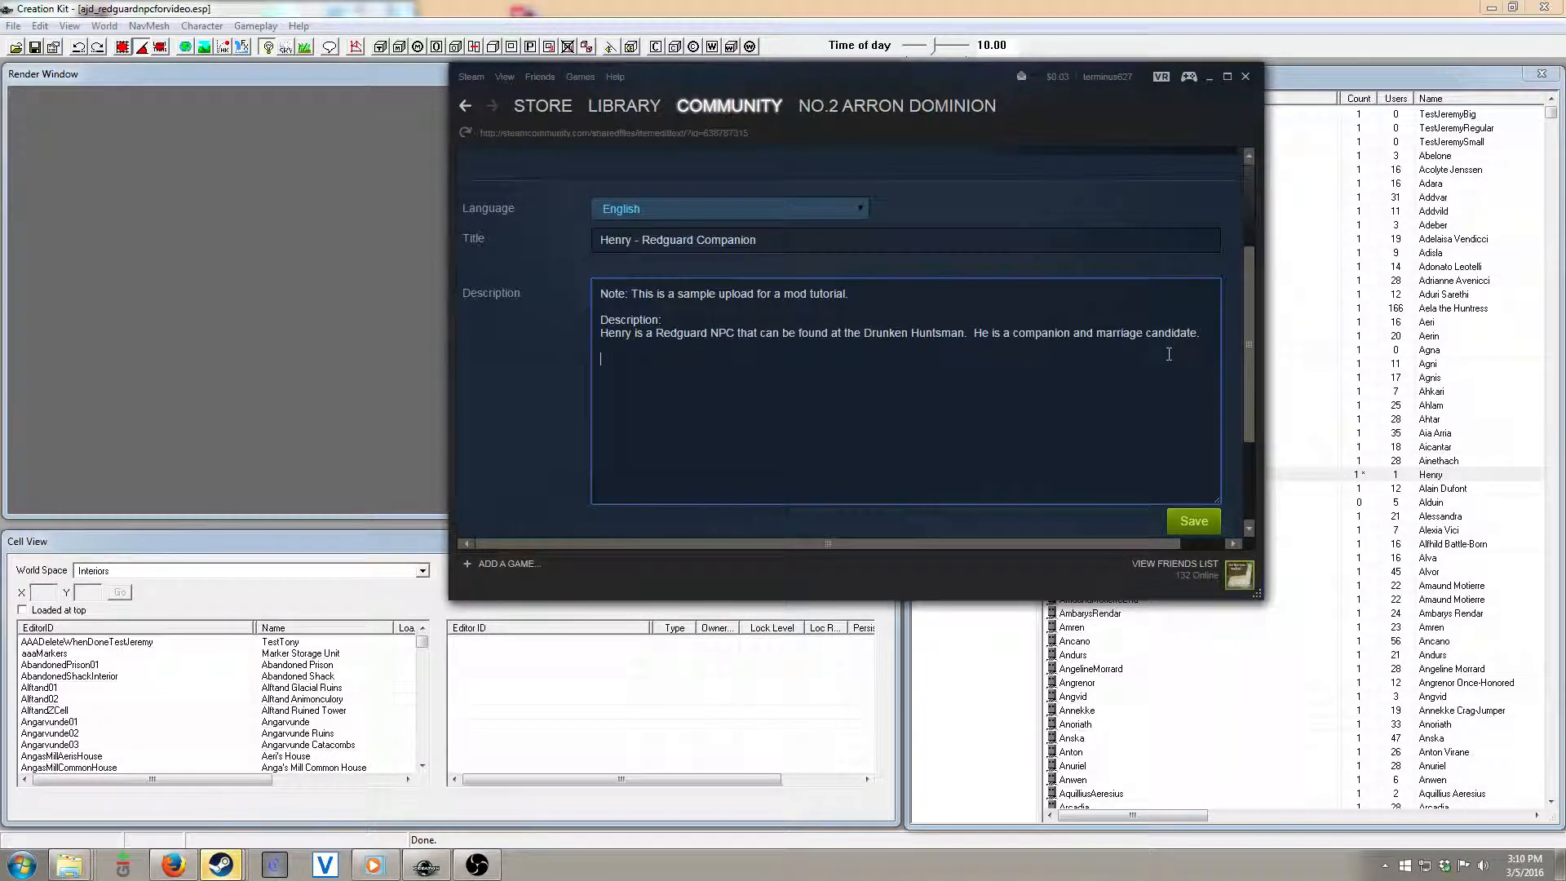
text(Change Log:)
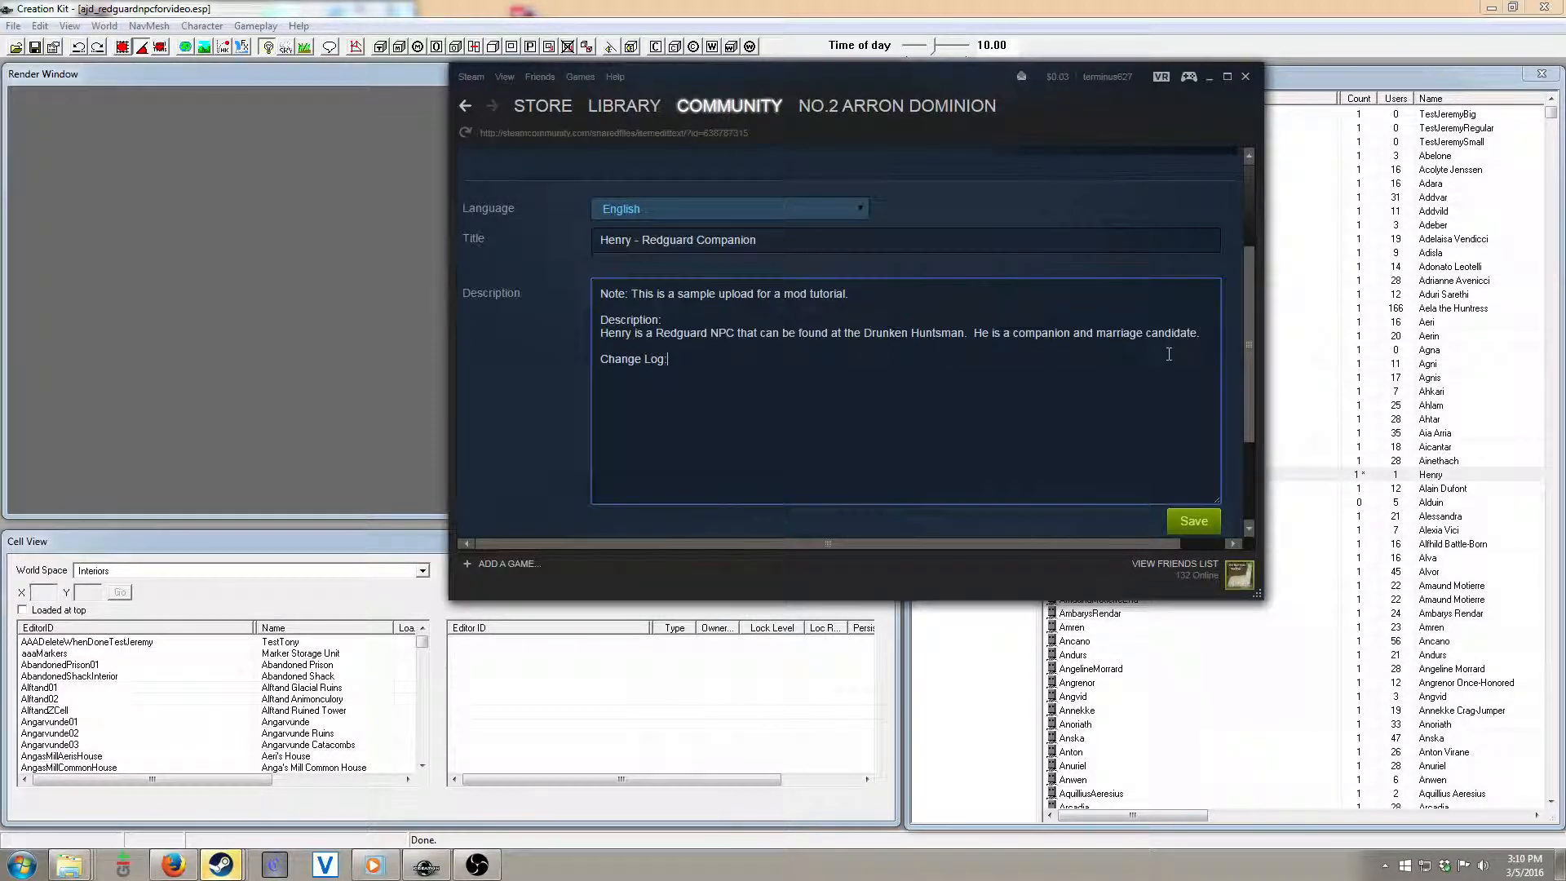
text(v1)
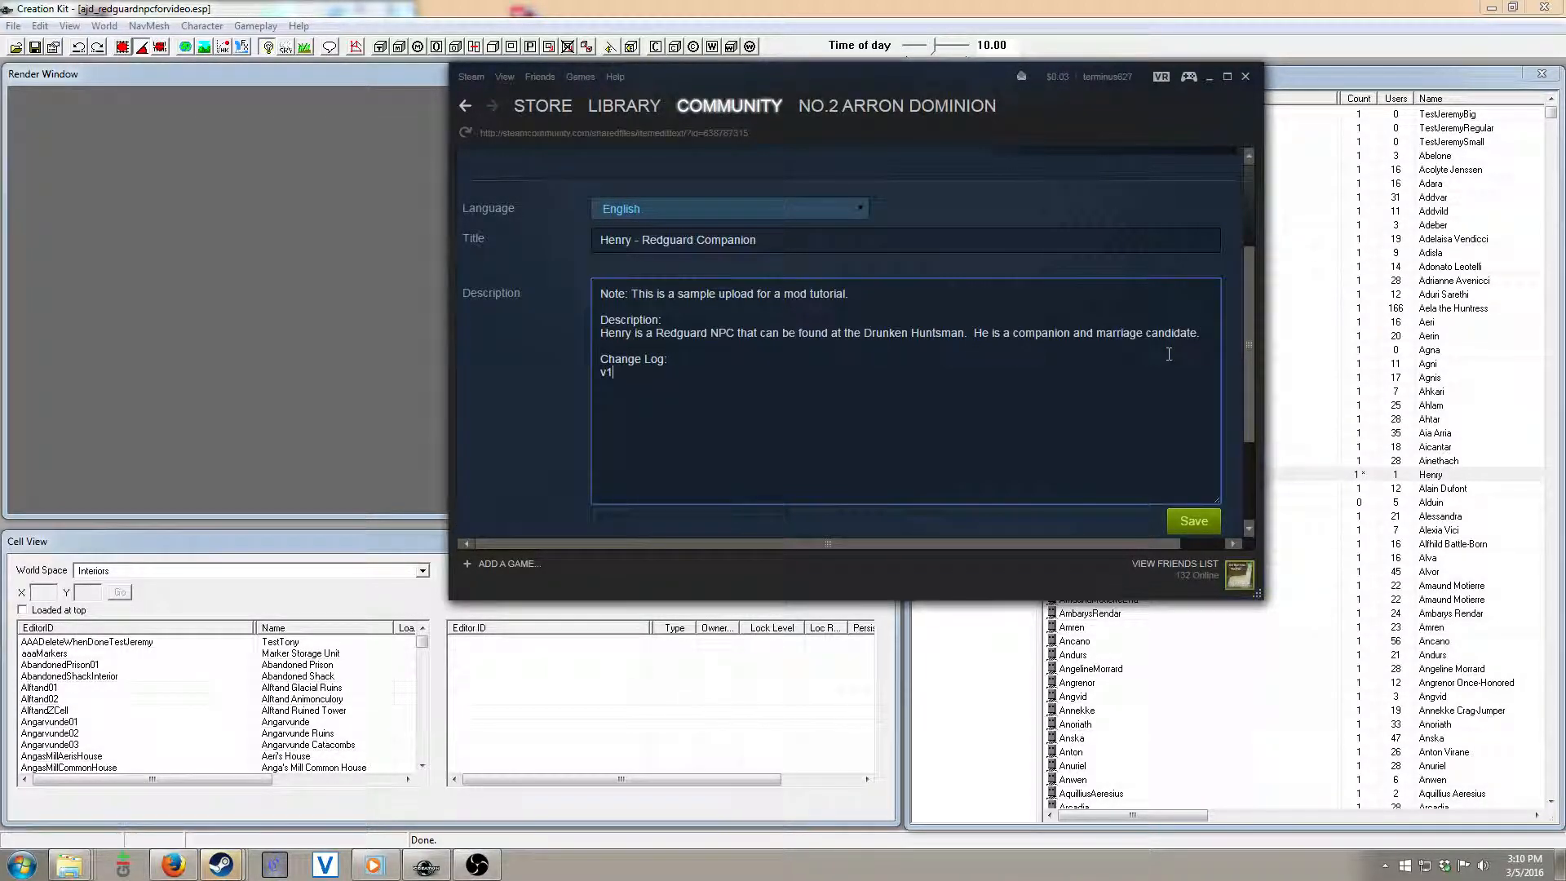
text(-)
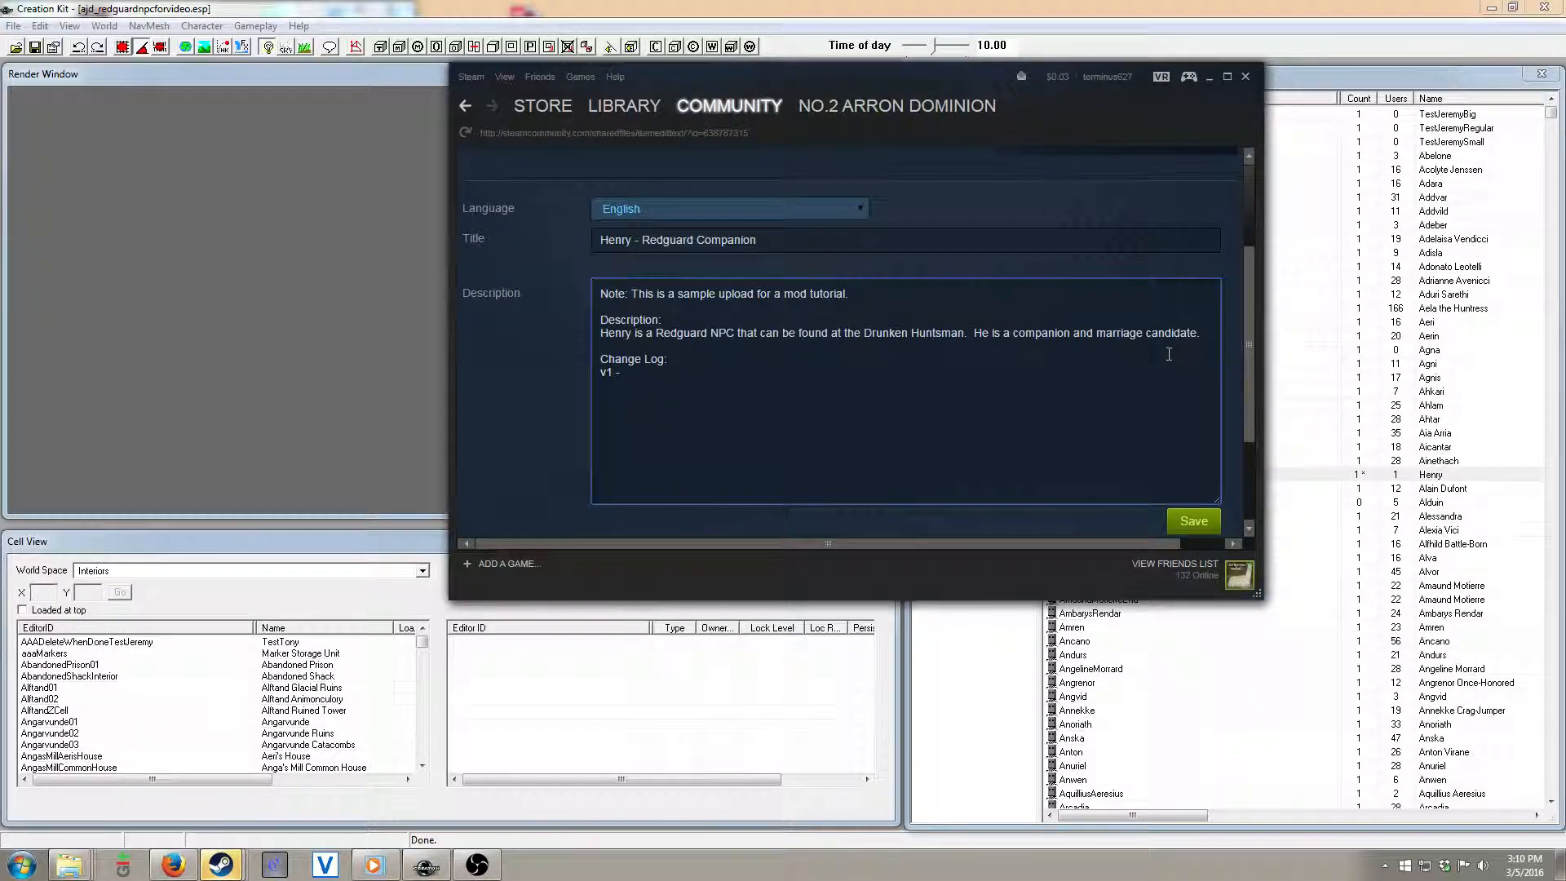
text(Release)
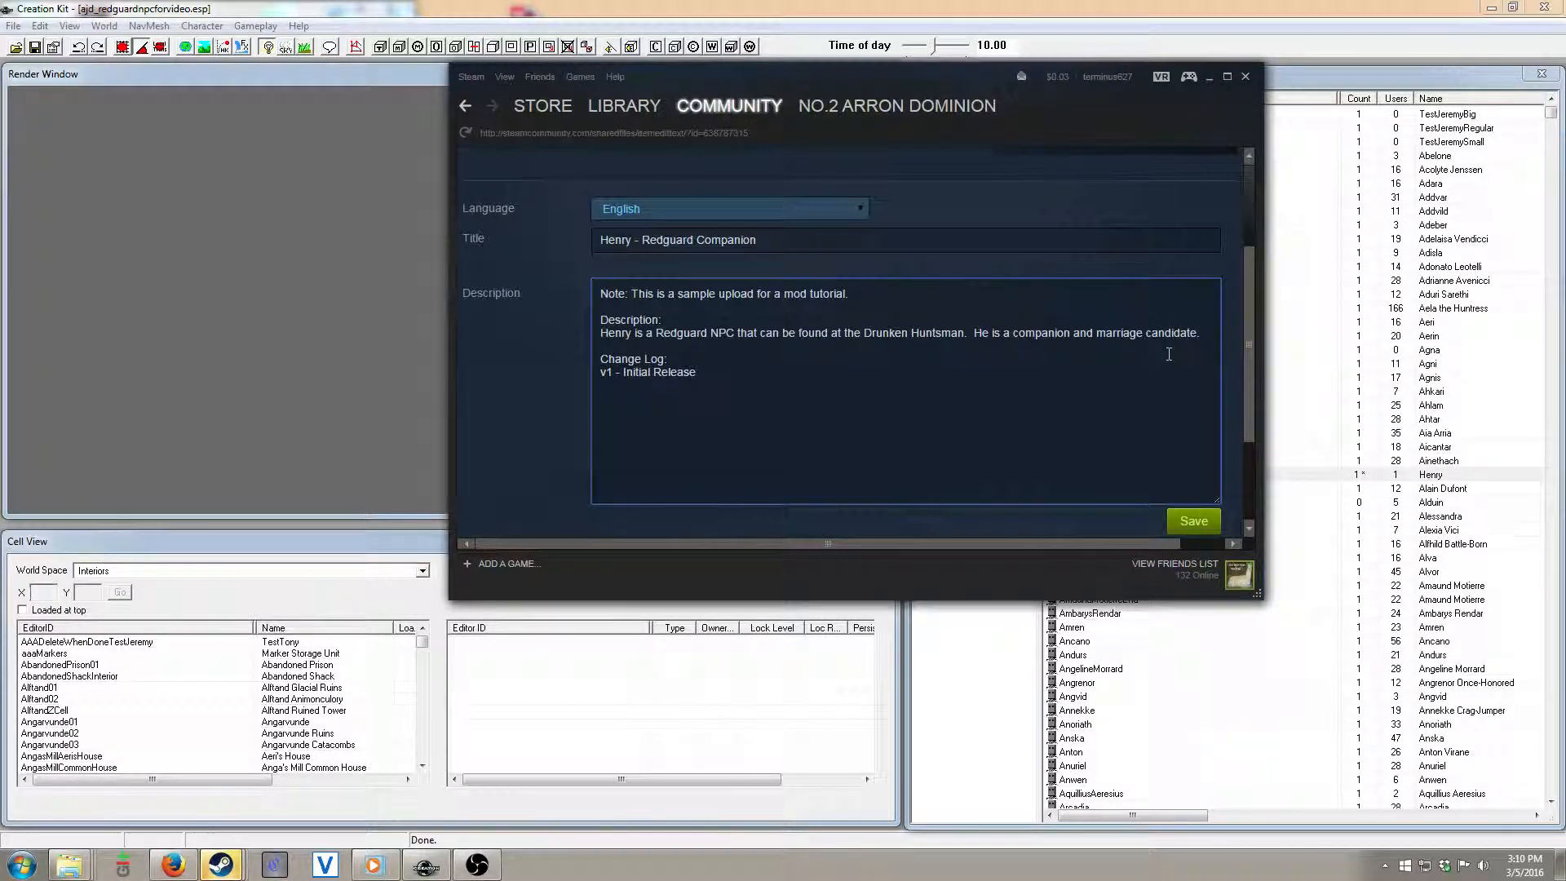
Step: Add 'Please leave feedback in the comments if there are bugs.' and save
text(P)
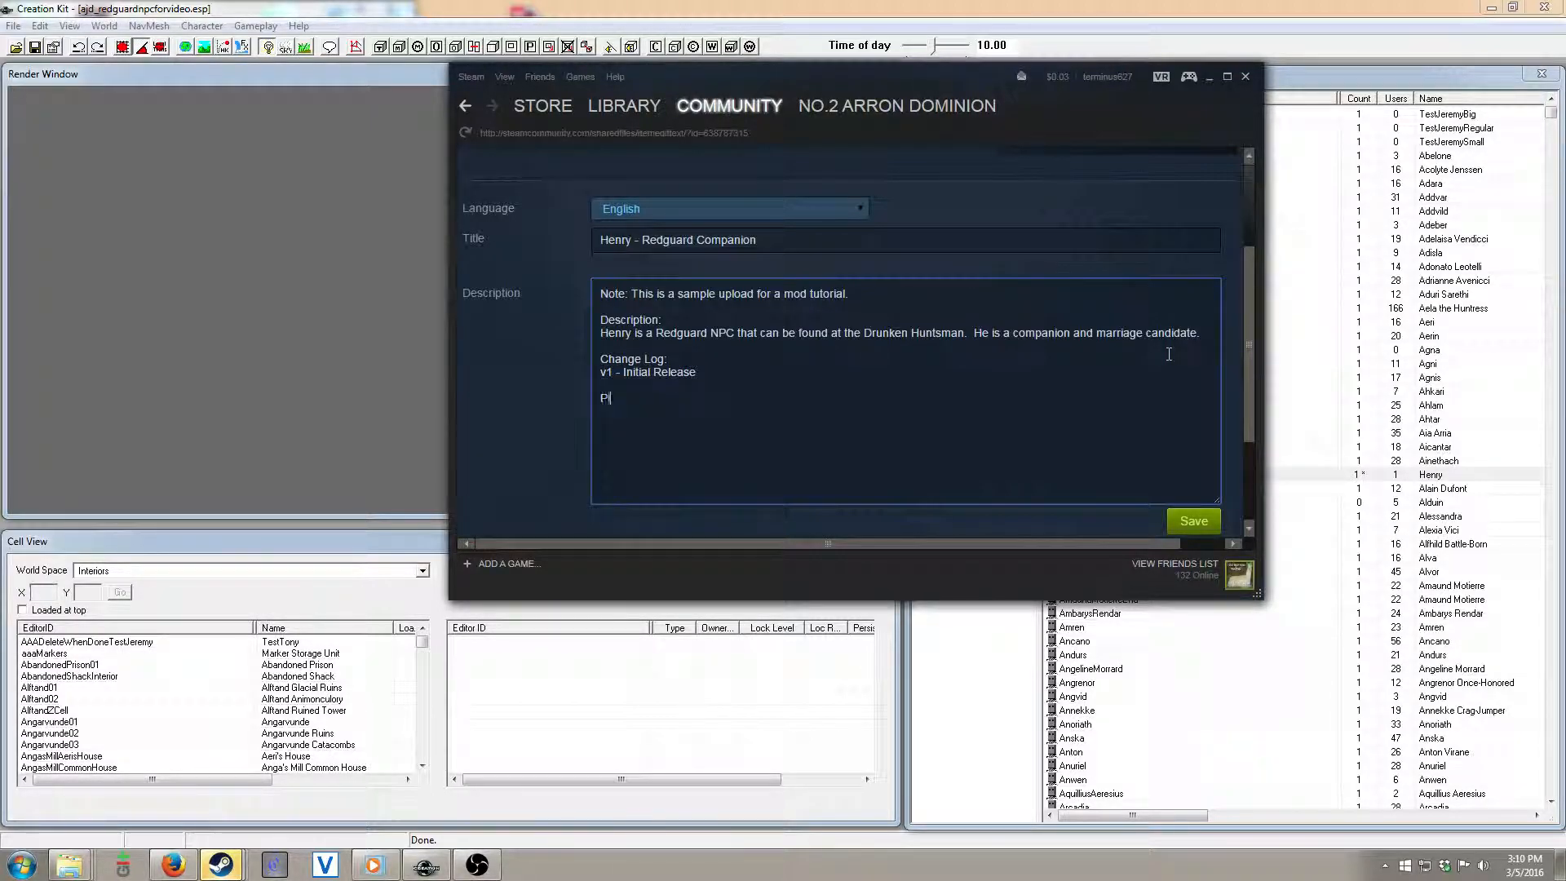
text(lease leave feedback in the)
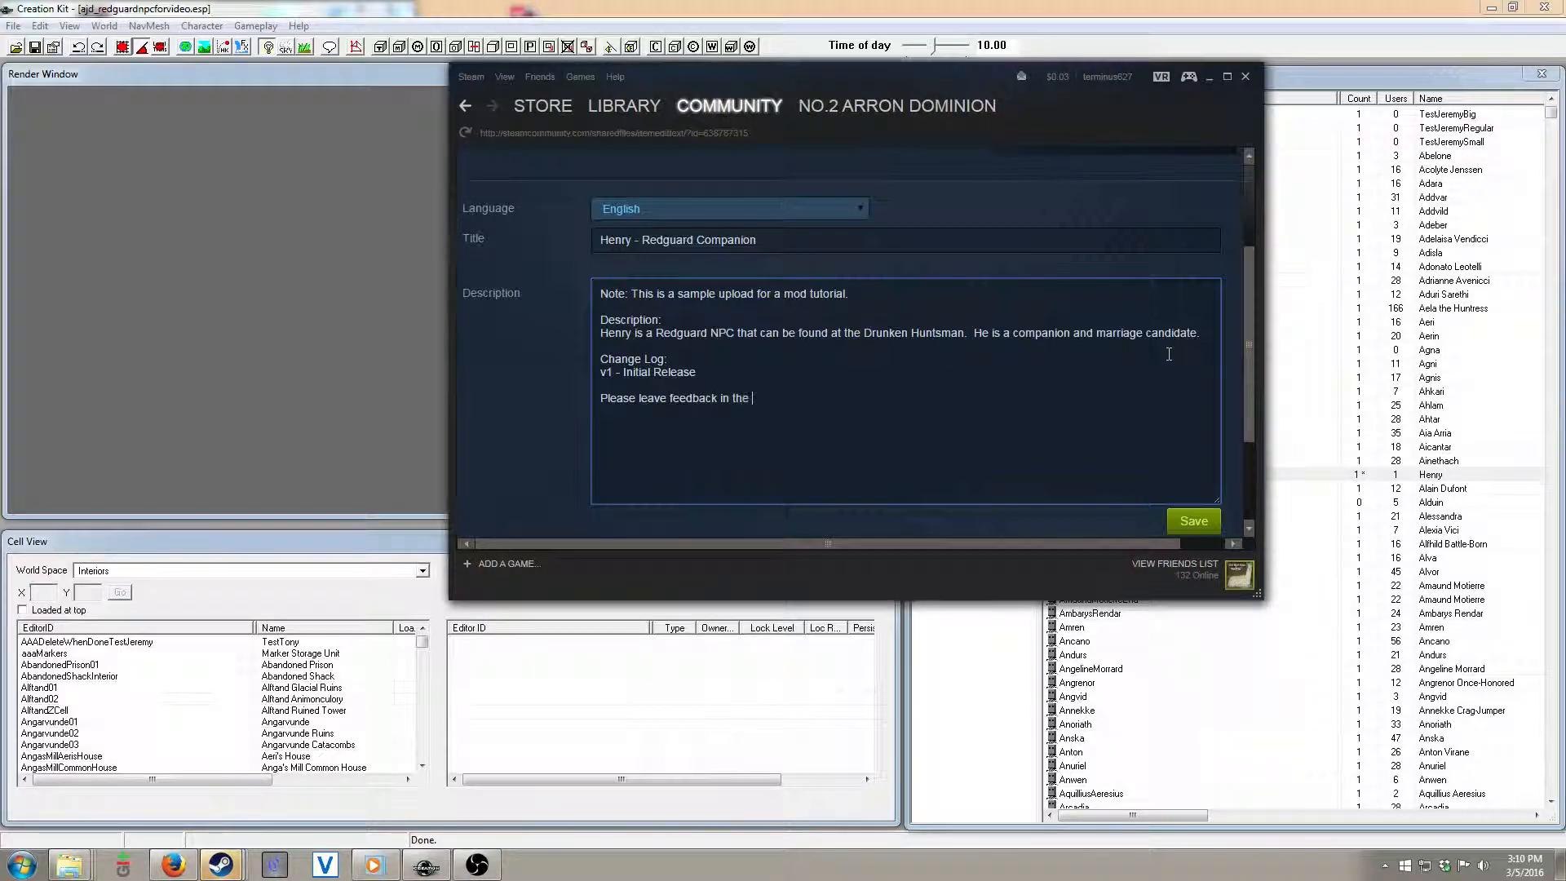
text(comments)
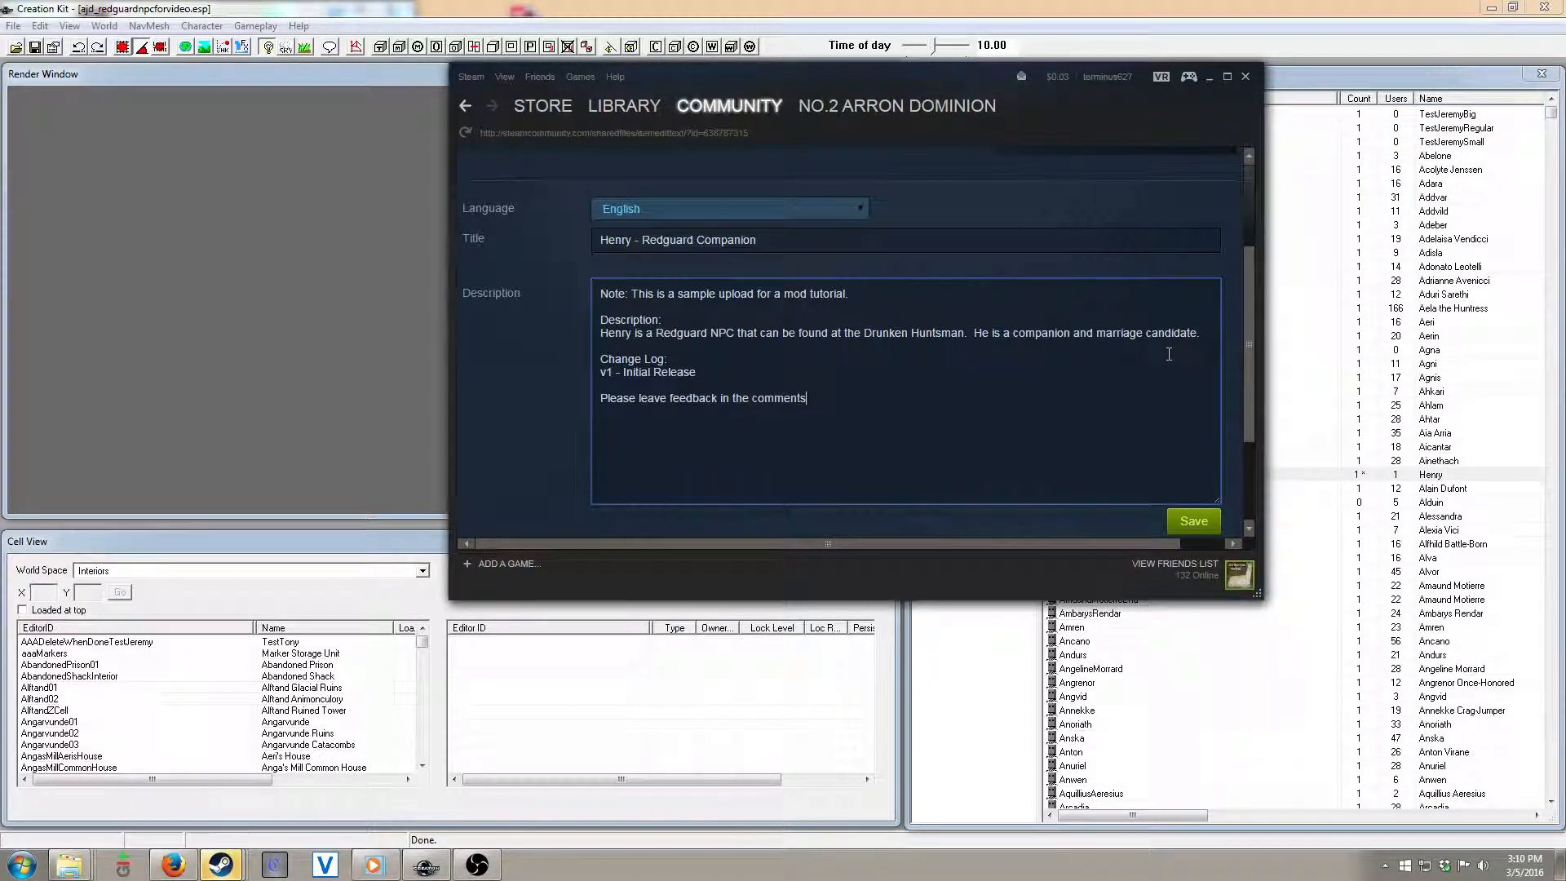
text(if there are)
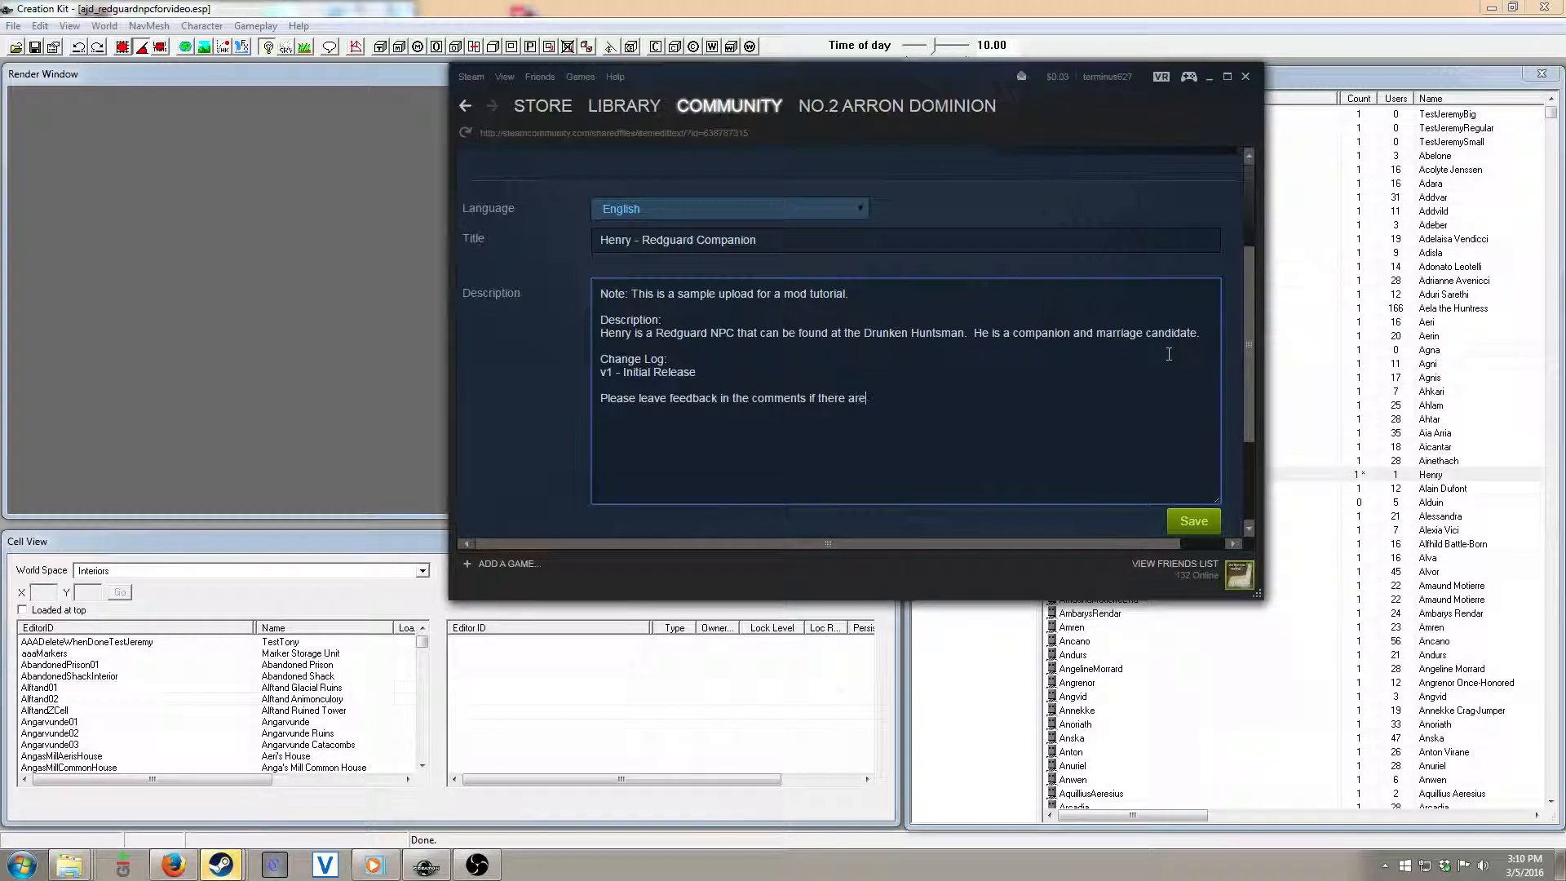
text(bugs.)
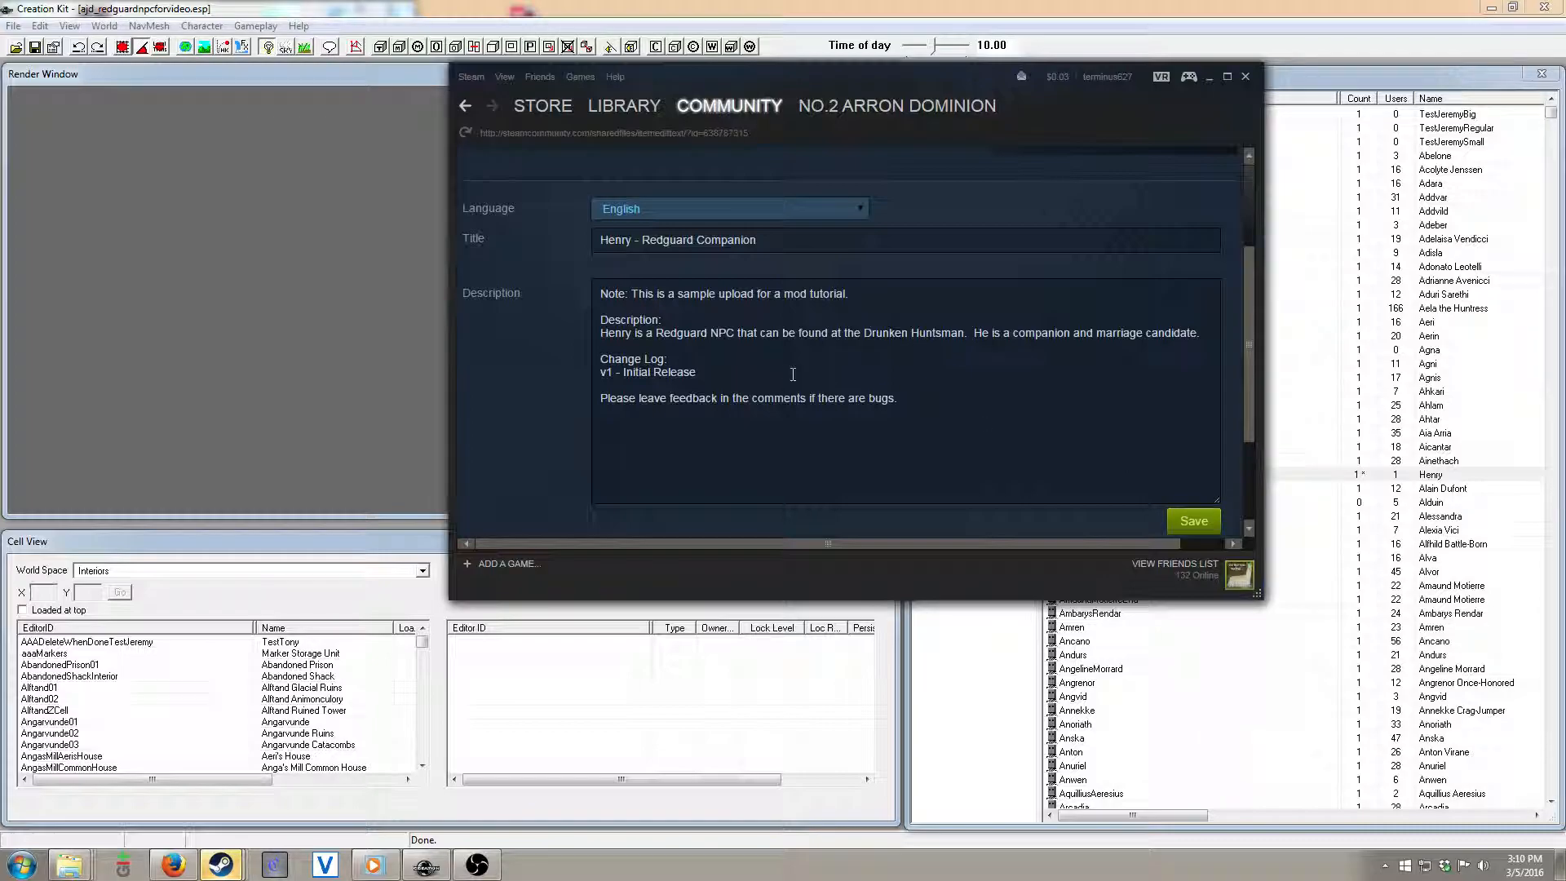
click(1193, 520)
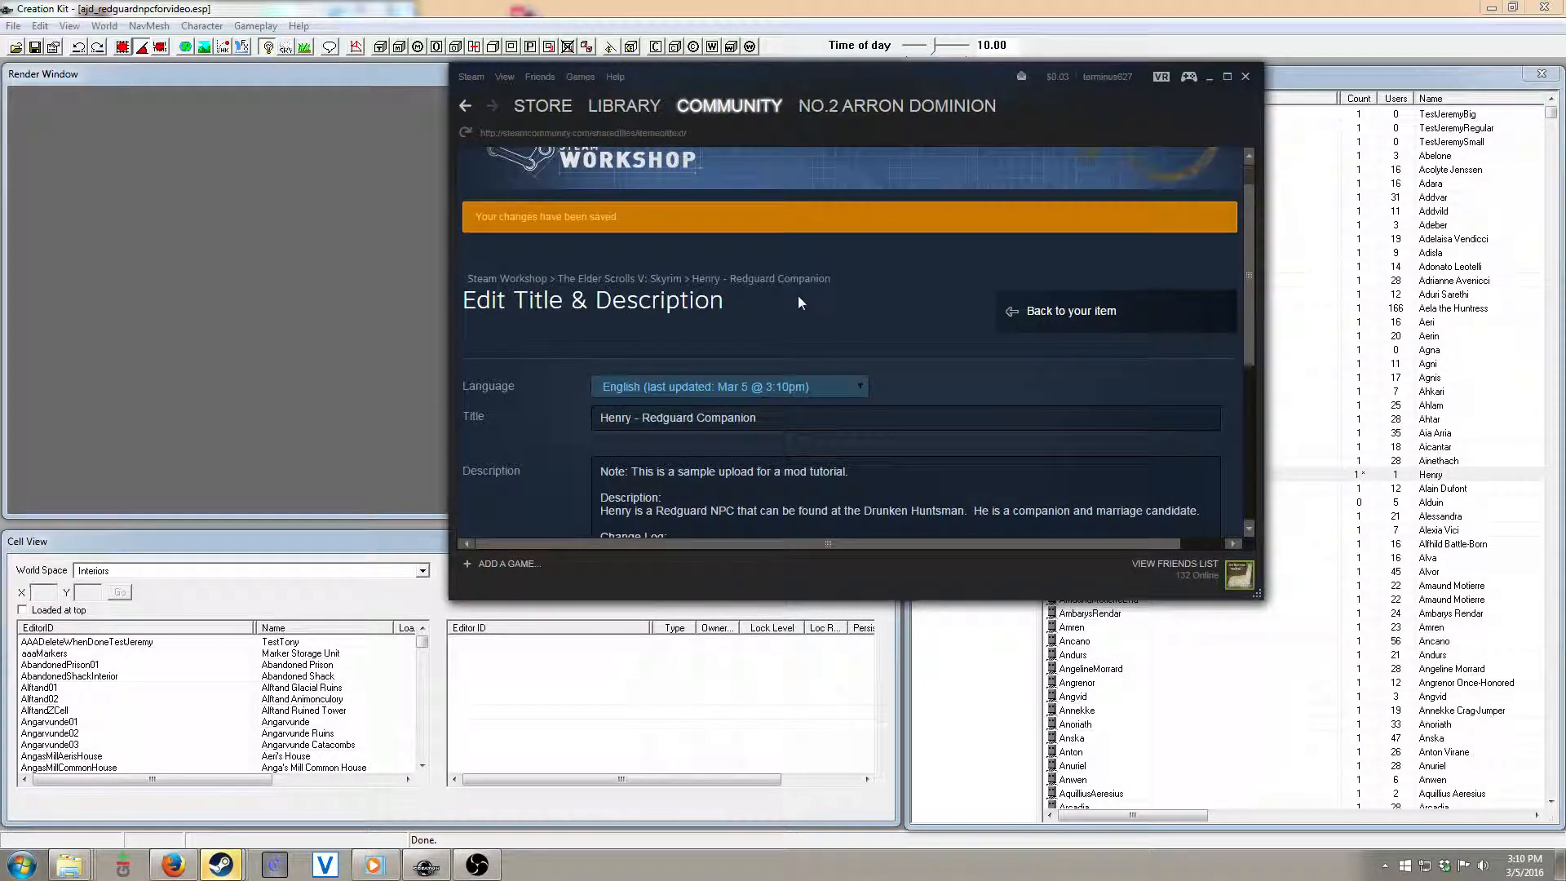
mouse_move(1033, 320)
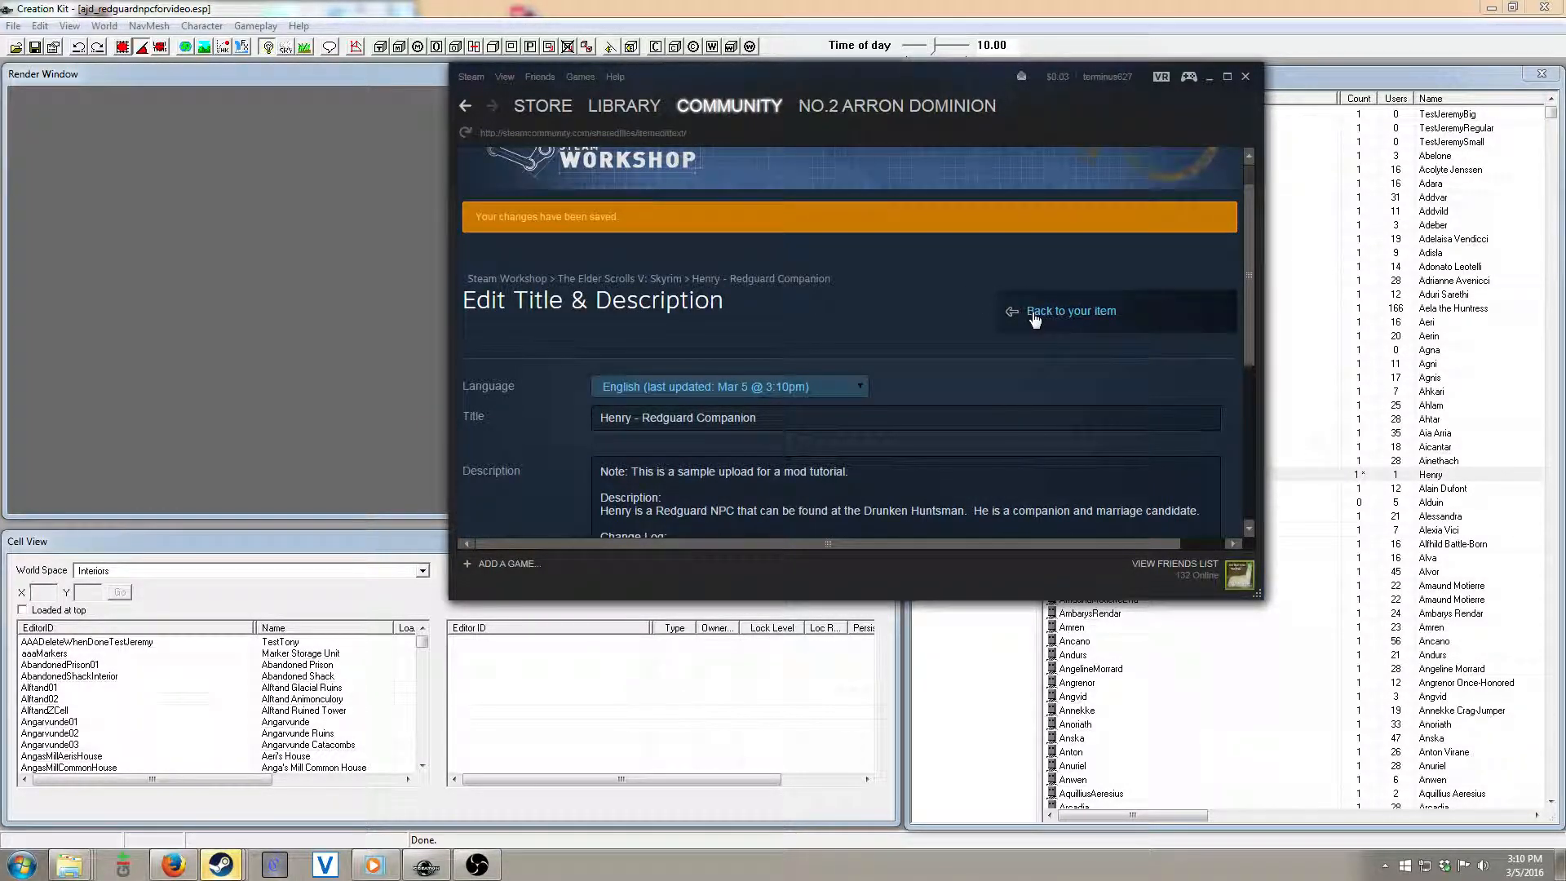
Step: Go back to the item page and scroll through the updated description
click(1071, 311)
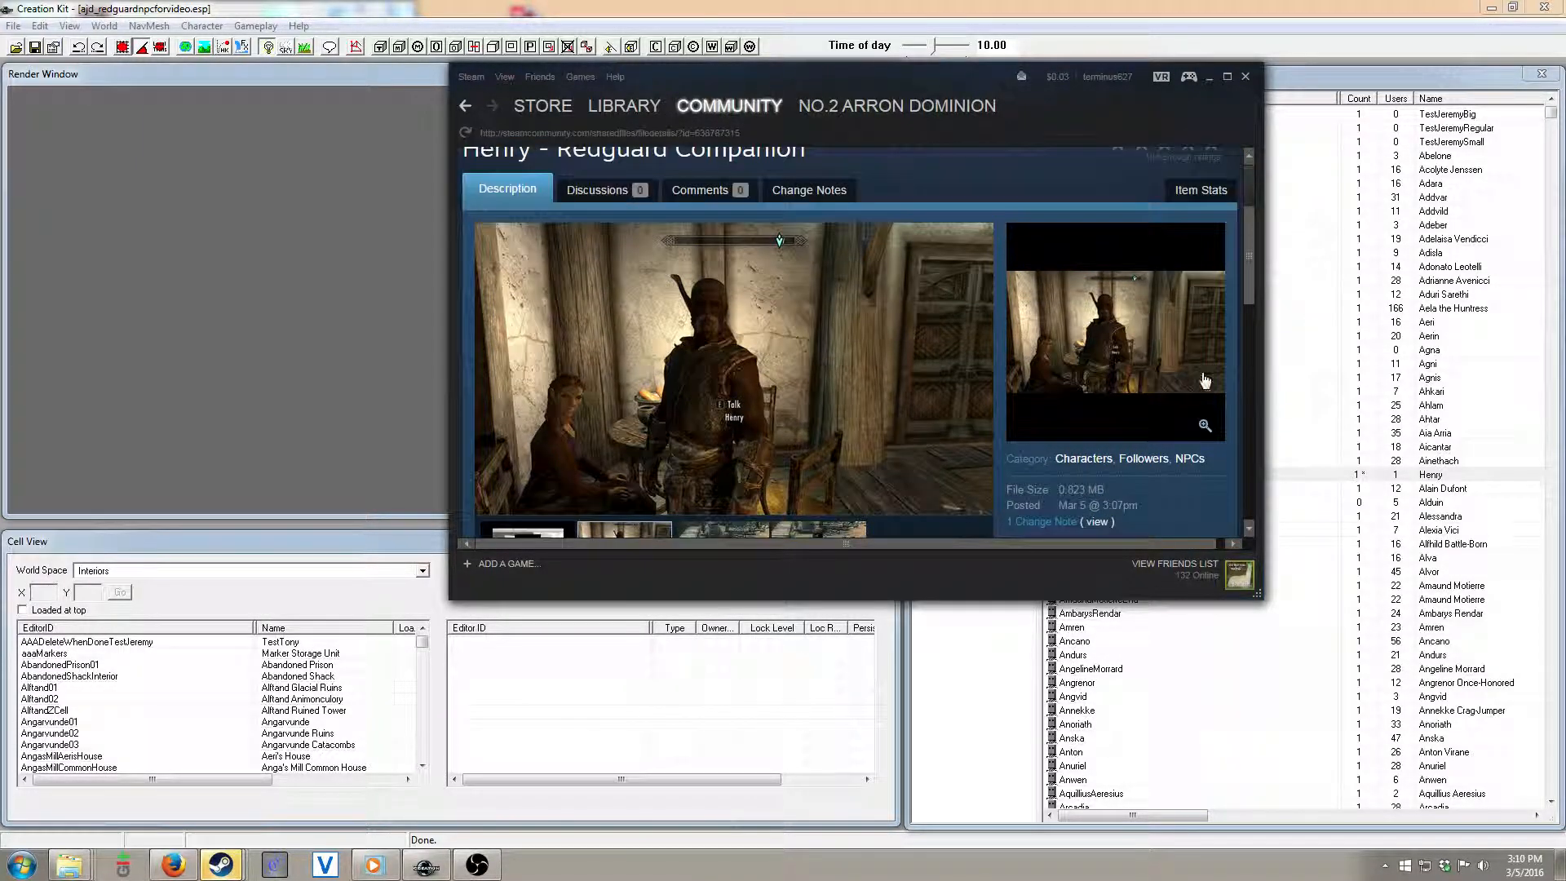
scroll(down, 3)
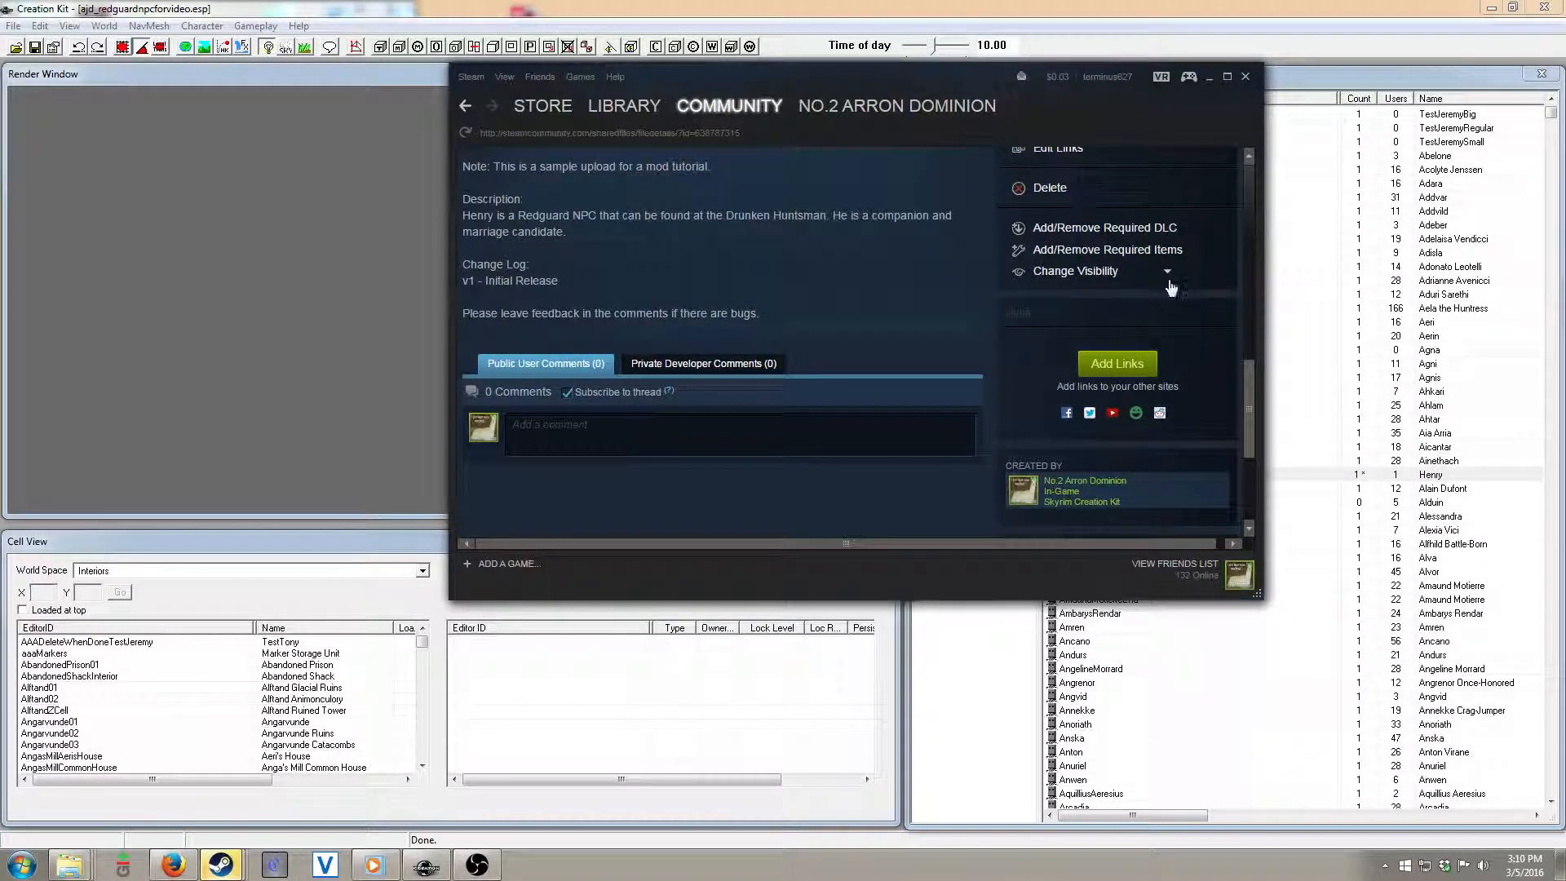
scroll(down, 3)
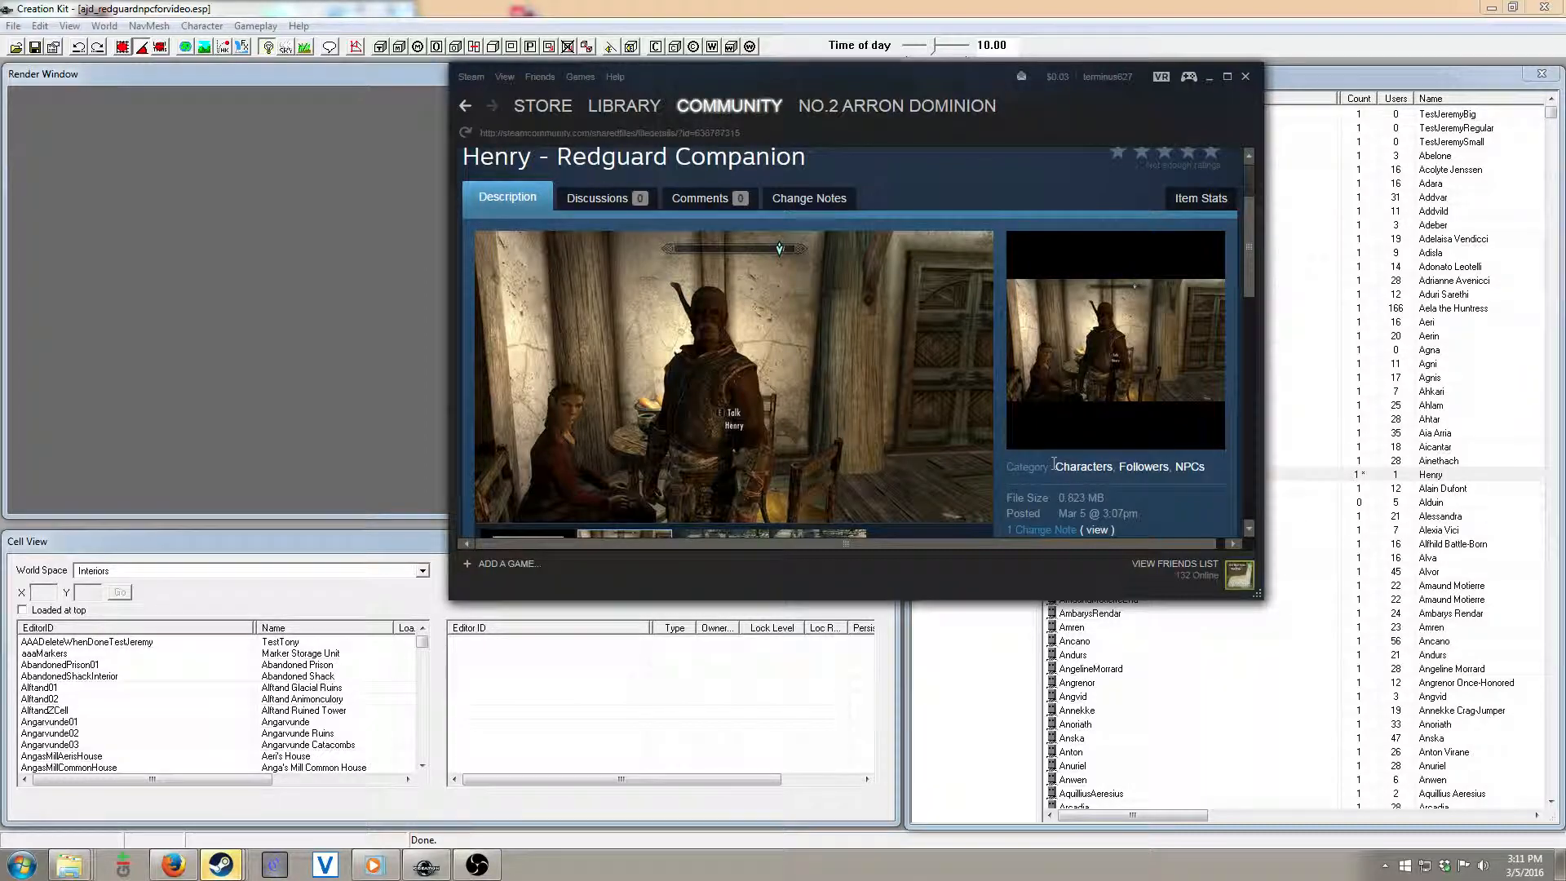
scroll(down, 3)
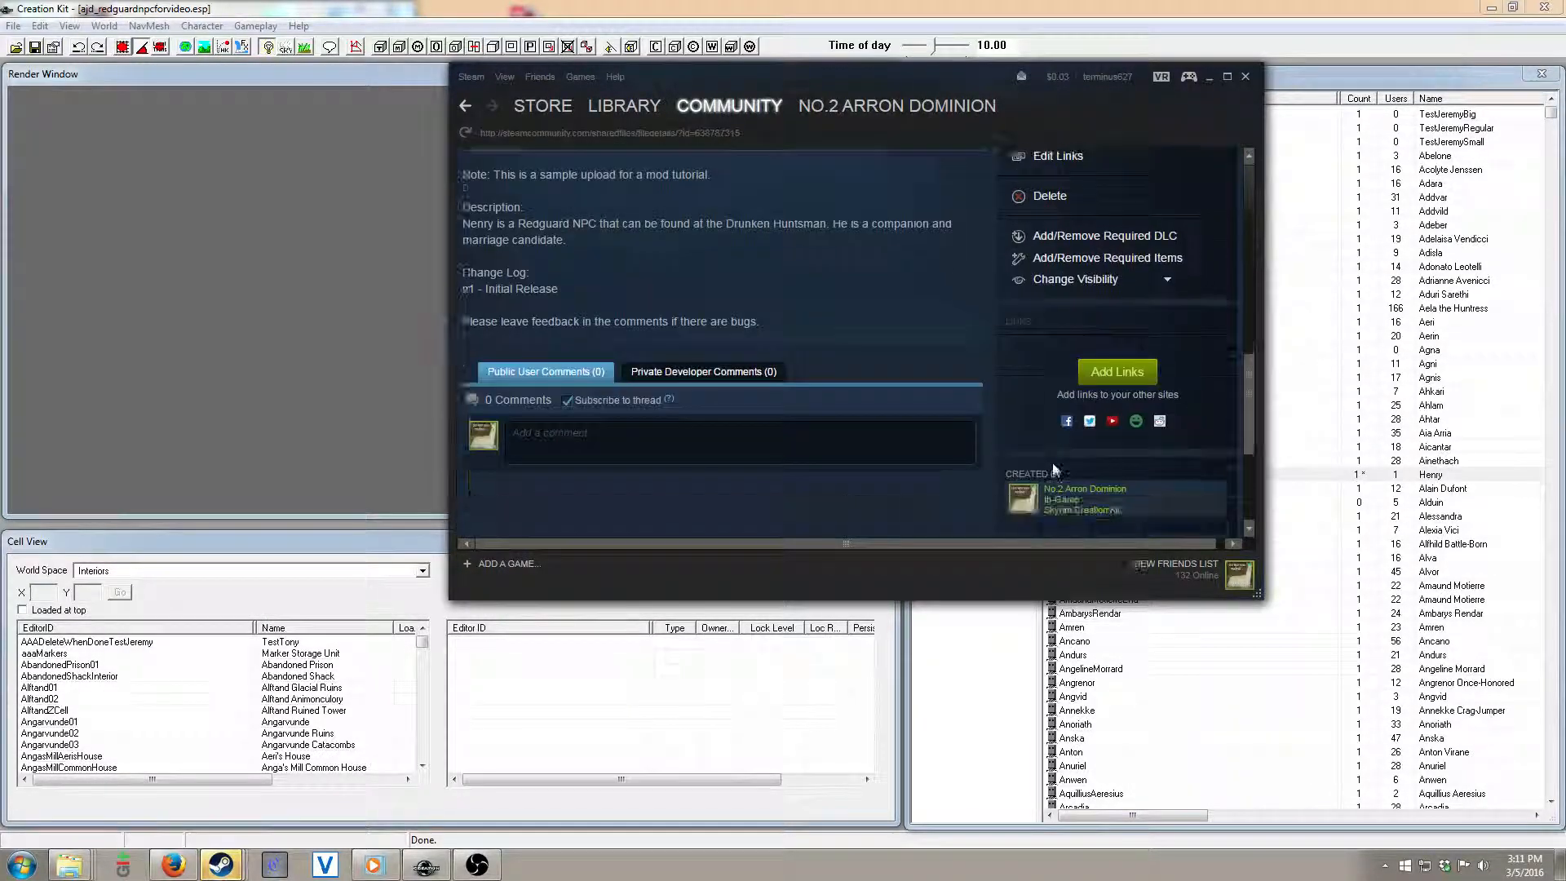